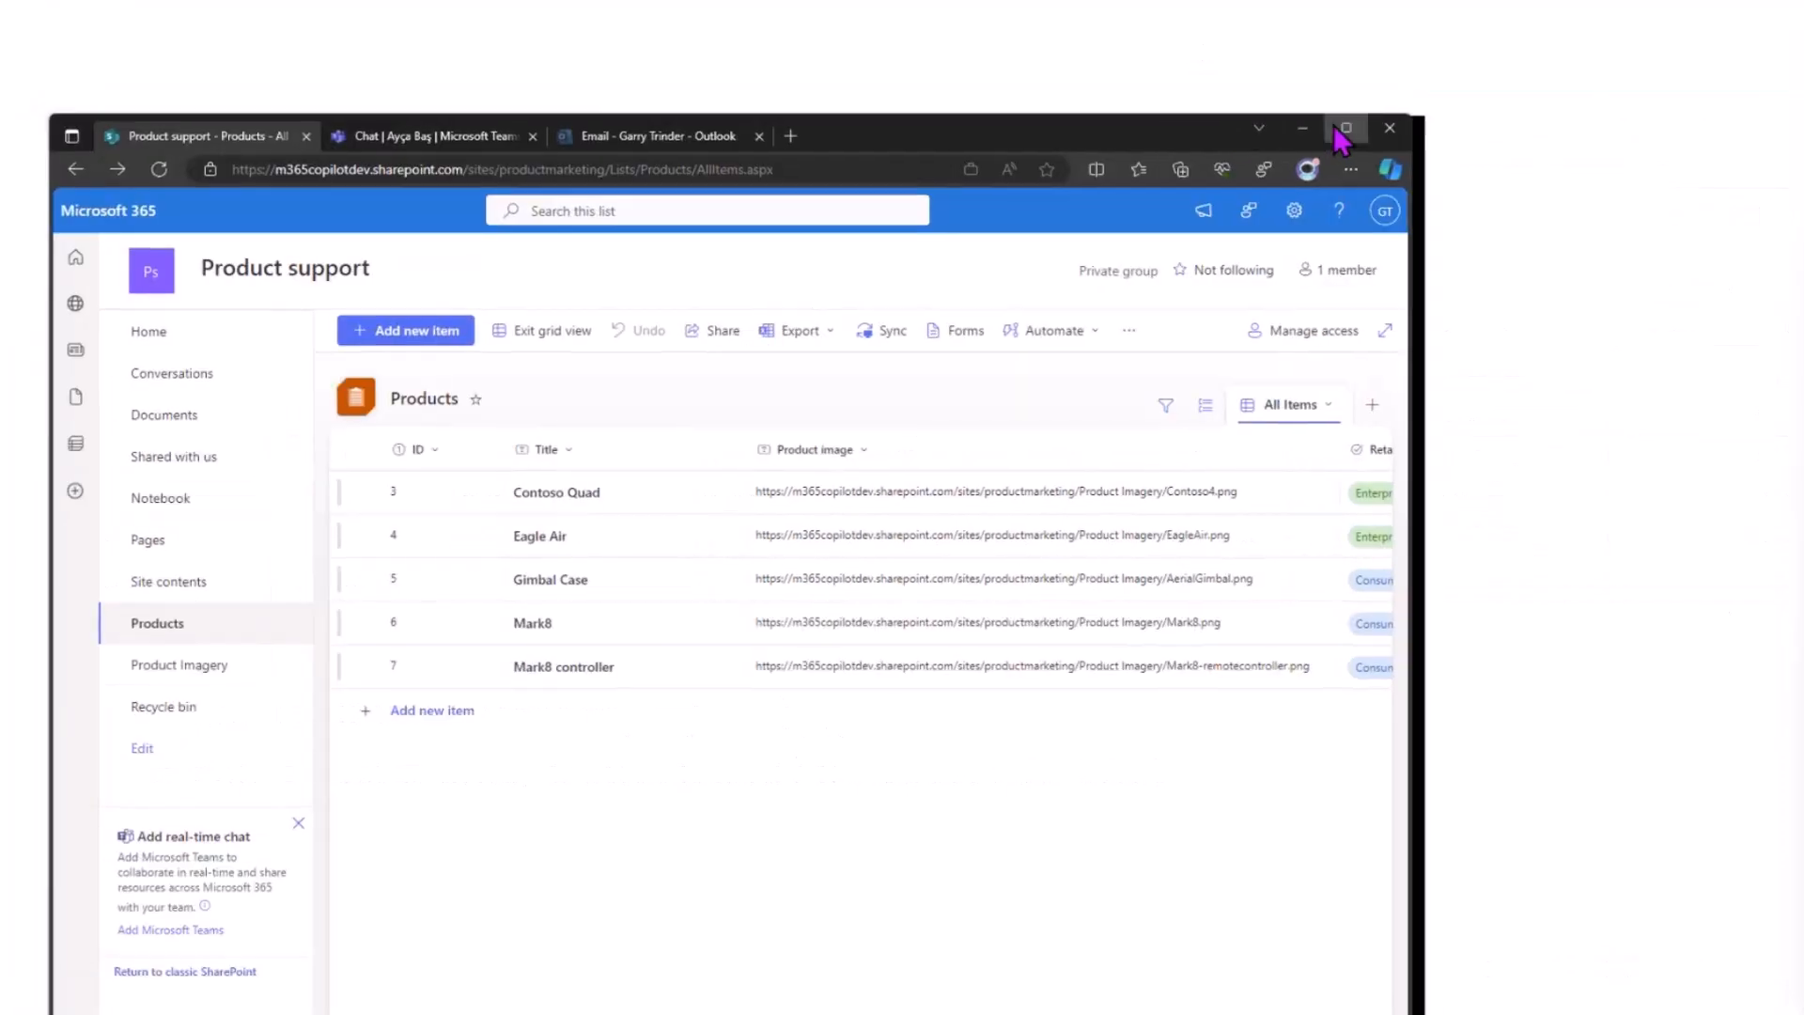
- Maximize the browser window so the SharePoint Products list shows more columns
{"action": "left_click", "coordinate": [1345, 127]}
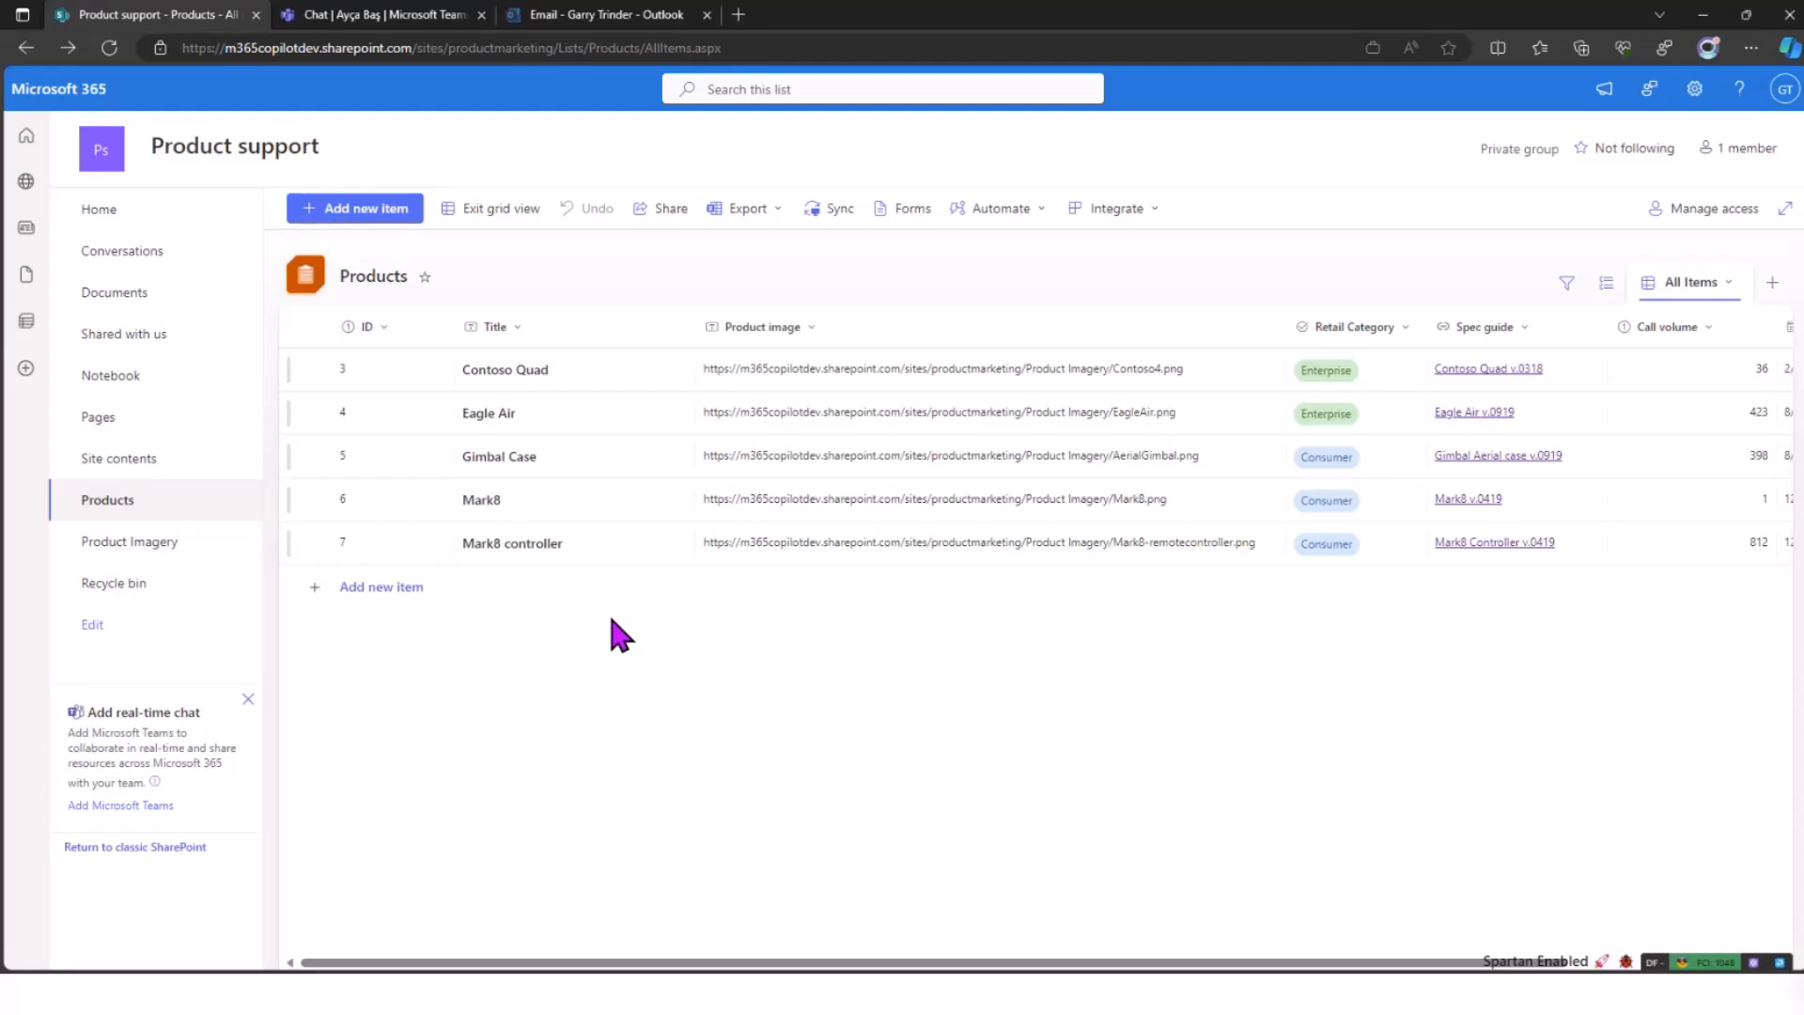
{"action": "mouse_move", "coordinate": [408, 28]}
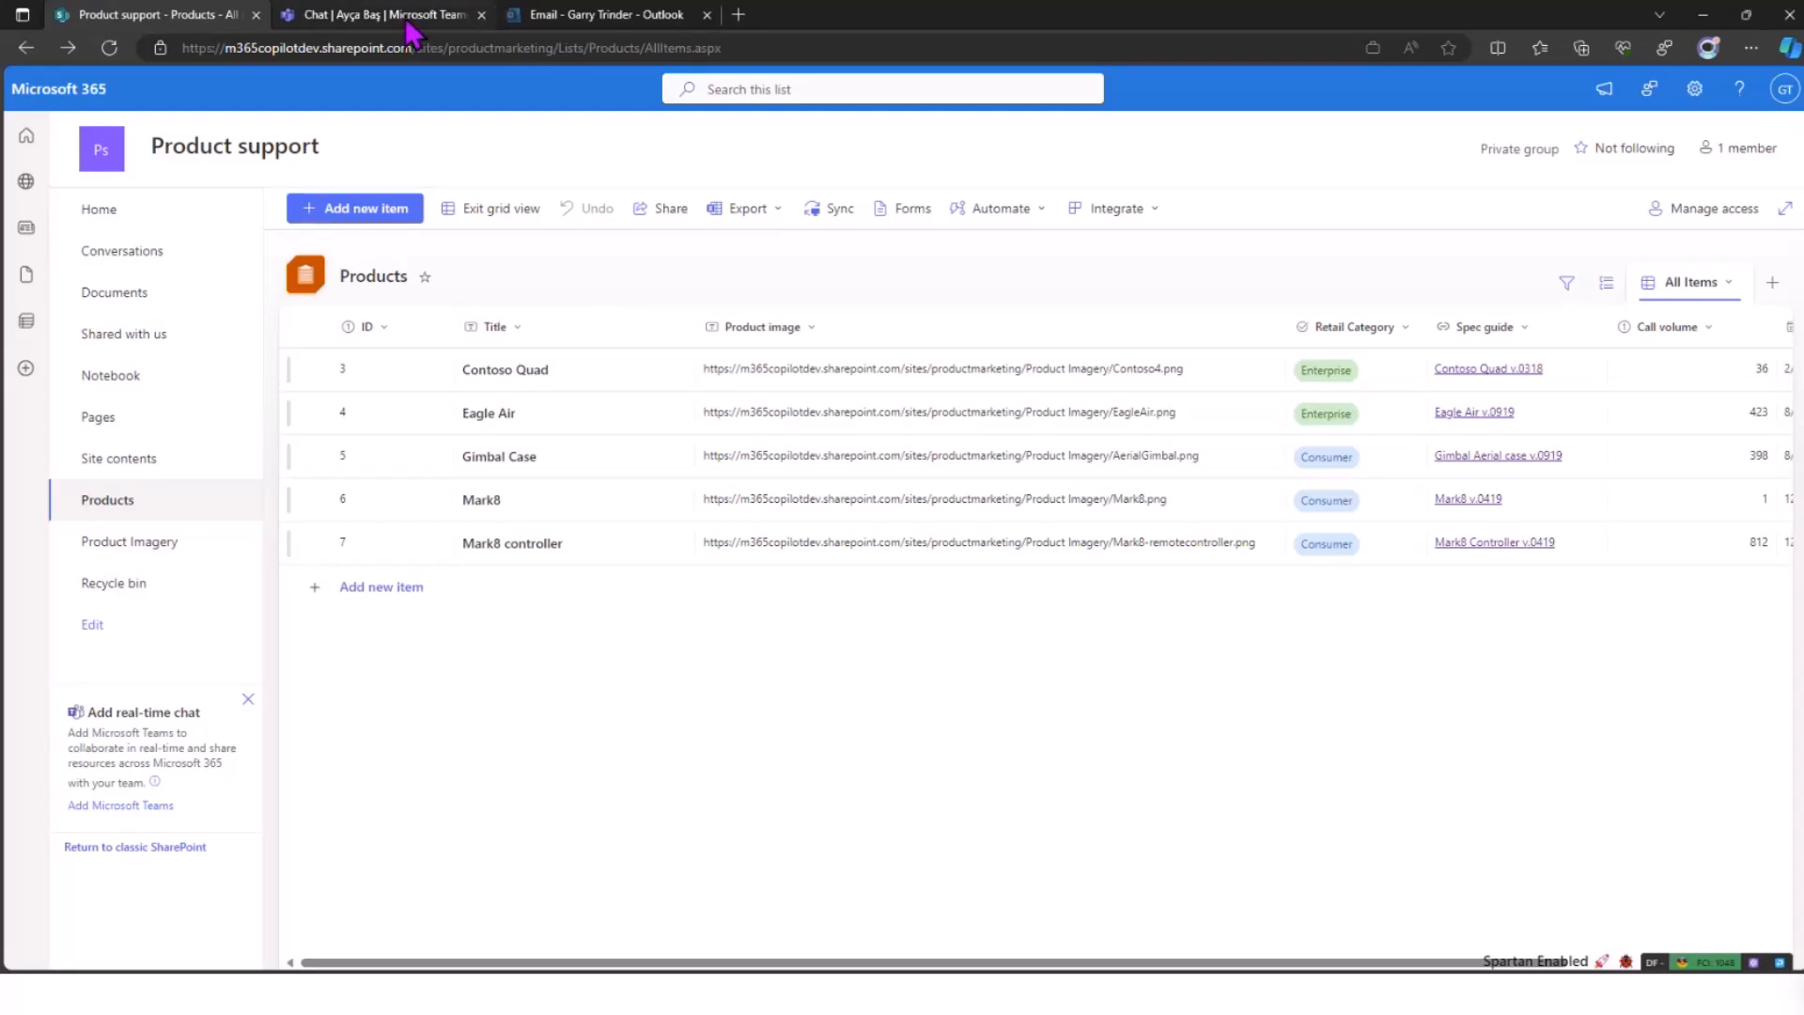
- Switch to the Teams chat and launch the Contoso products app from the message apps picker
{"action": "left_click", "coordinate": [384, 13]}
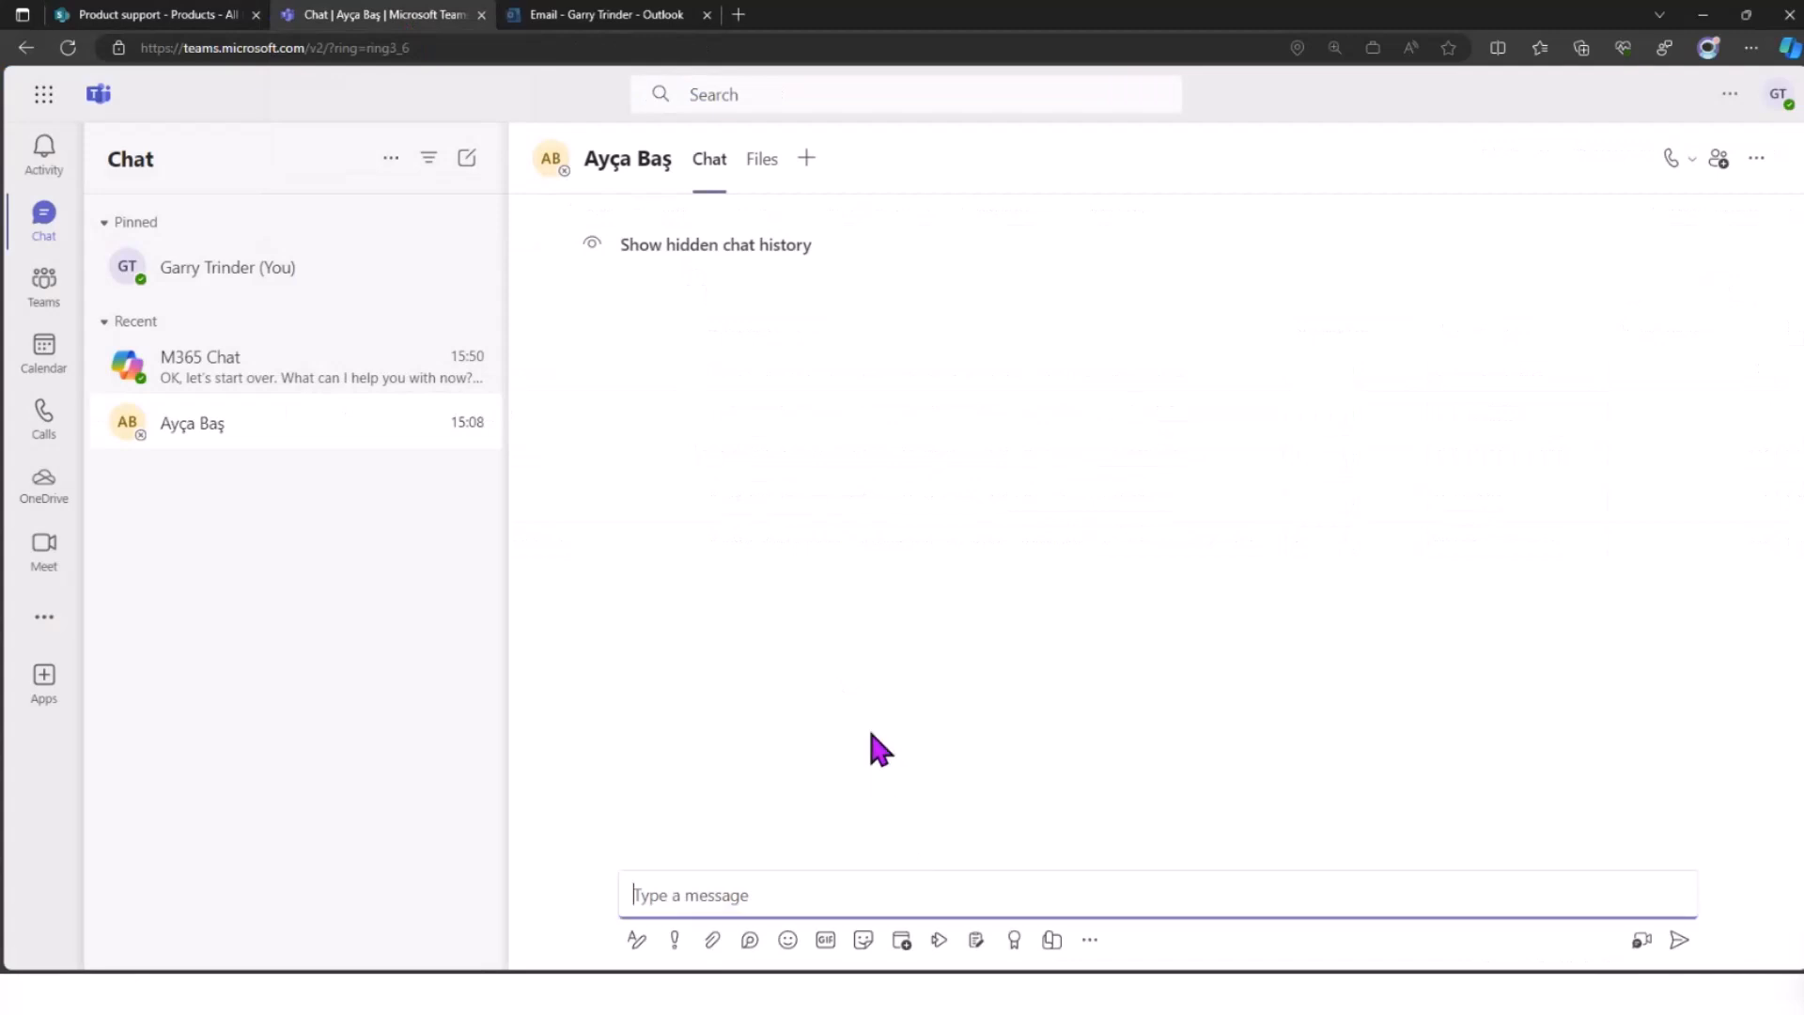
{"action": "mouse_move", "coordinate": [1088, 940]}
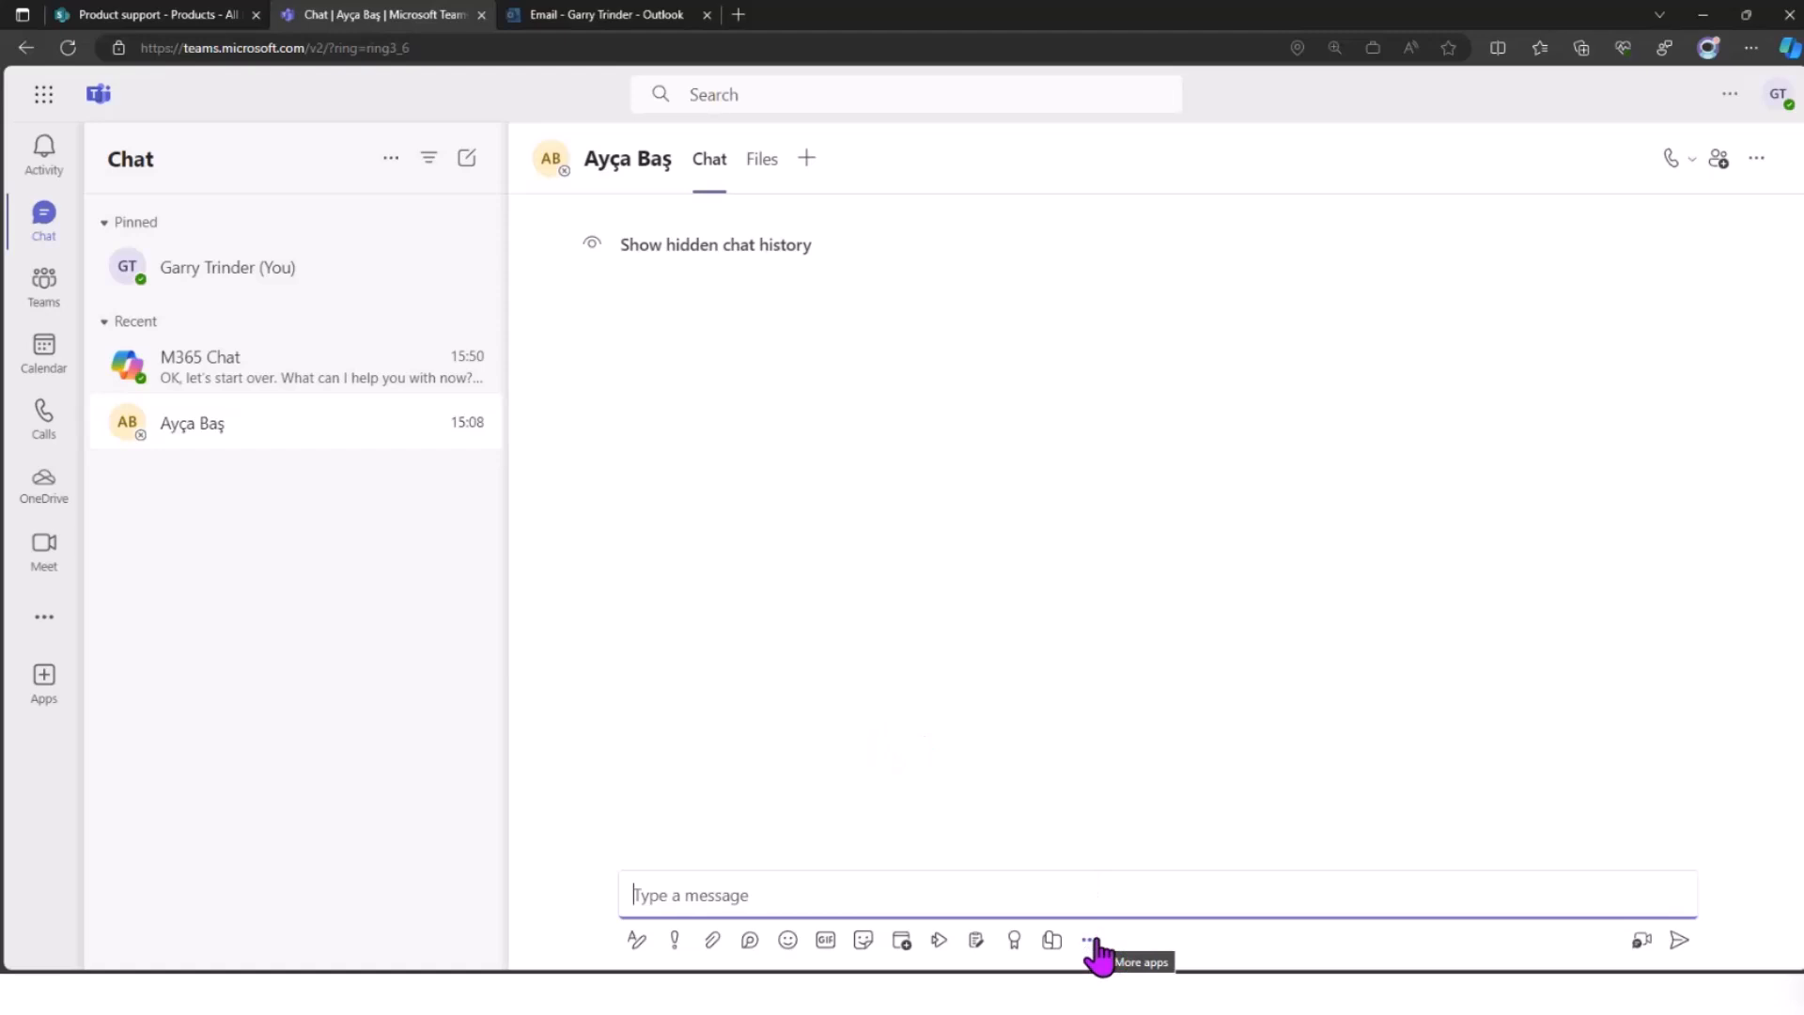
{"action": "mouse_move", "coordinate": [1095, 952]}
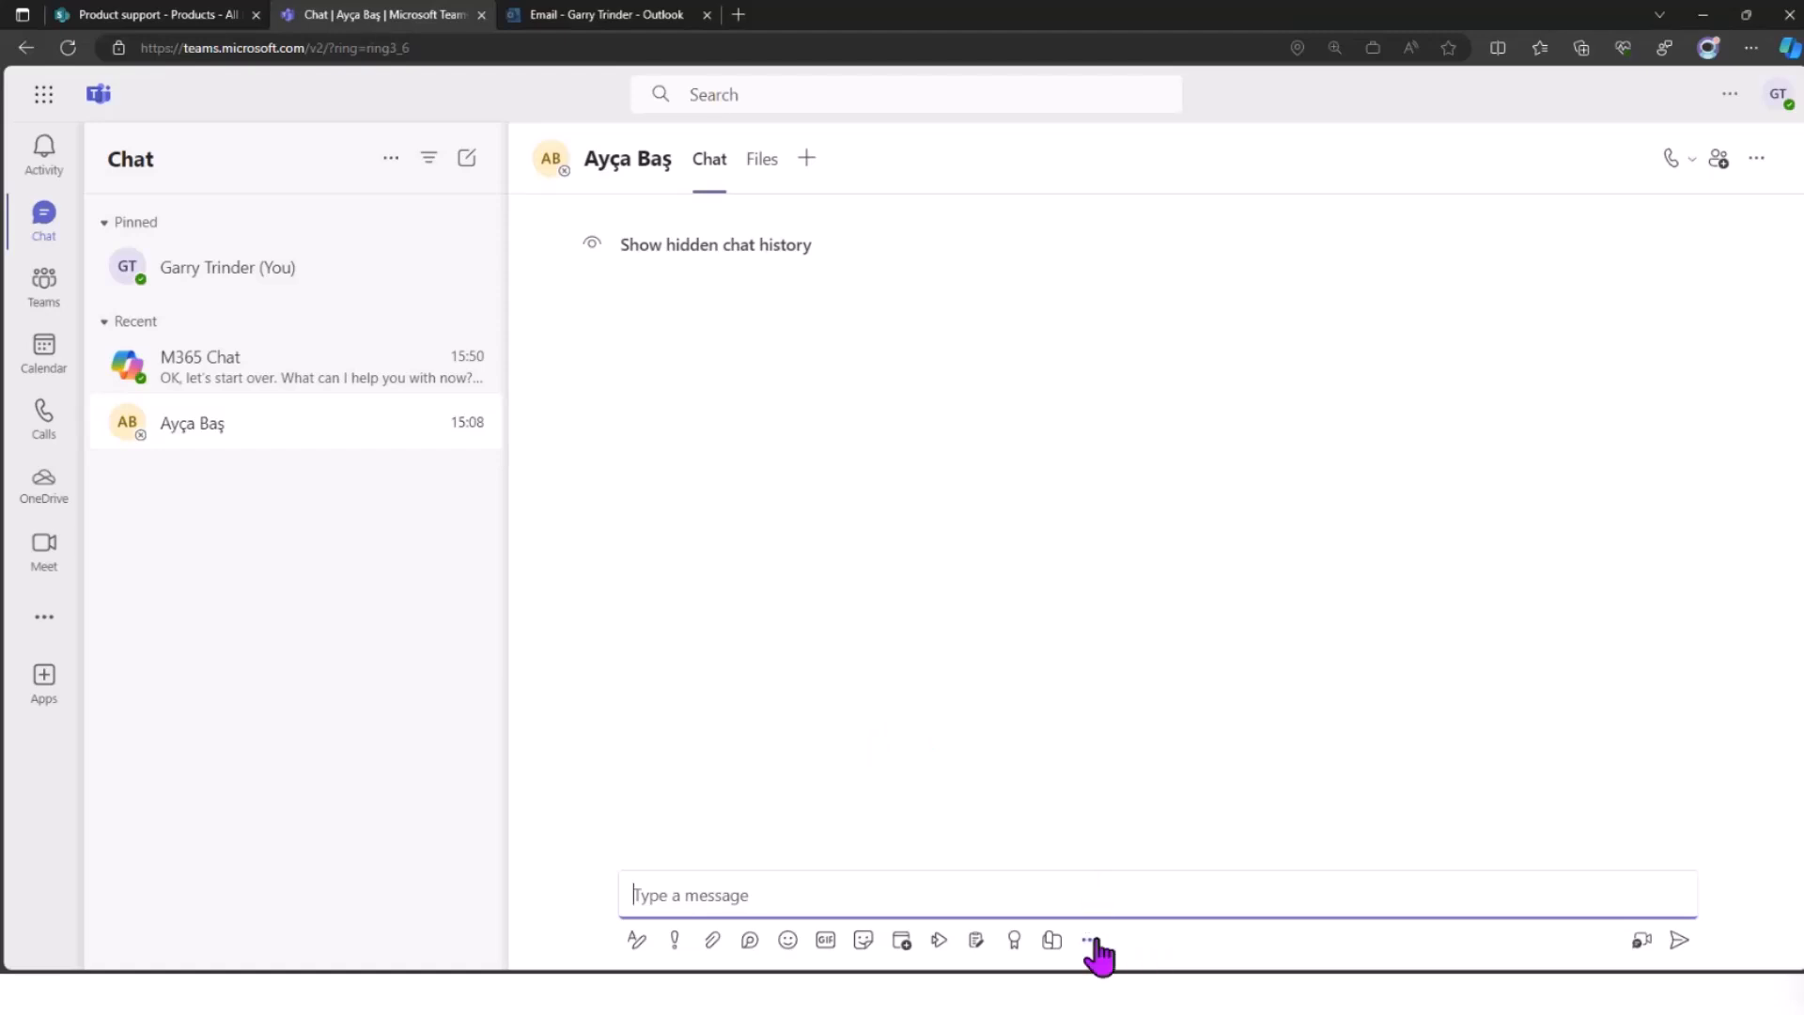
{"action": "left_click", "coordinate": [1090, 940]}
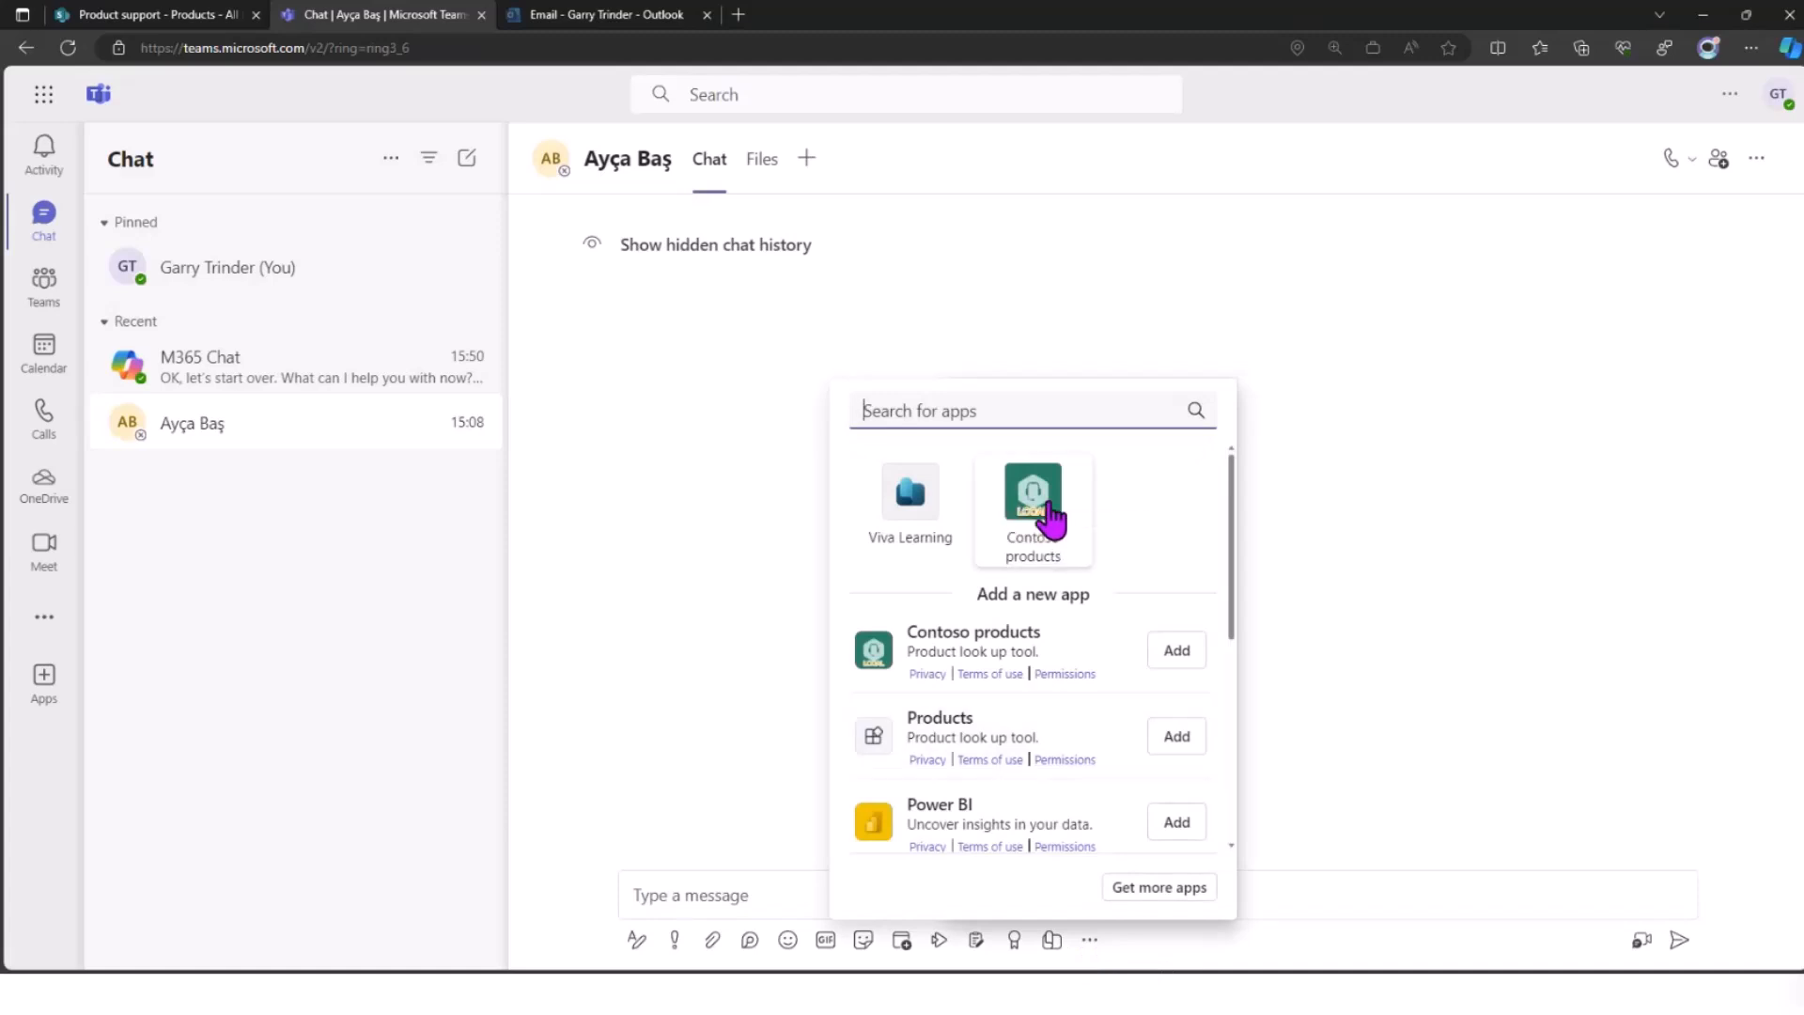
{"action": "mouse_move", "coordinate": [1034, 500]}
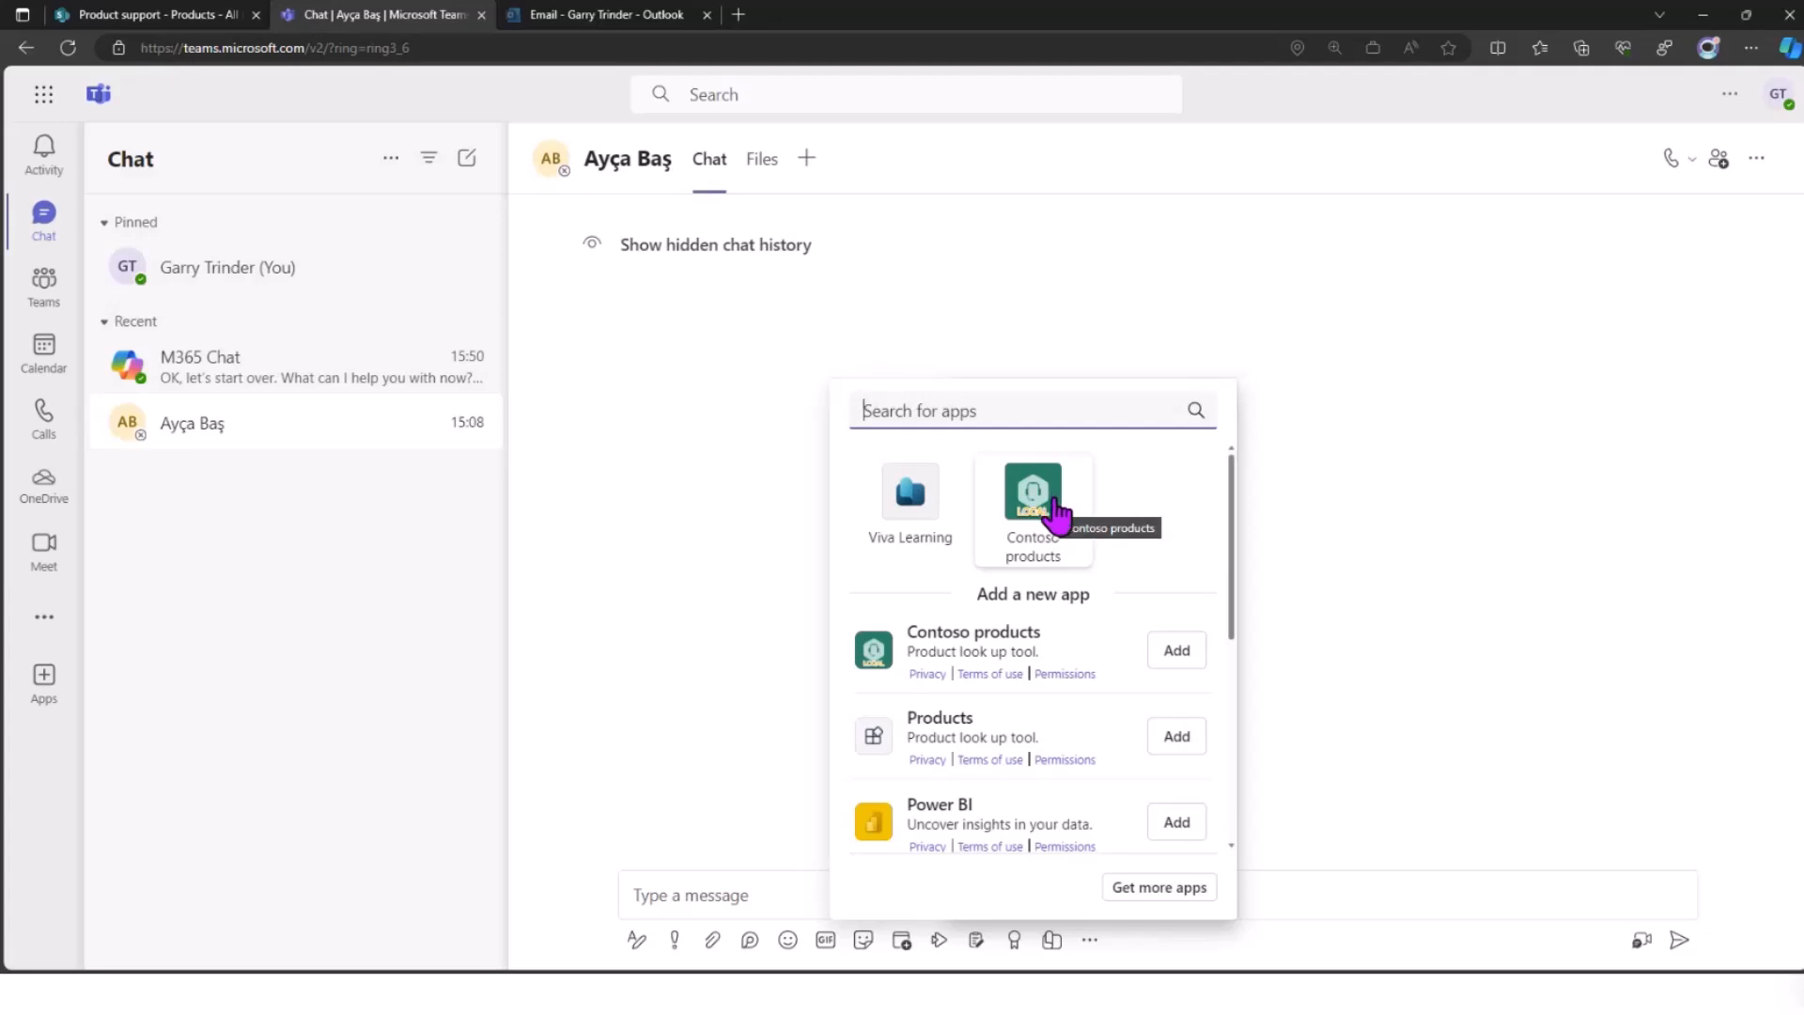
{"action": "left_click", "coordinate": [1032, 506]}
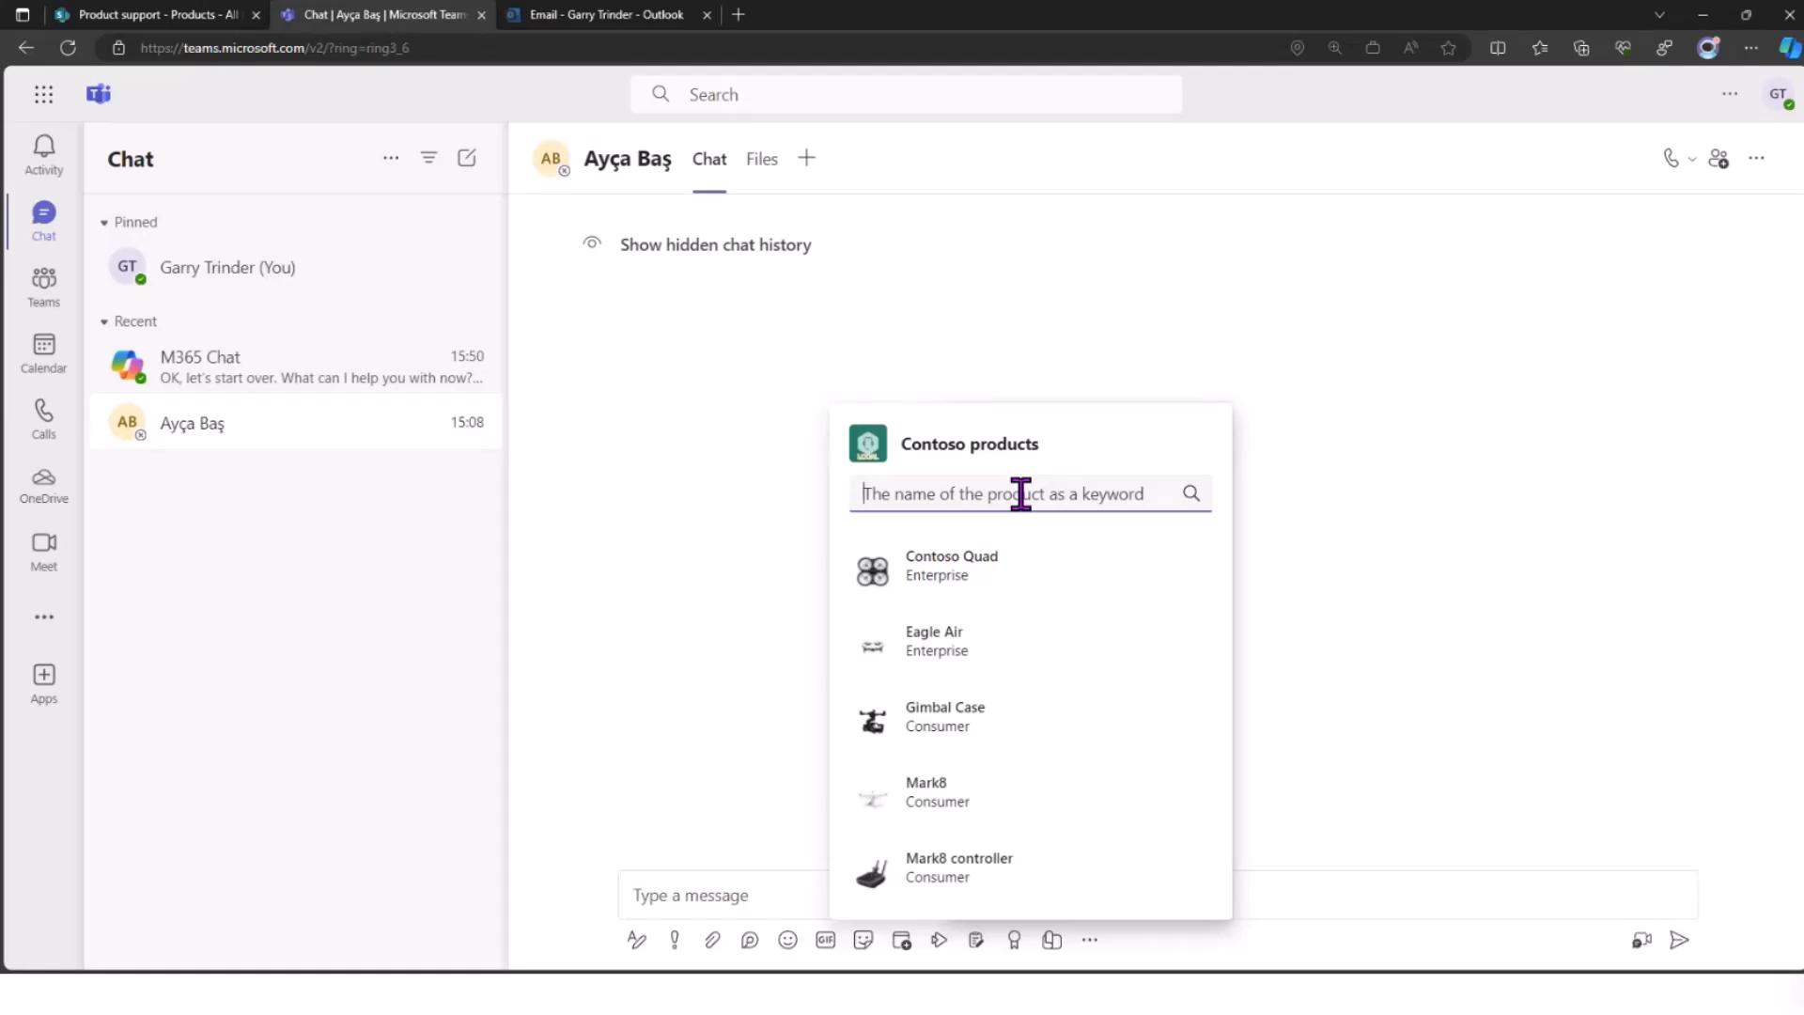
{"action": "mouse_move", "coordinate": [1028, 603]}
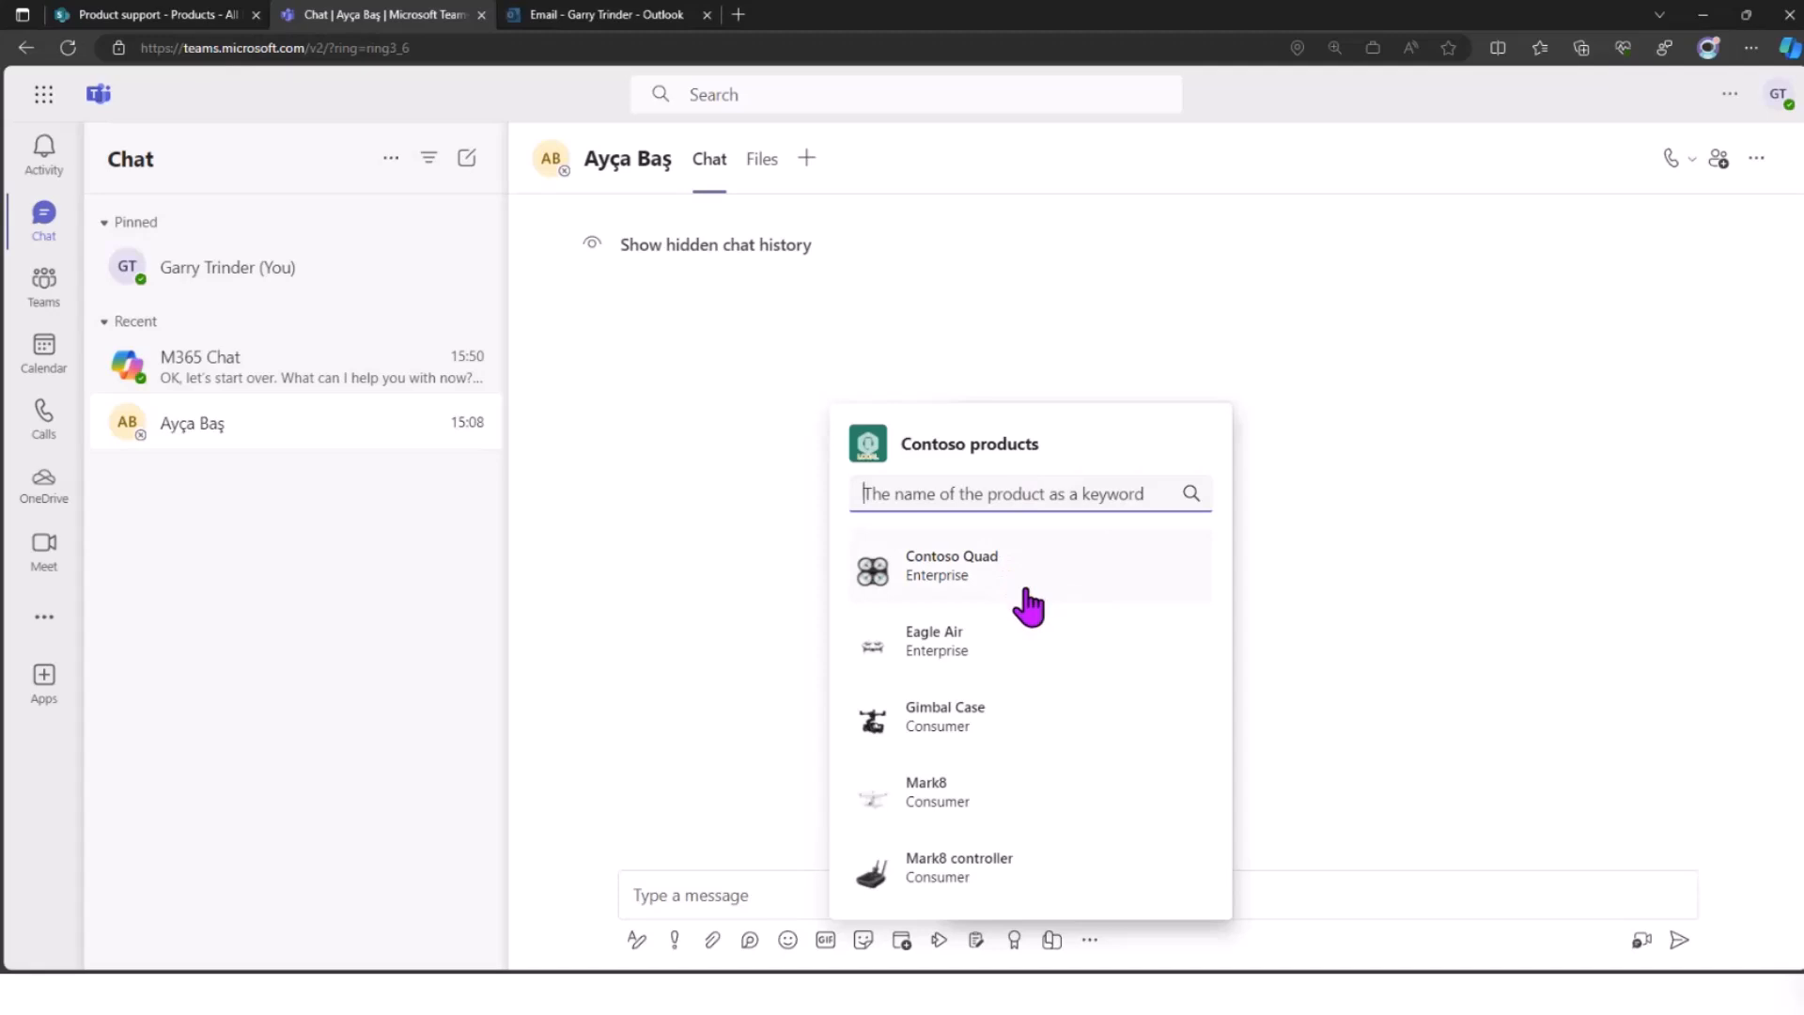
{"action": "mouse_move", "coordinate": [1022, 588]}
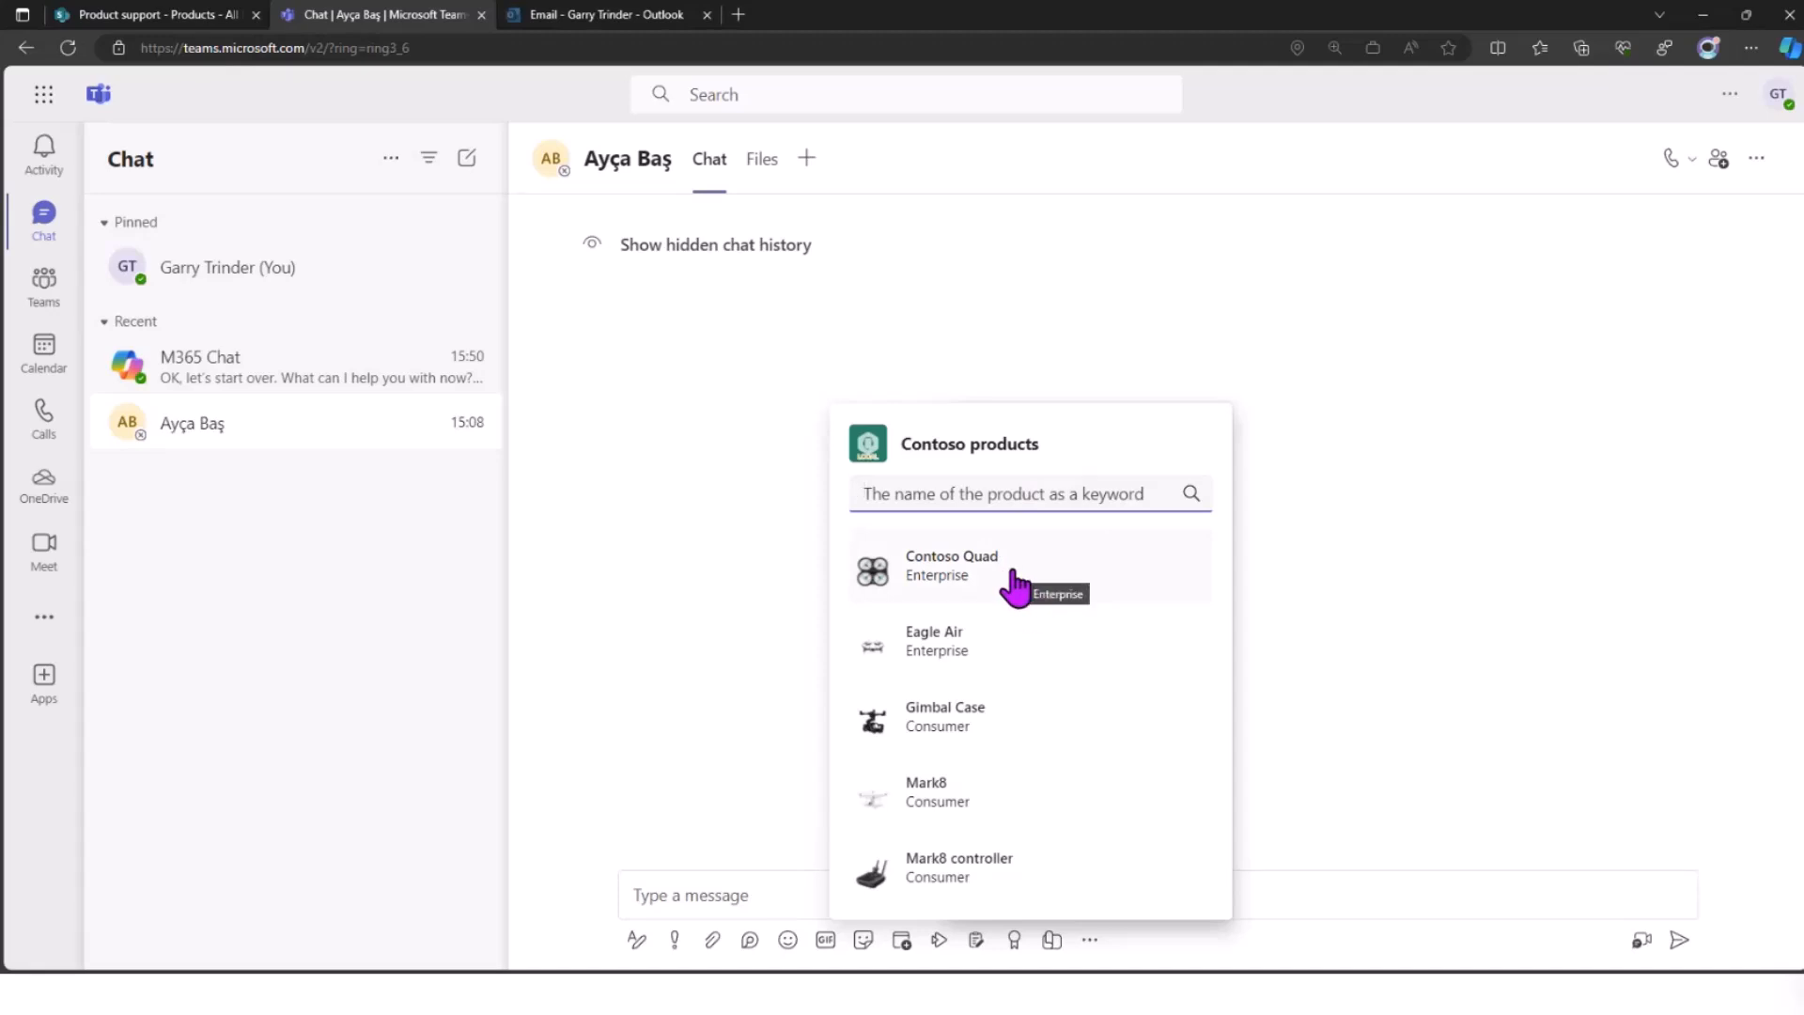
- Insert the Contoso Quad card into the chat message and review its image, call volume and release date
{"action": "left_click", "coordinate": [951, 566]}
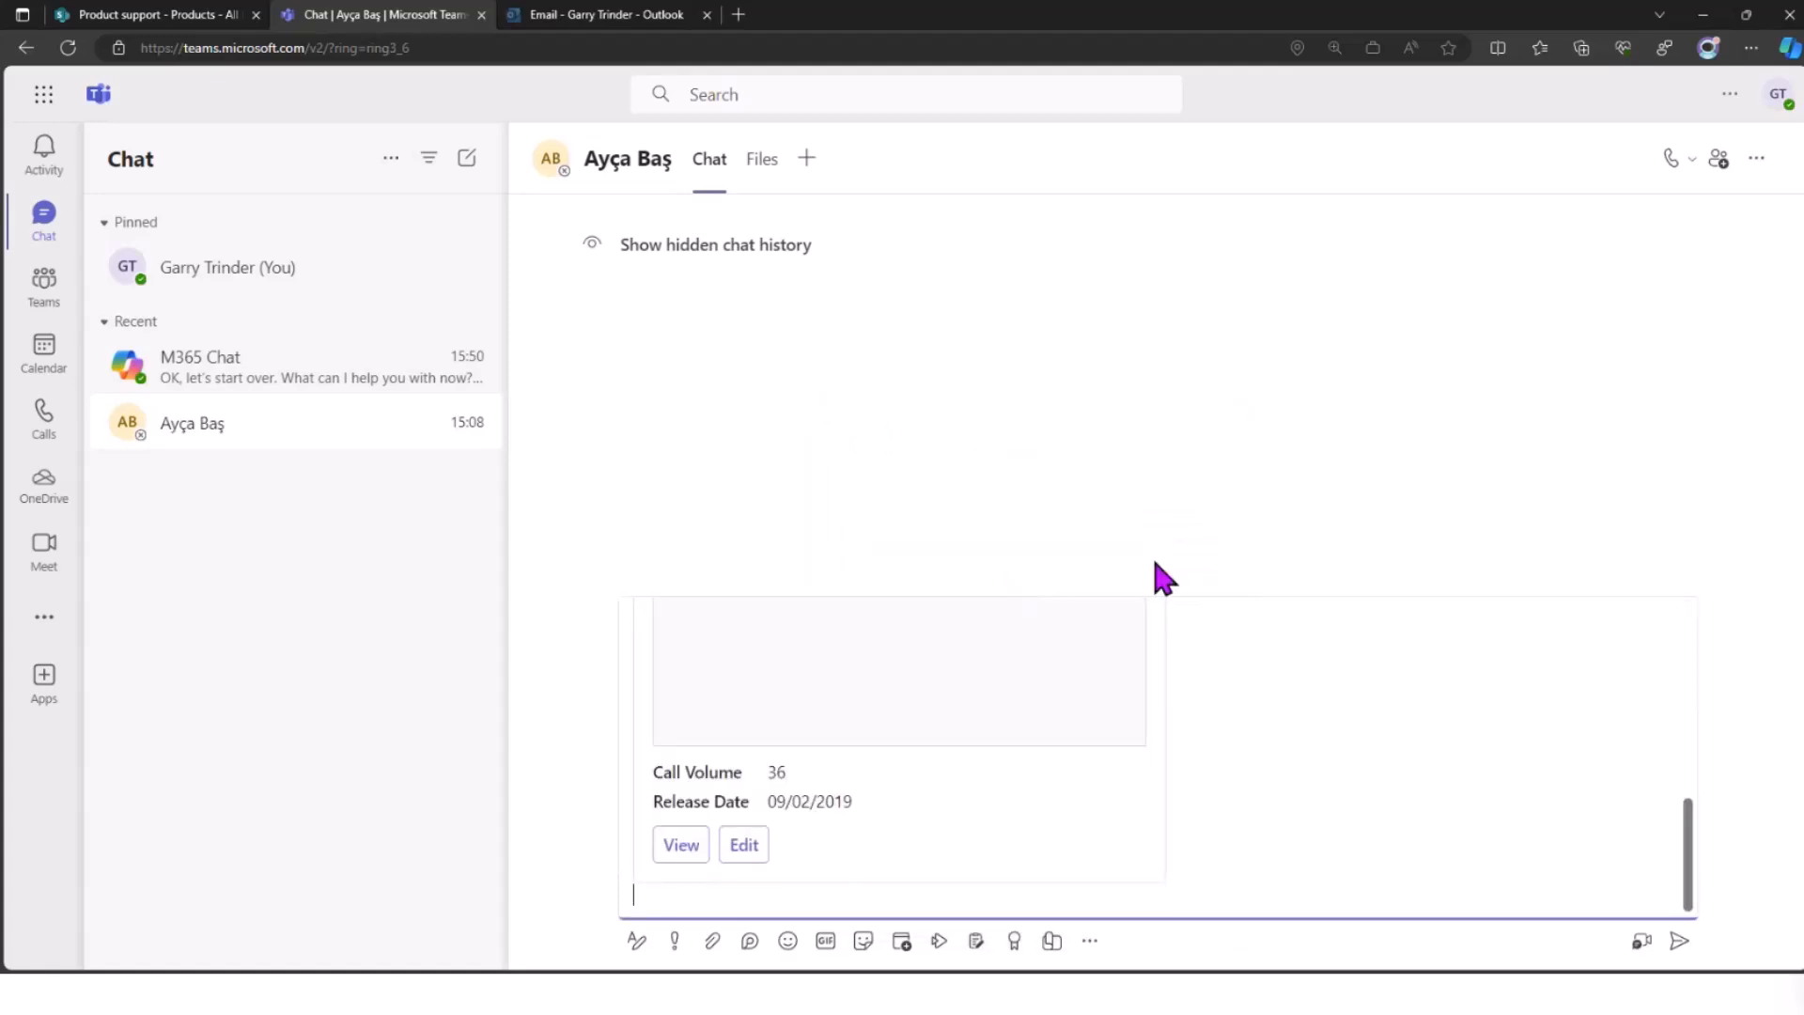
{"action": "scroll", "scroll_direction": "down", "scroll_amount": 3}
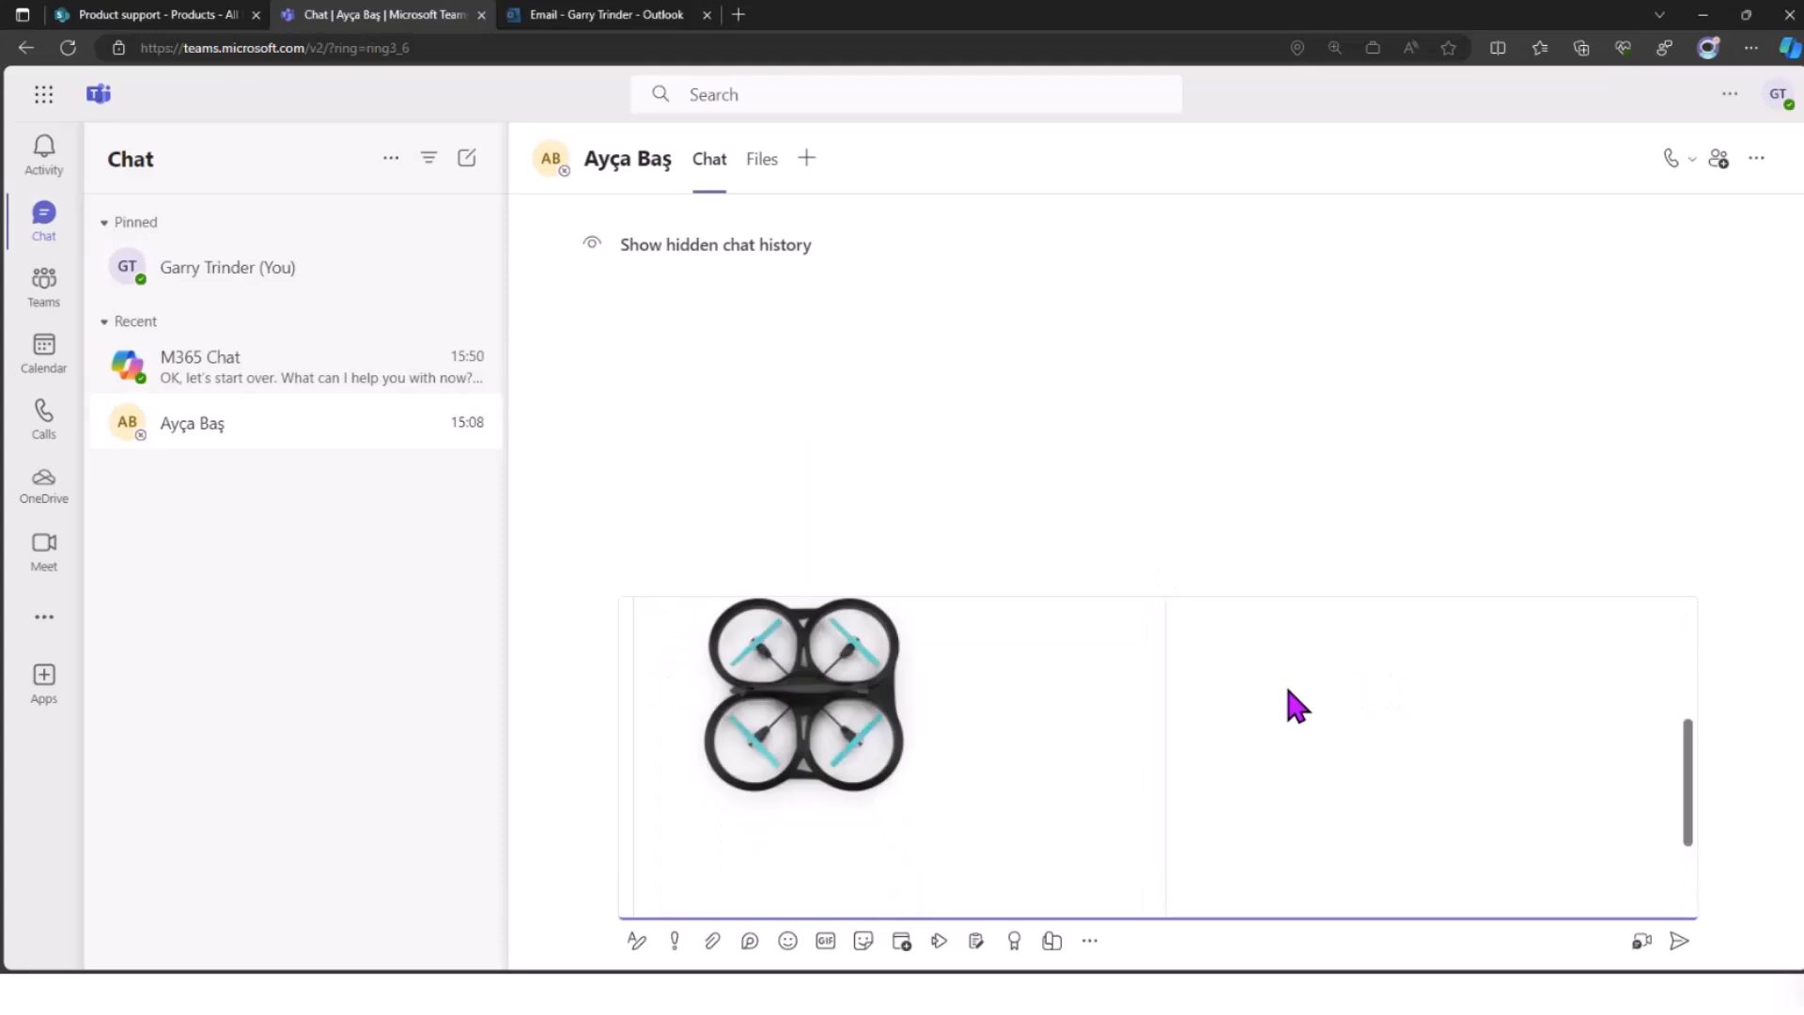
{"action": "scroll", "scroll_direction": "down", "scroll_amount": 3}
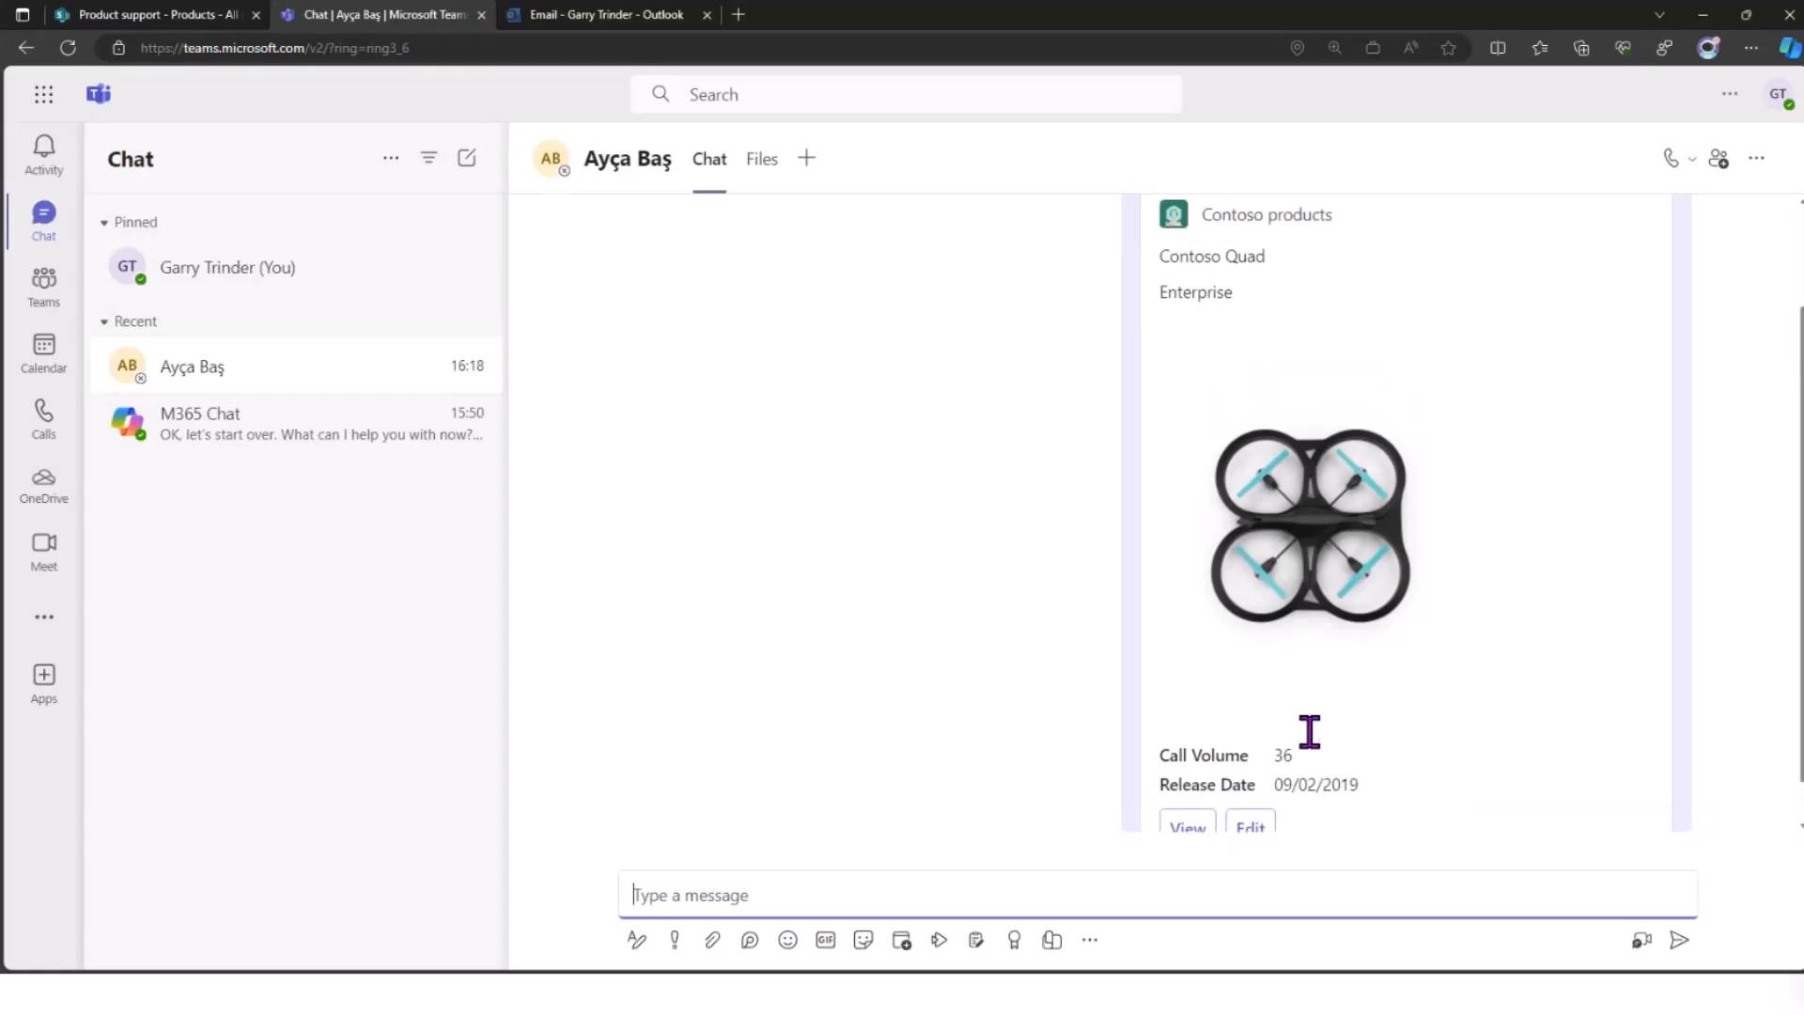
{"action": "scroll", "scroll_direction": "up", "scroll_amount": 3}
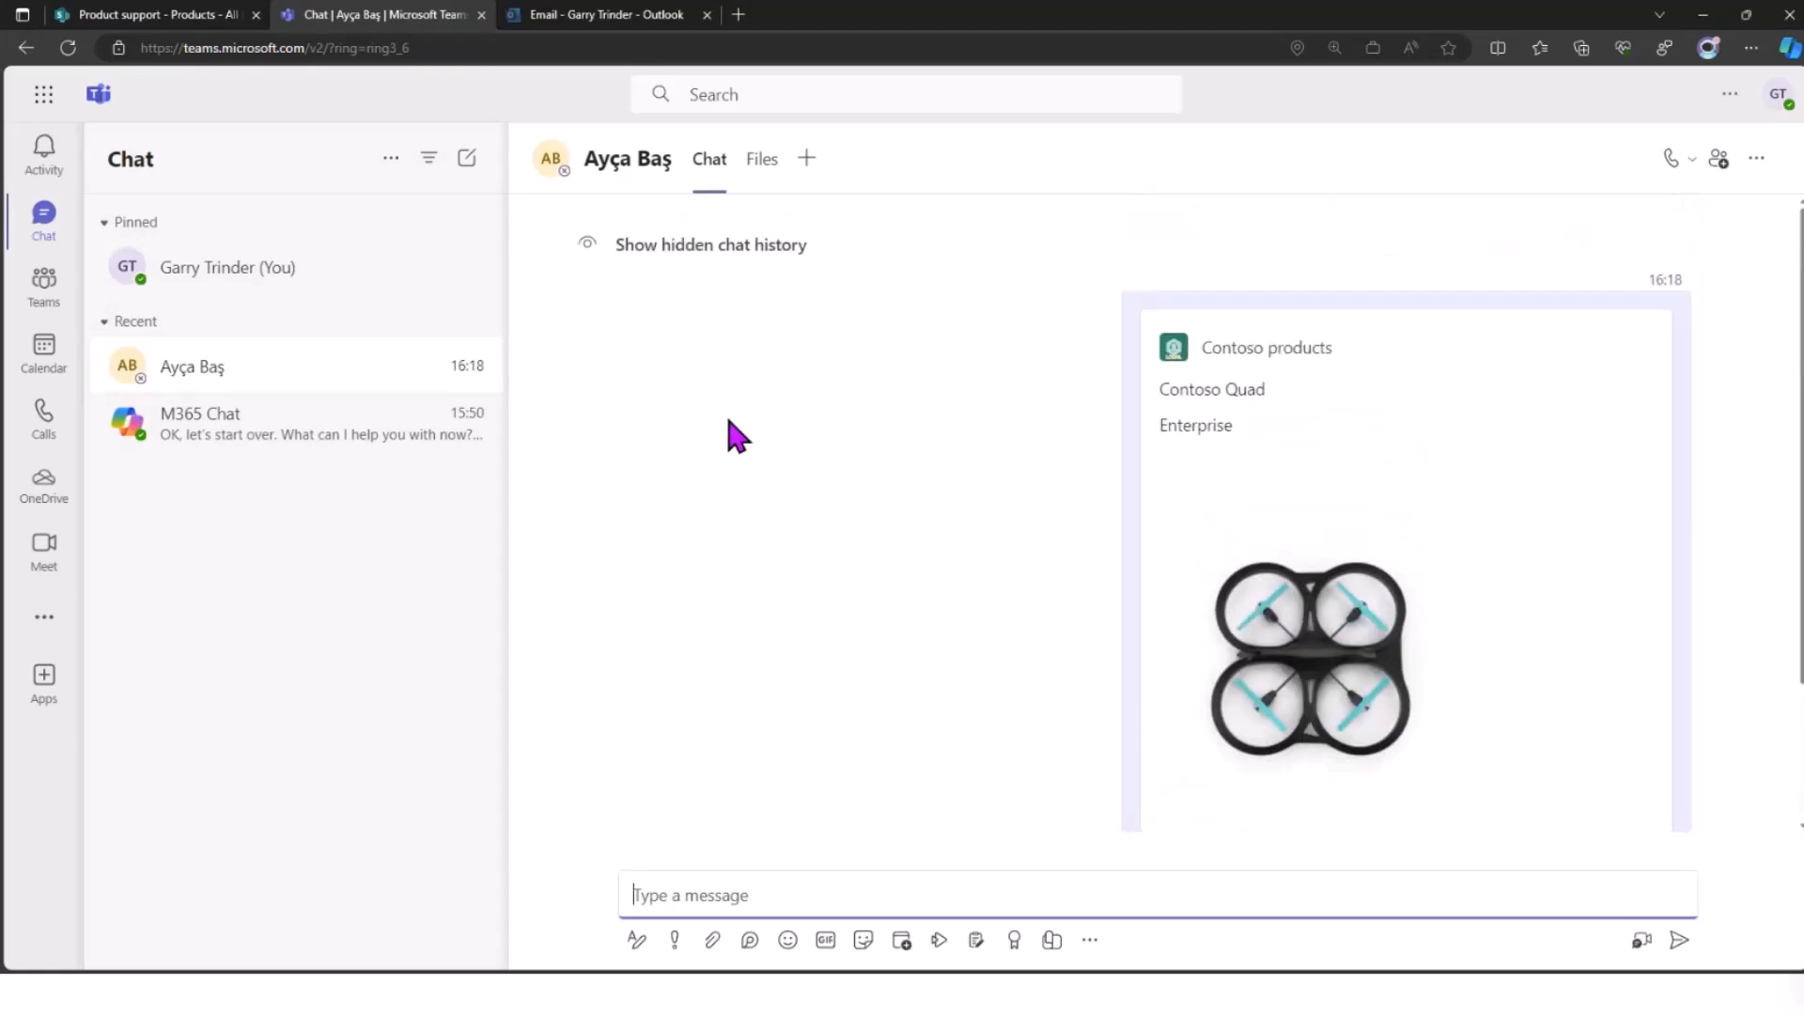
{"action": "mouse_move", "coordinate": [656, 156]}
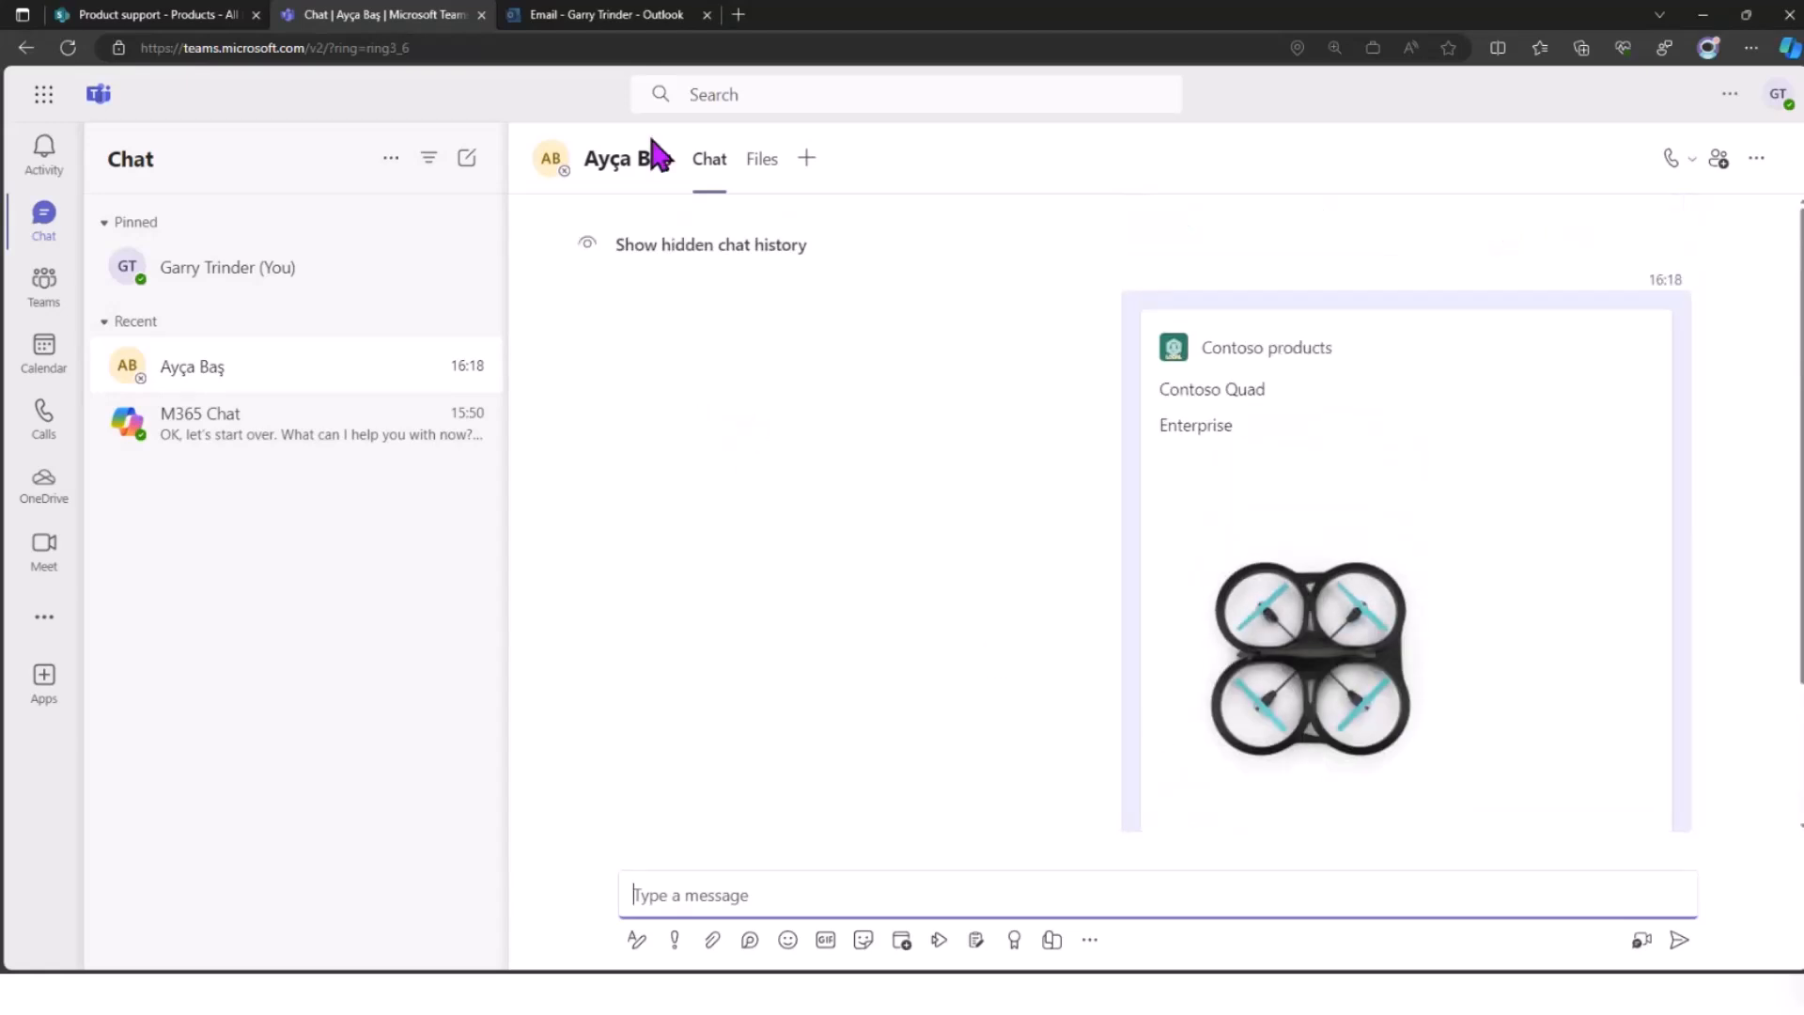
- Switch to Outlook and insert the Contoso Quad card into the email via the Contoso products lookup
{"action": "left_click", "coordinate": [603, 13]}
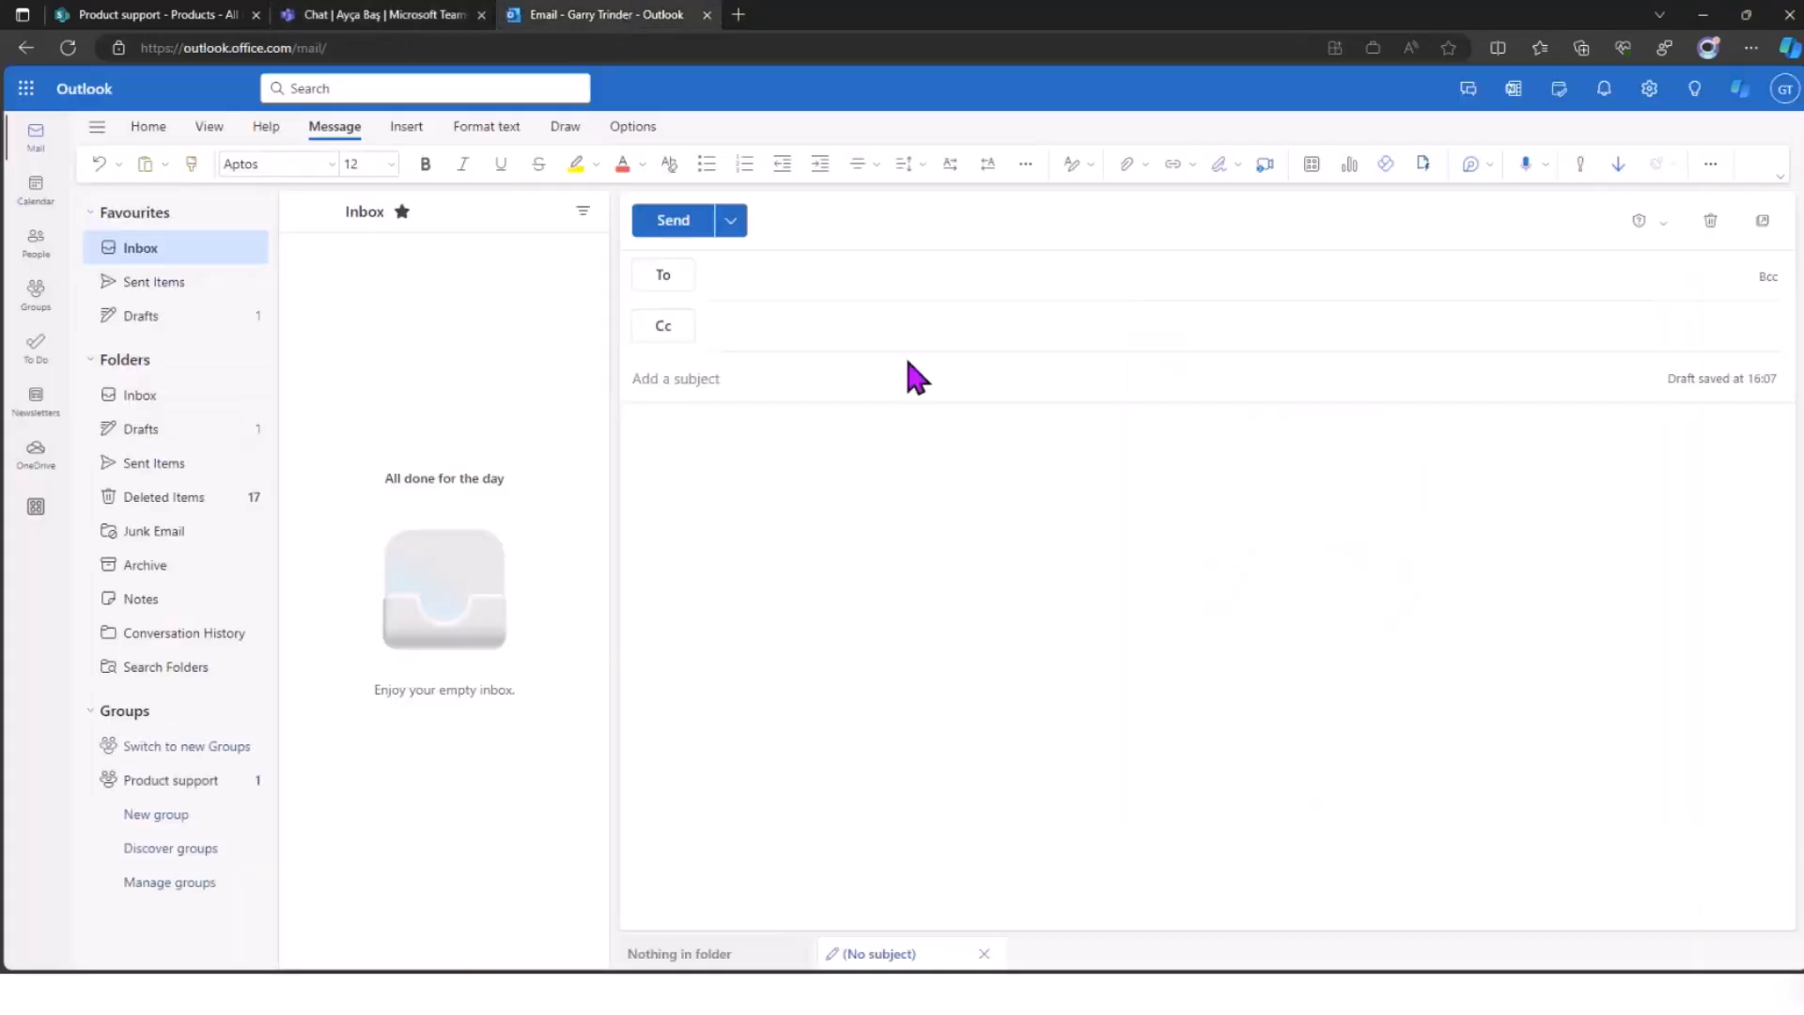
{"action": "mouse_move", "coordinate": [866, 472]}
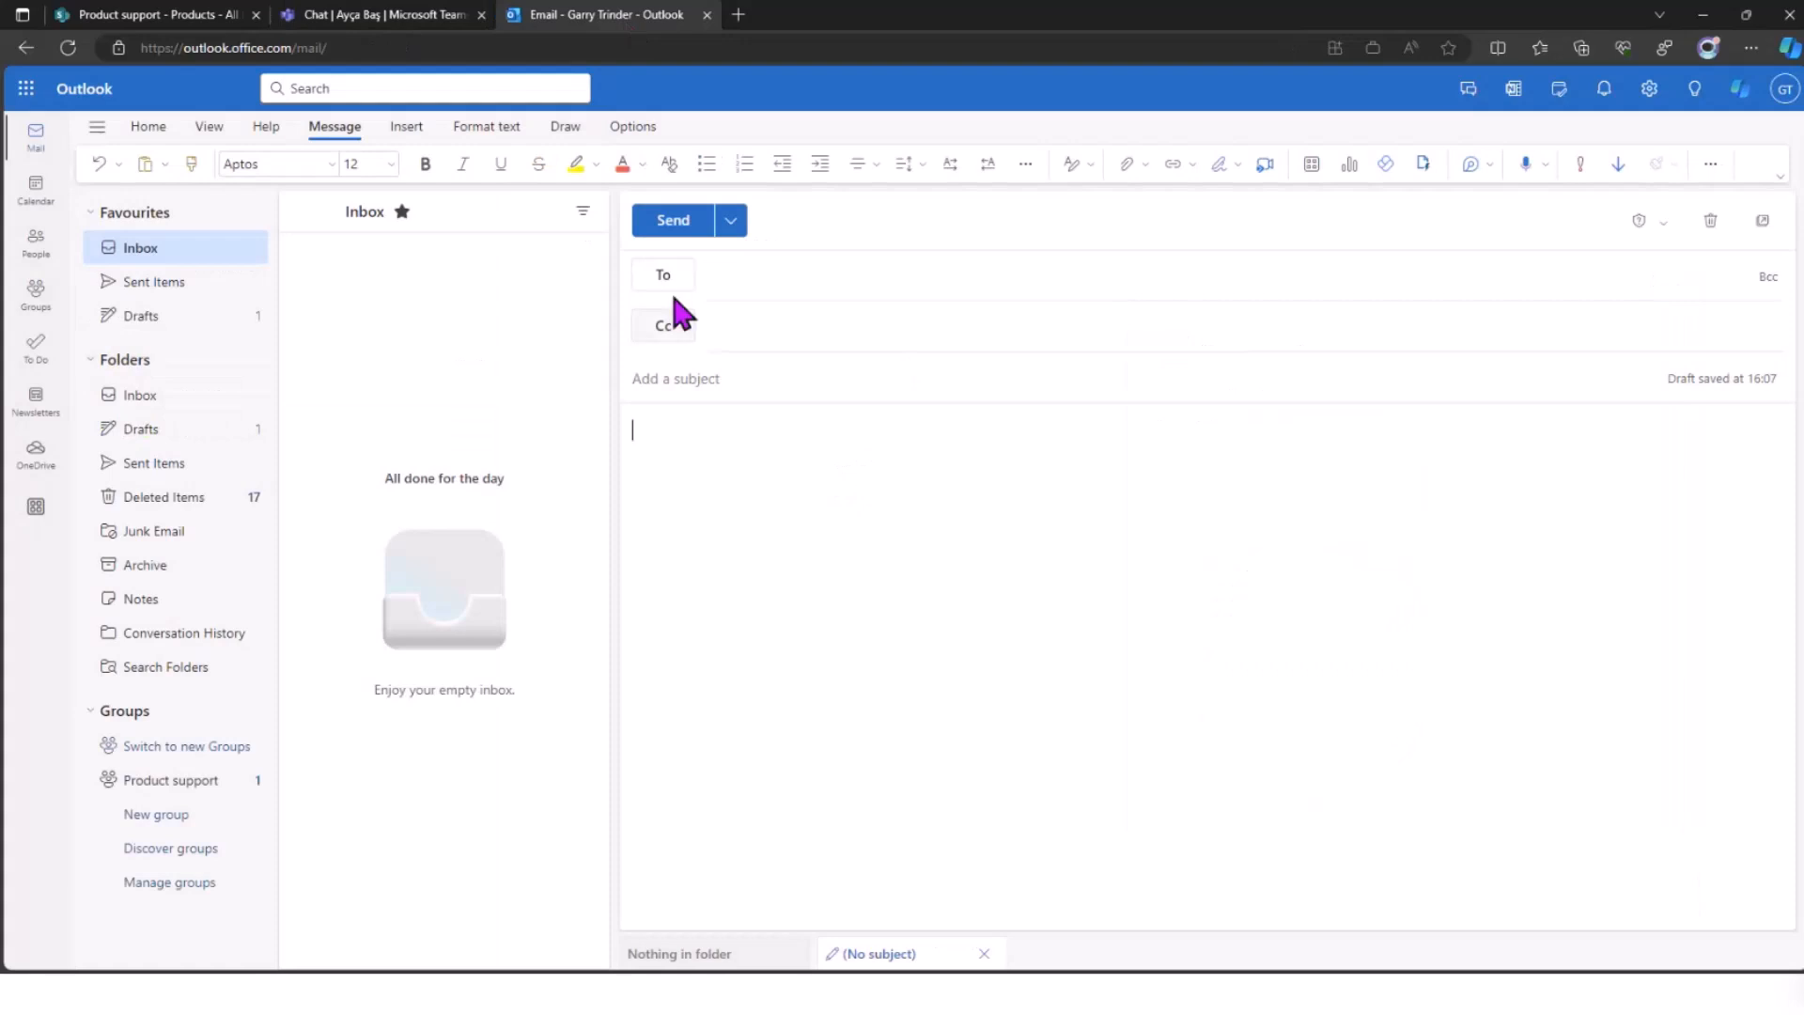
{"action": "mouse_move", "coordinate": [859, 496]}
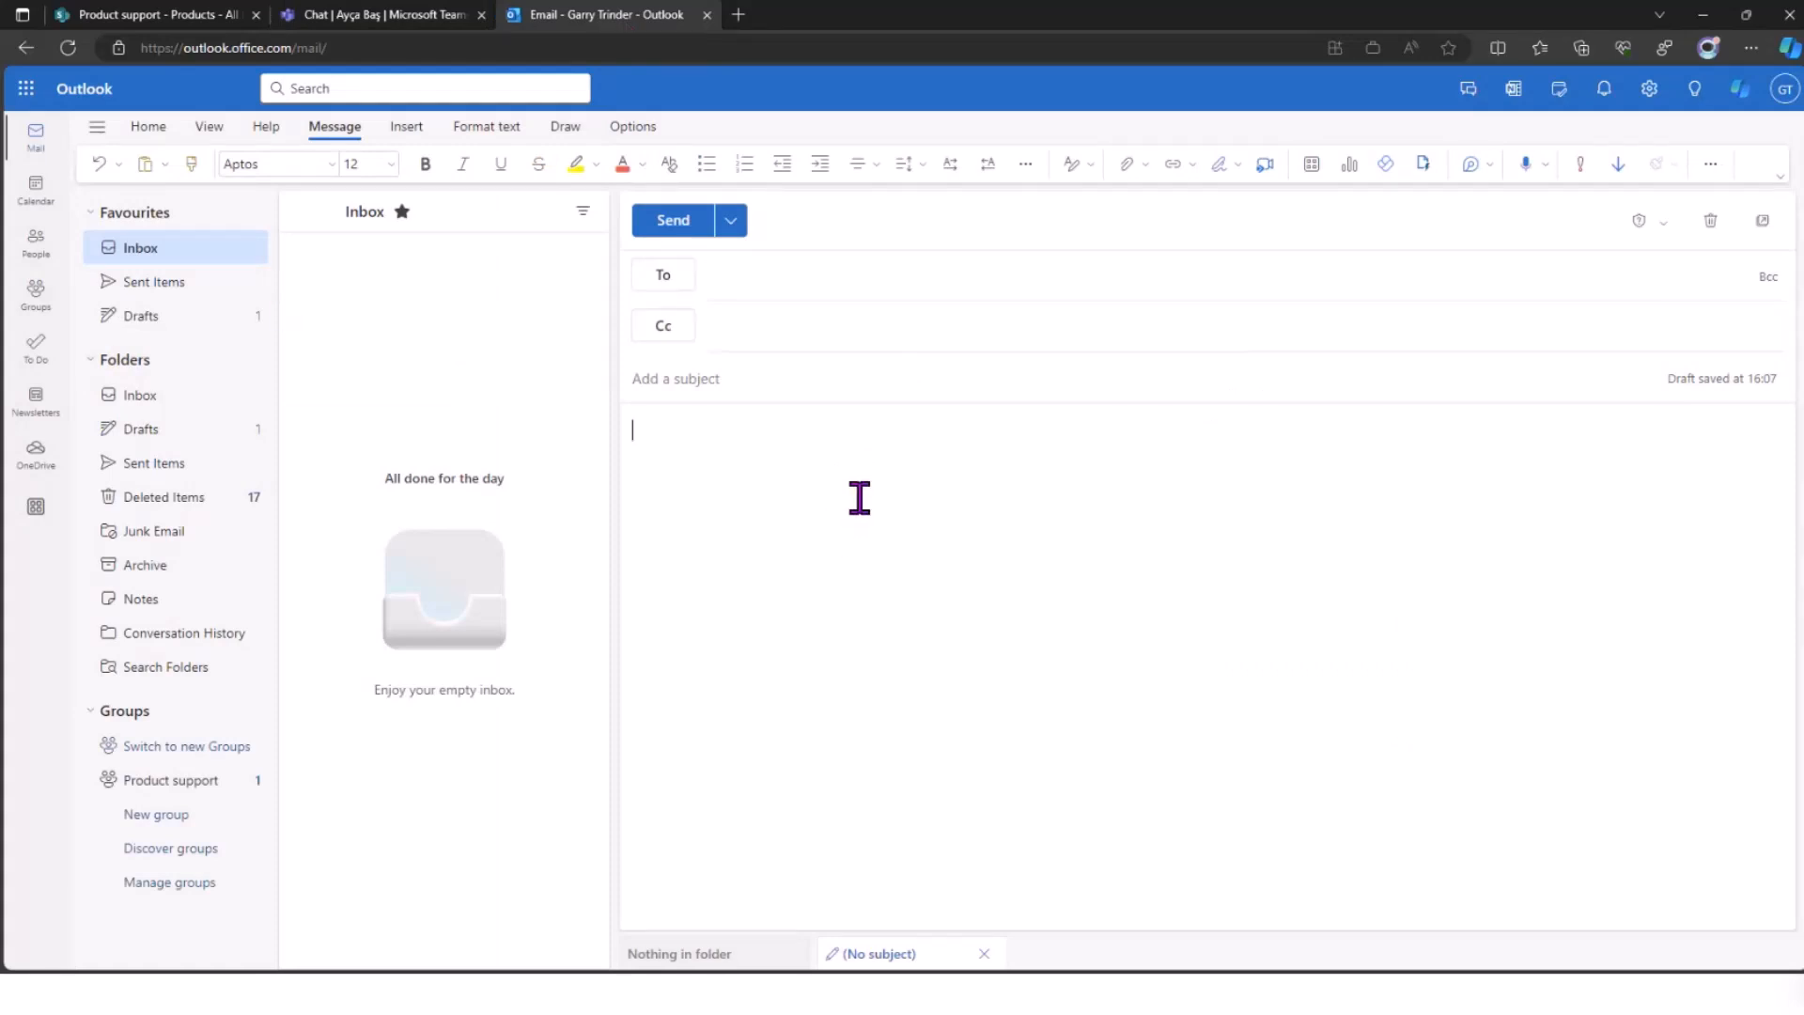
{"action": "mouse_move", "coordinate": [1310, 164]}
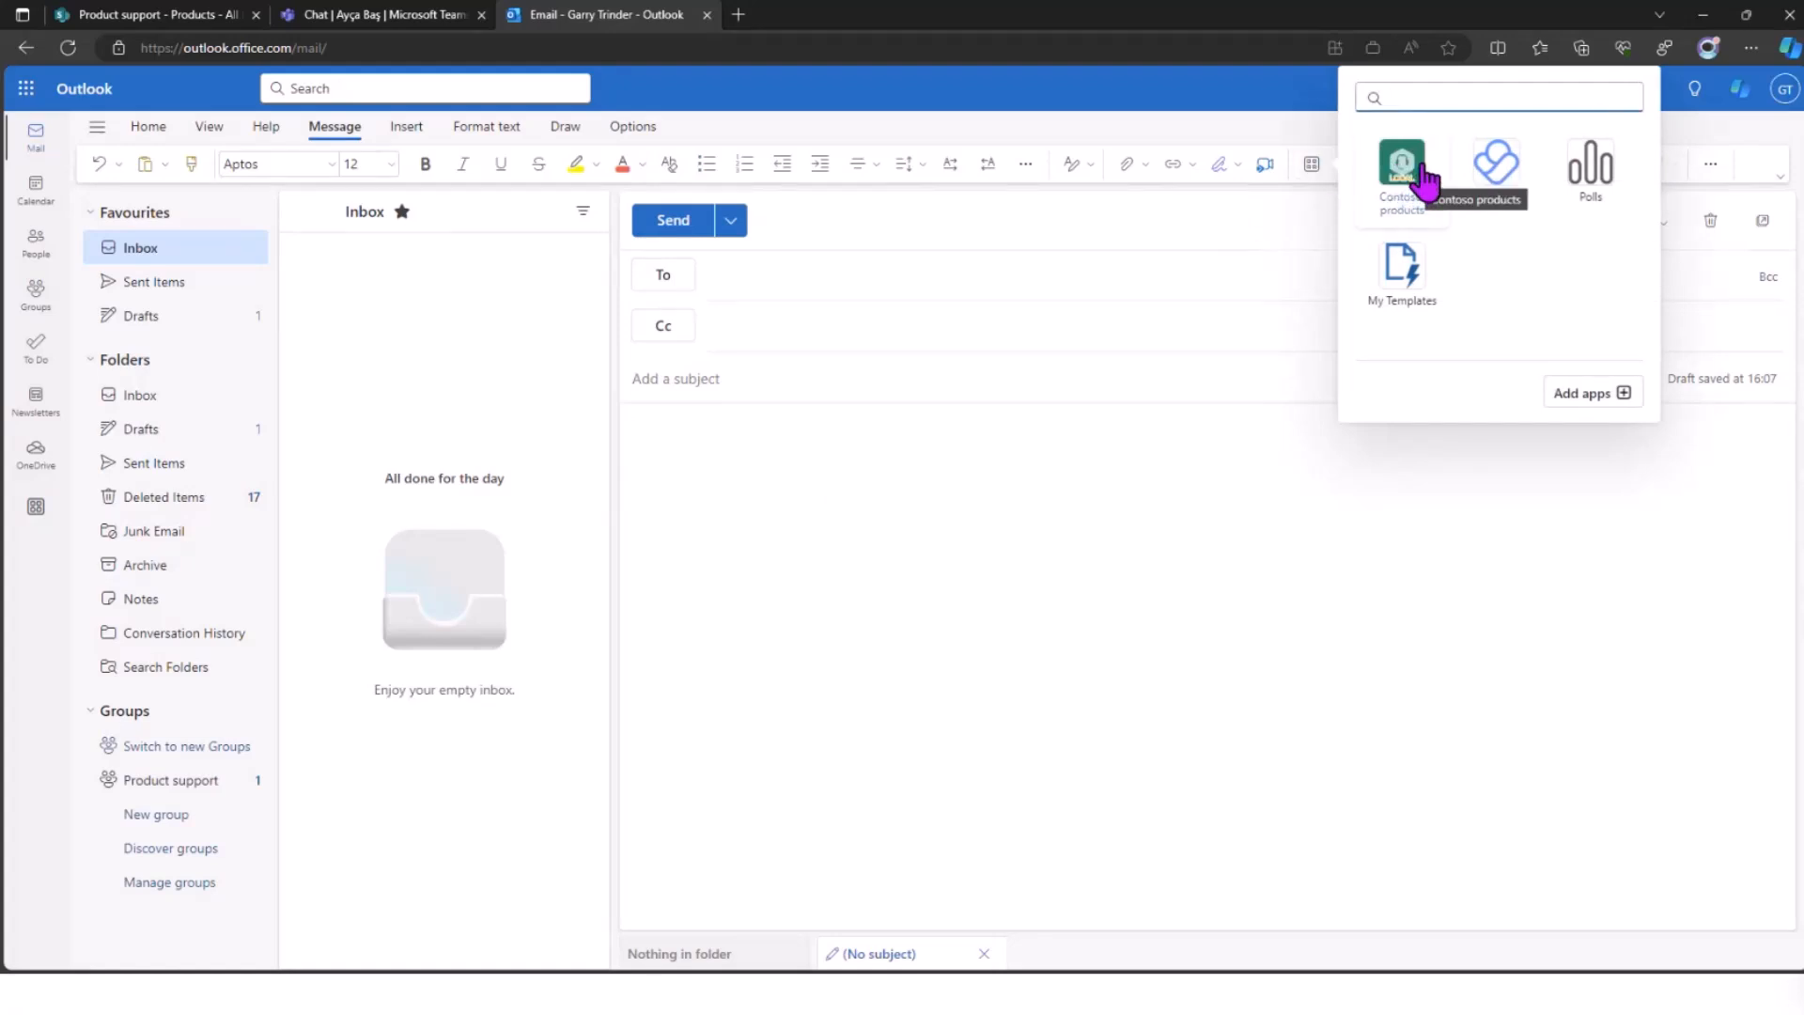
{"action": "left_click", "coordinate": [1400, 173]}
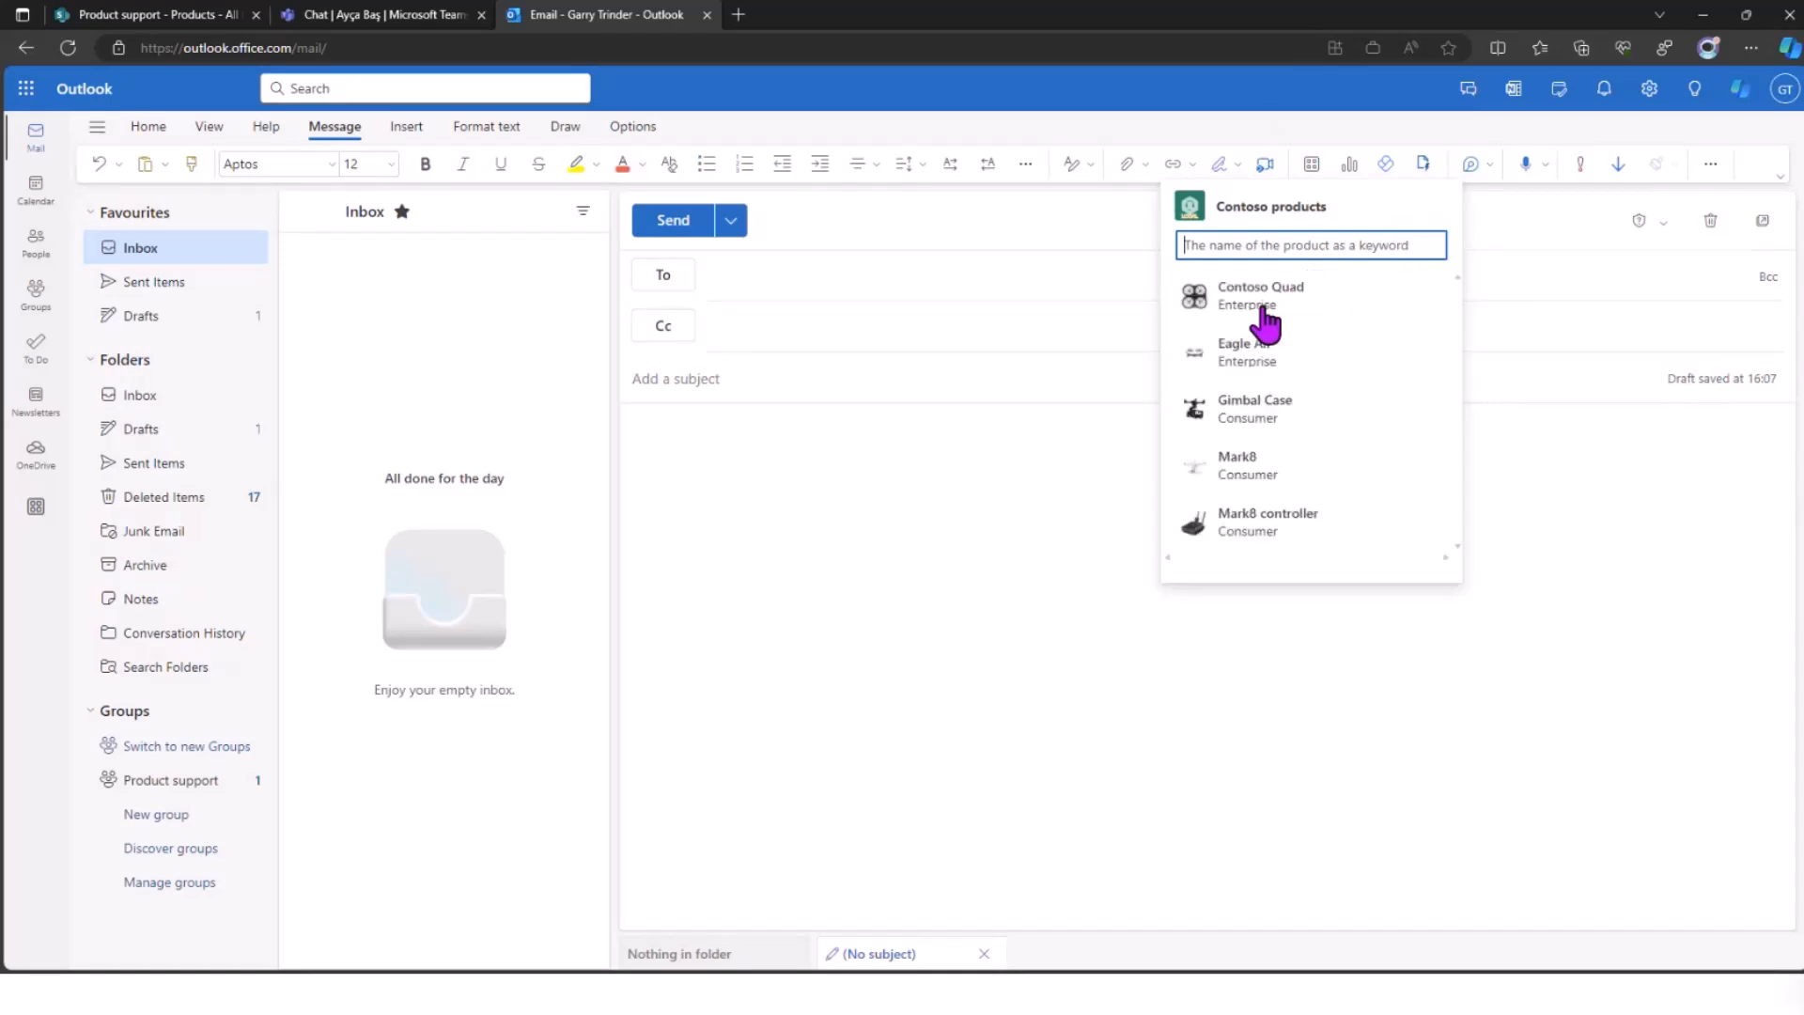
{"action": "left_click", "coordinate": [1261, 295]}
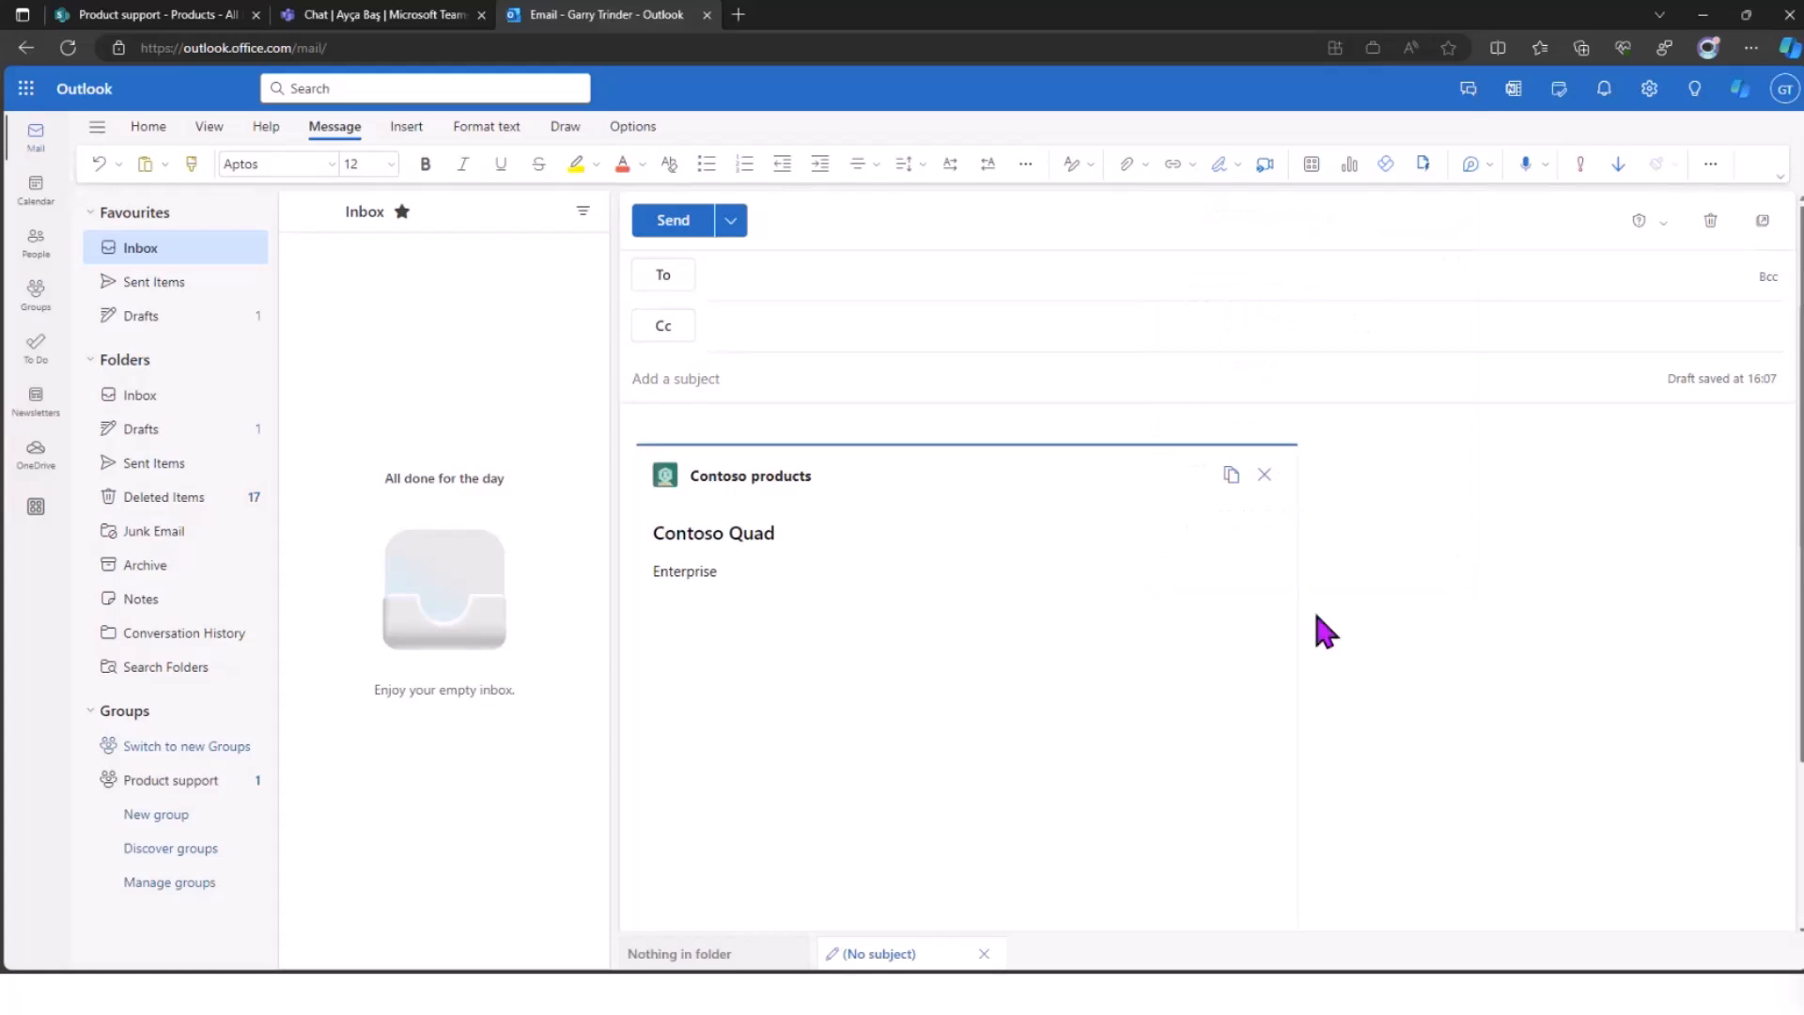
{"action": "scroll", "scroll_direction": "down", "scroll_amount": 3}
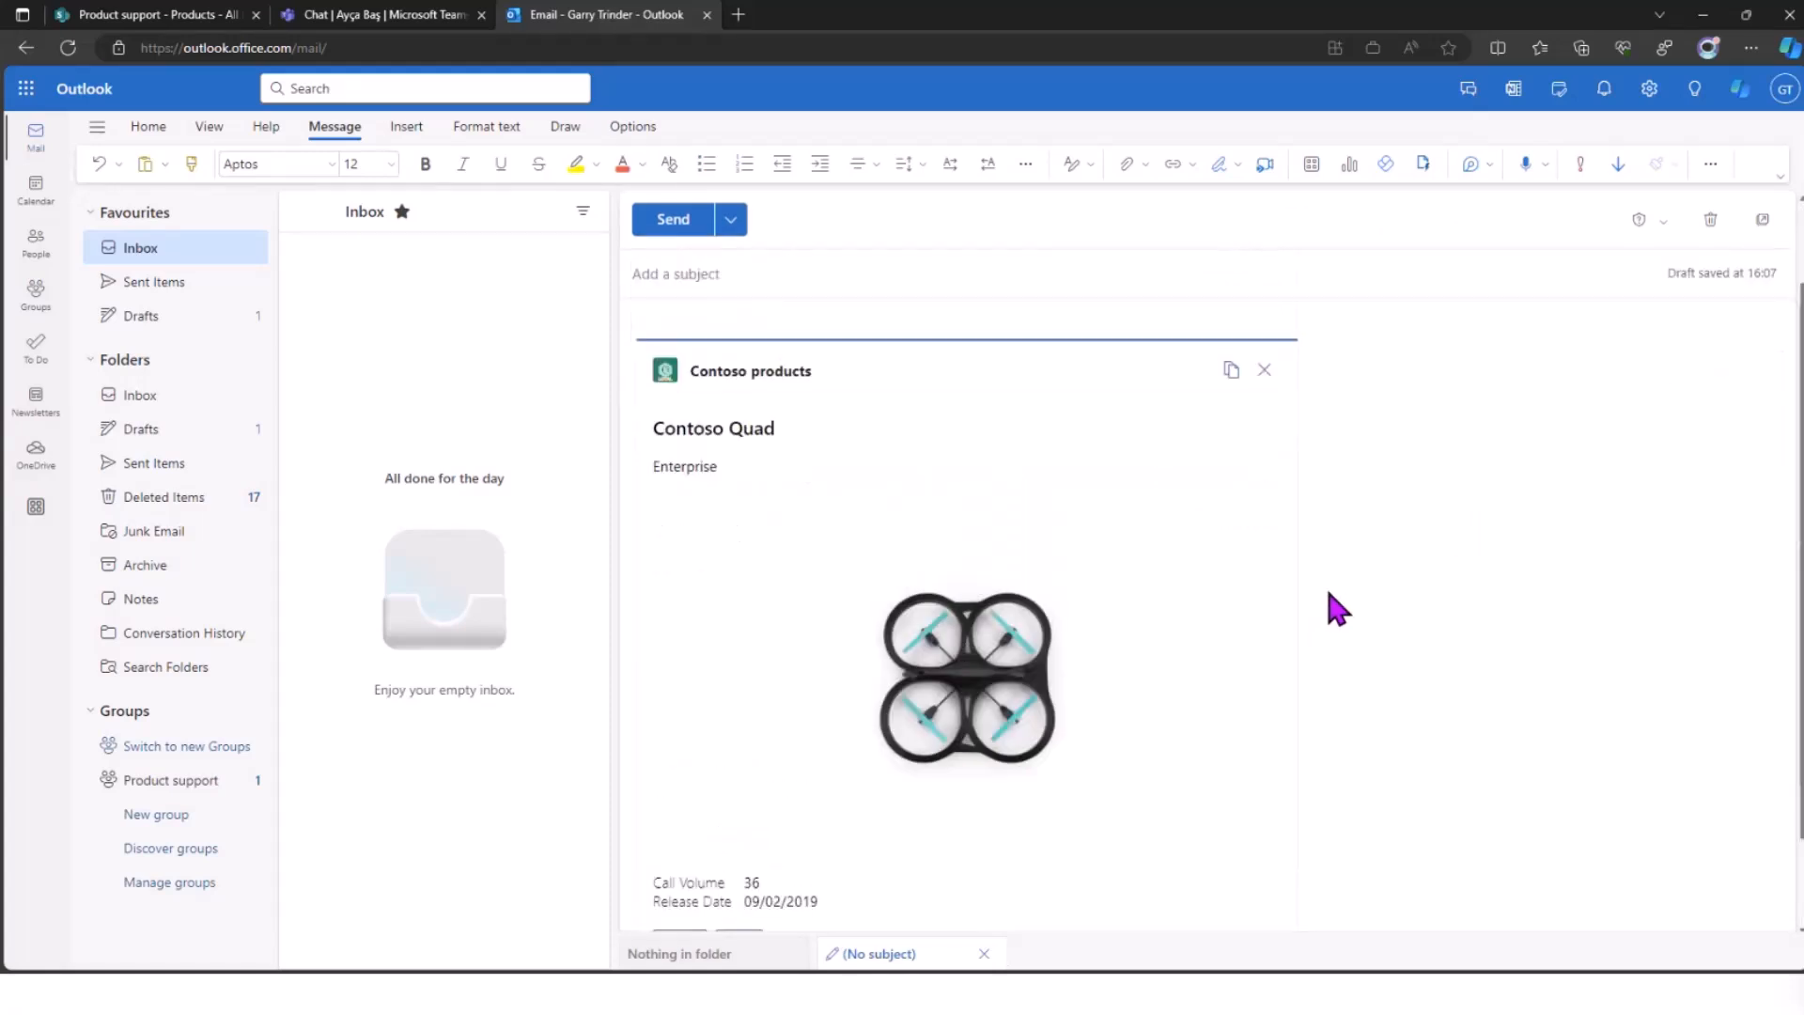
{"action": "mouse_move", "coordinate": [851, 474]}
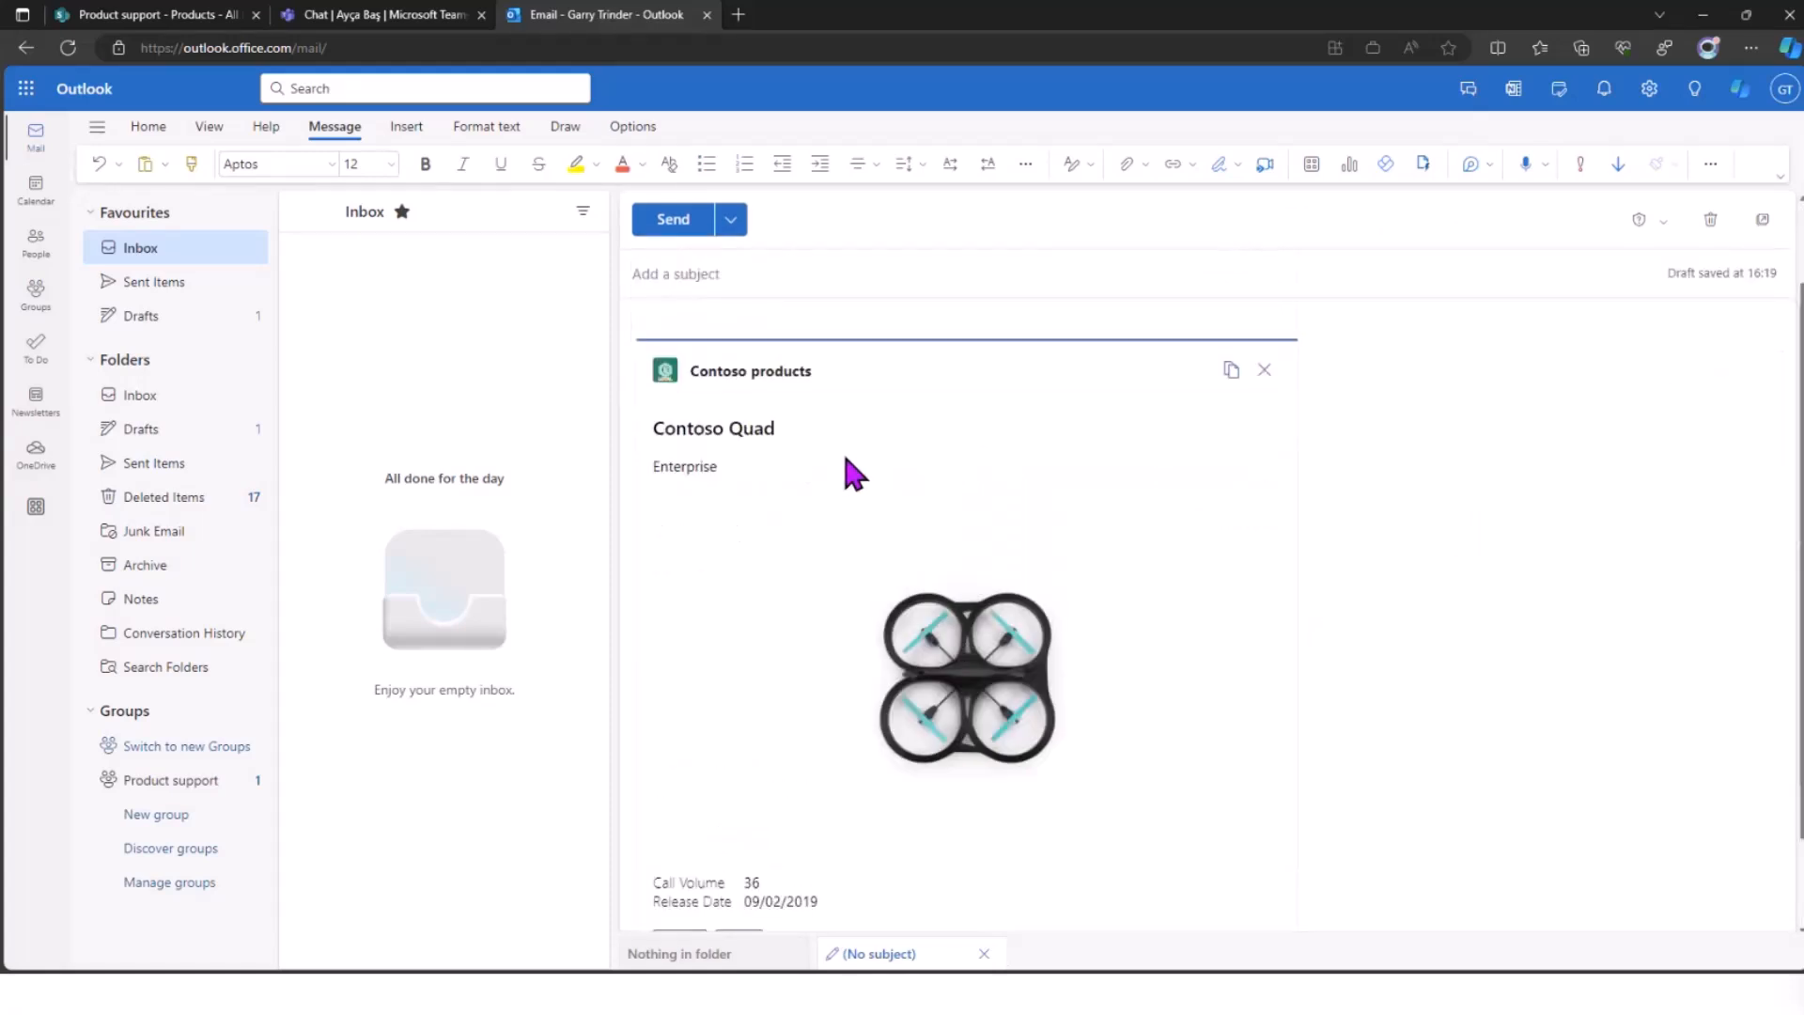
{"action": "mouse_move", "coordinate": [194, 310]}
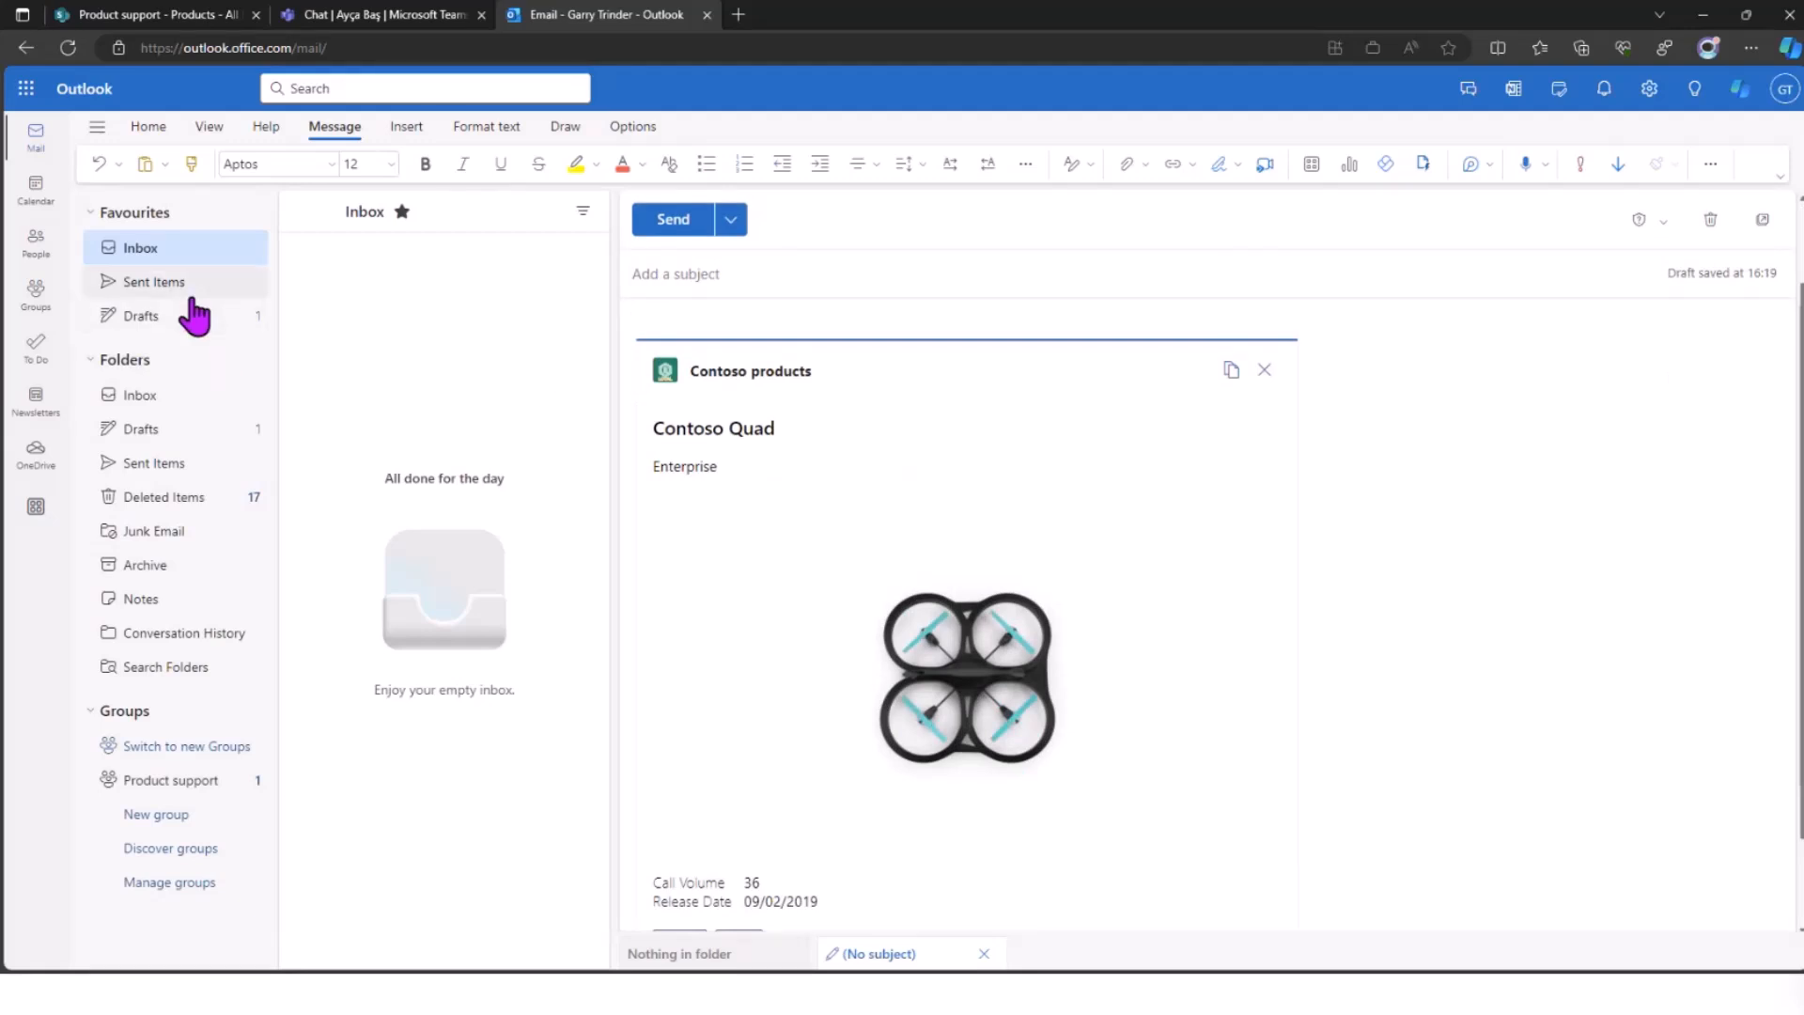
{"action": "mouse_move", "coordinate": [190, 300]}
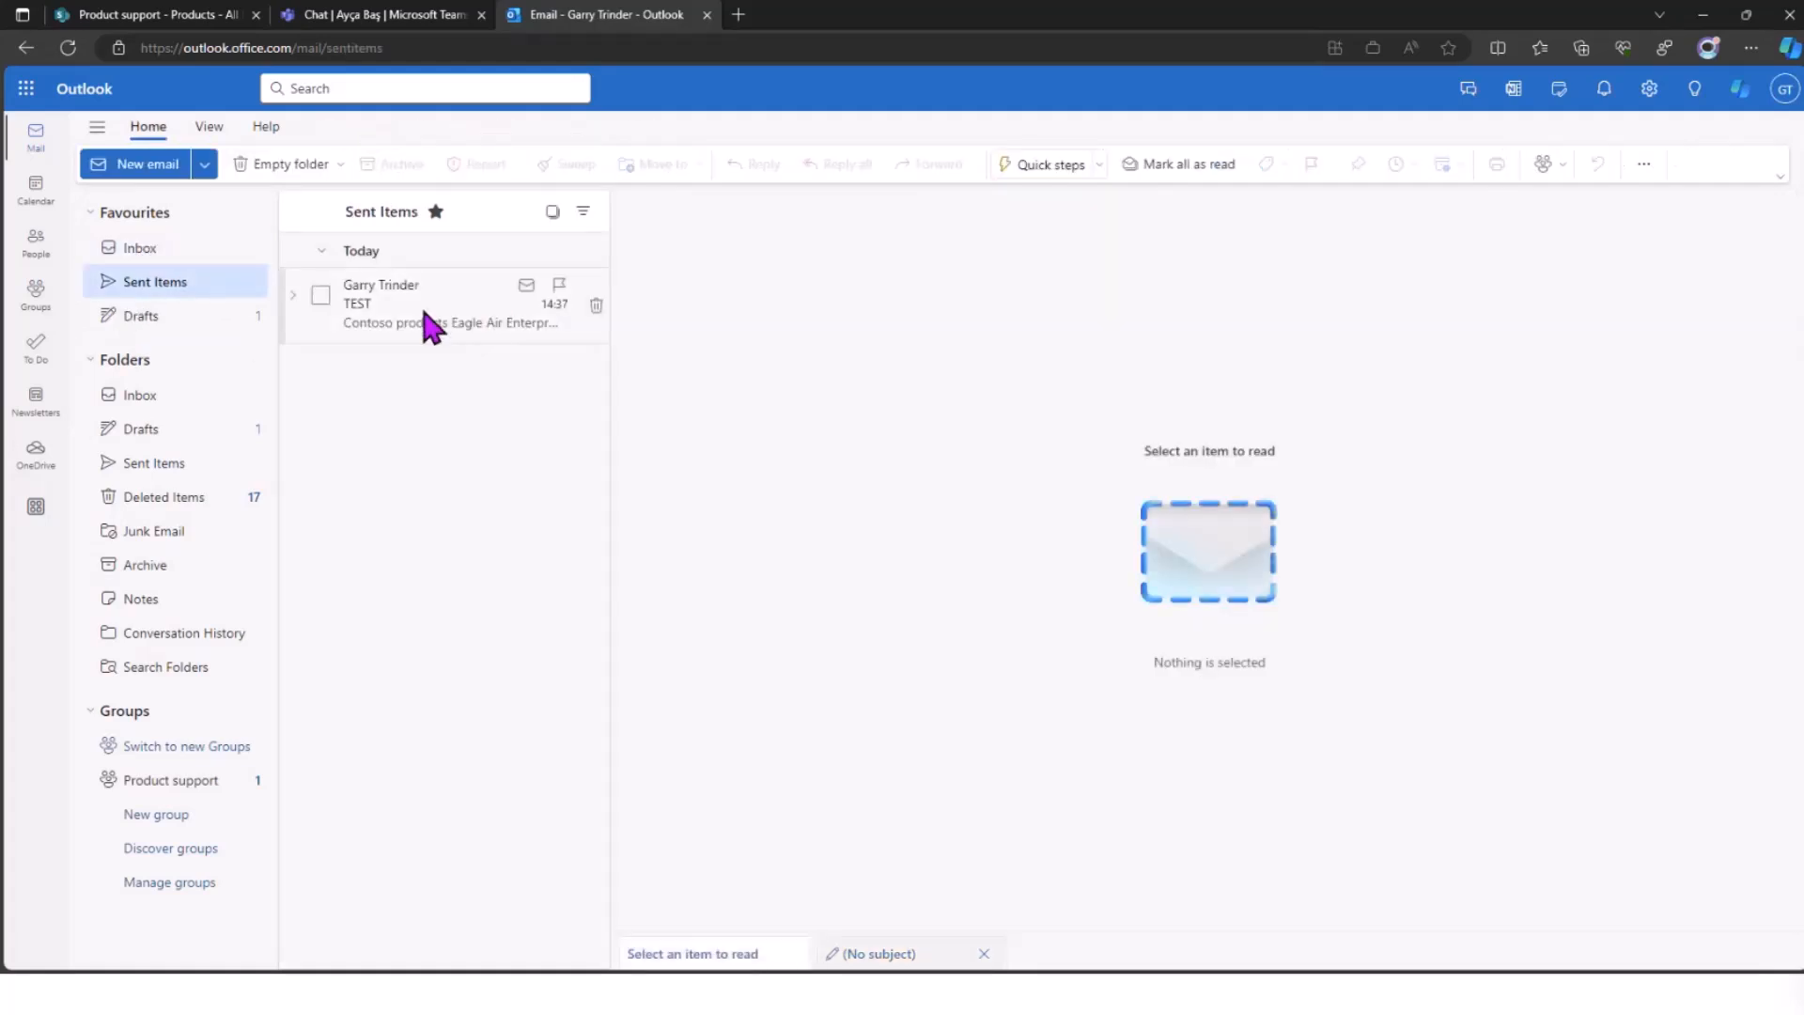
- View the TEST message and bring up the Eagle Air product details form from its card
{"action": "left_click", "coordinate": [449, 303]}
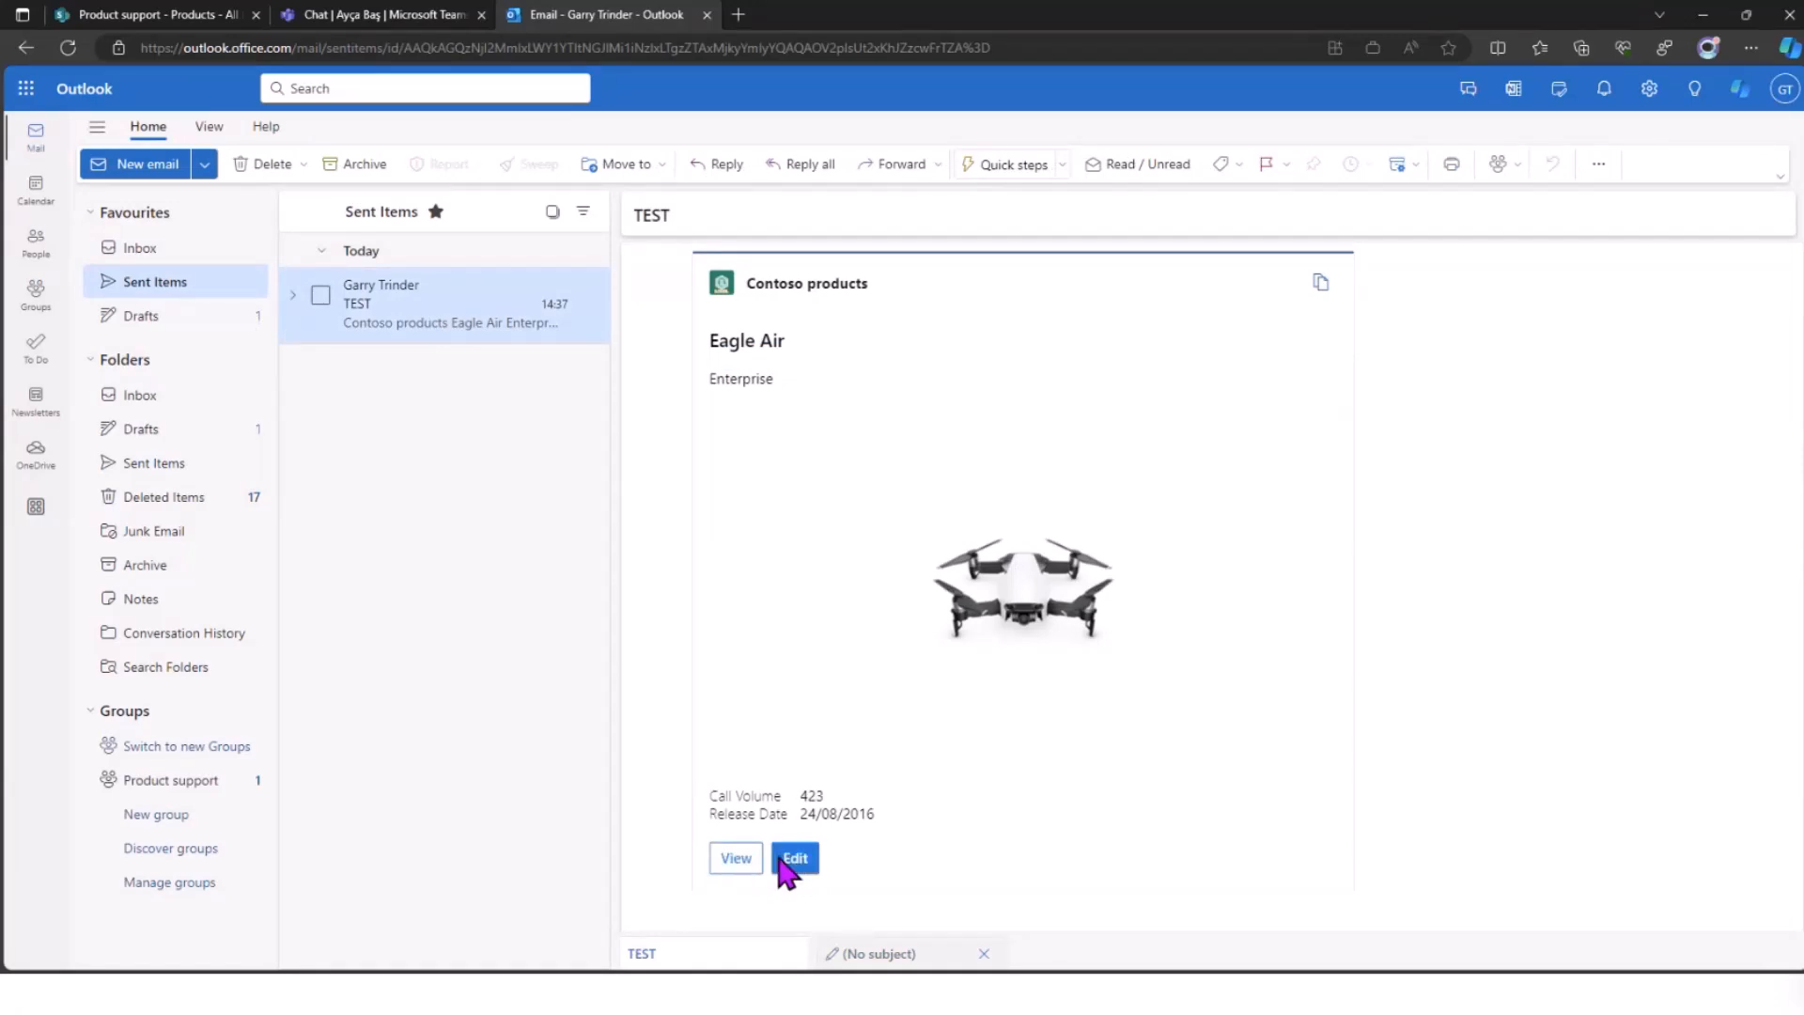
{"action": "left_click", "coordinate": [793, 859]}
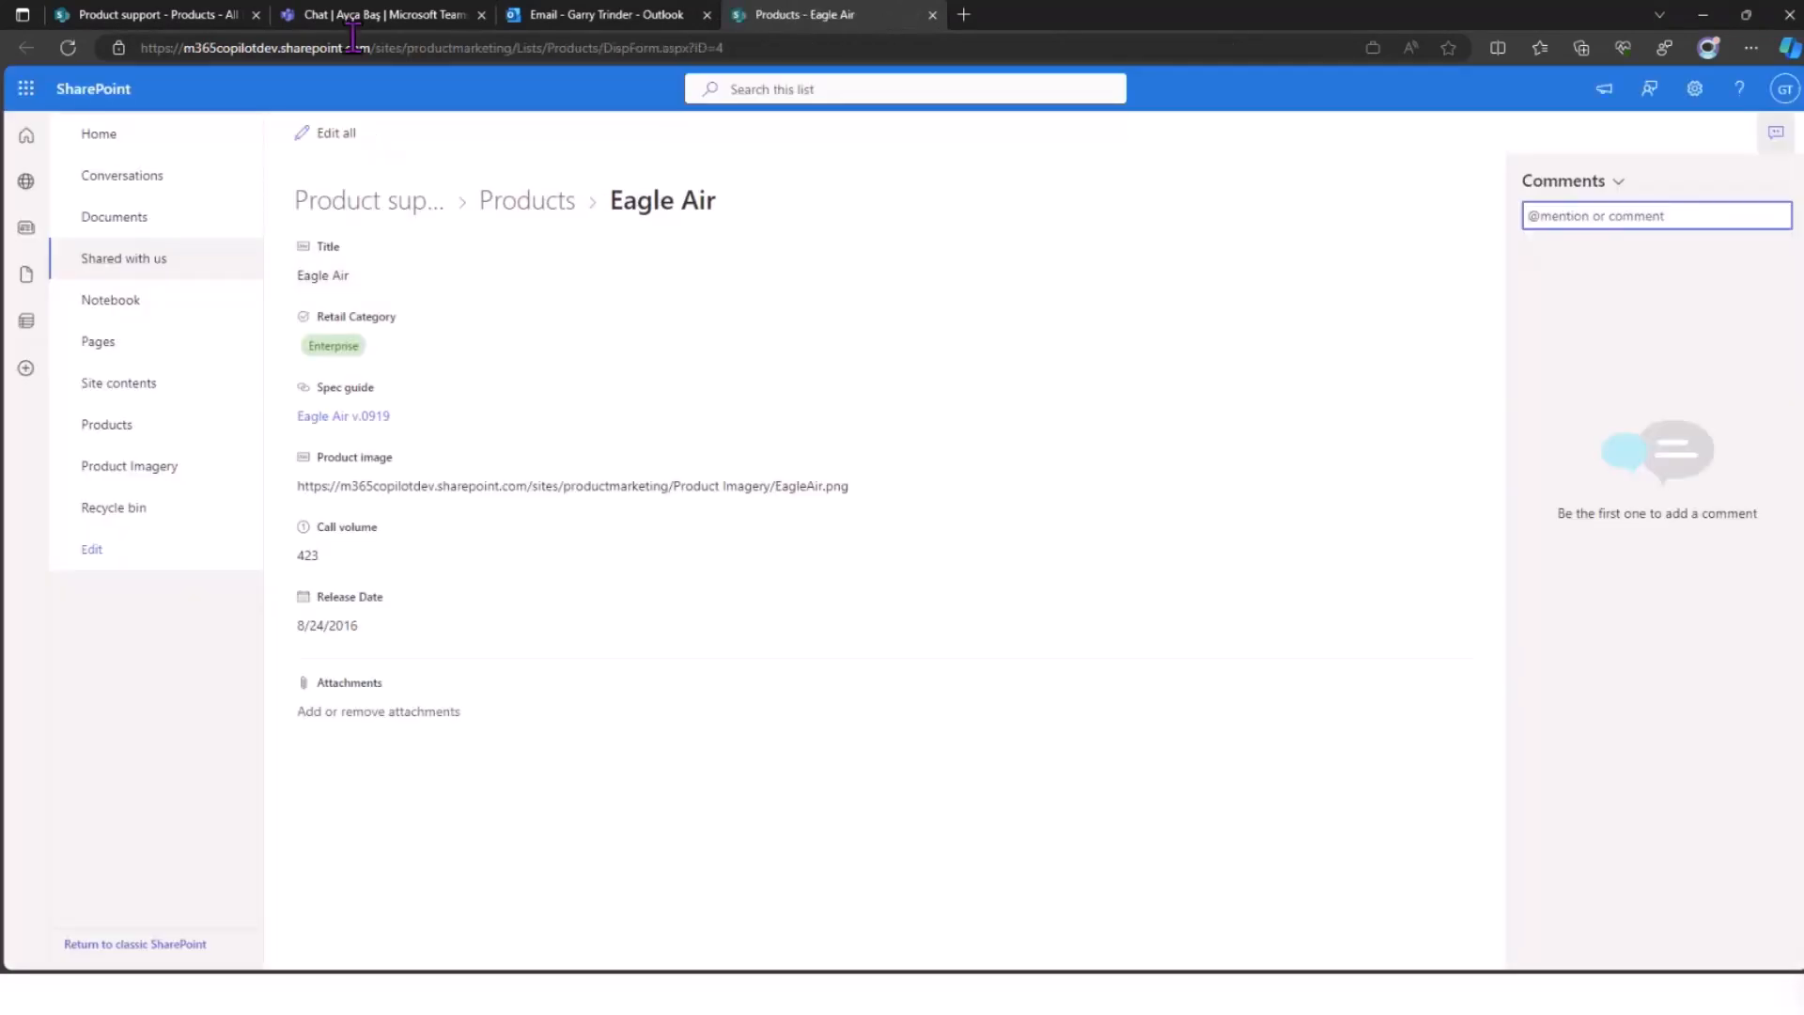
{"action": "left_click", "coordinate": [380, 14]}
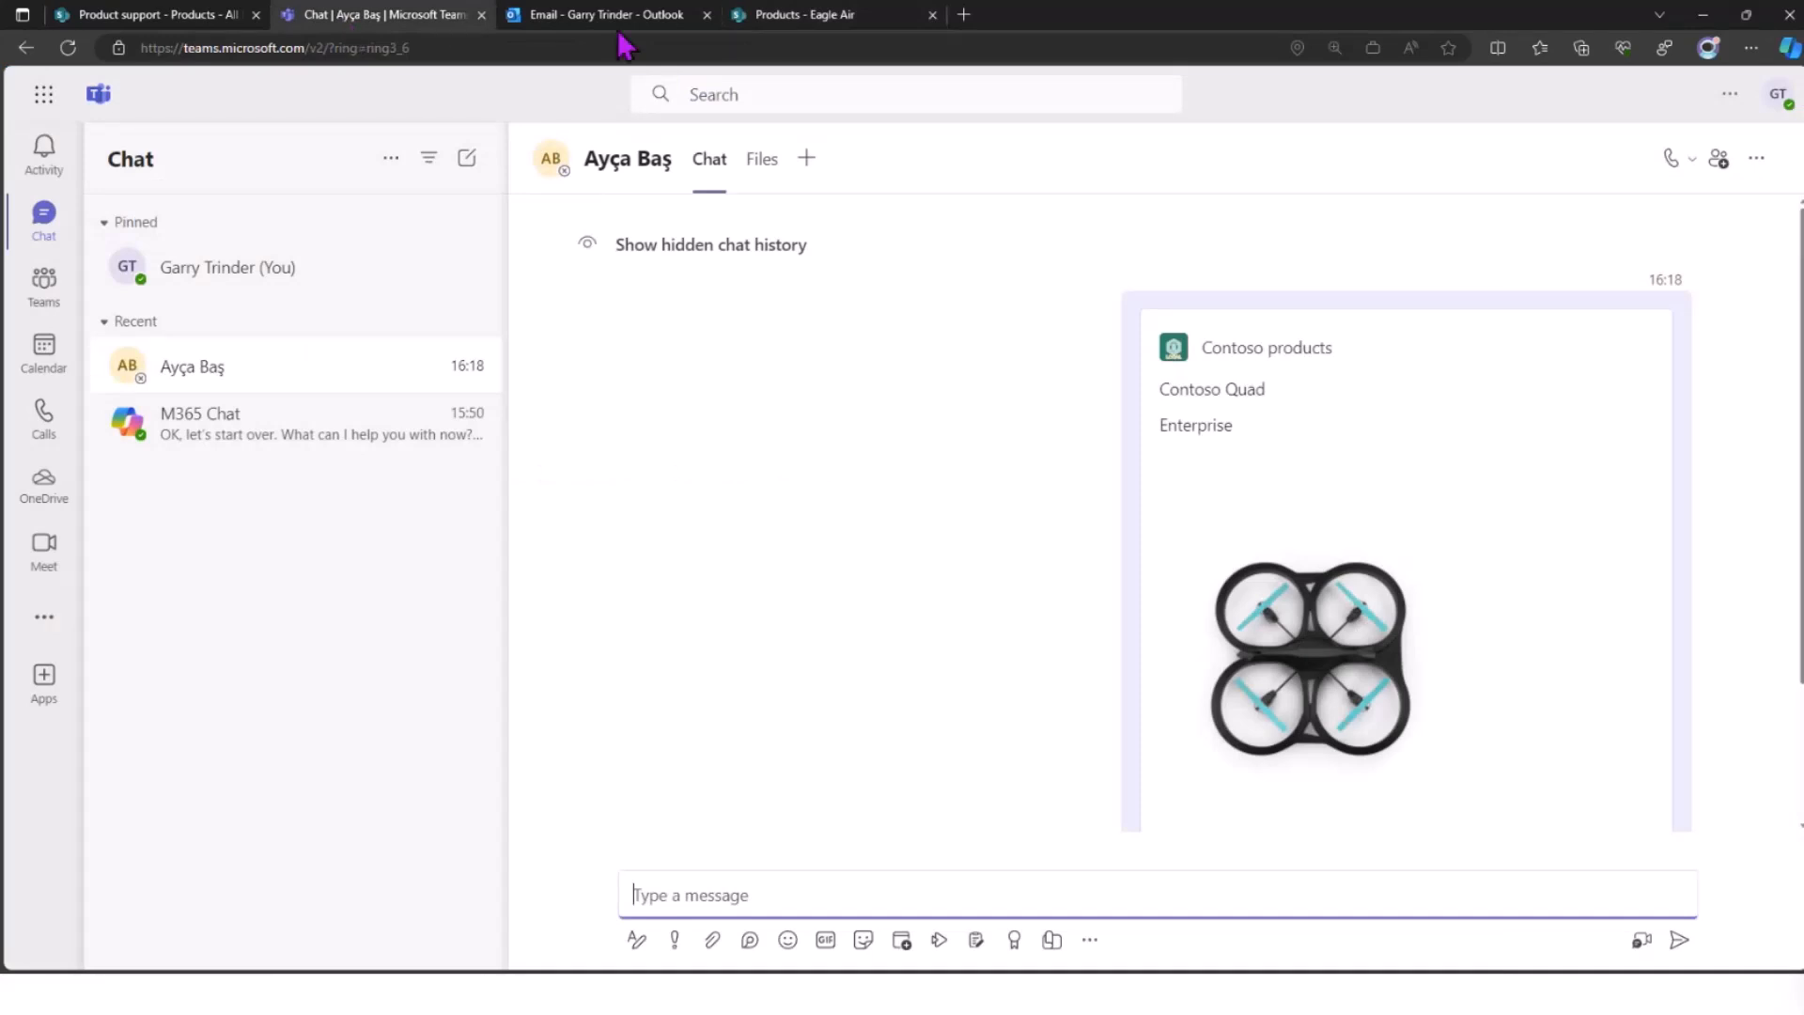
{"action": "left_click", "coordinate": [597, 13]}
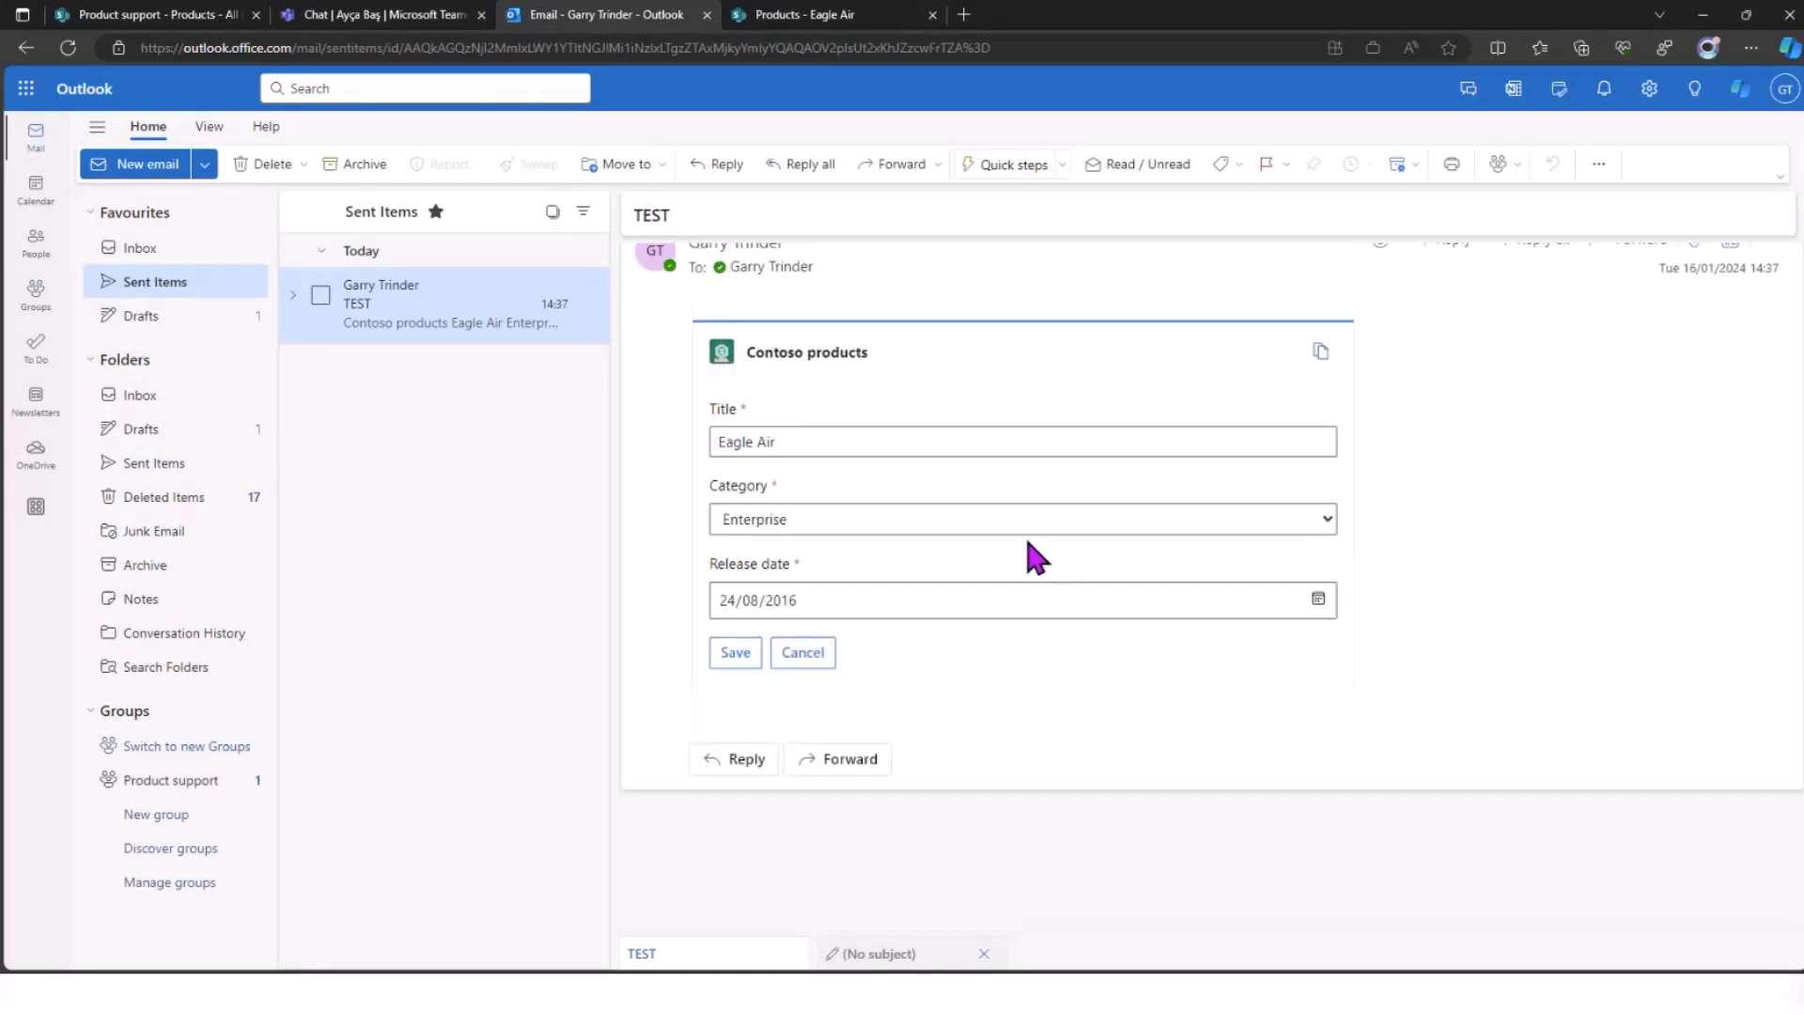
{"action": "mouse_move", "coordinate": [802, 652]}
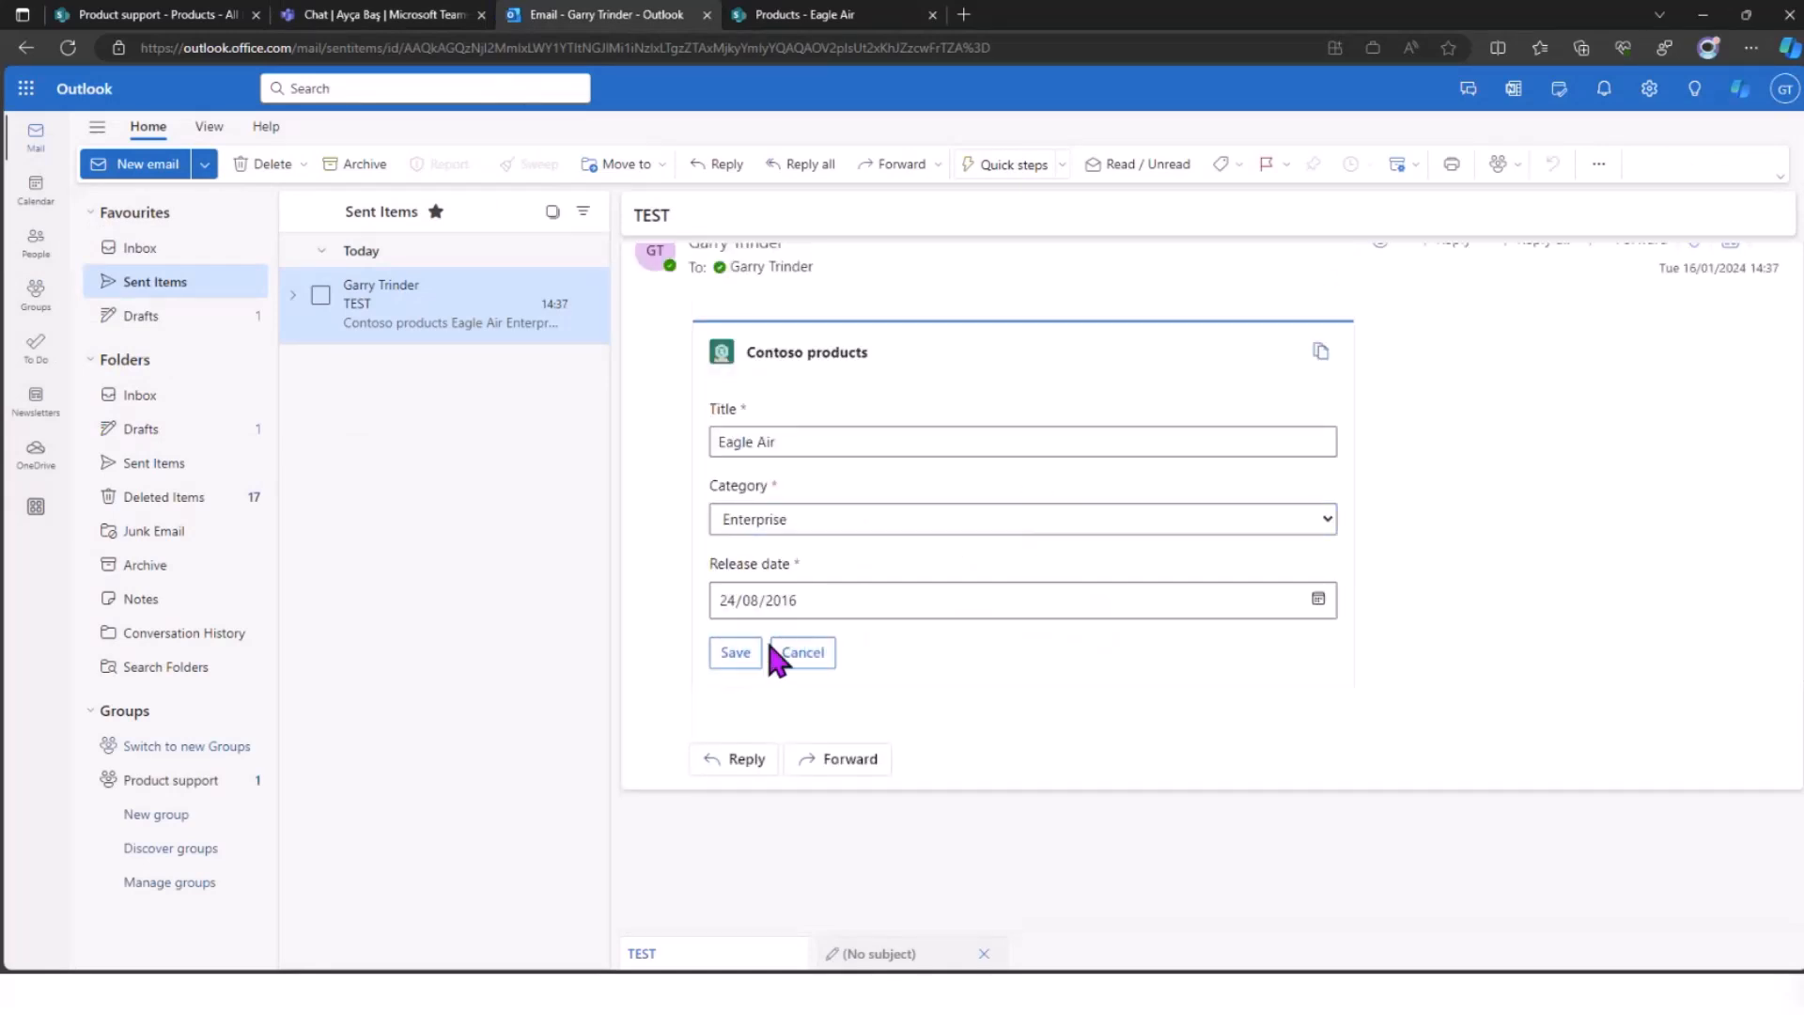
{"action": "mouse_move", "coordinate": [802, 652]}
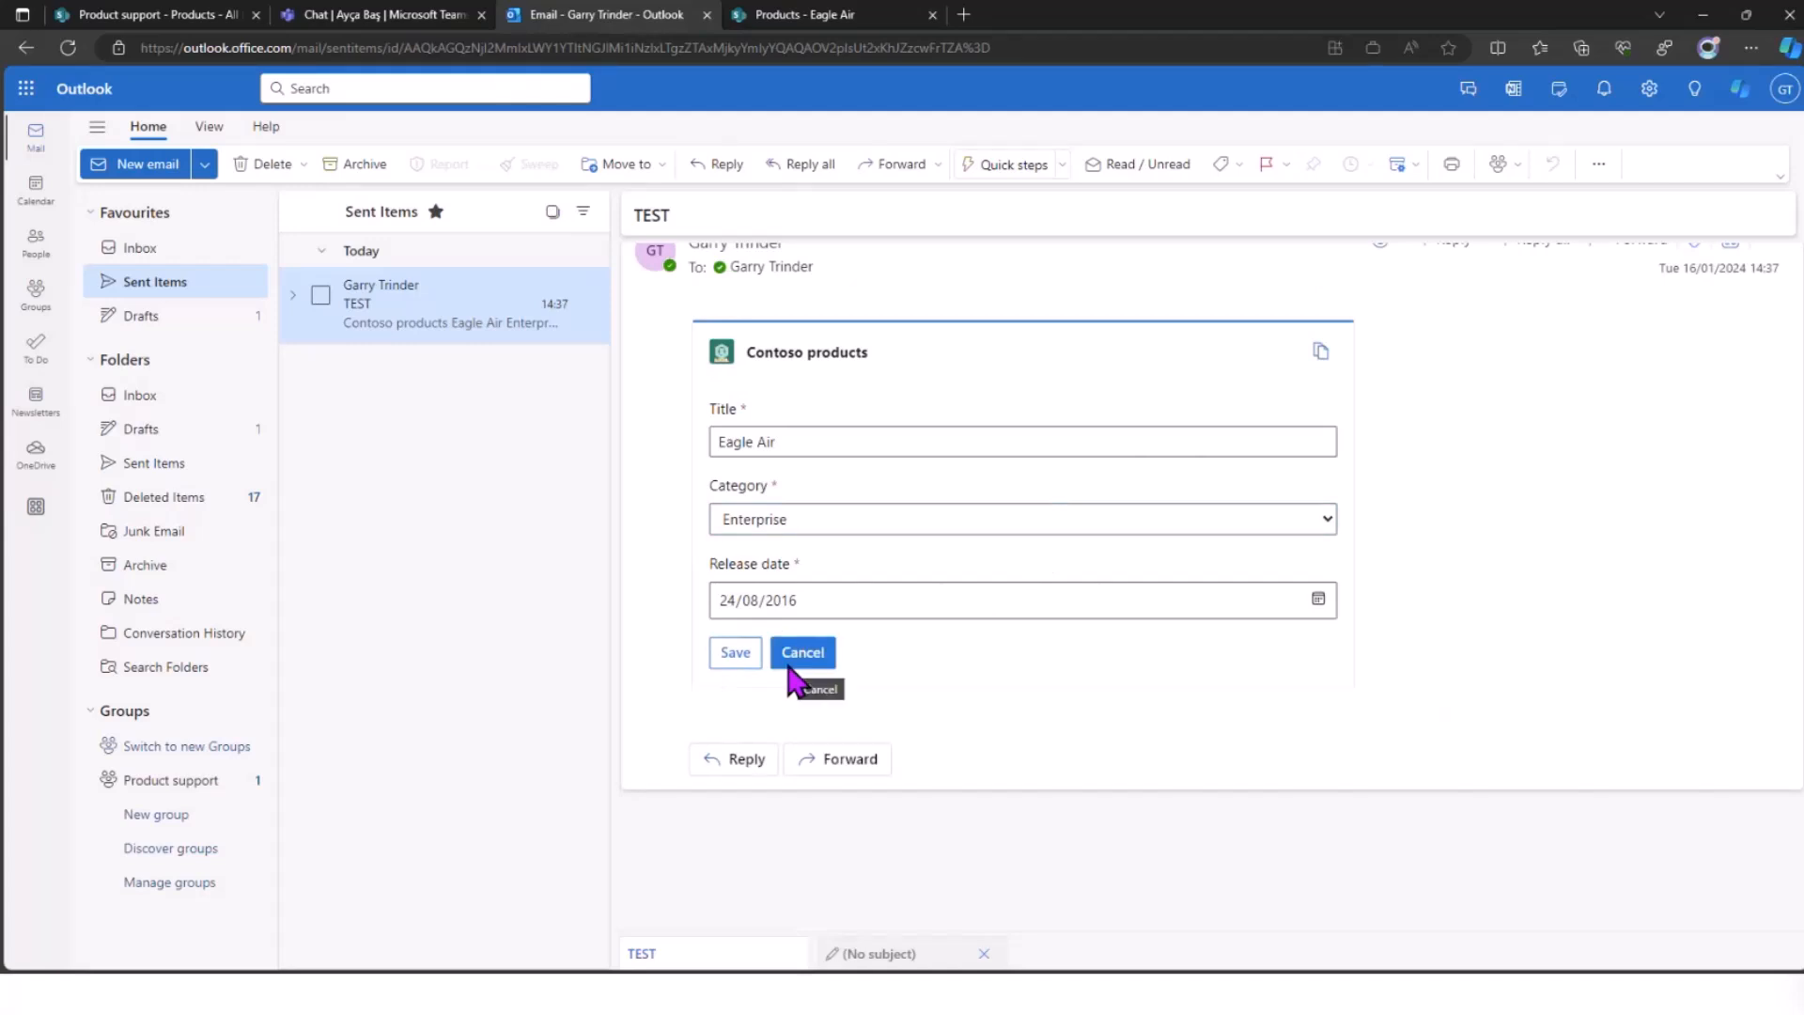
{"action": "mouse_move", "coordinate": [801, 671]}
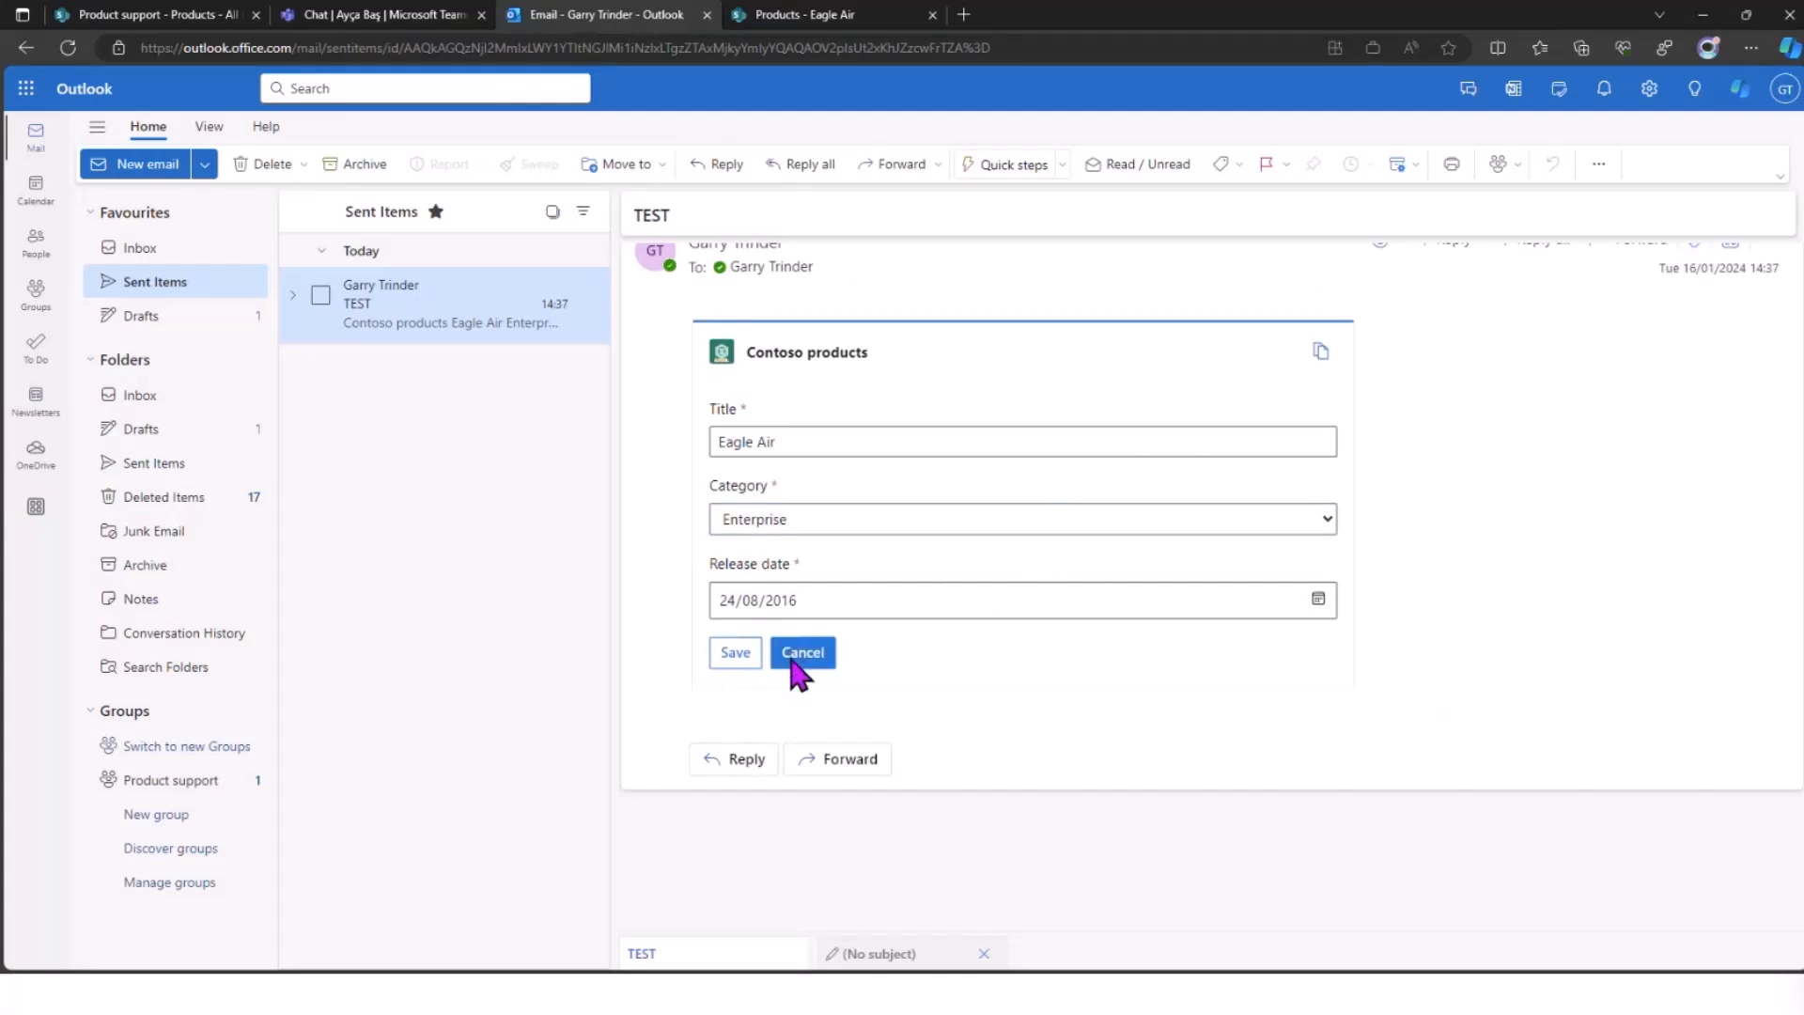
- Cancel the Eagle Air edit form, leaving the product details unchanged
{"action": "left_click", "coordinate": [803, 652]}
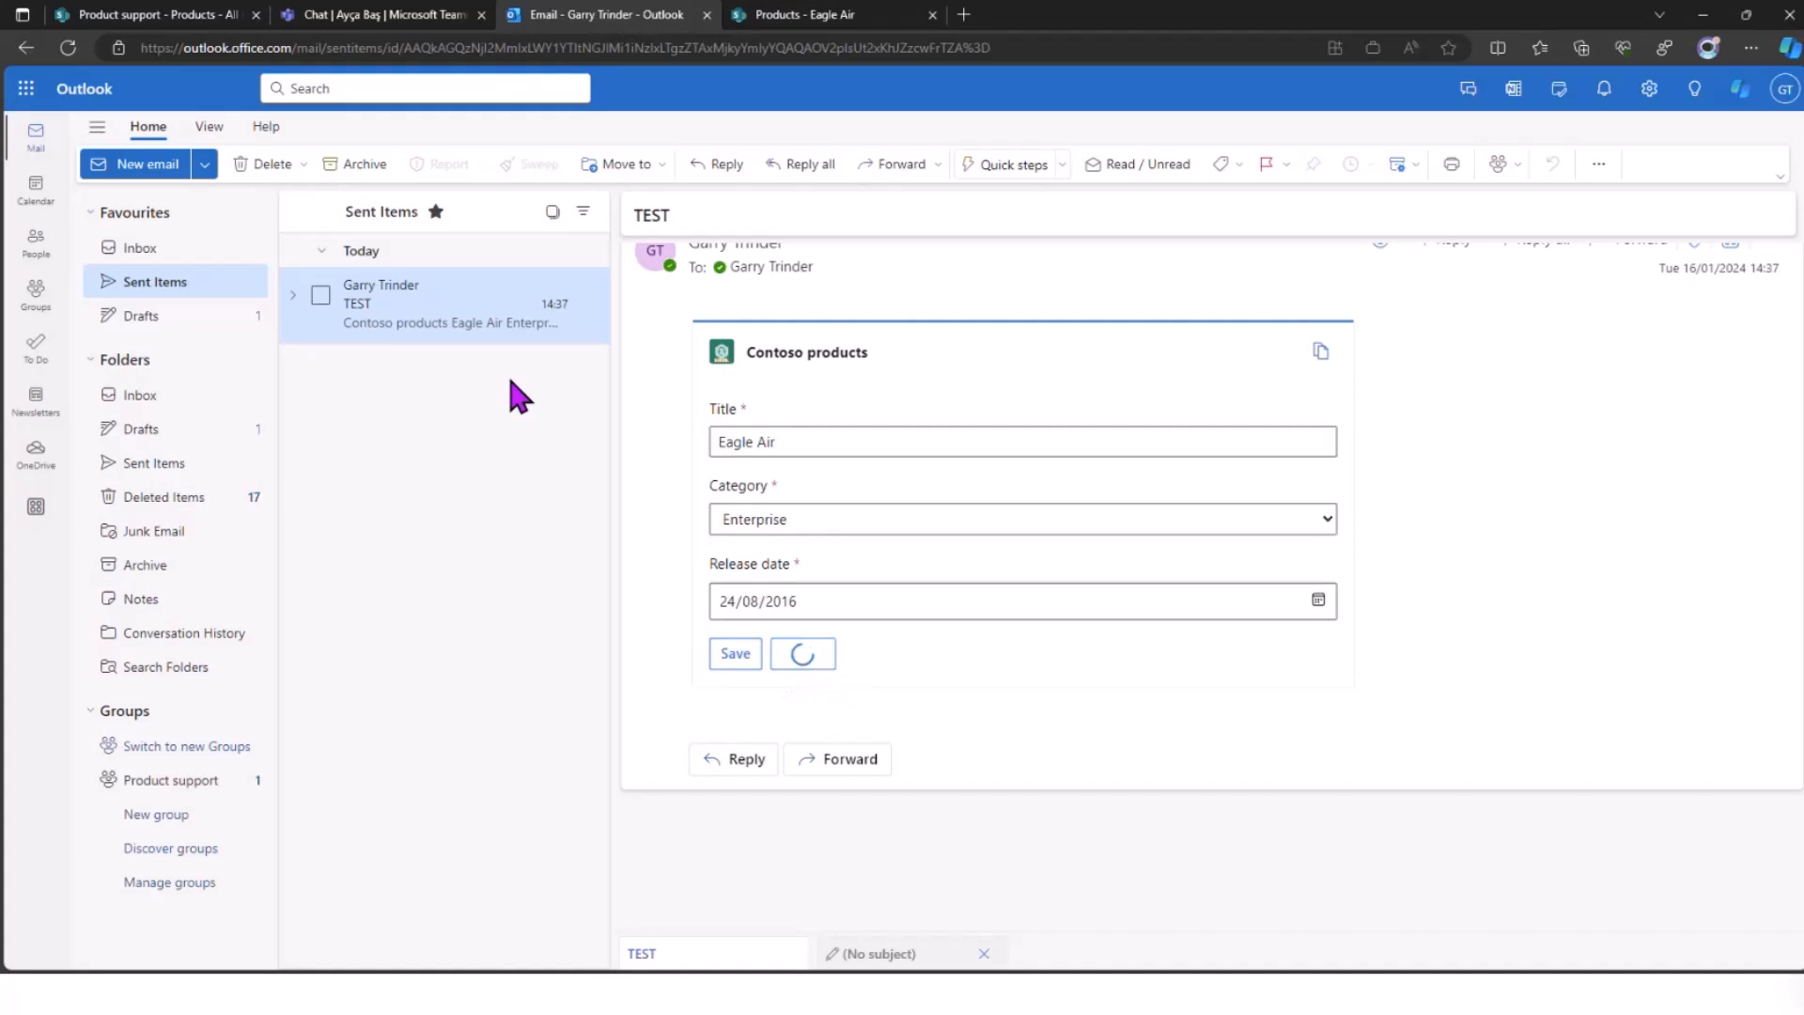
{"action": "left_click", "coordinate": [735, 652]}
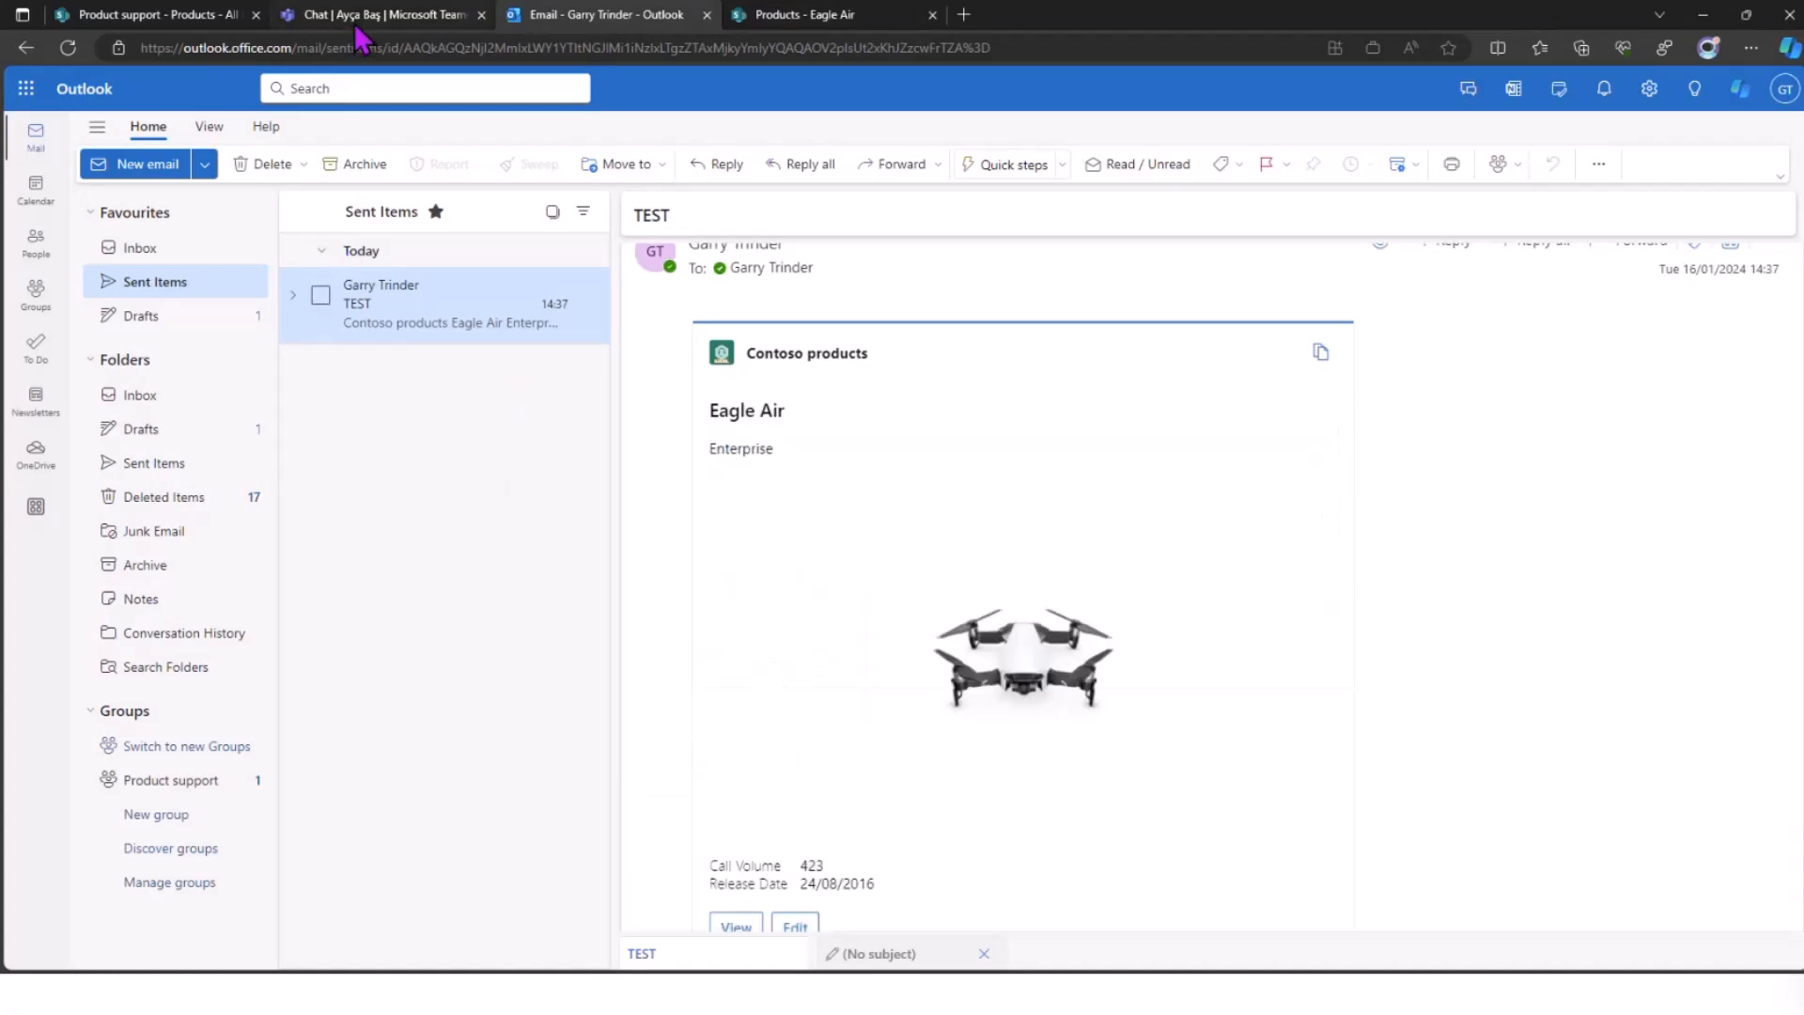
- In Teams, search the Contoso products extension for 'mark8'
{"action": "left_click", "coordinate": [384, 13]}
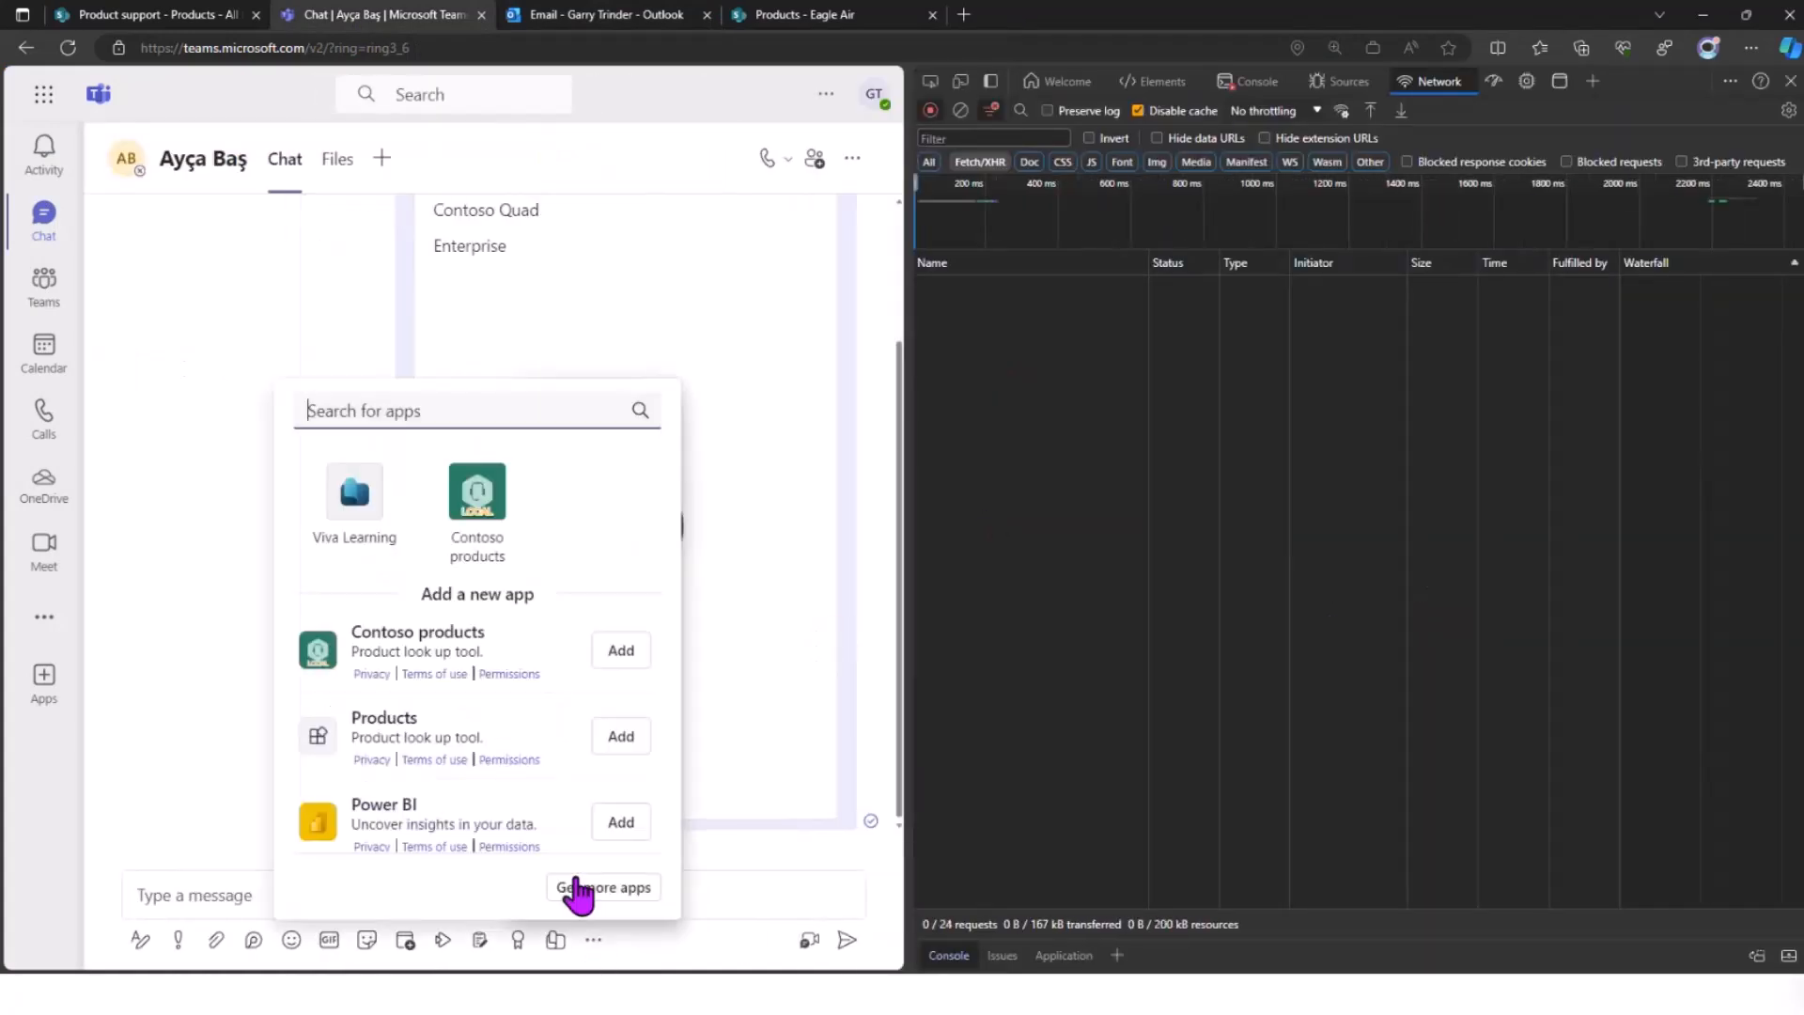
{"action": "left_click", "coordinate": [476, 490]}
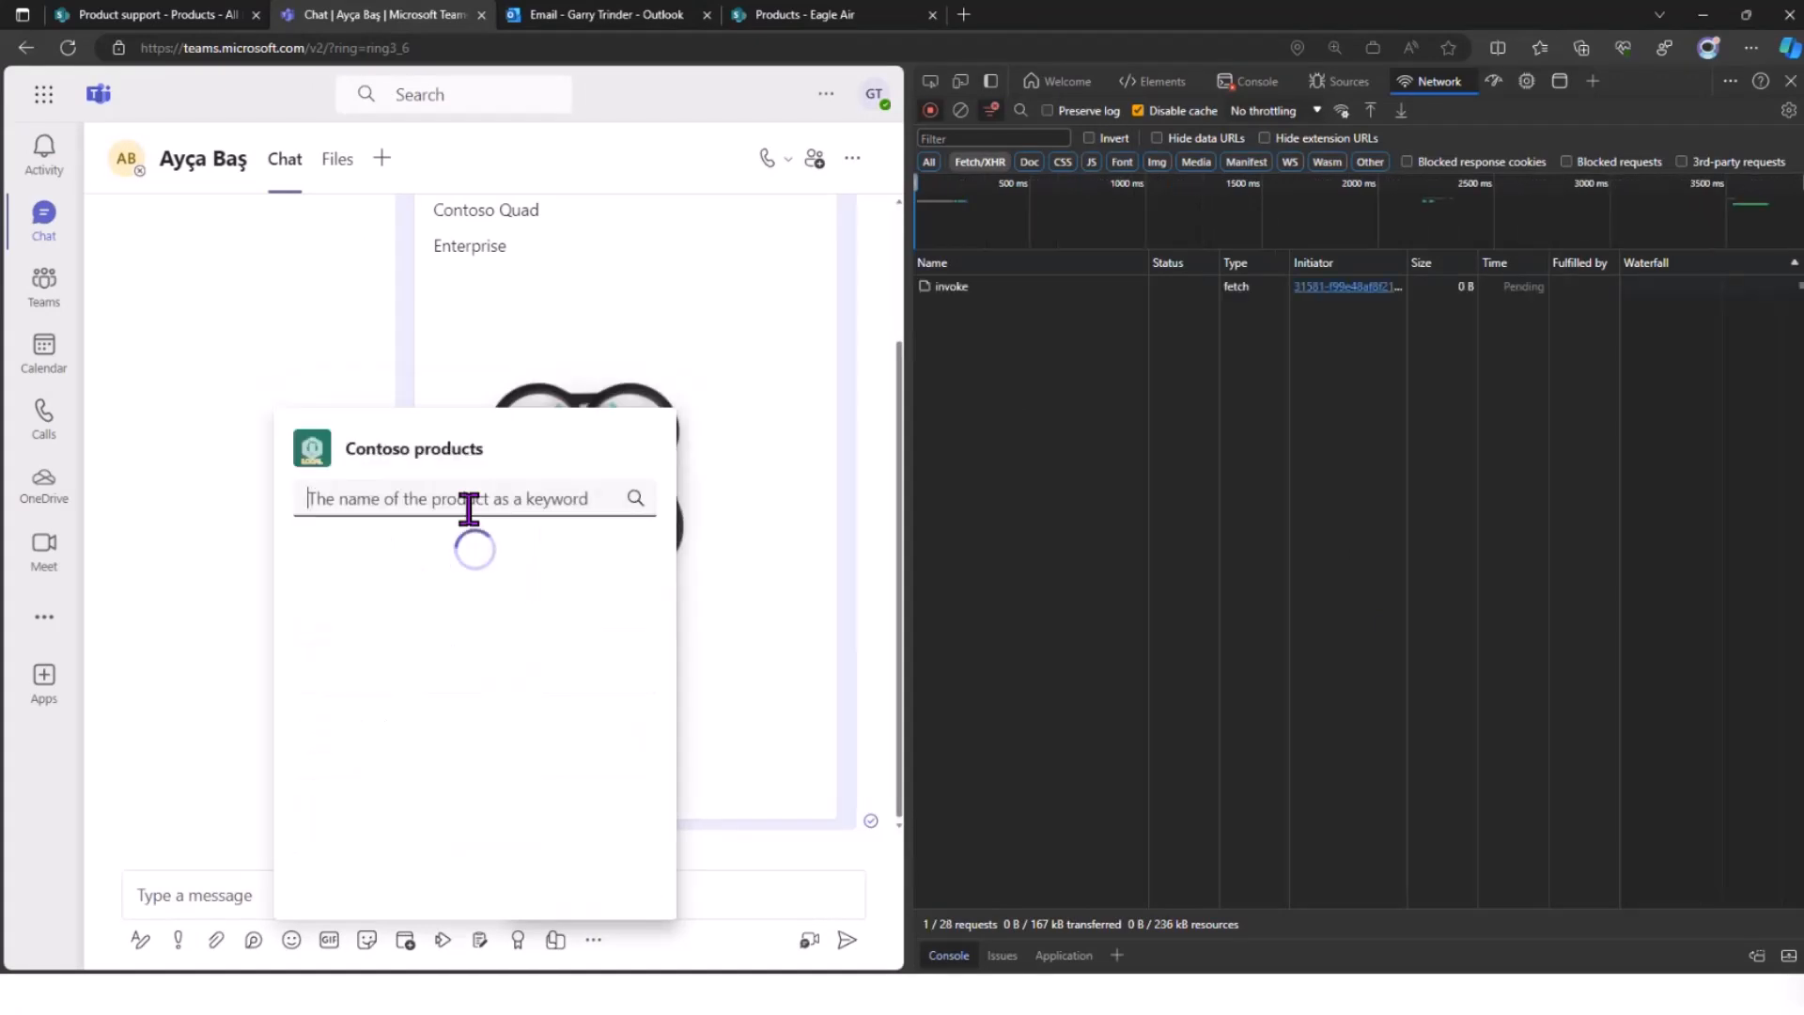
{"action": "type", "text": "mark8"}
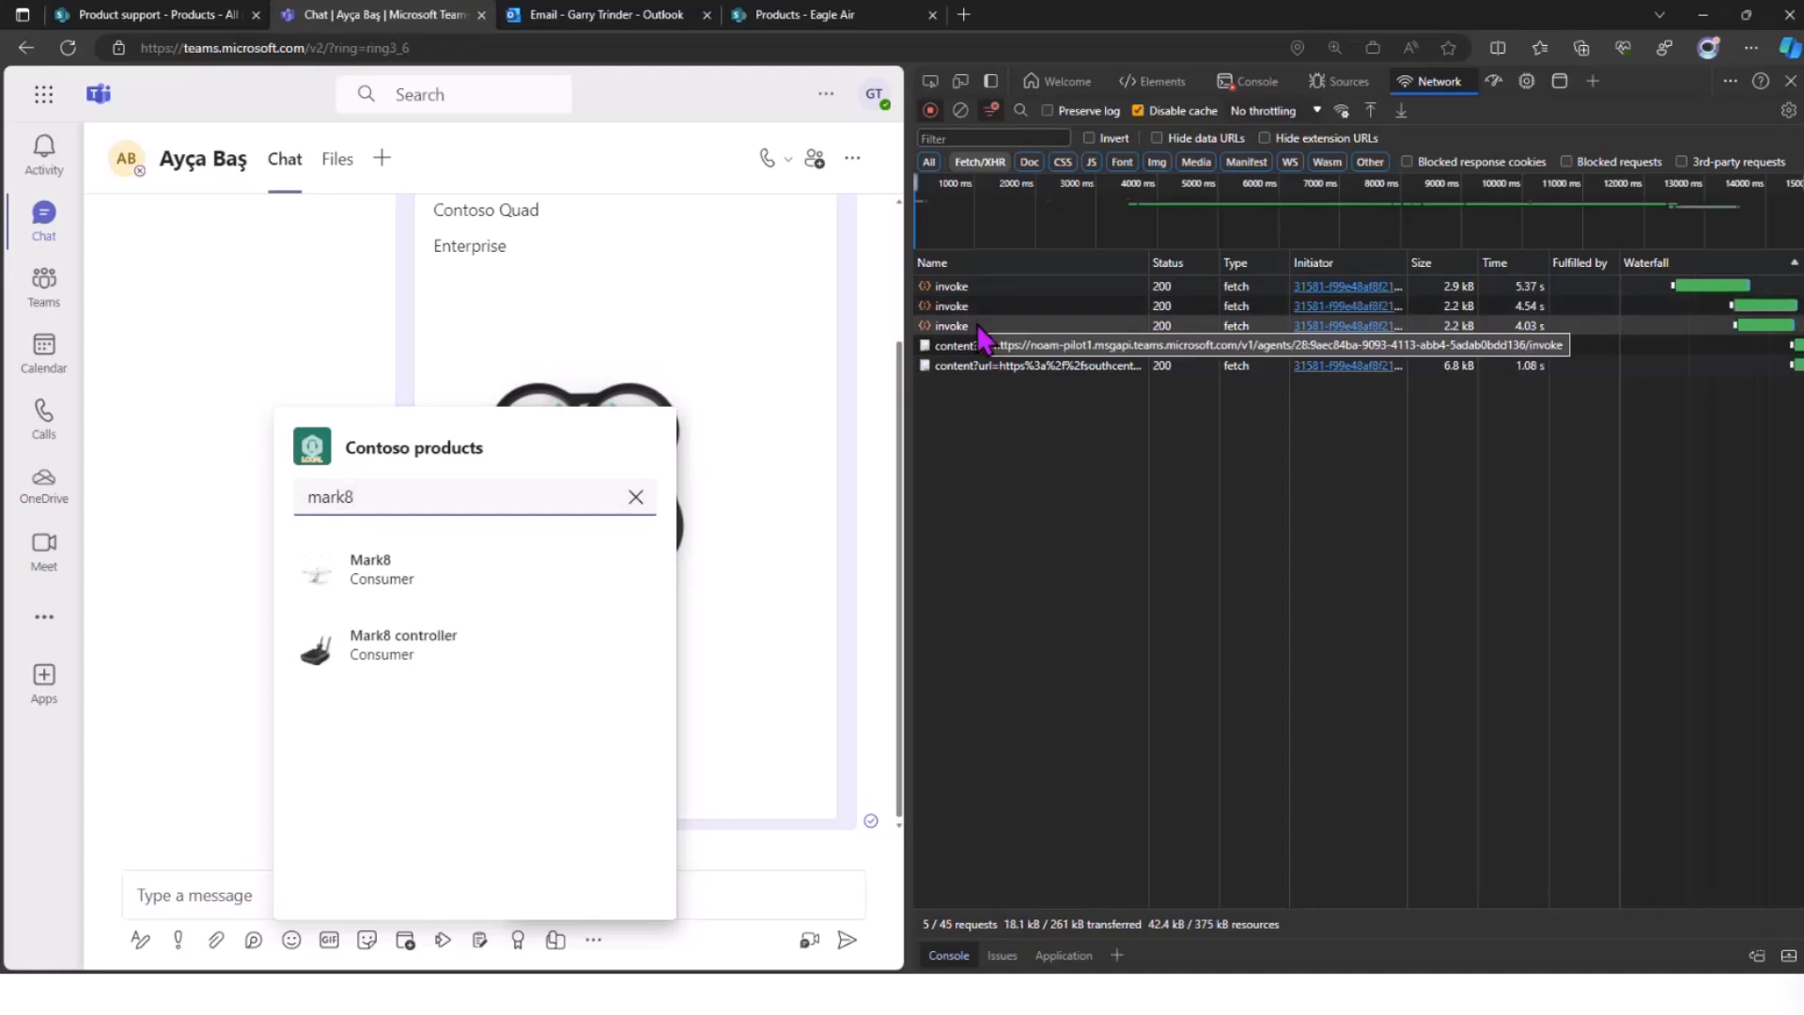
- Inspect the mark8 invoke request payload down to its ProductName parameter, then show its response
{"action": "left_click", "coordinate": [952, 325]}
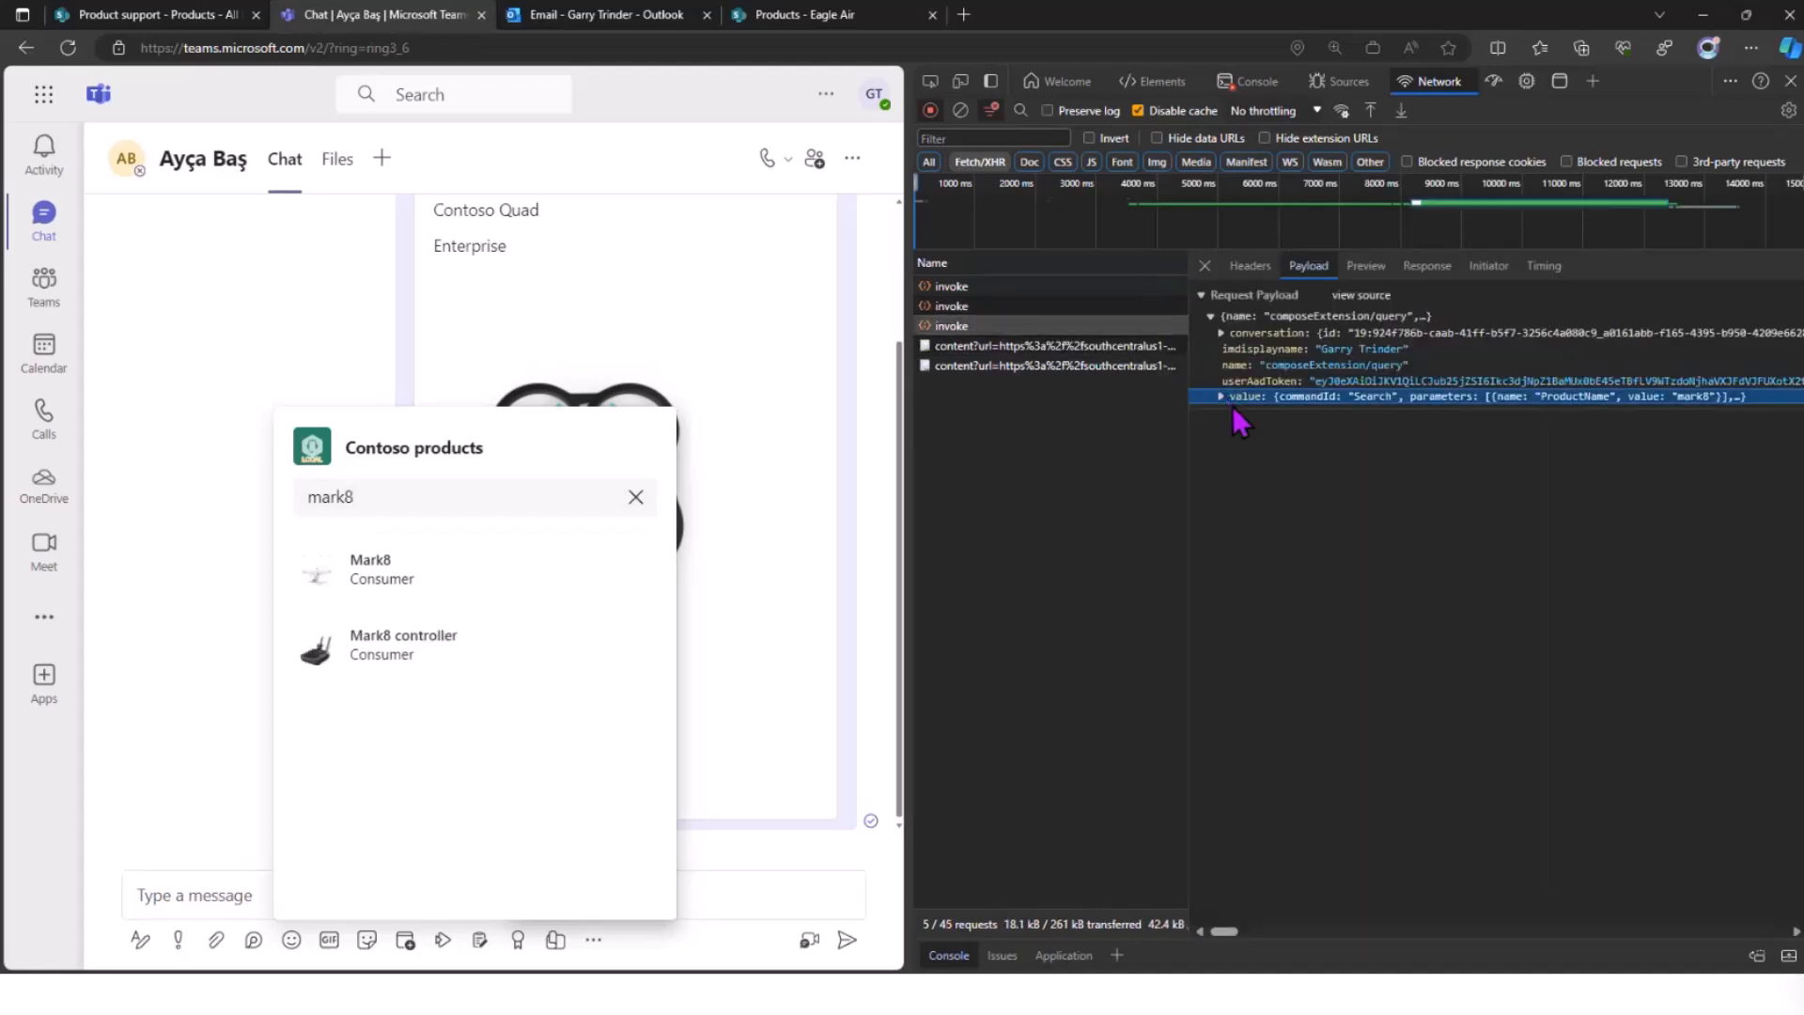
{"action": "left_click", "coordinate": [1220, 396]}
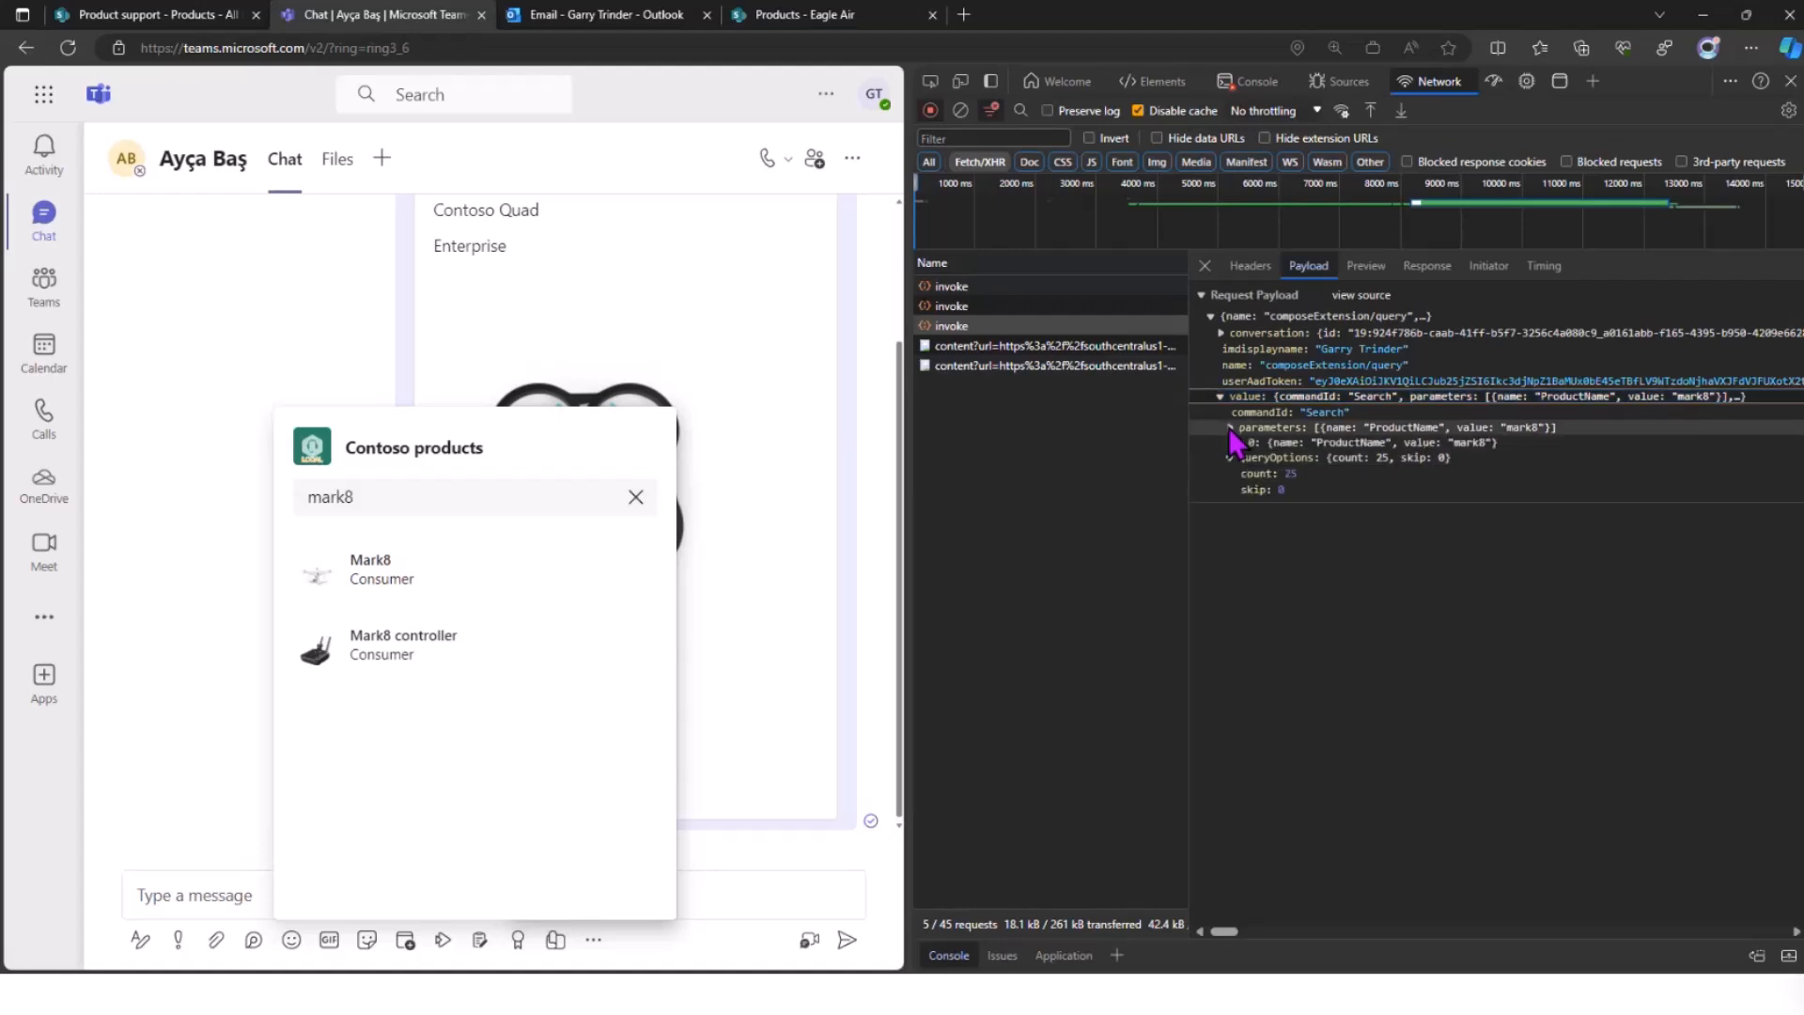
{"action": "left_click", "coordinate": [1229, 442]}
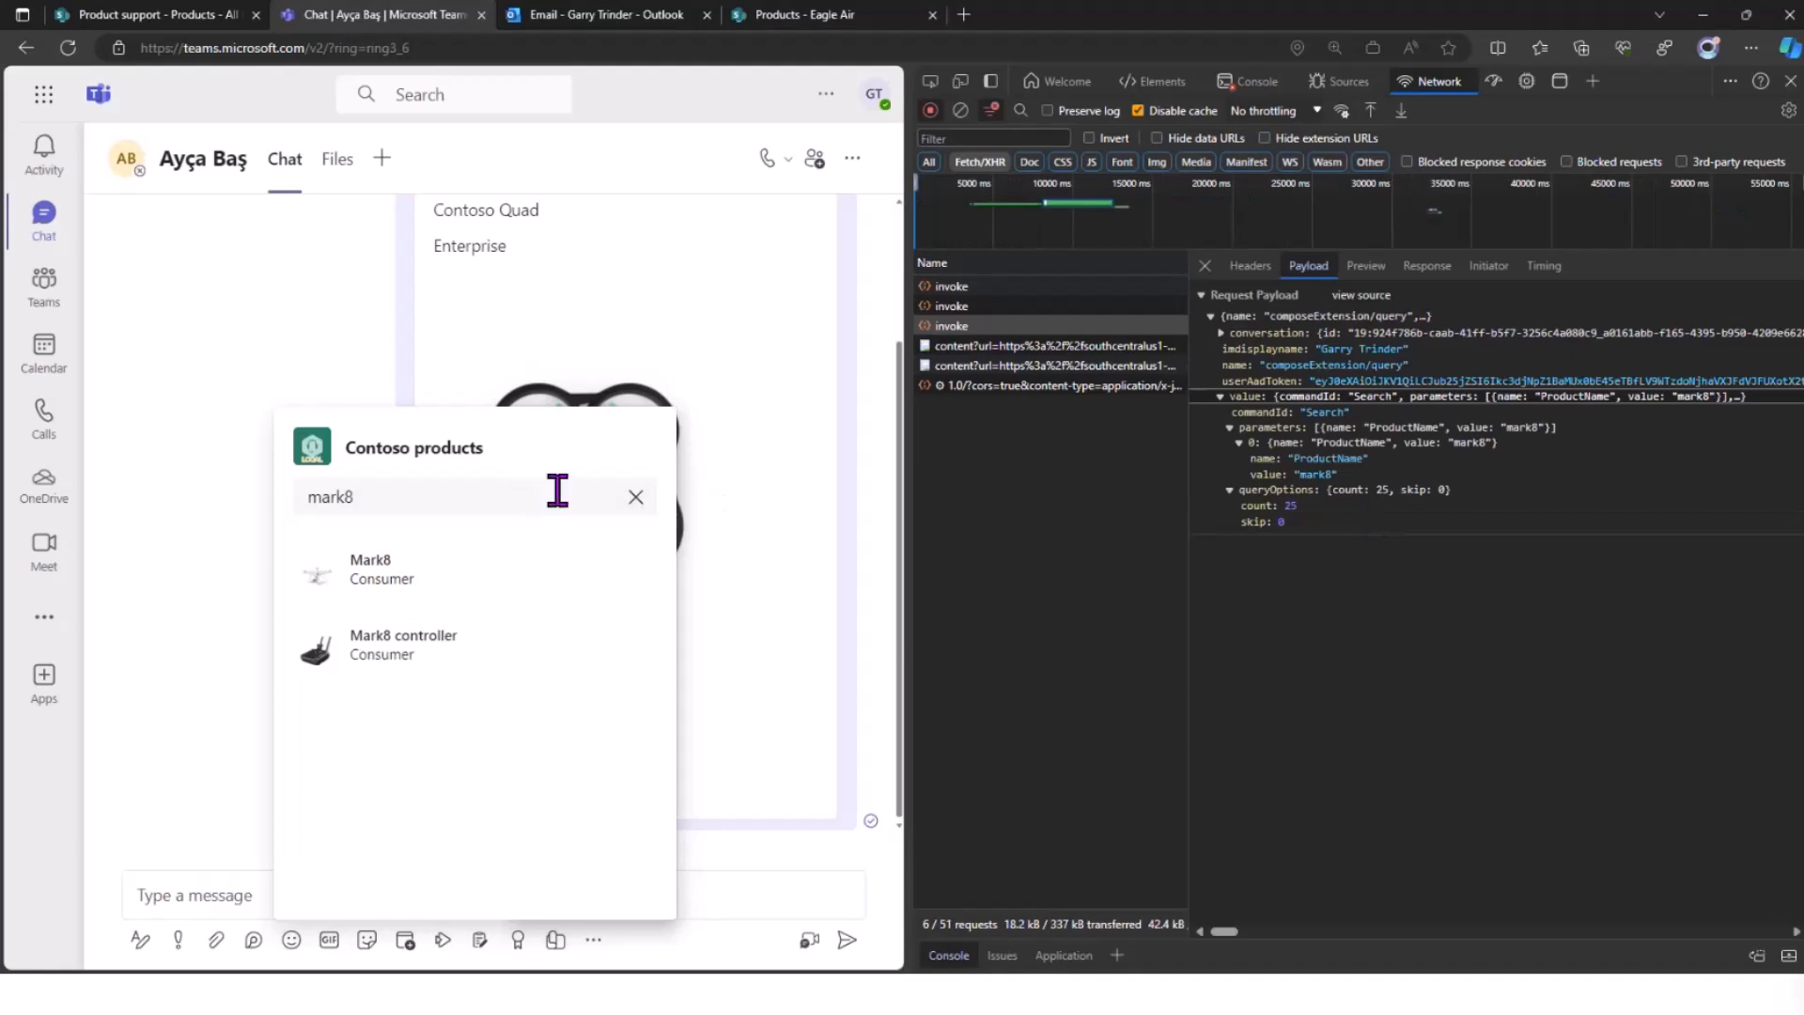
{"action": "mouse_move", "coordinate": [540, 497]}
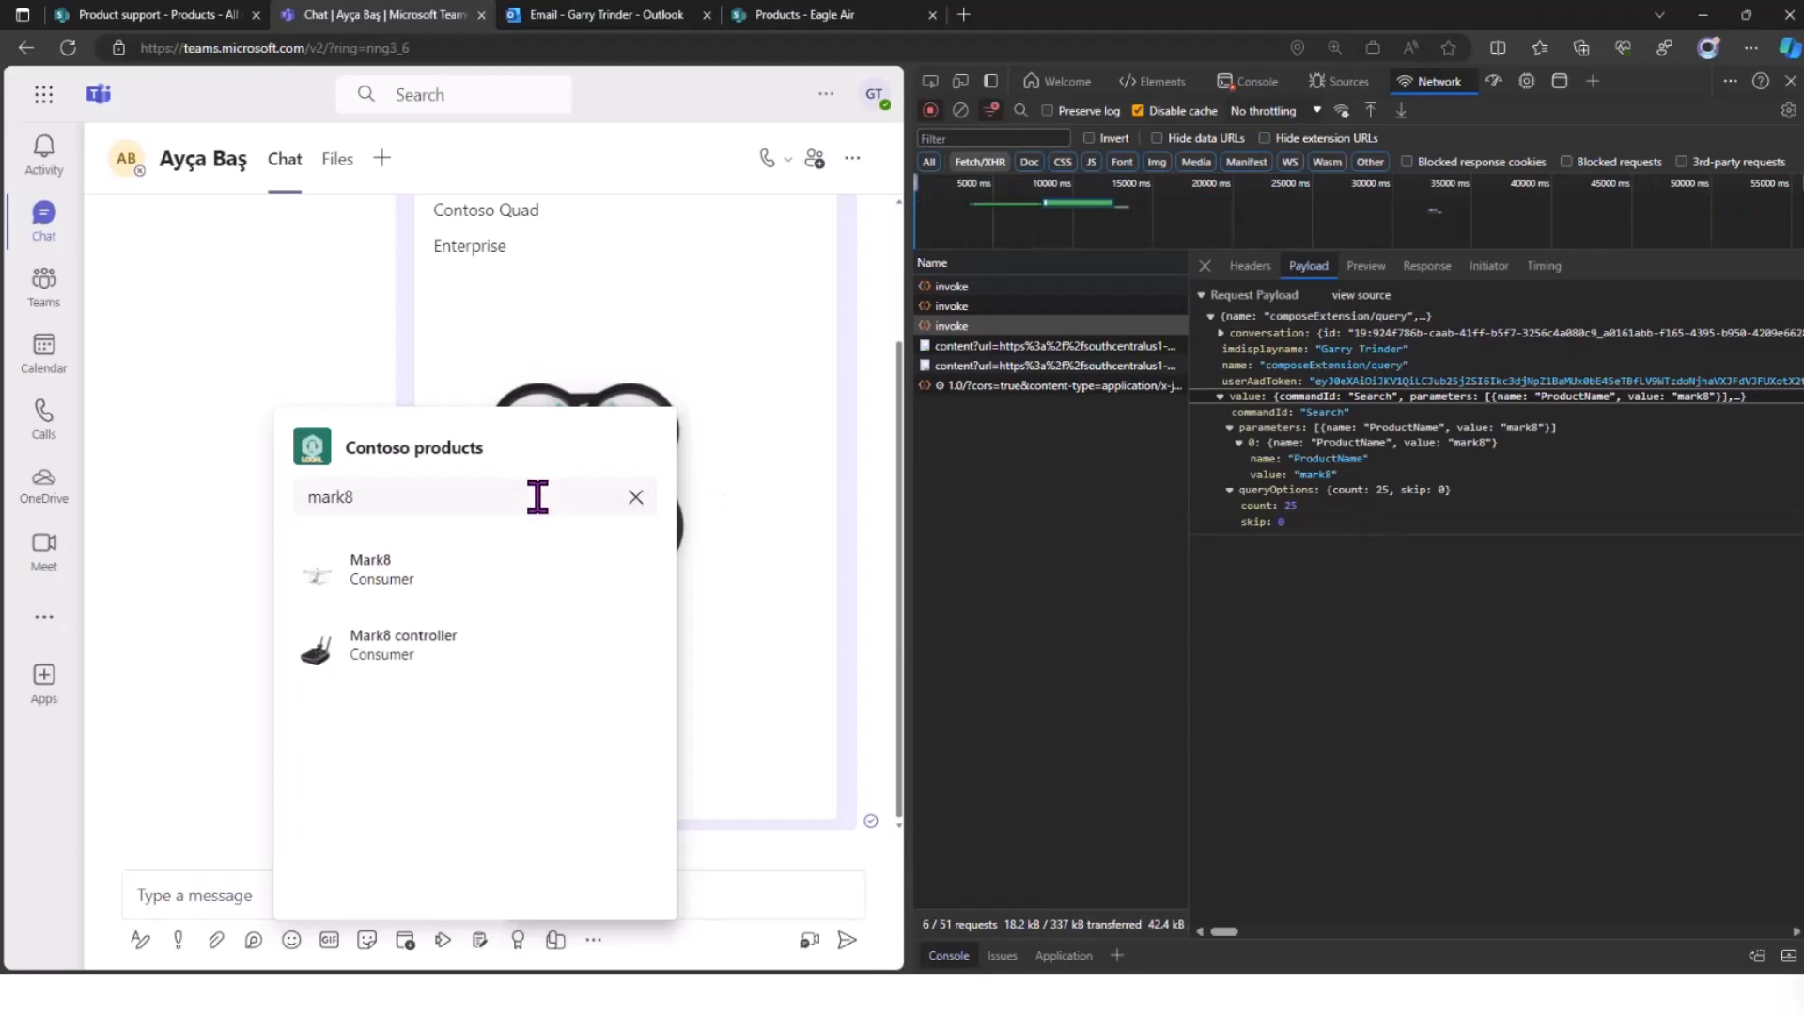
{"action": "mouse_move", "coordinate": [475, 643]}
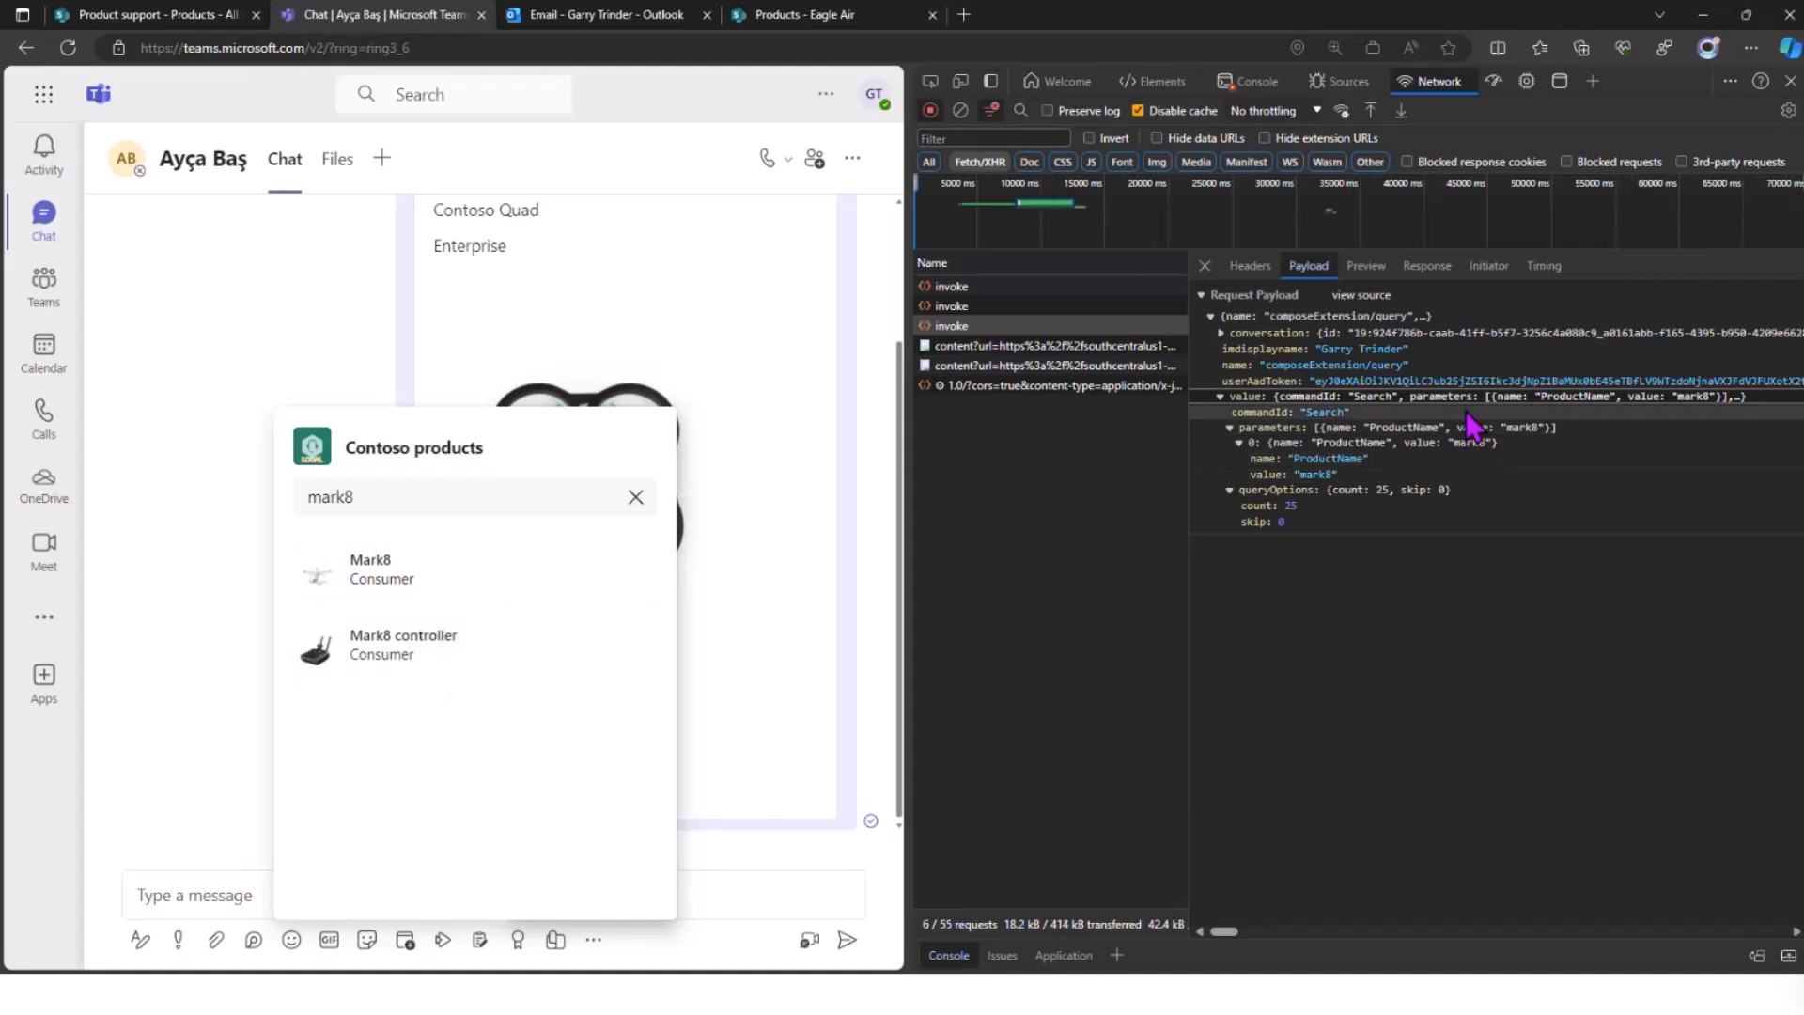
{"action": "left_click", "coordinate": [1427, 265]}
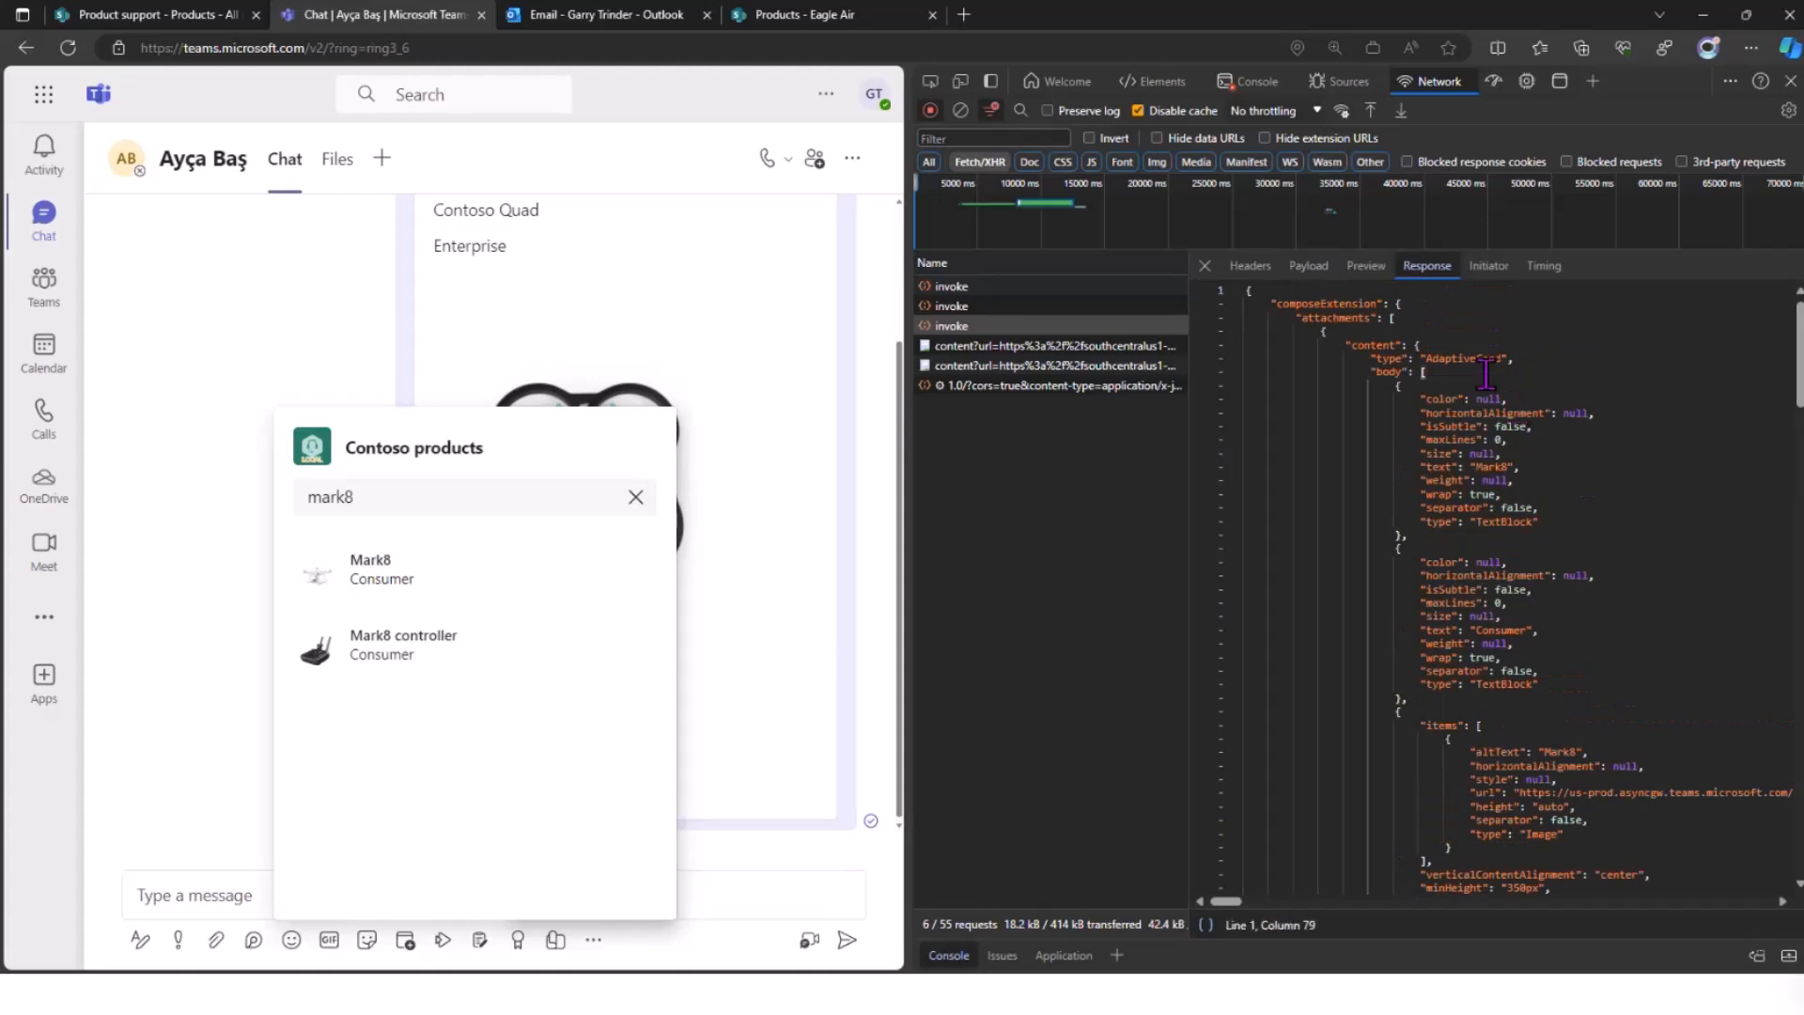
- Expand the response preview to the first attachment's thumbnail preview and its image URL
{"action": "left_click", "coordinate": [1364, 265]}
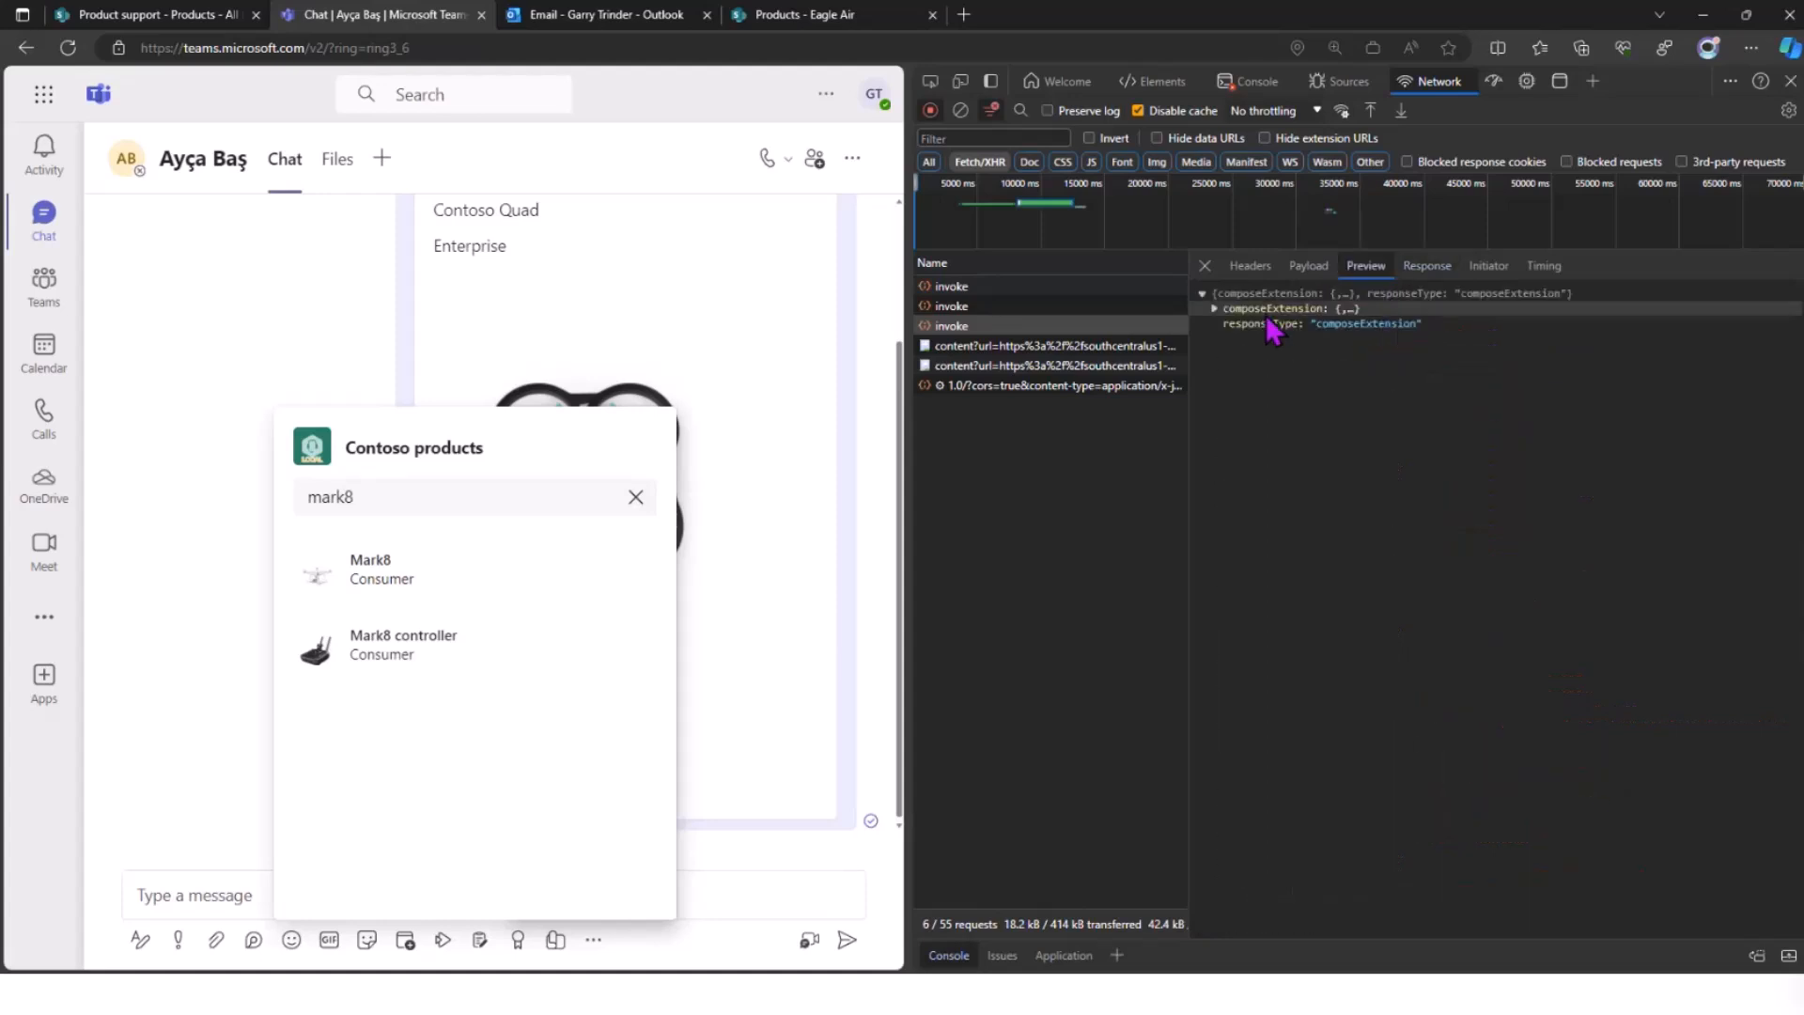
{"action": "left_click", "coordinate": [1214, 308]}
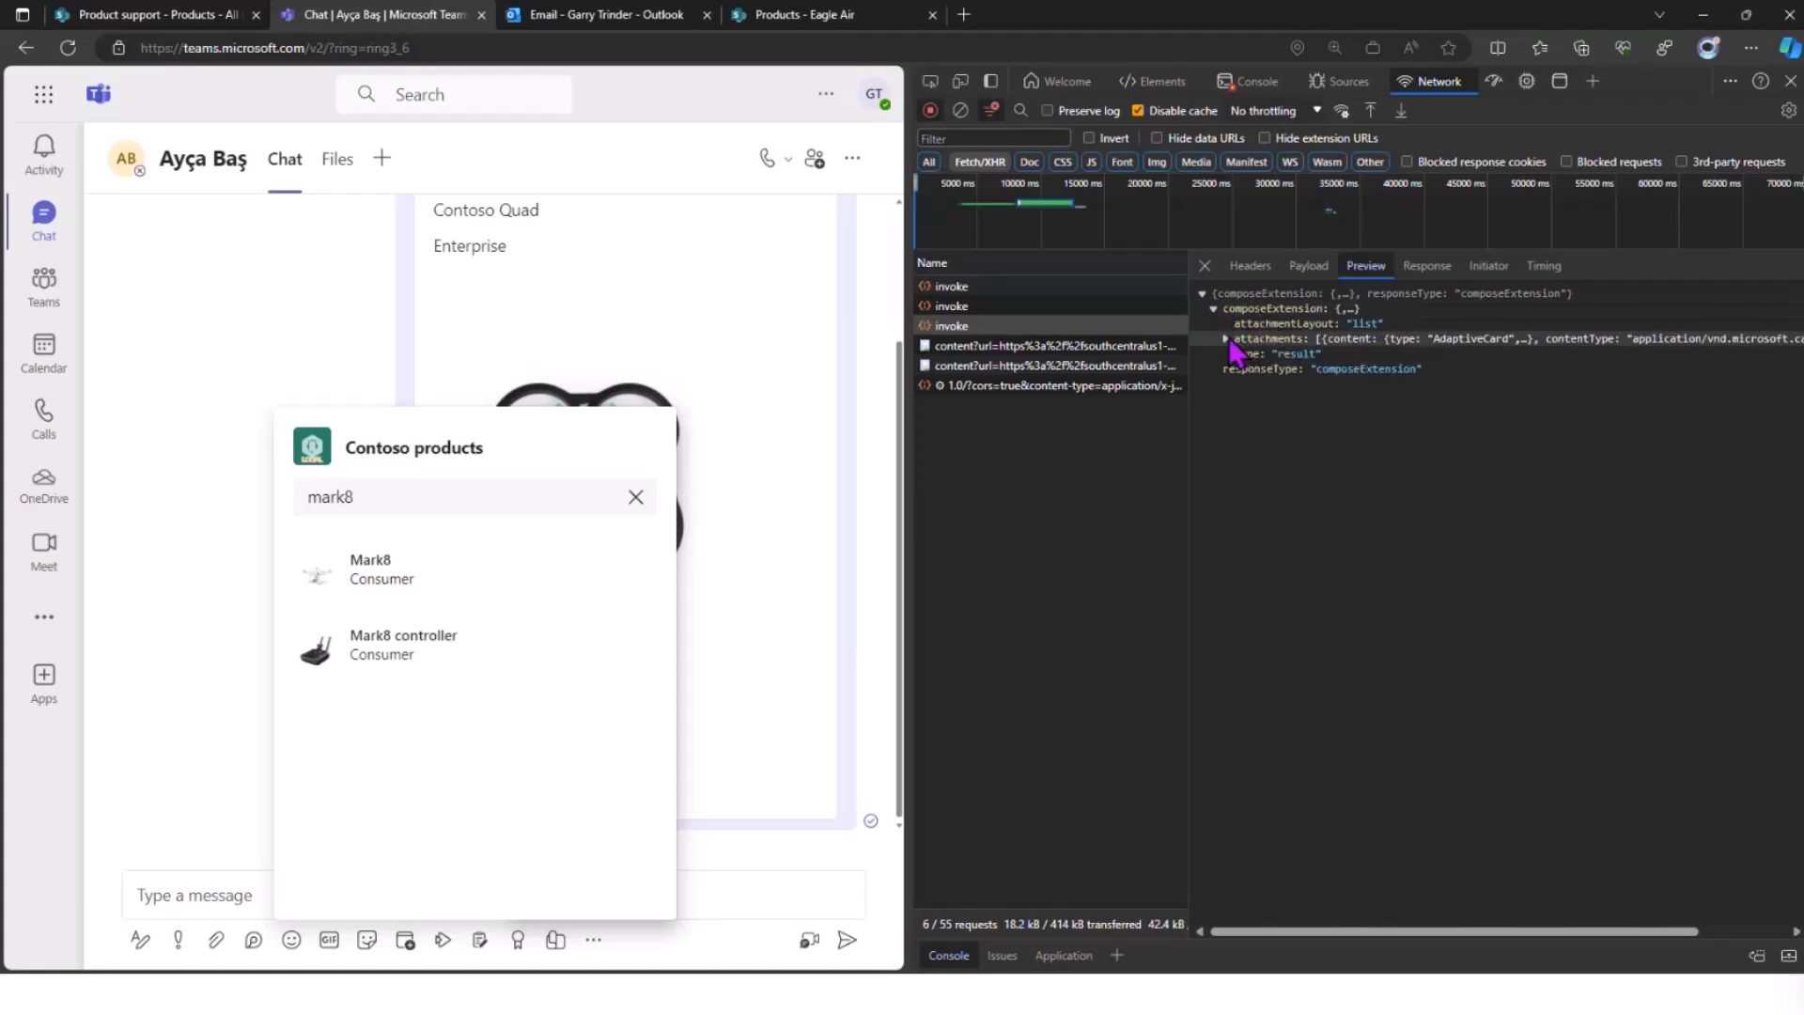
{"action": "left_click", "coordinate": [1227, 338]}
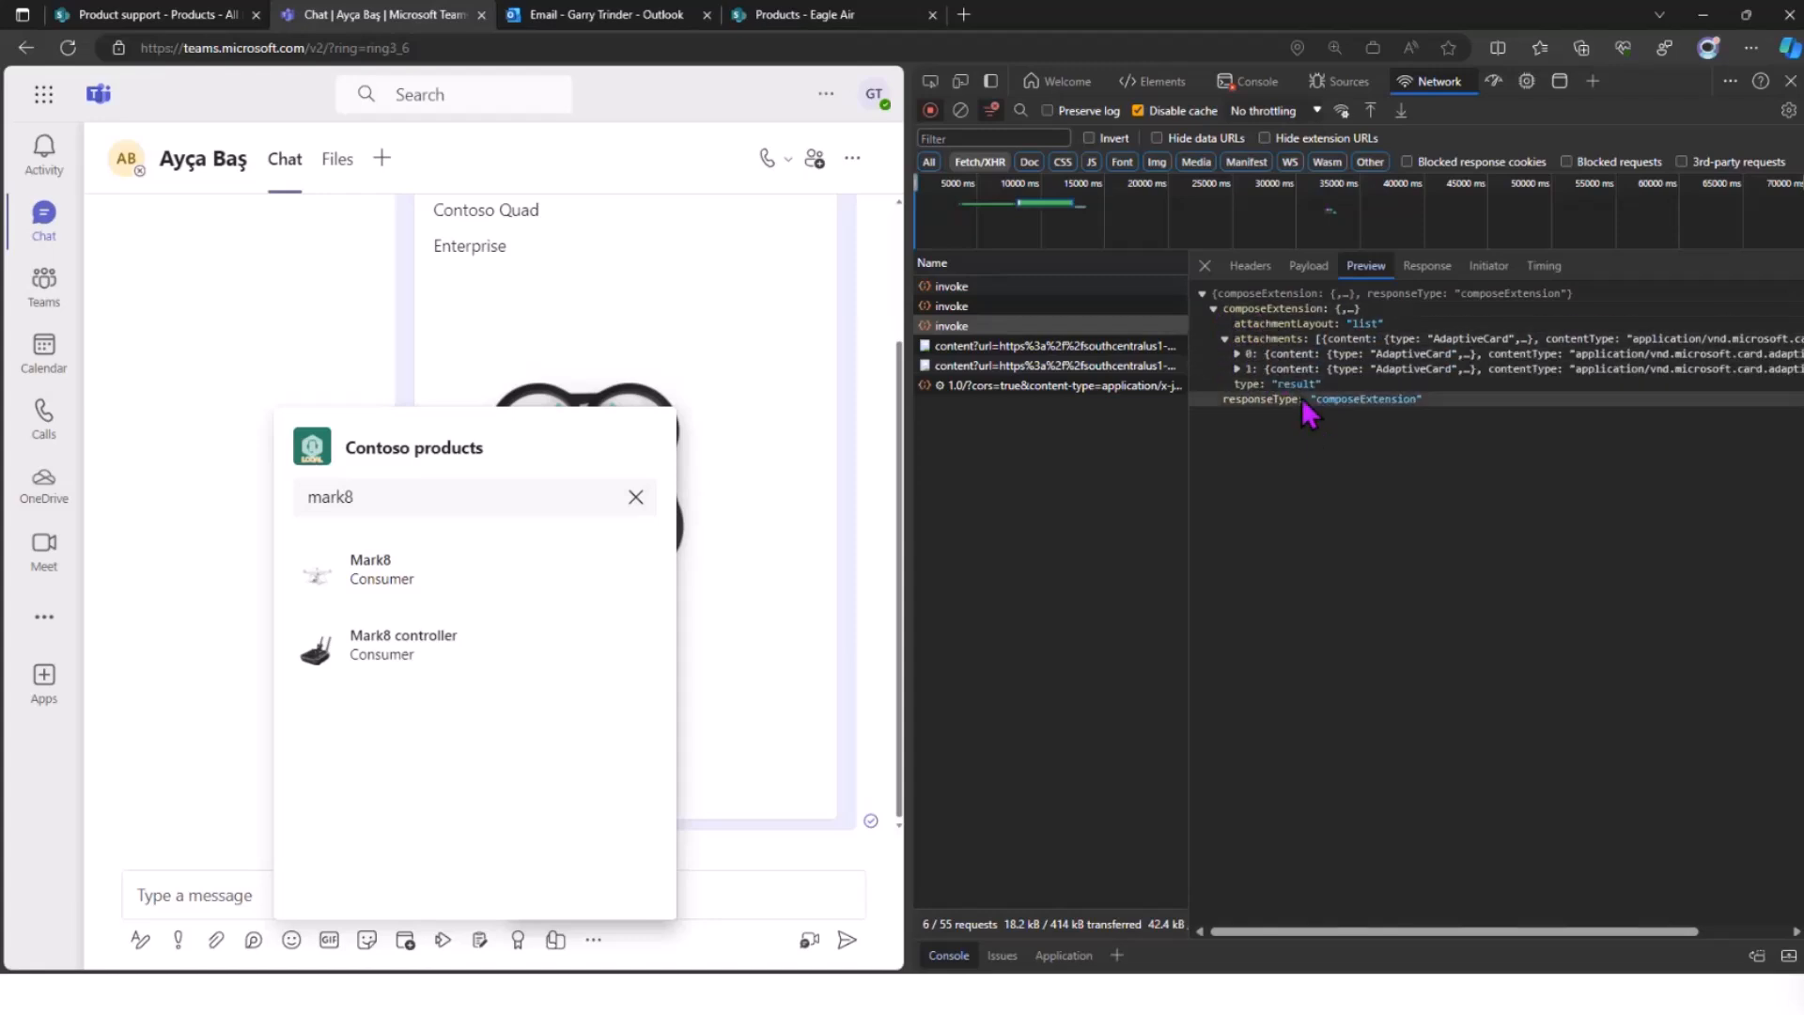
{"action": "left_click", "coordinate": [1239, 353]}
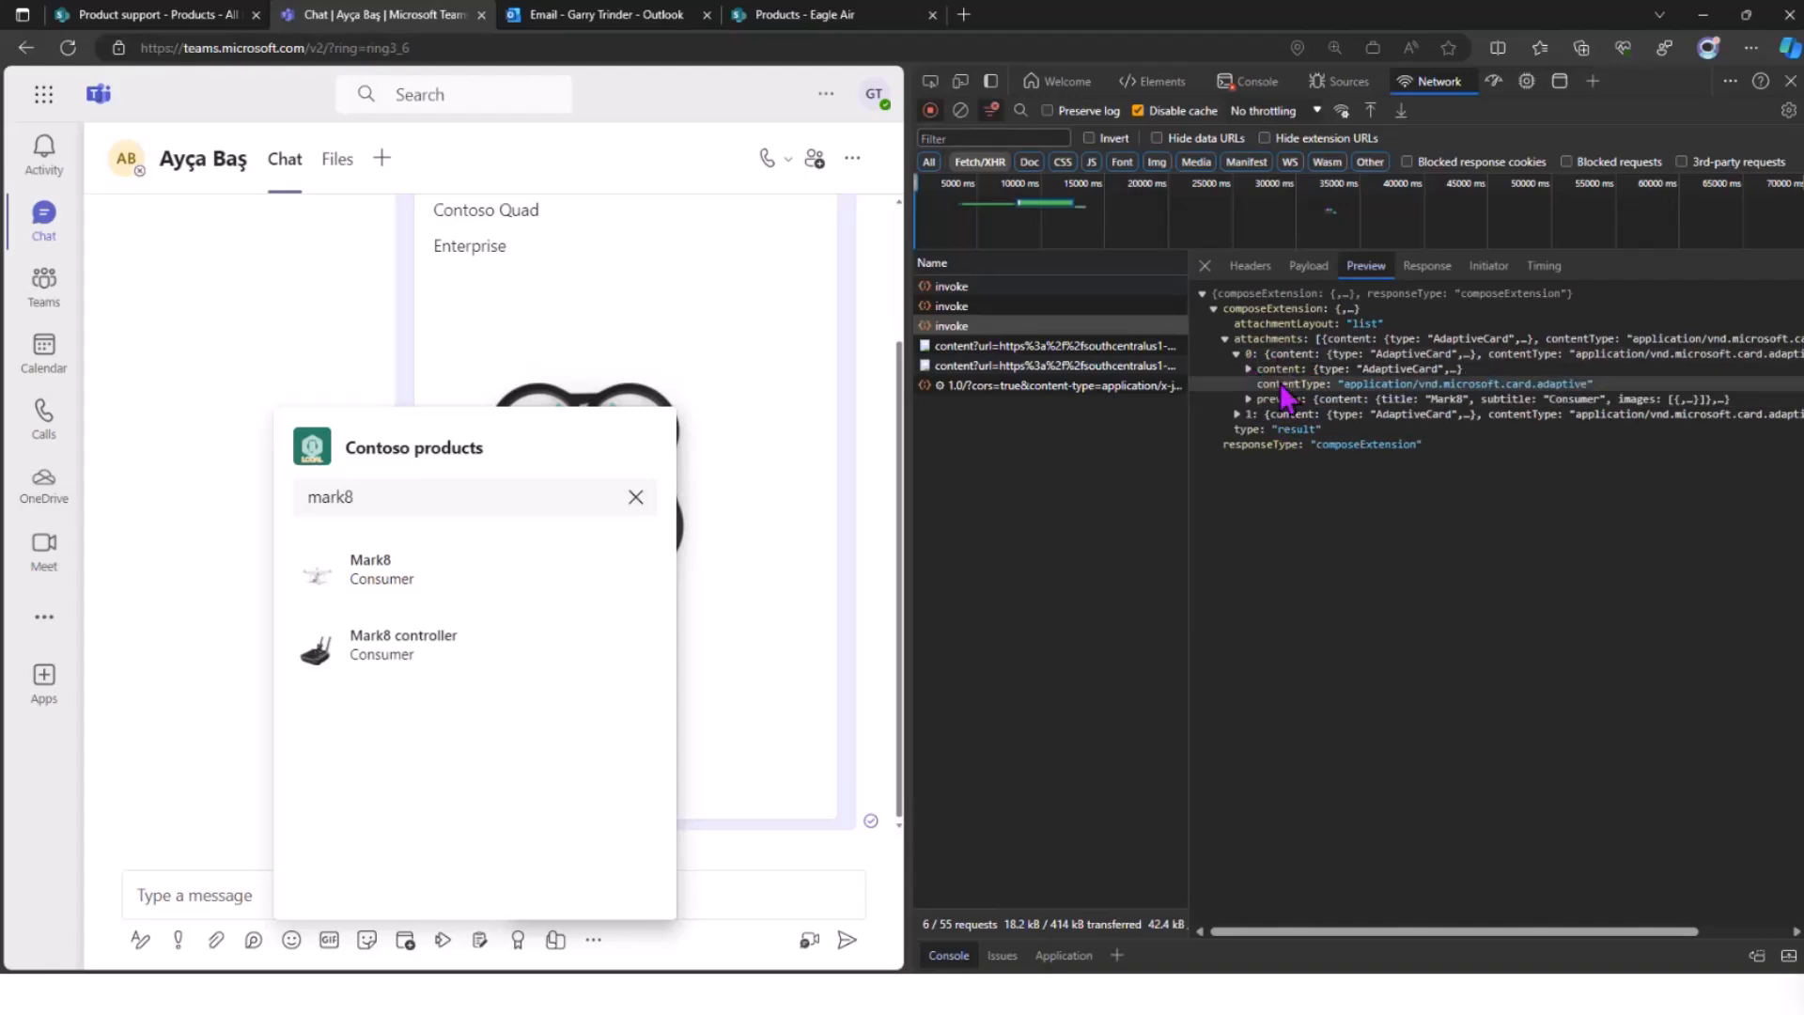
{"action": "mouse_move", "coordinate": [1278, 398]}
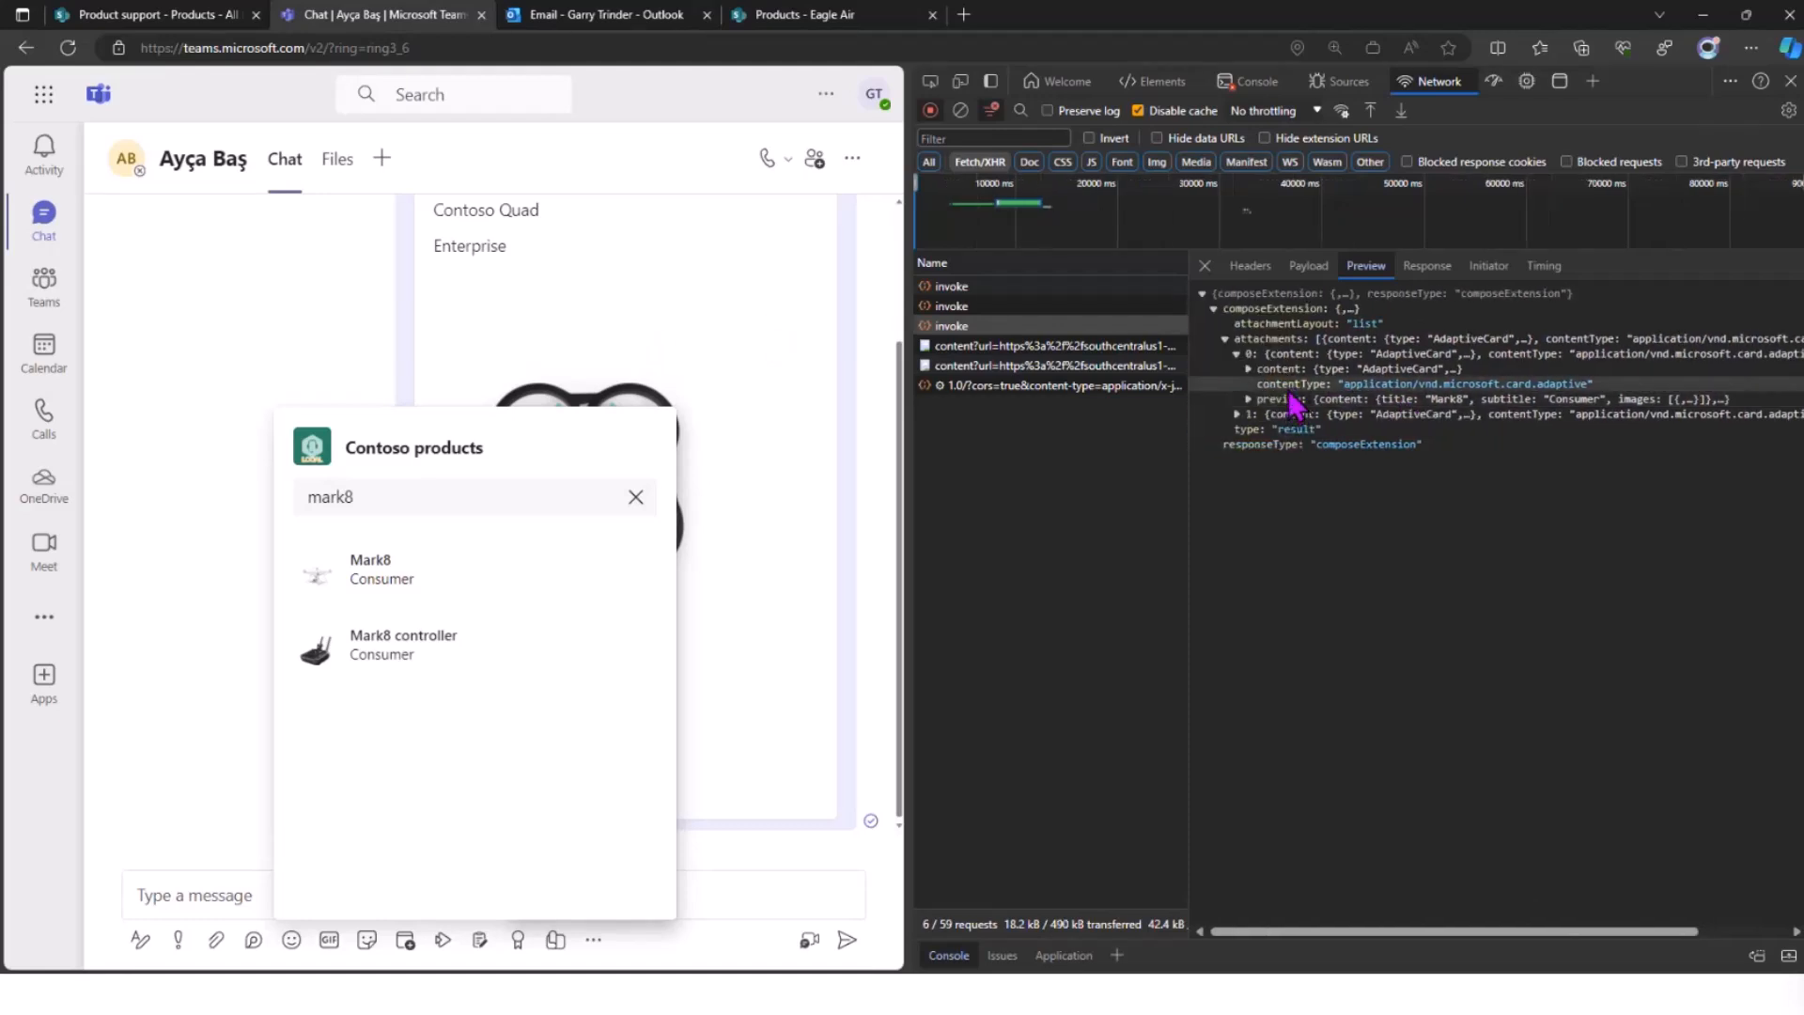
{"action": "left_click", "coordinate": [1248, 399]}
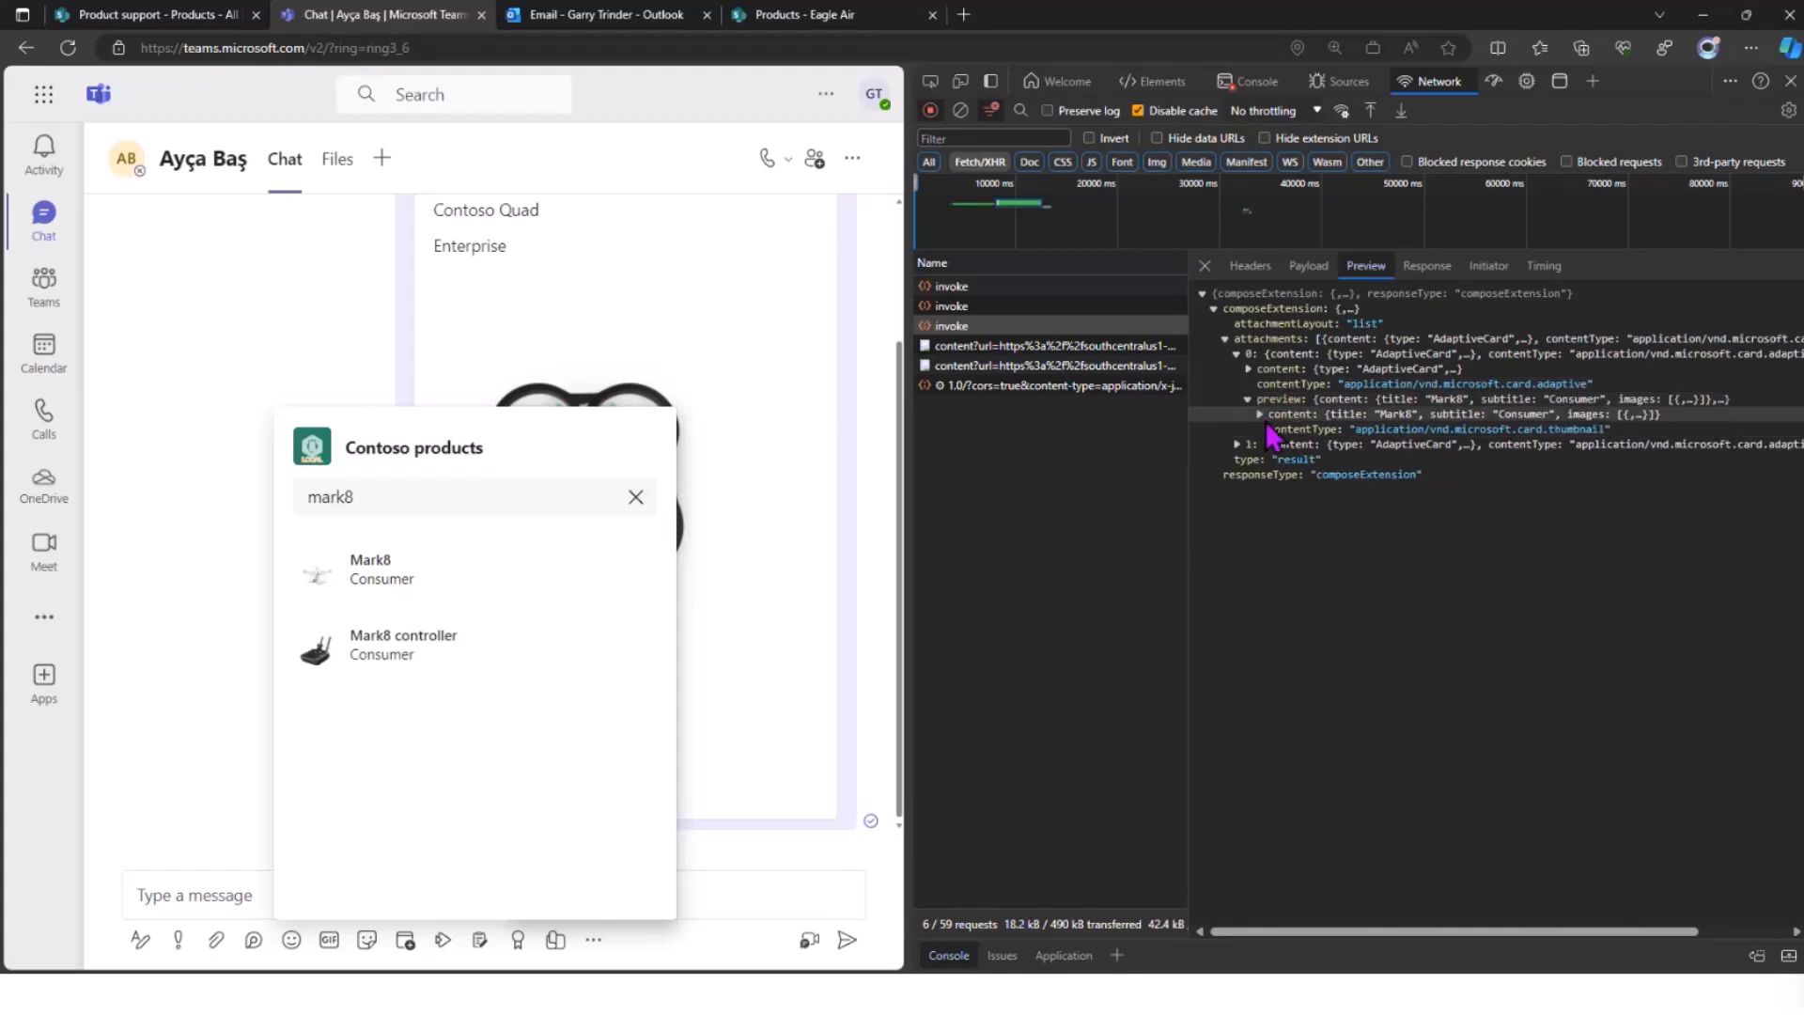
{"action": "left_click", "coordinate": [1261, 414]}
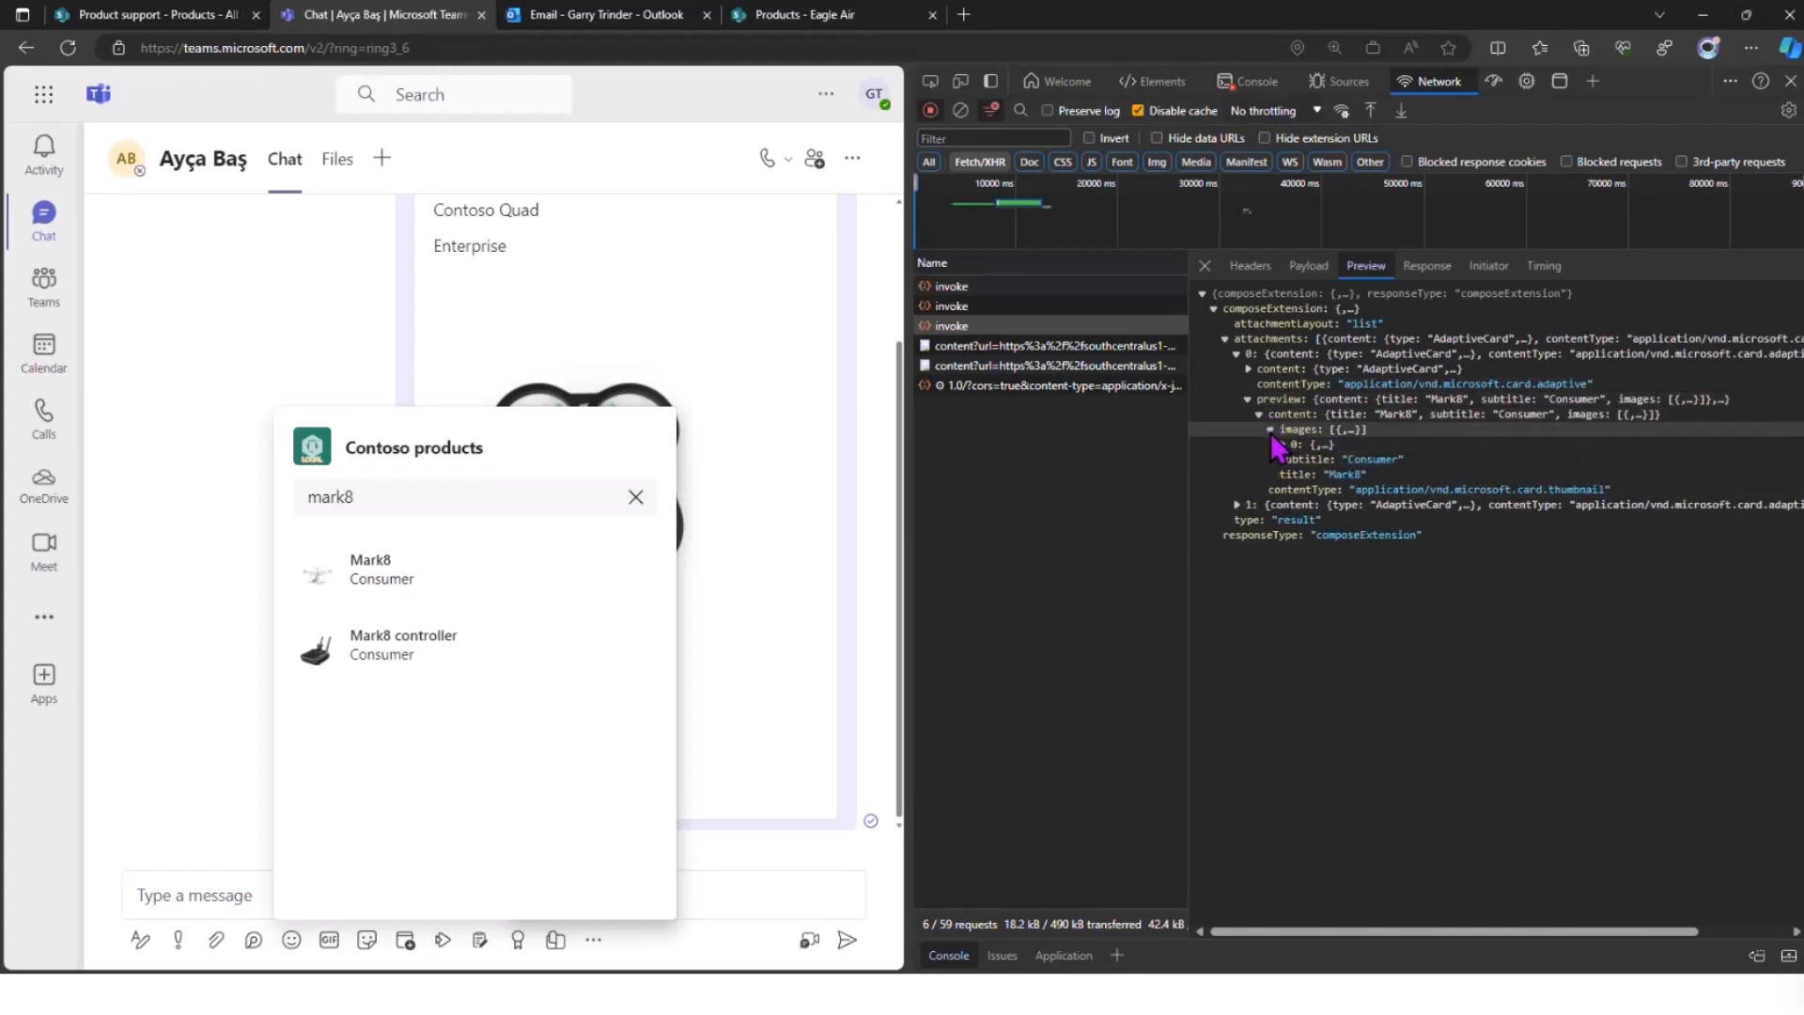
{"action": "left_click", "coordinate": [1293, 446]}
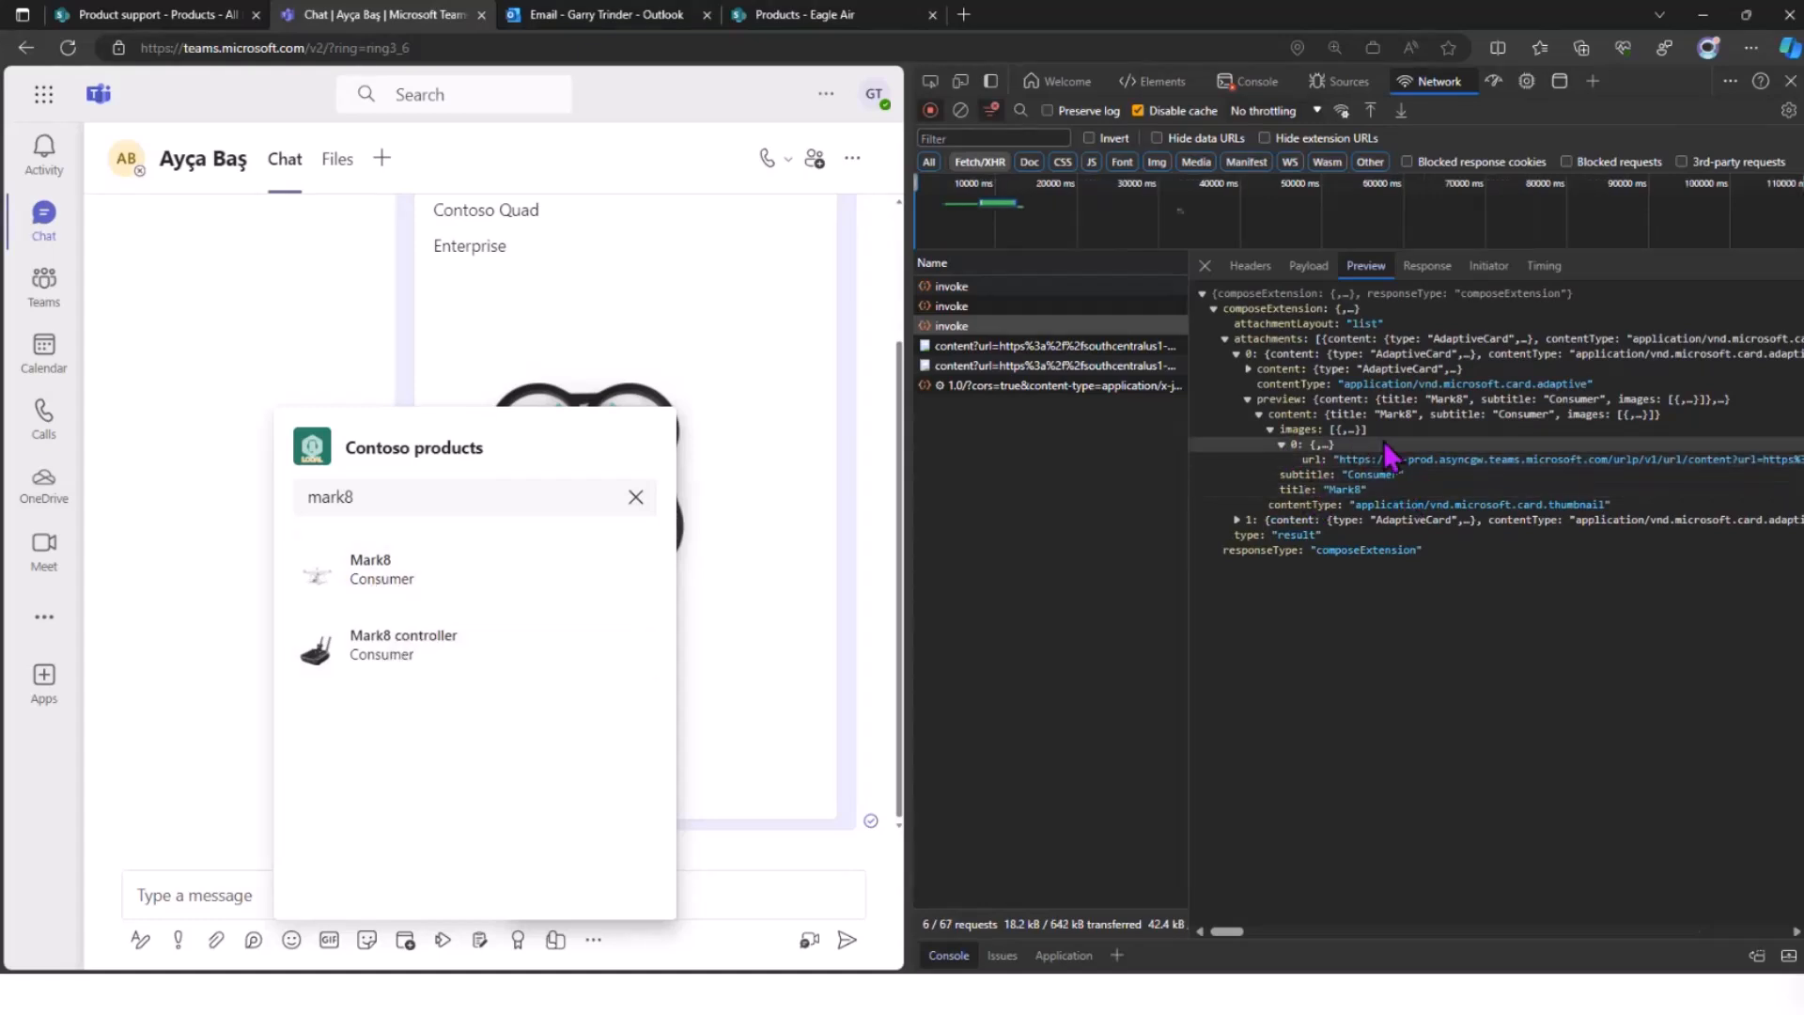
- Expand the first result's adaptive card content and its body elements
{"action": "left_click", "coordinate": [1249, 369]}
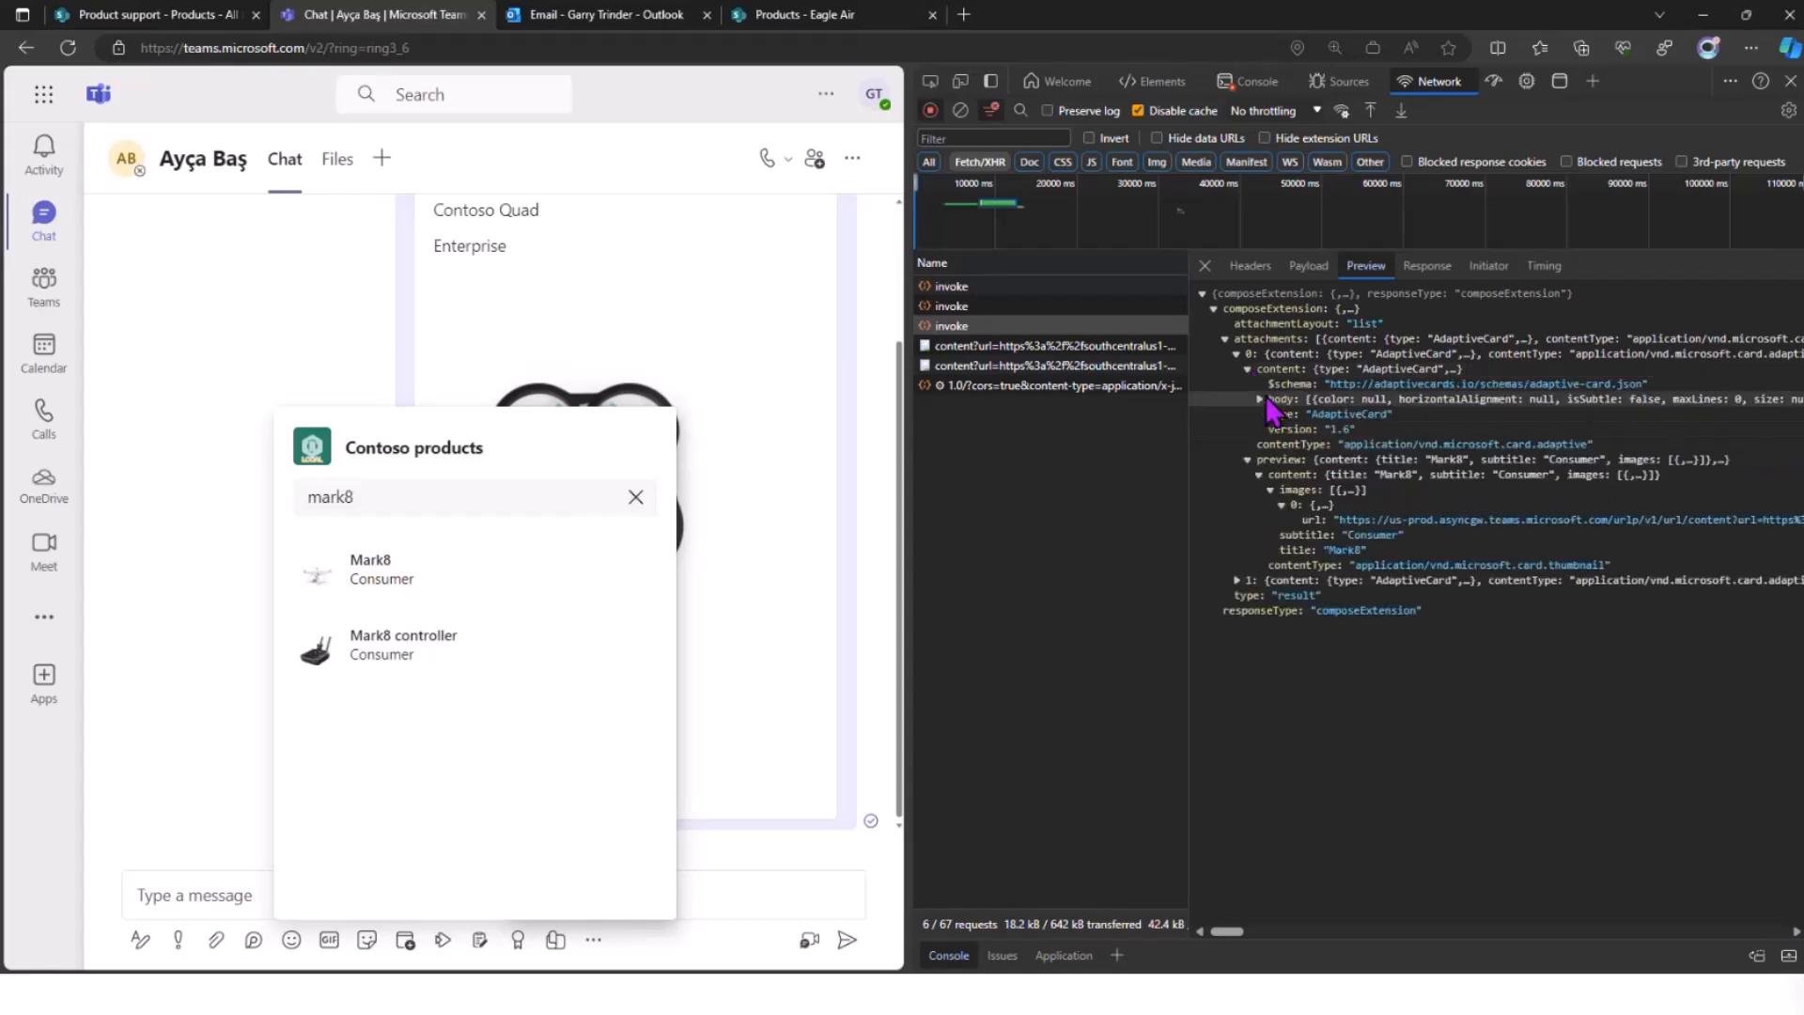
{"action": "left_click", "coordinate": [1259, 398]}
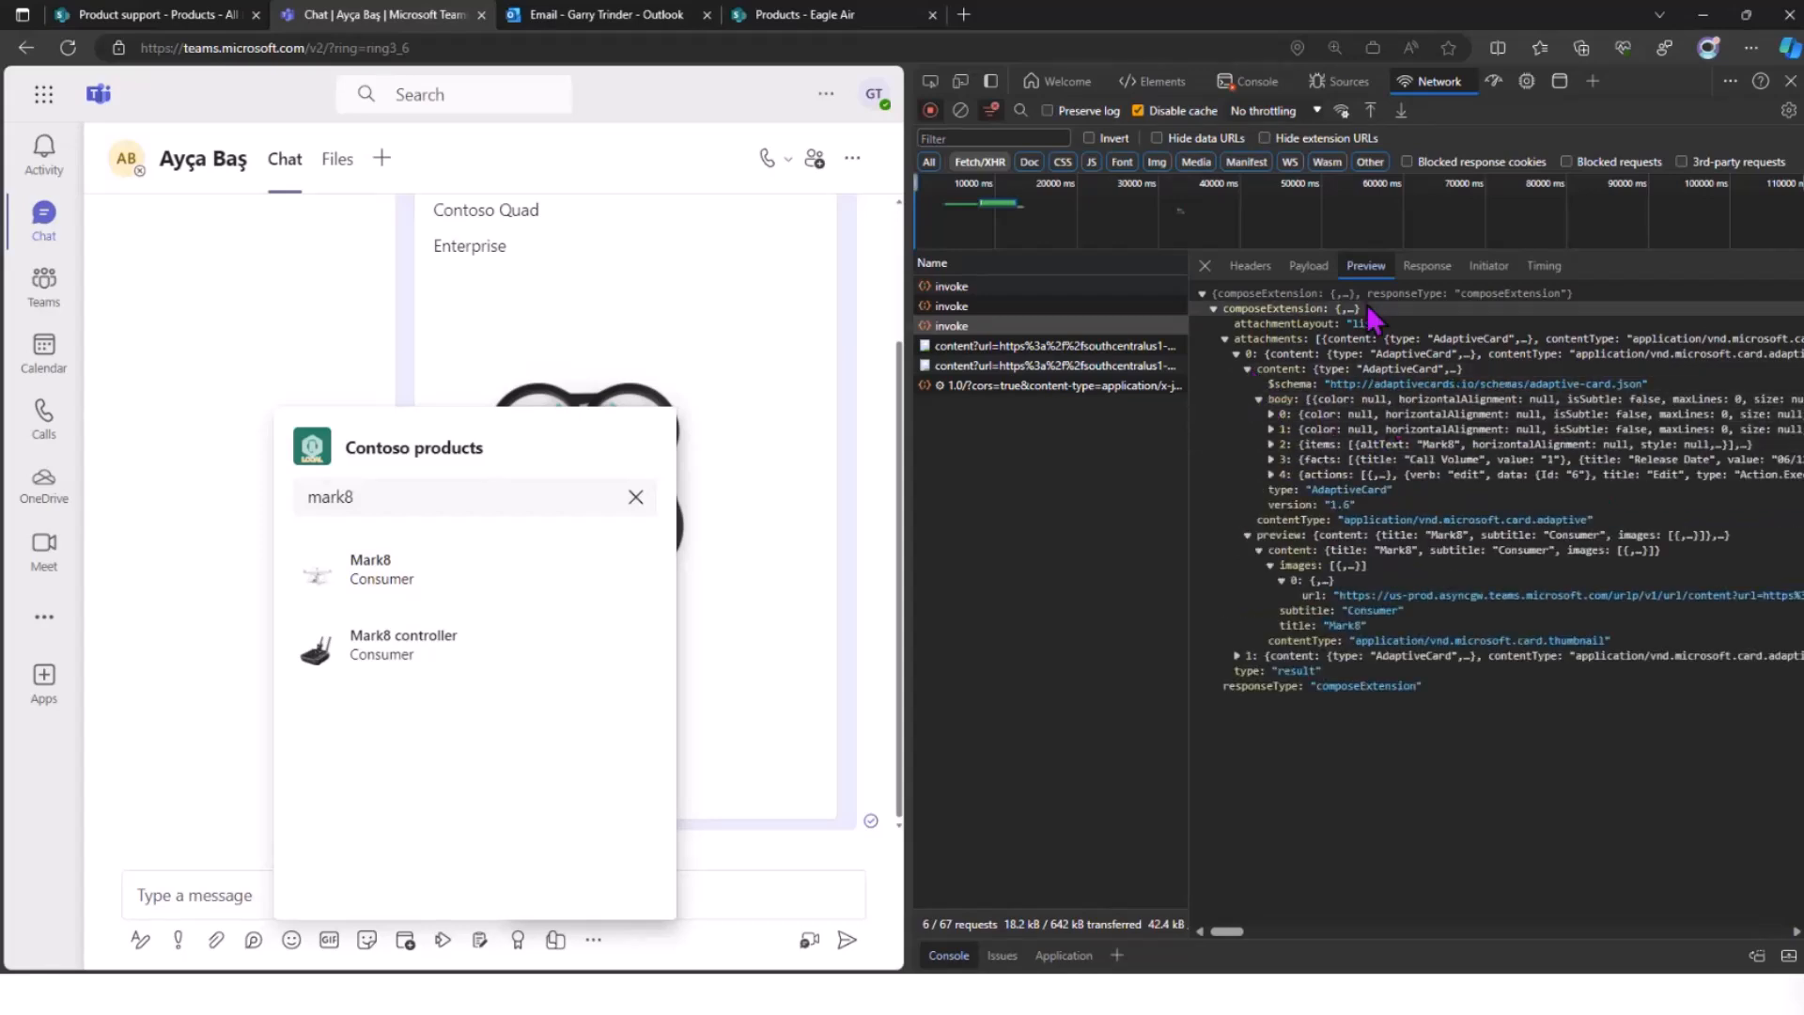
- Scroll the raw response JSON to the Mark8 card's facts and actions, then dismiss the extension flyout
{"action": "left_click", "coordinate": [1426, 265]}
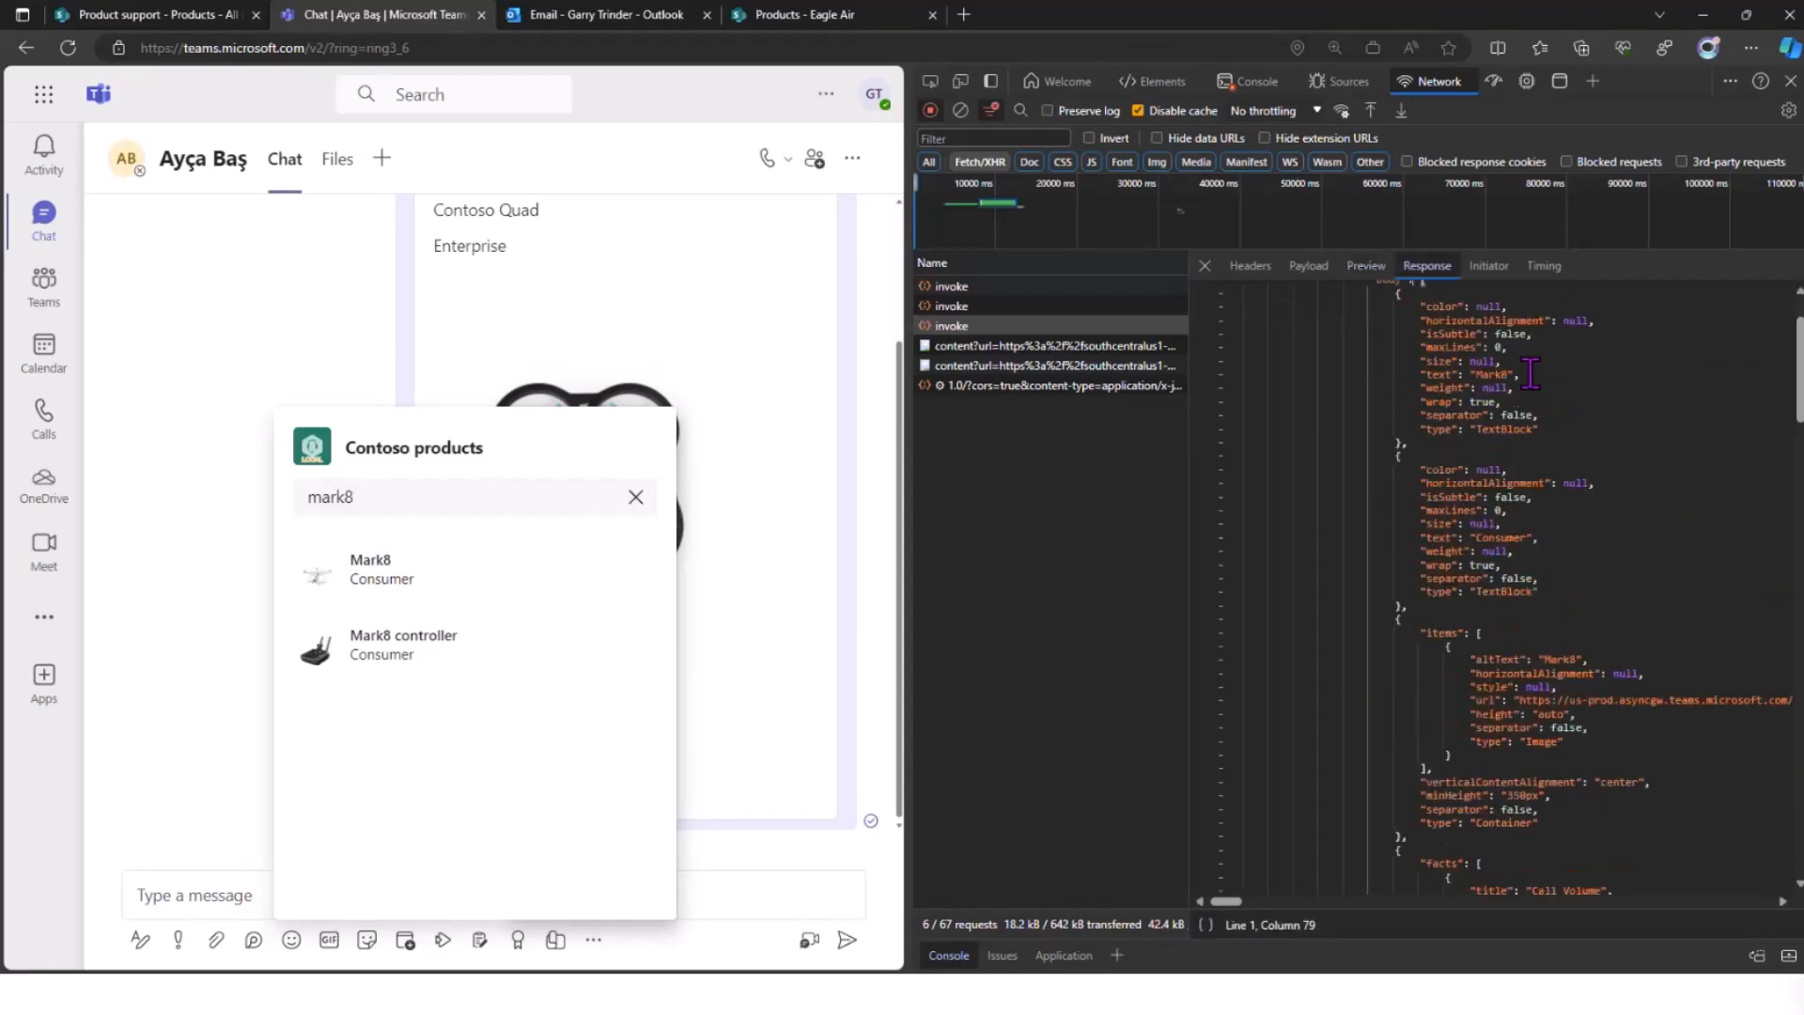
{"action": "scroll", "scroll_direction": "down", "scroll_amount": 3}
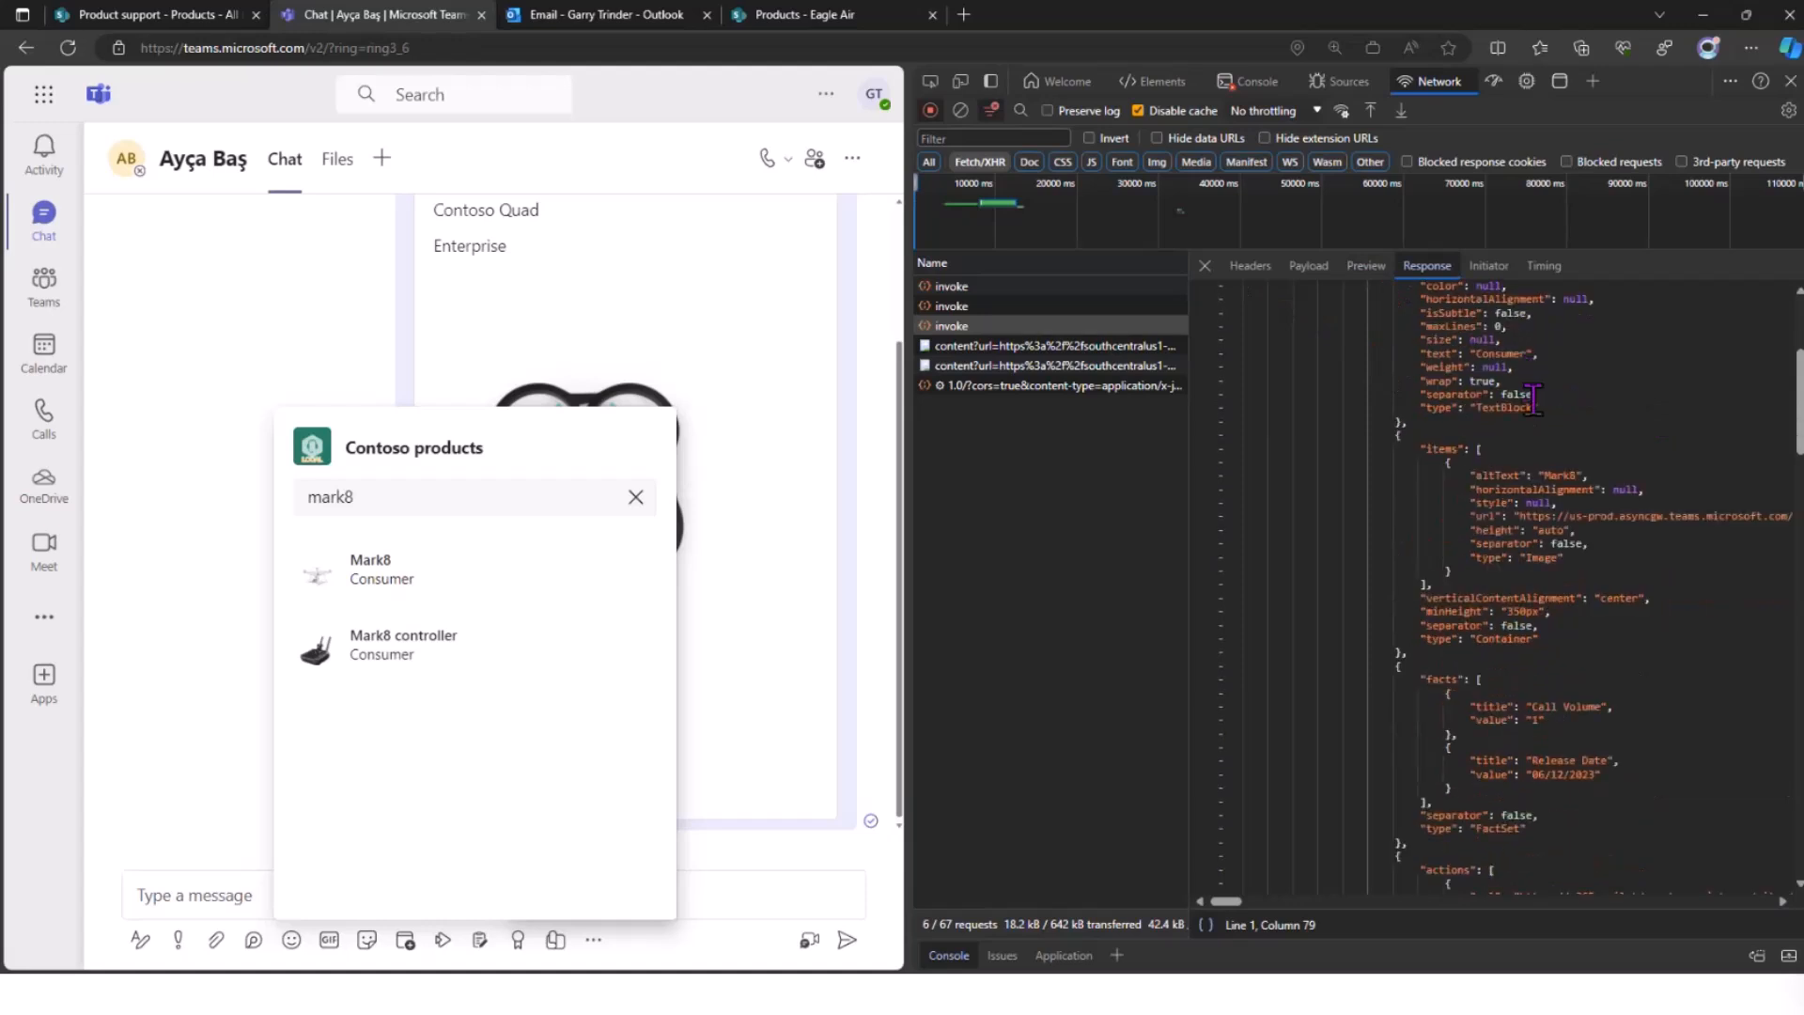
{"action": "scroll", "scroll_direction": "up", "scroll_amount": 3}
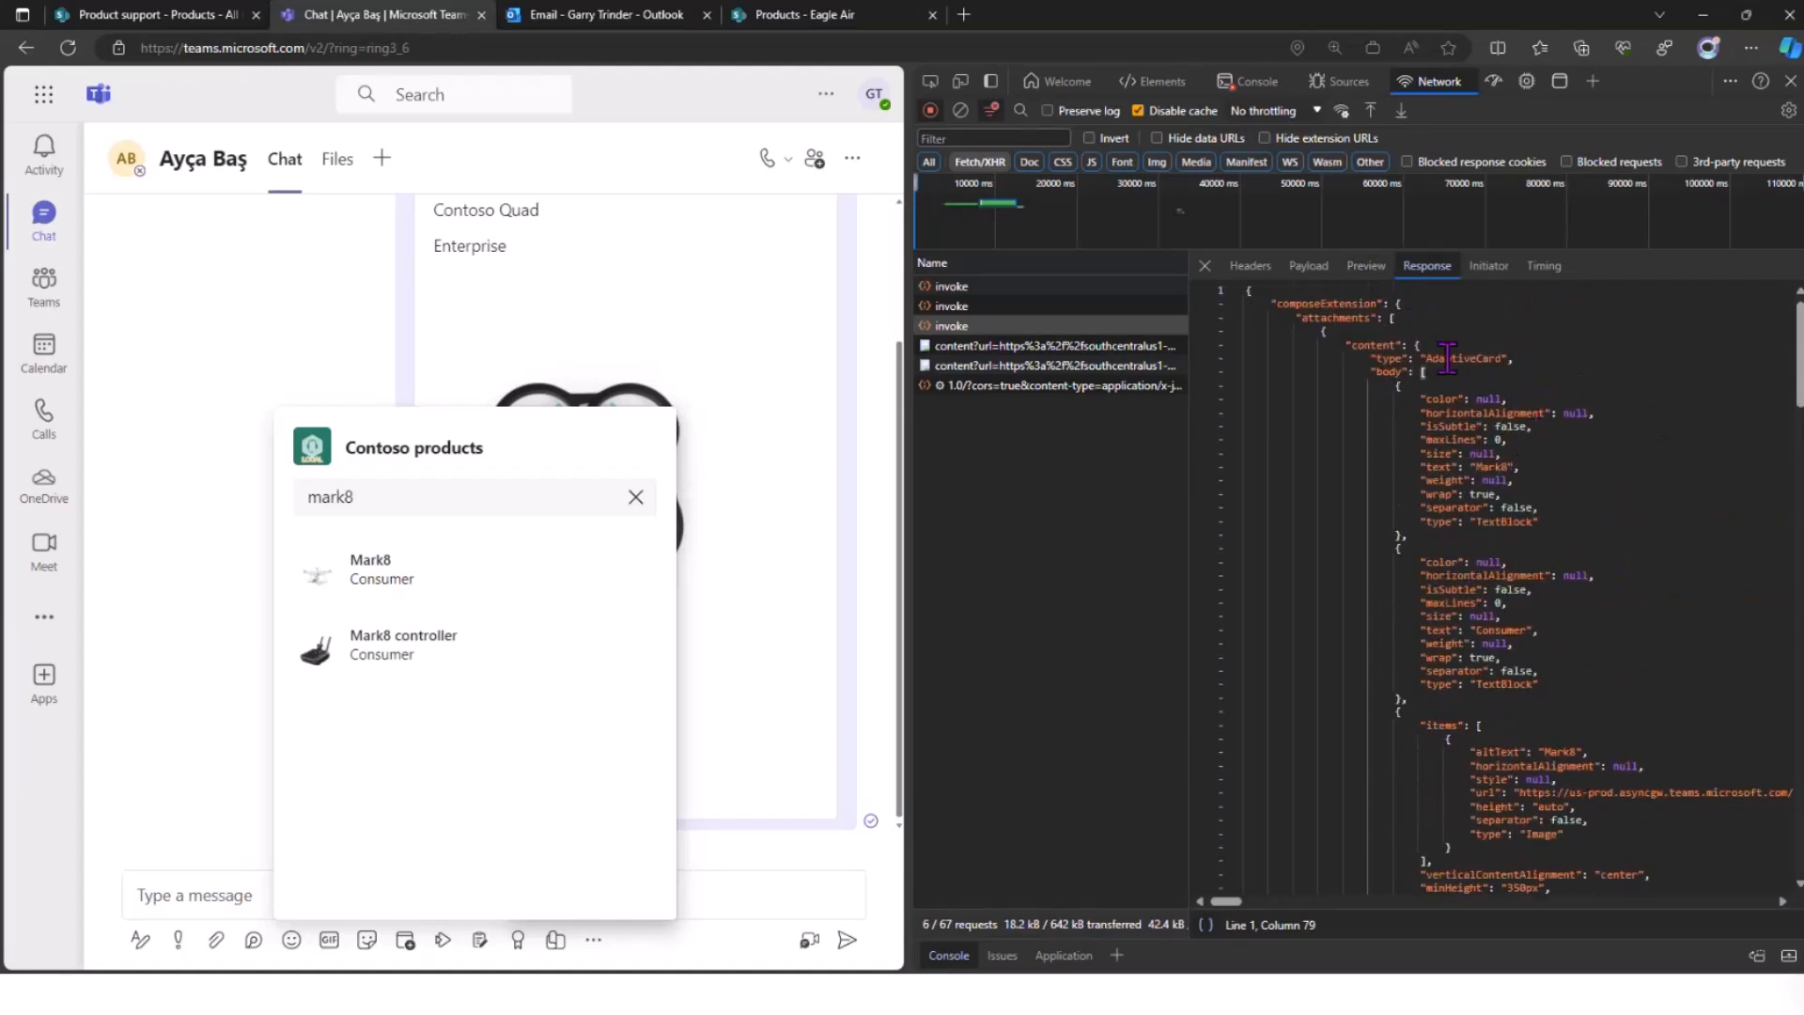
{"action": "scroll", "scroll_direction": "down", "scroll_amount": 3}
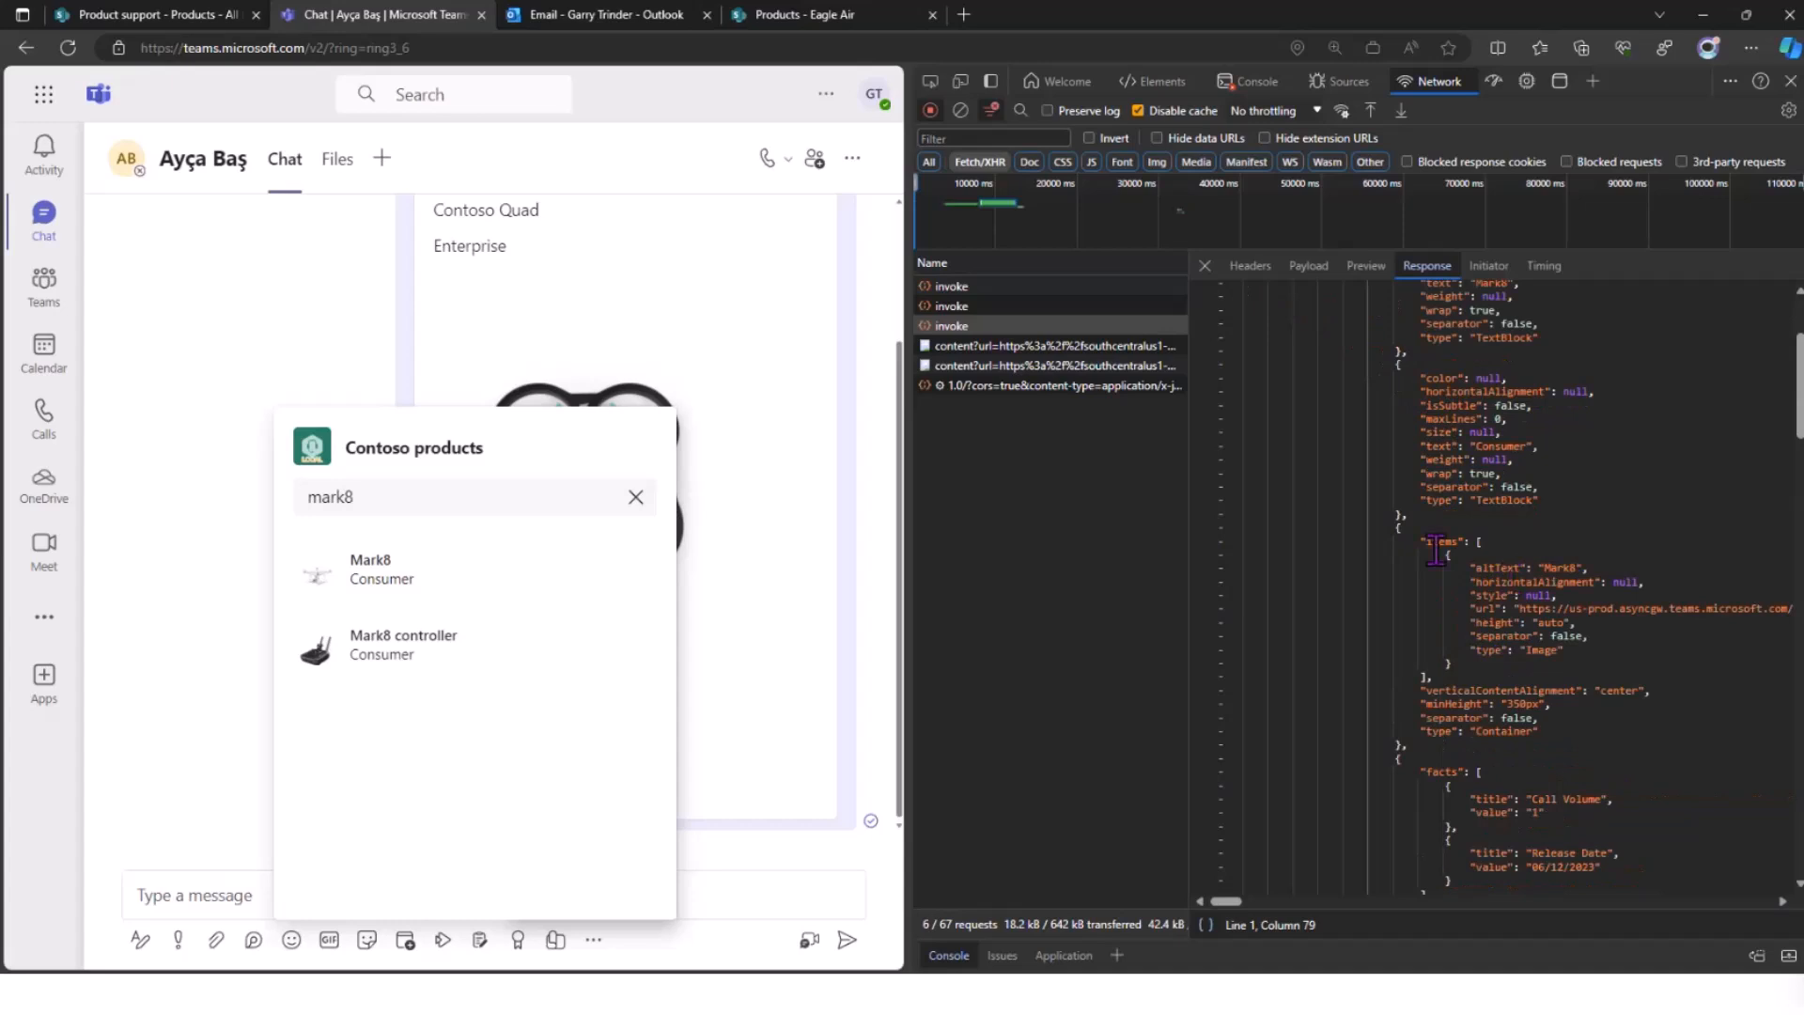
{"action": "scroll", "scroll_direction": "down", "scroll_amount": 3}
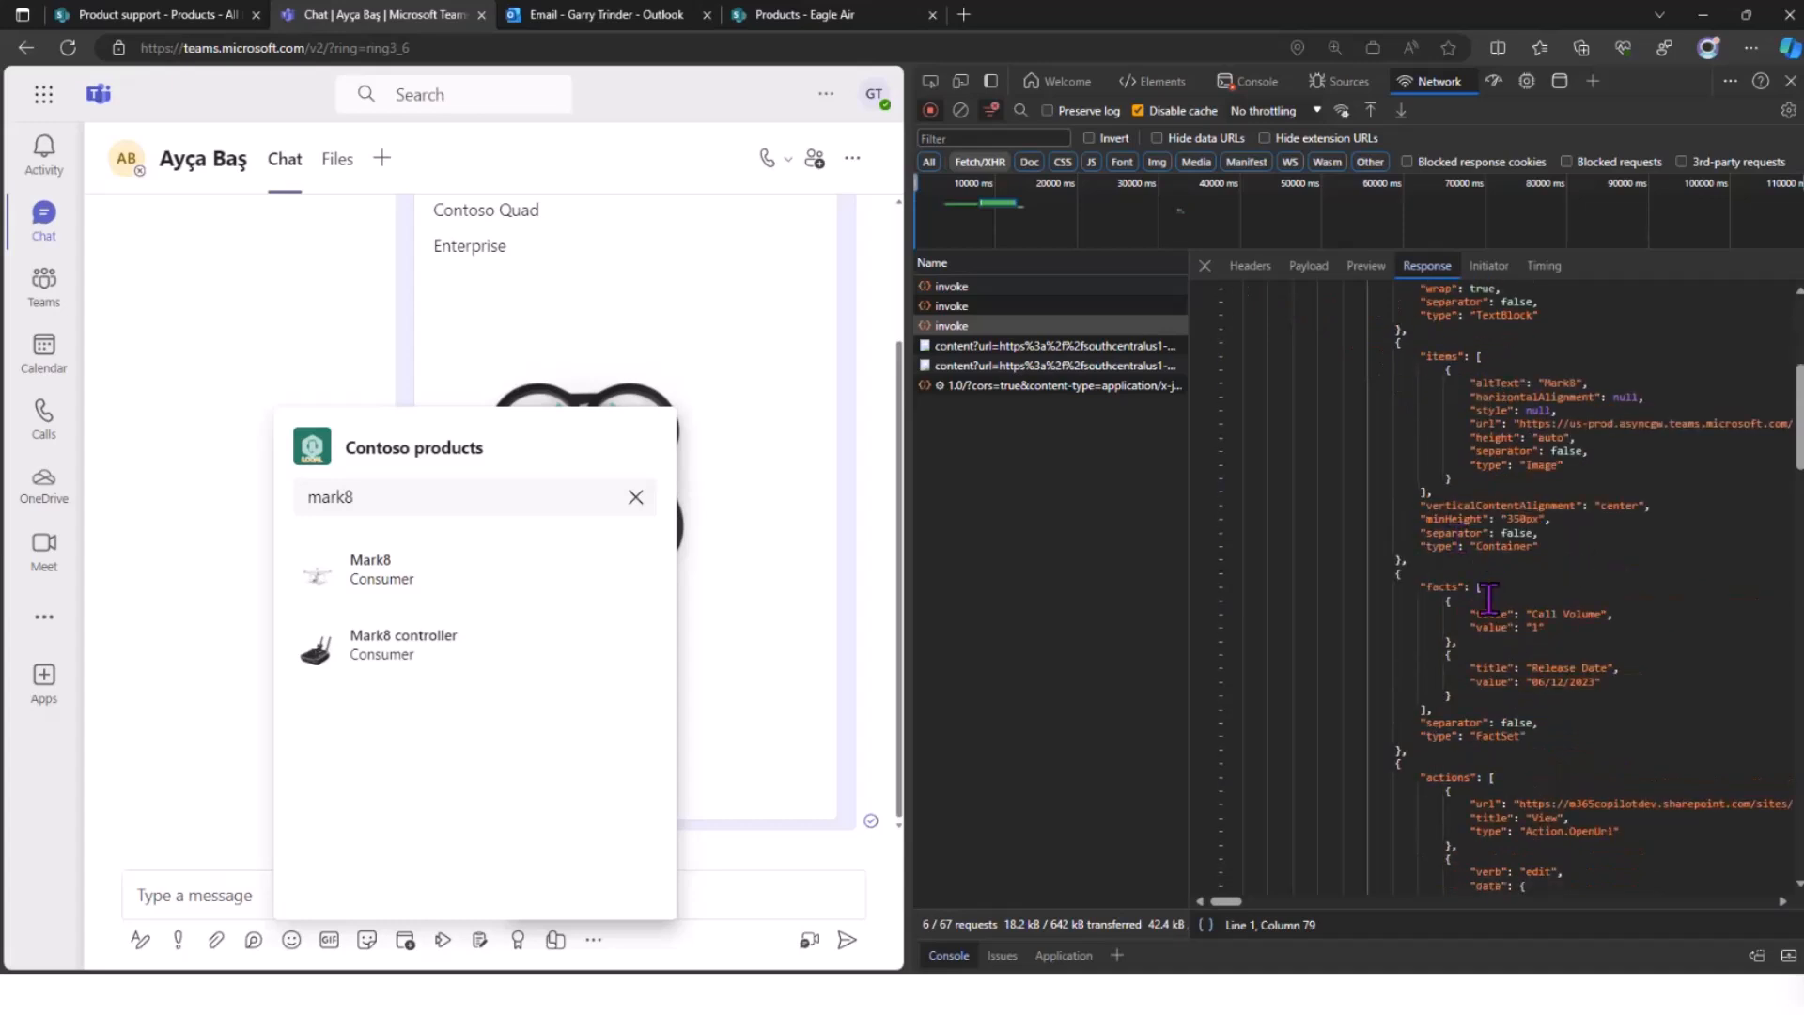
{"action": "double_click", "coordinate": [1552, 612]}
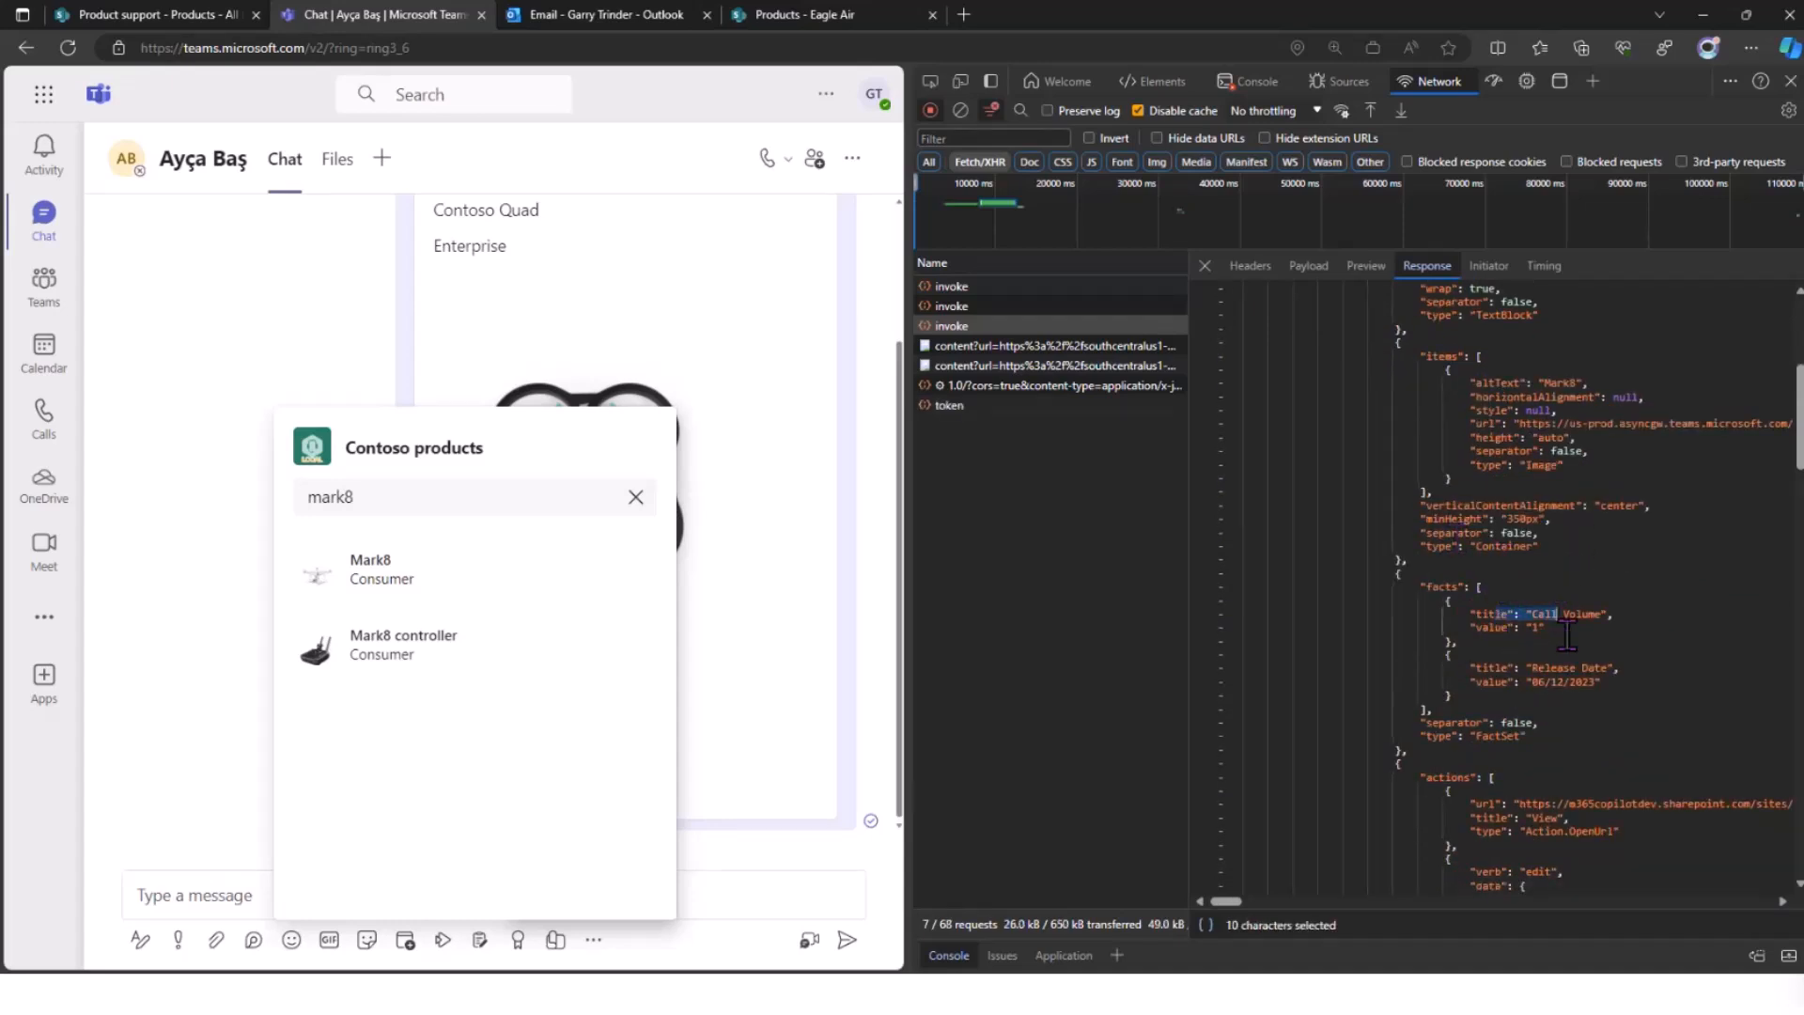
{"action": "scroll", "scroll_direction": "down", "scroll_amount": 3}
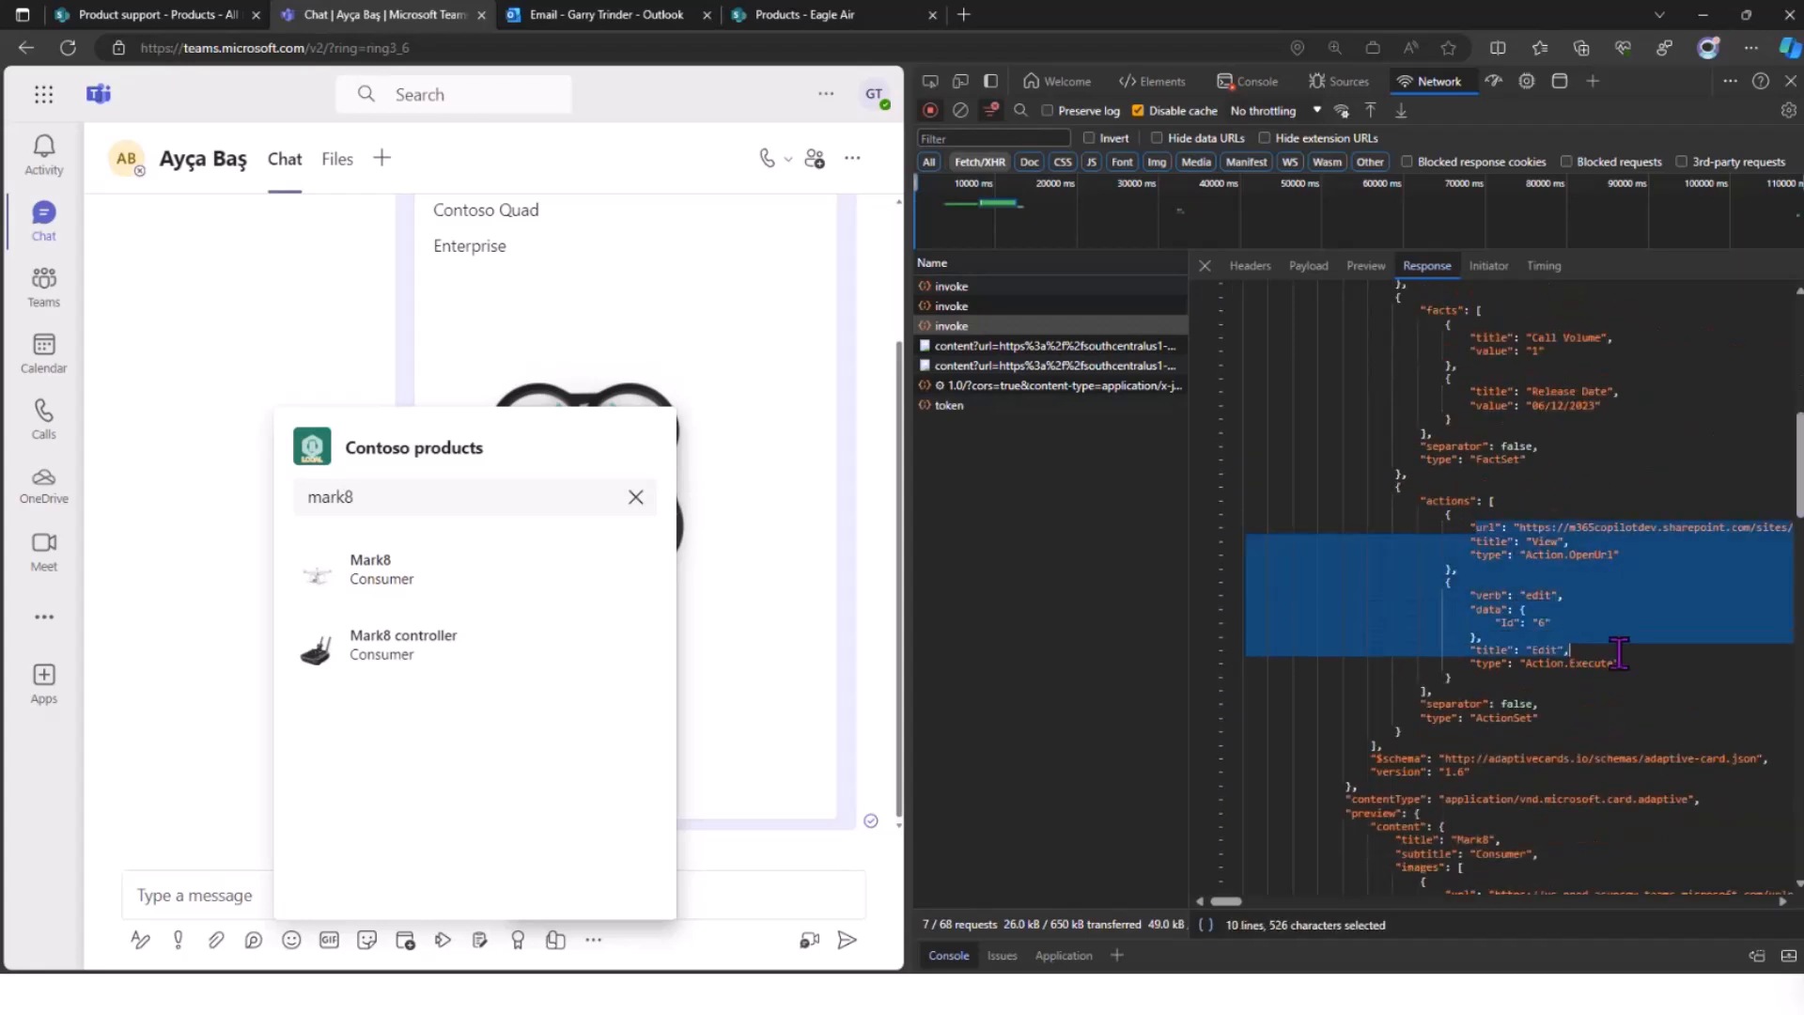
{"action": "left_click", "coordinate": [1453, 579]}
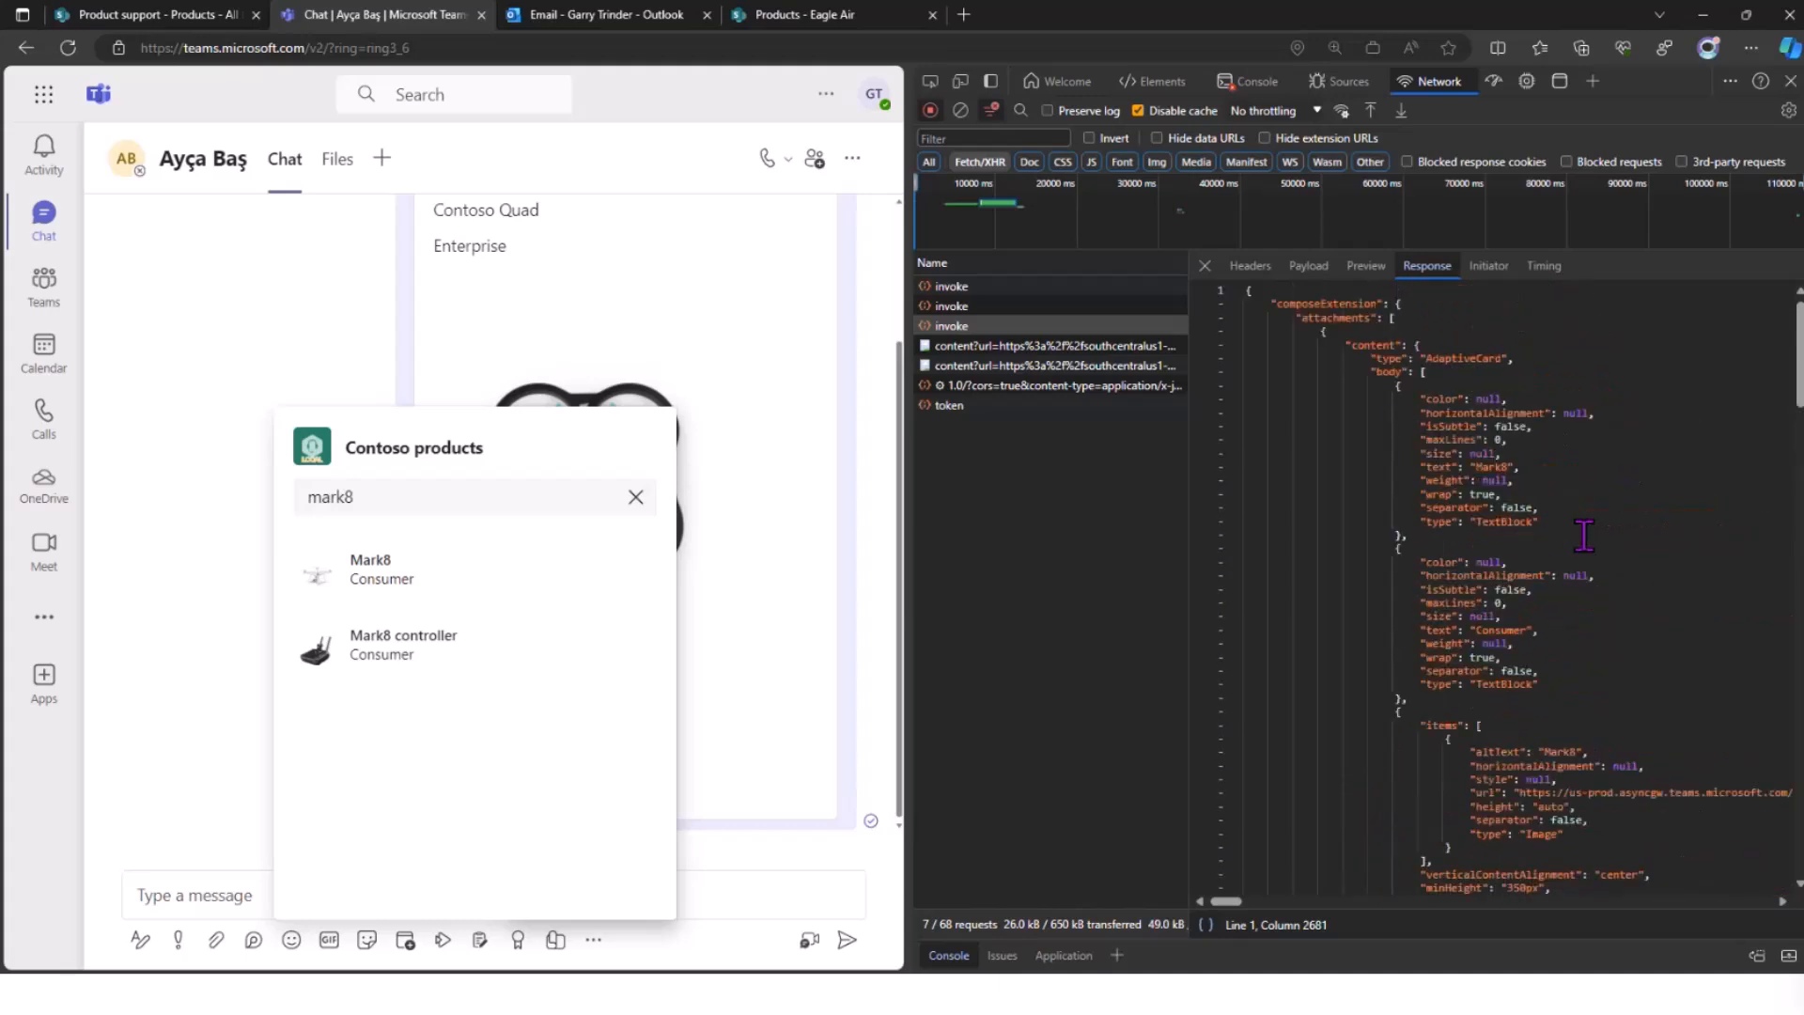
{"action": "mouse_move", "coordinate": [1602, 526]}
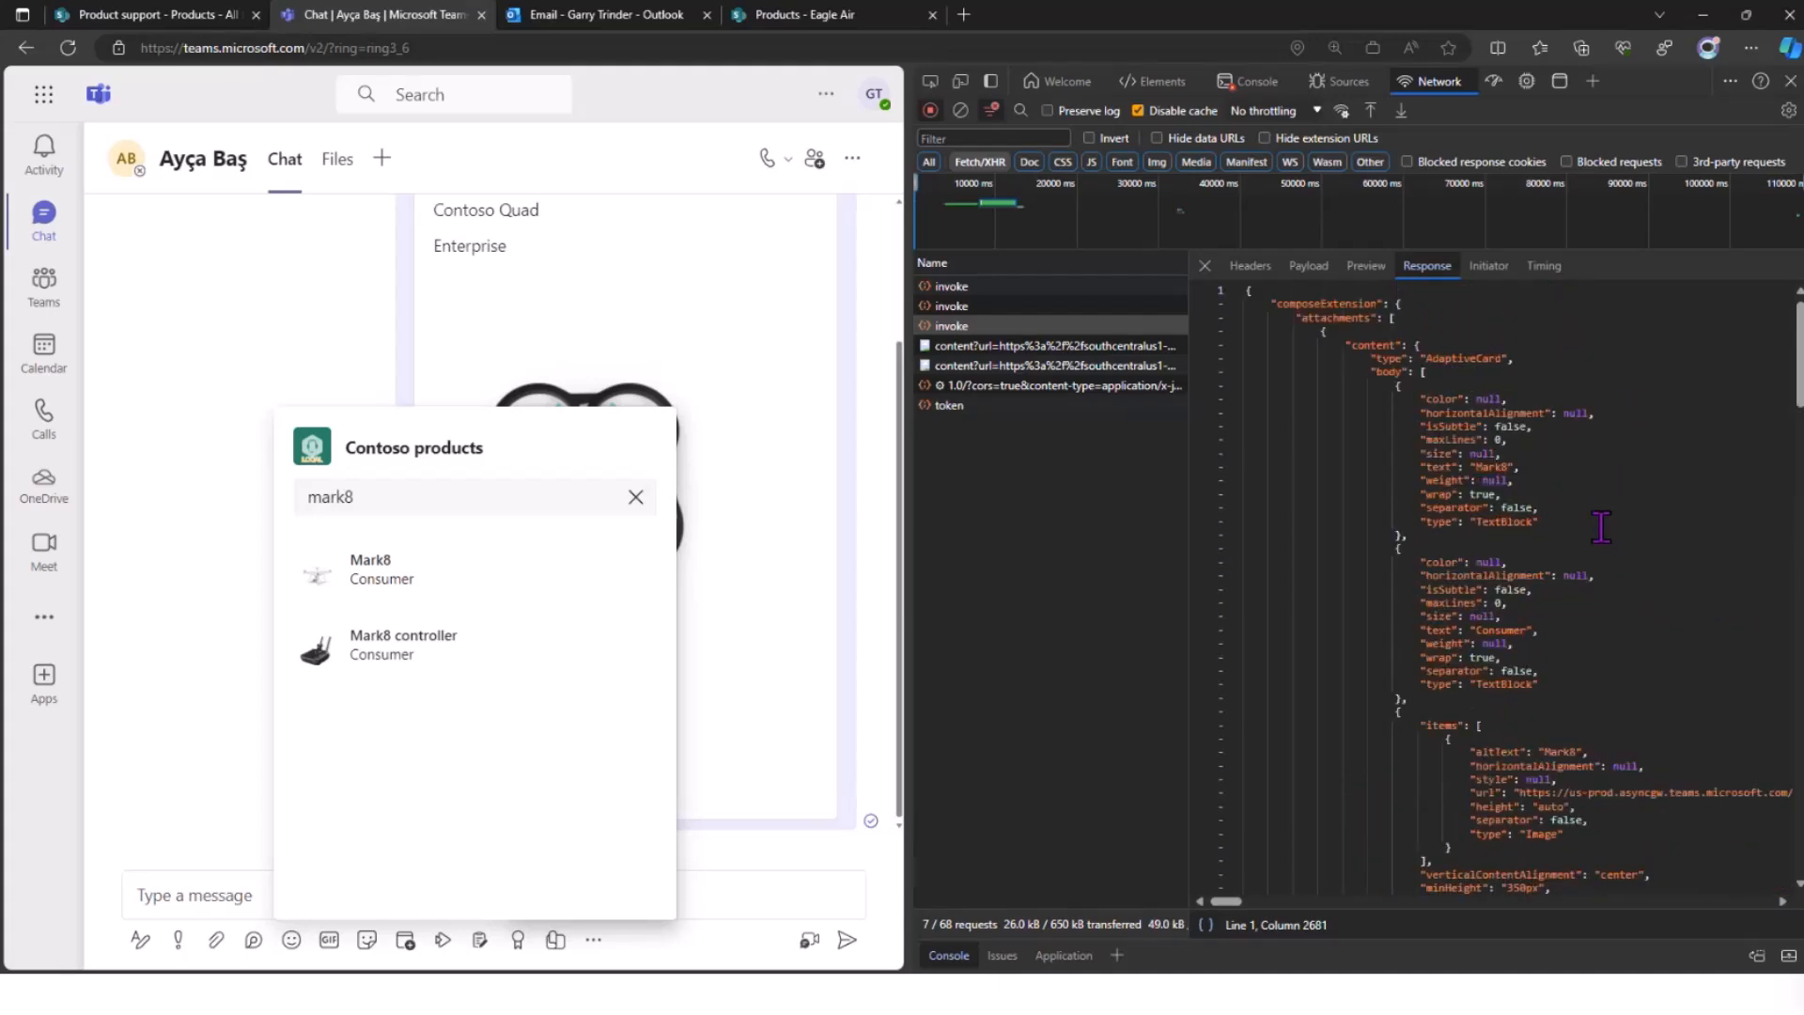
{"action": "mouse_move", "coordinate": [1580, 487]}
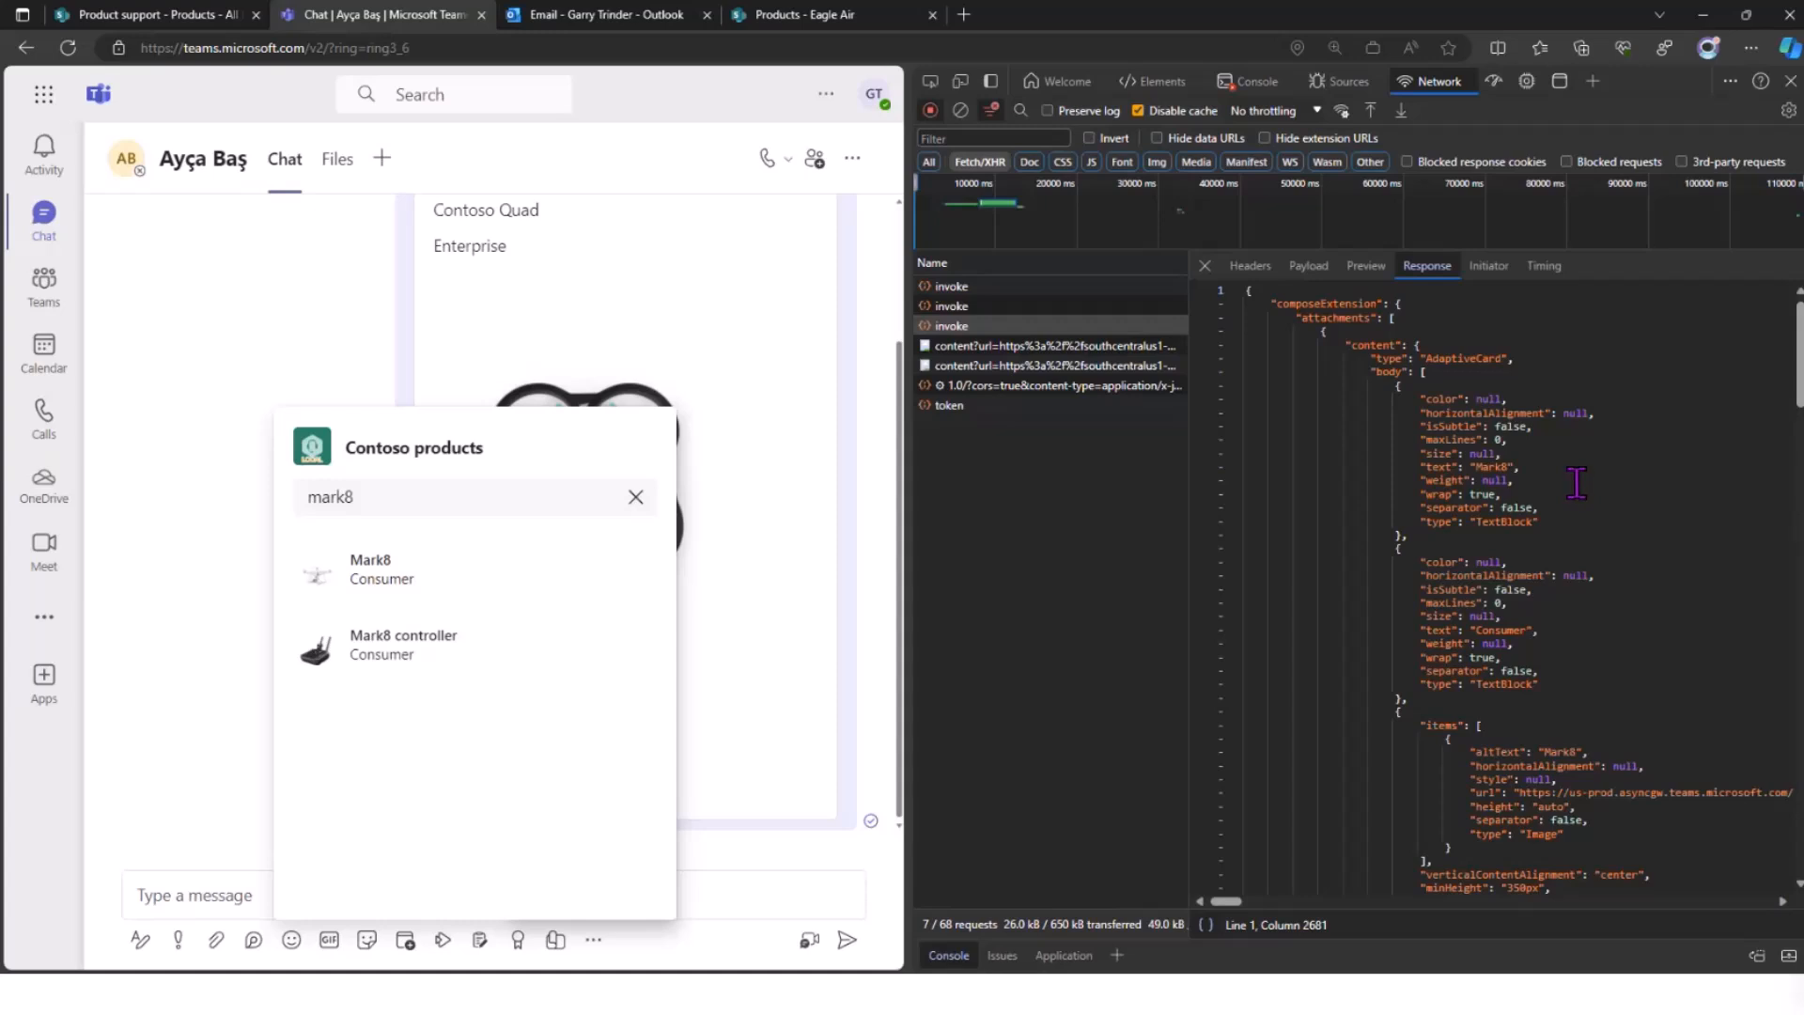
{"action": "mouse_move", "coordinate": [1052, 458]}
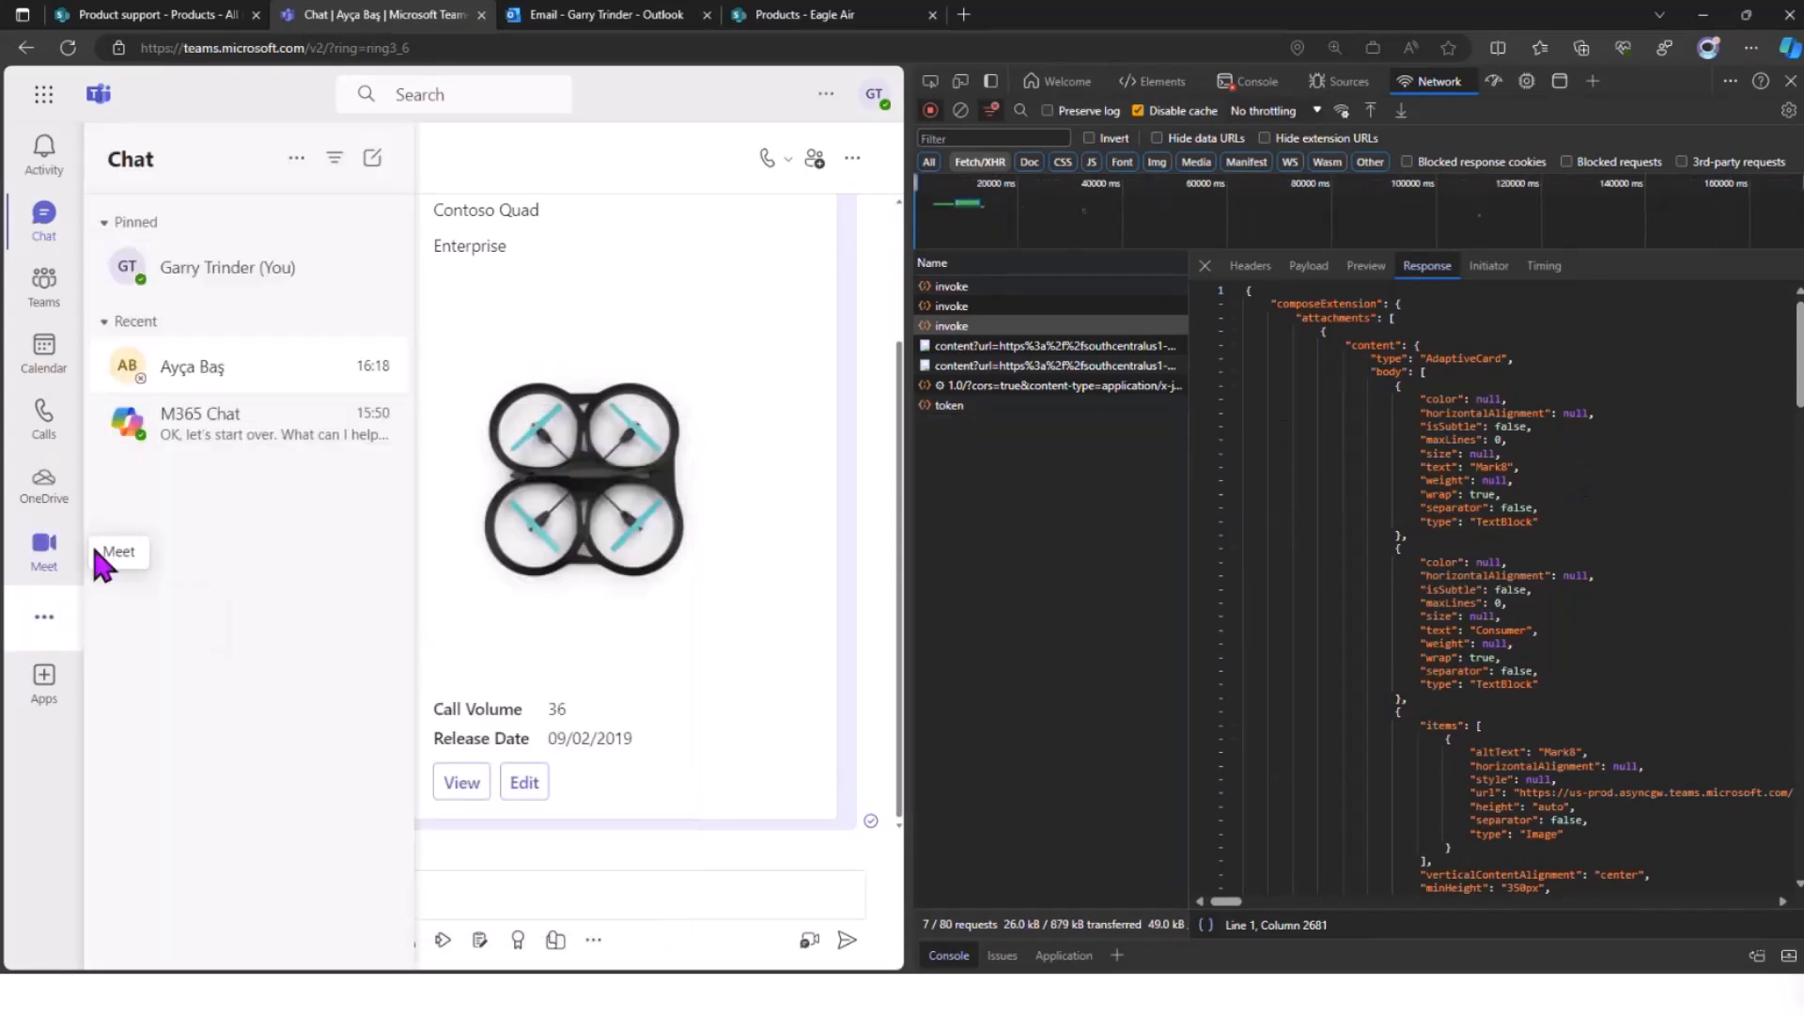
- Switch to the M365 Chat conversation, clear the network log and close DevTools
{"action": "left_click", "coordinate": [201, 423]}
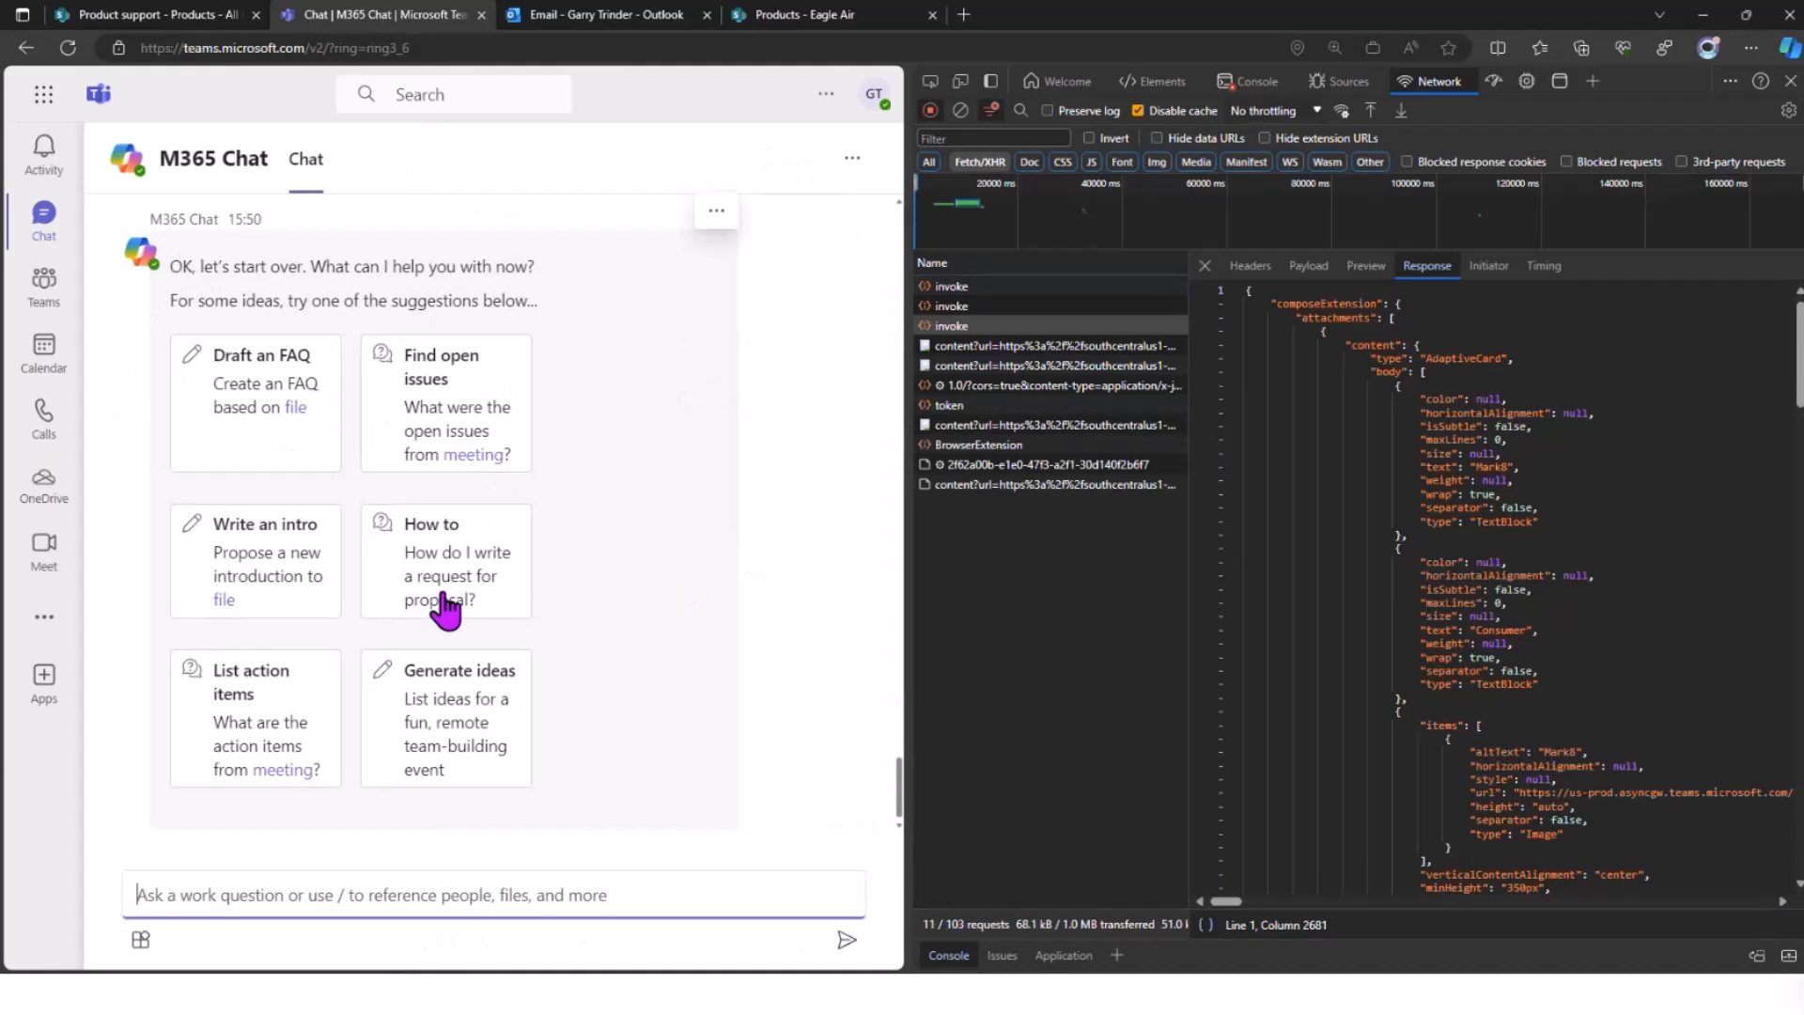
{"action": "left_click", "coordinate": [928, 111]}
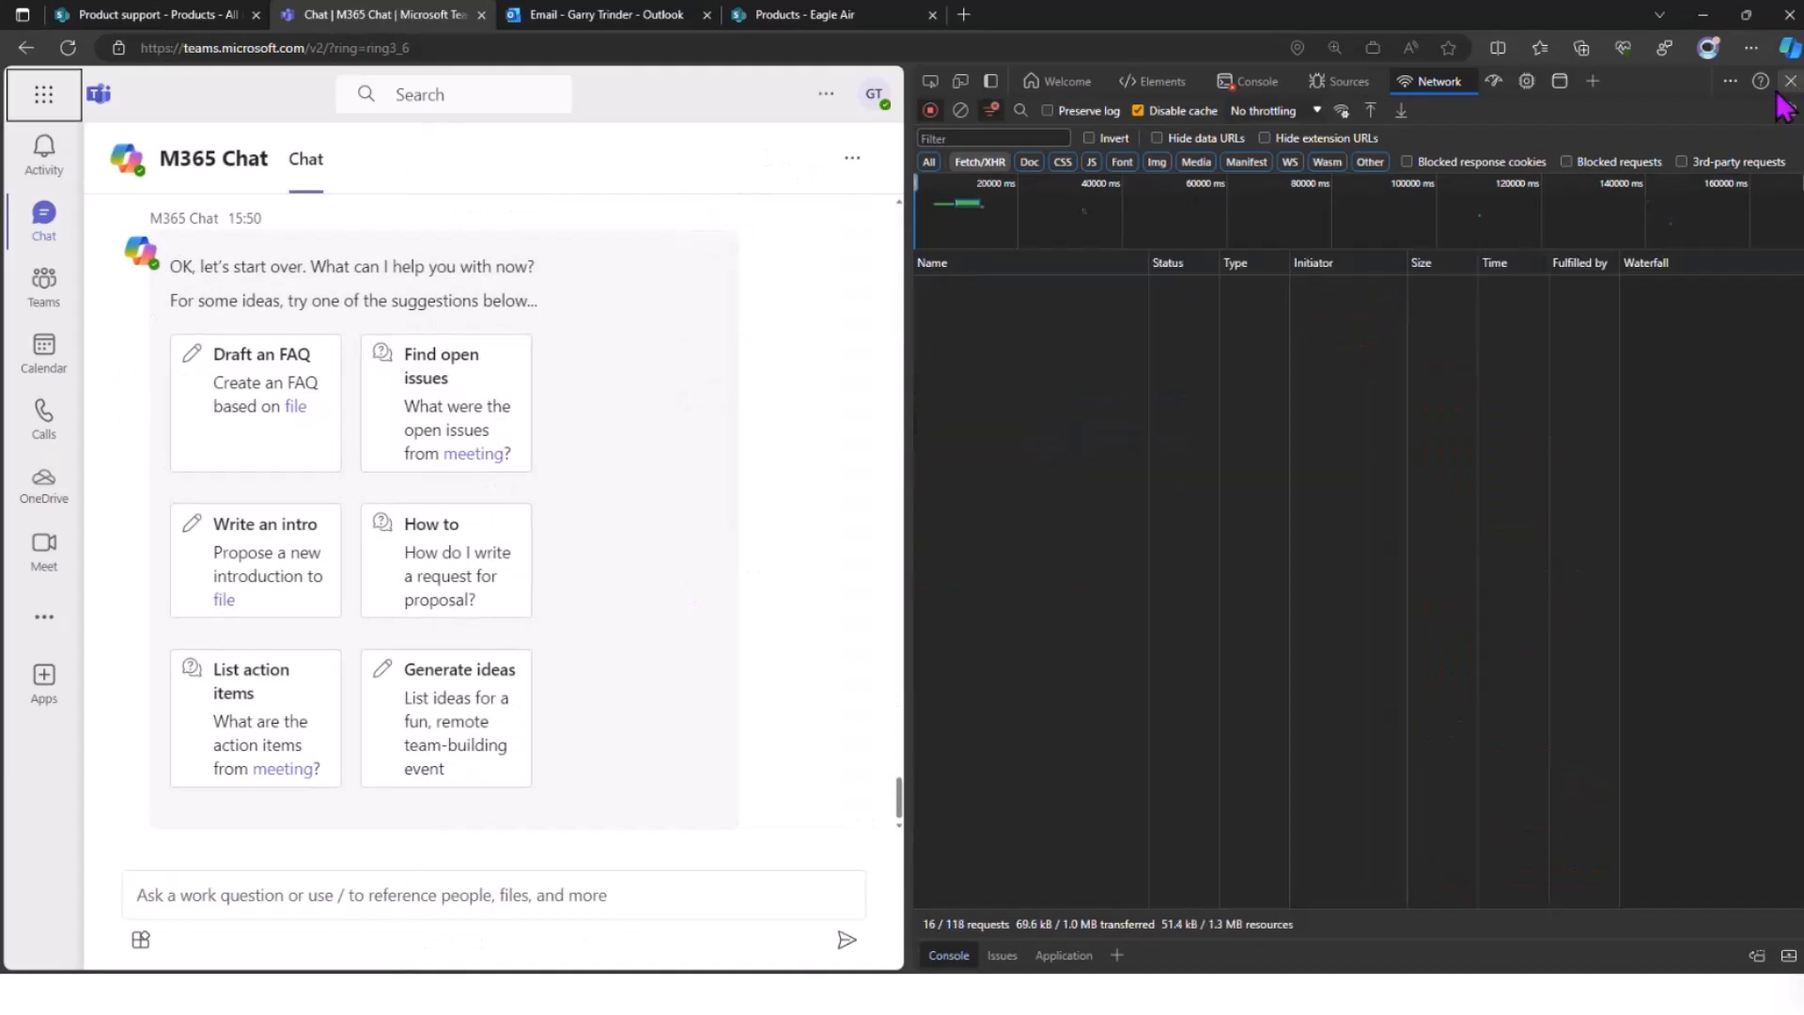
{"action": "left_click", "coordinate": [1791, 81]}
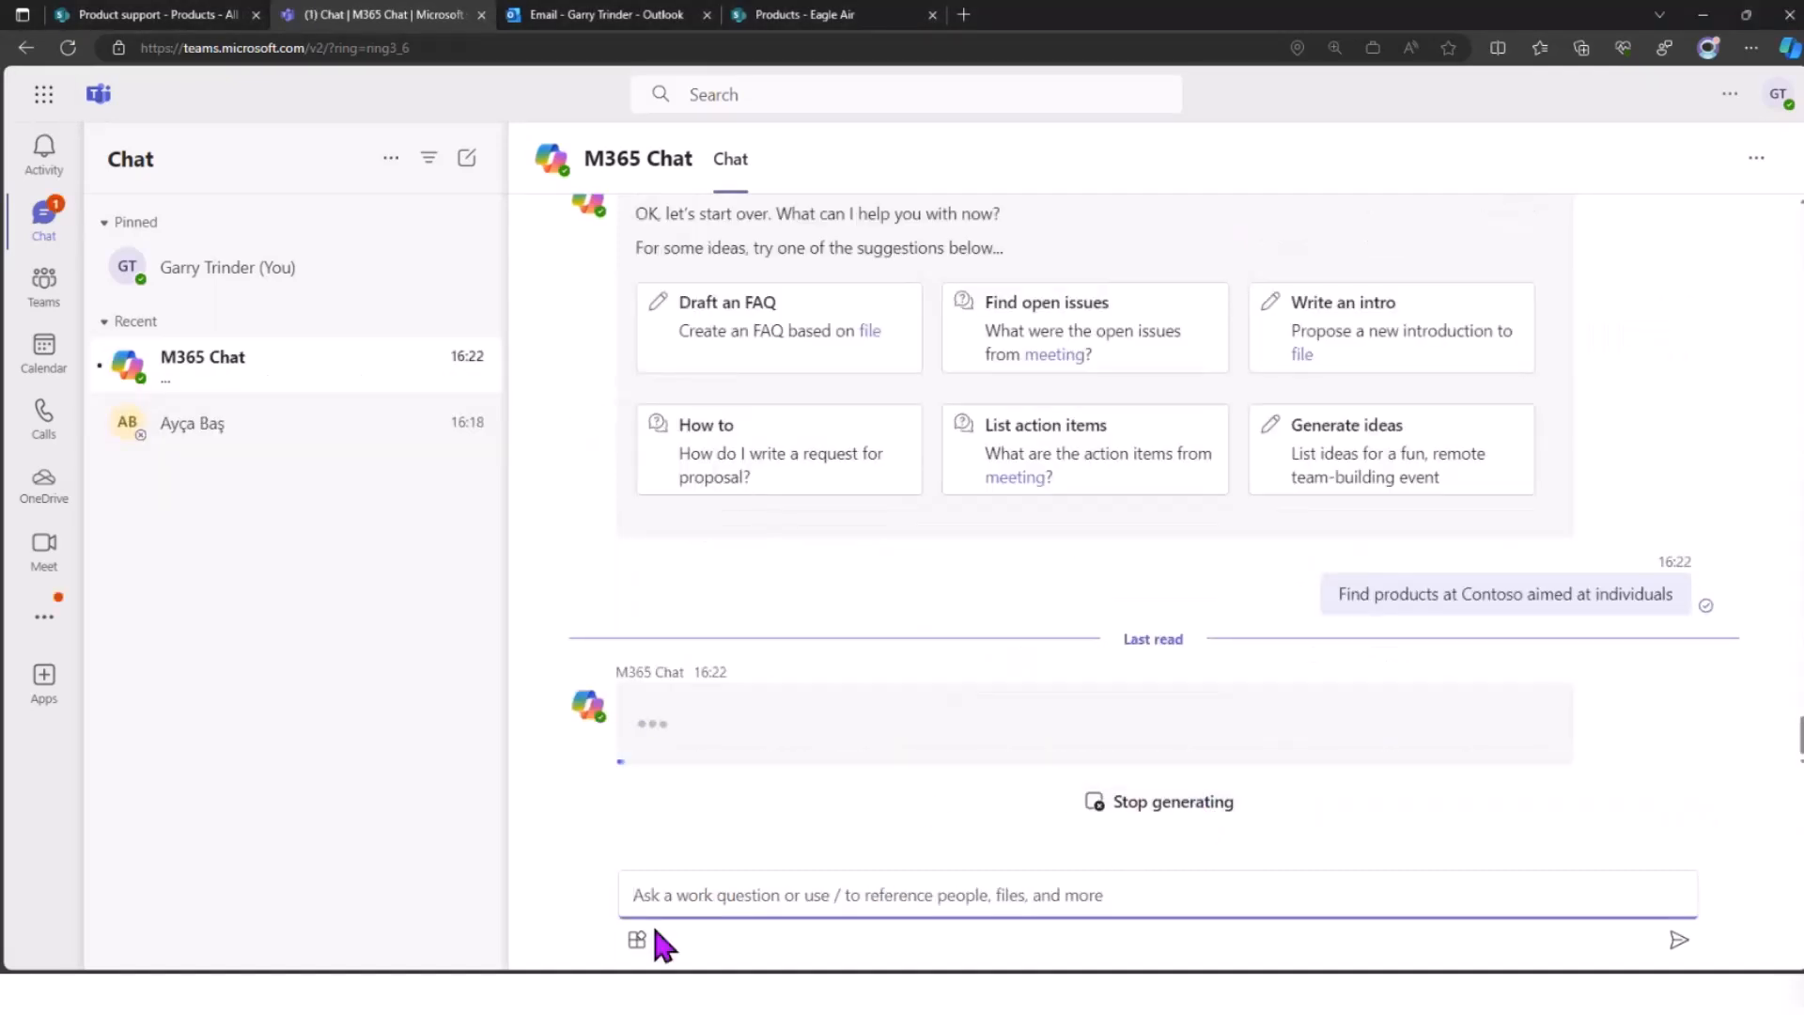
{"action": "mouse_move", "coordinate": [637, 939]}
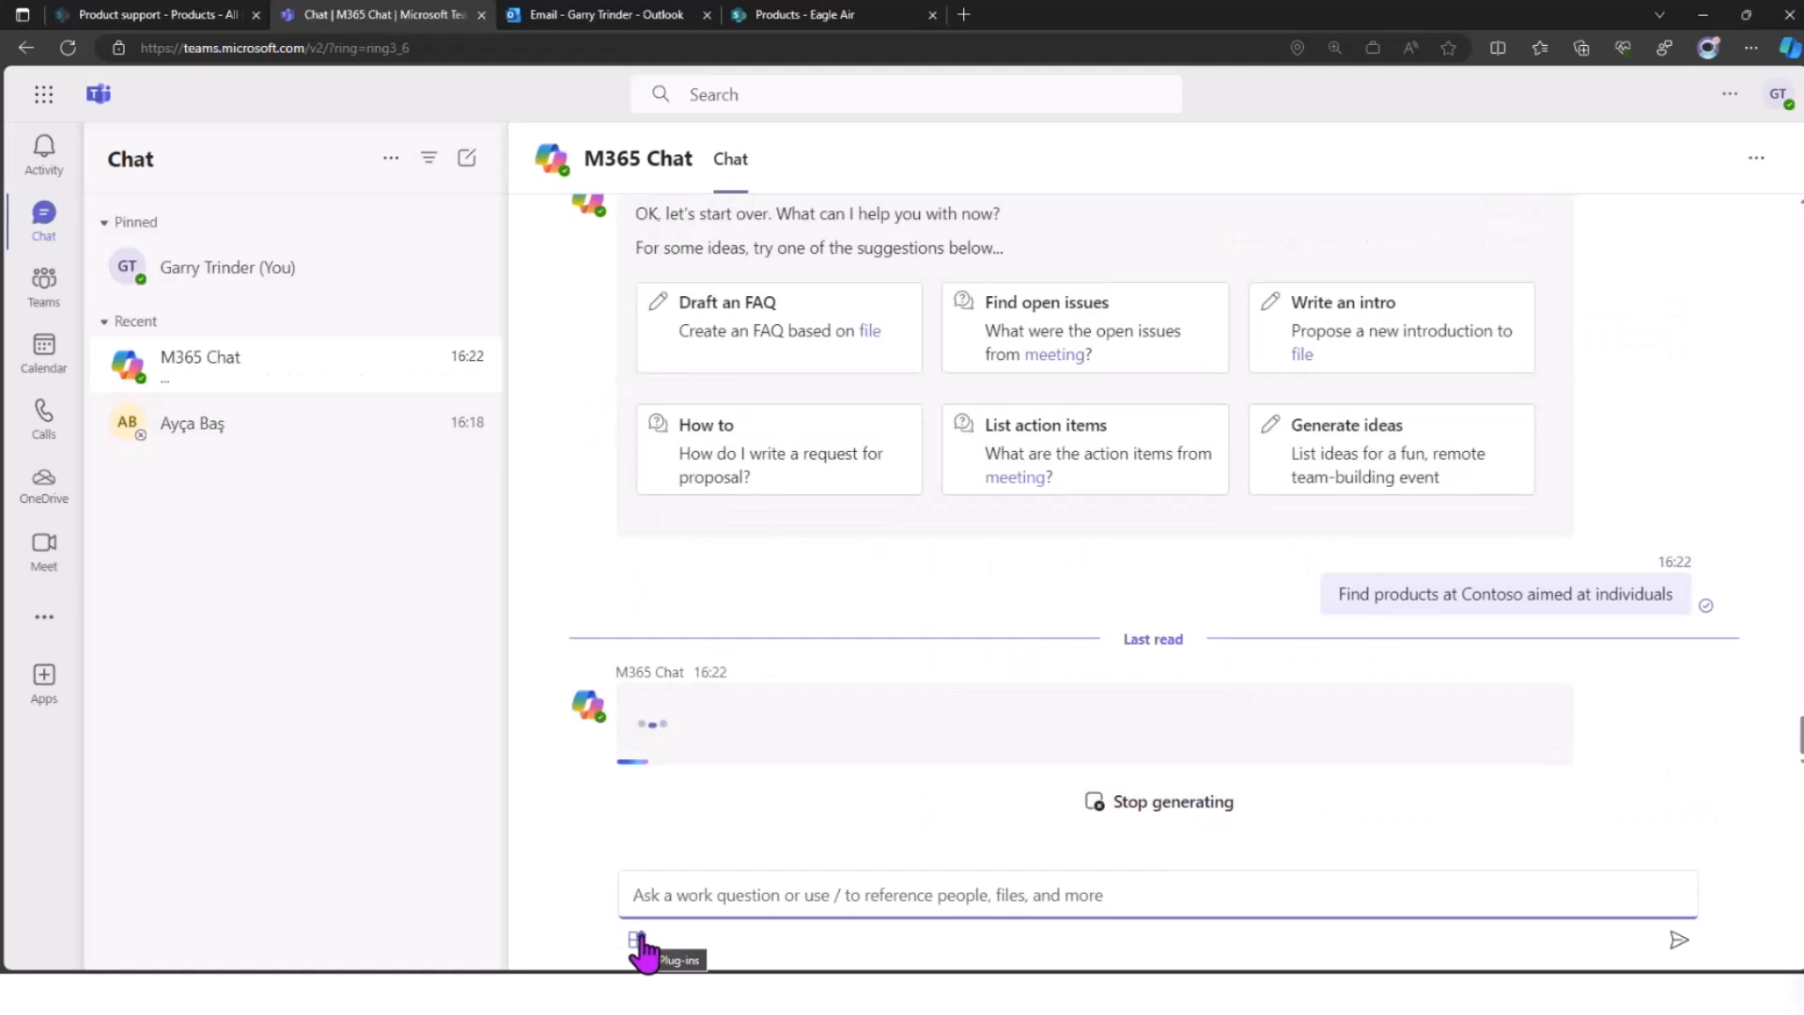
- Check the Contoso plugin in the Plug-ins menu while M365 Chat generates its answer
{"action": "left_click", "coordinate": [637, 939]}
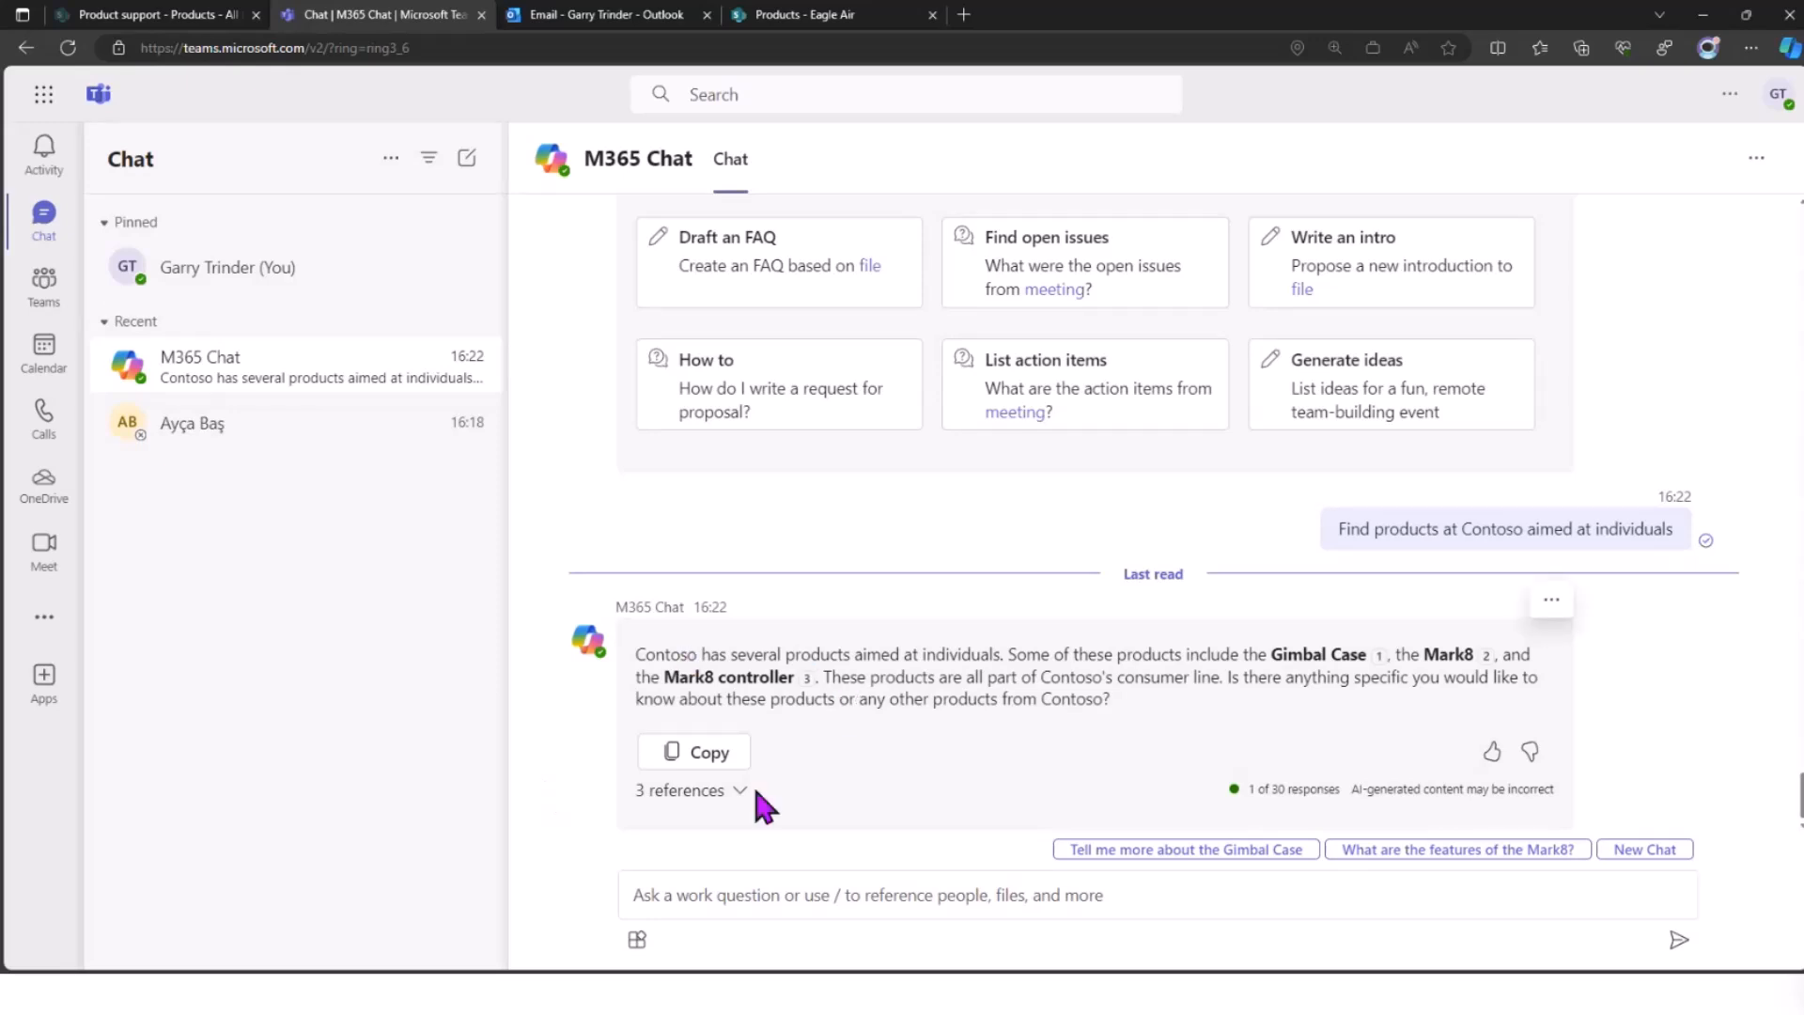
{"action": "left_click", "coordinate": [684, 791]}
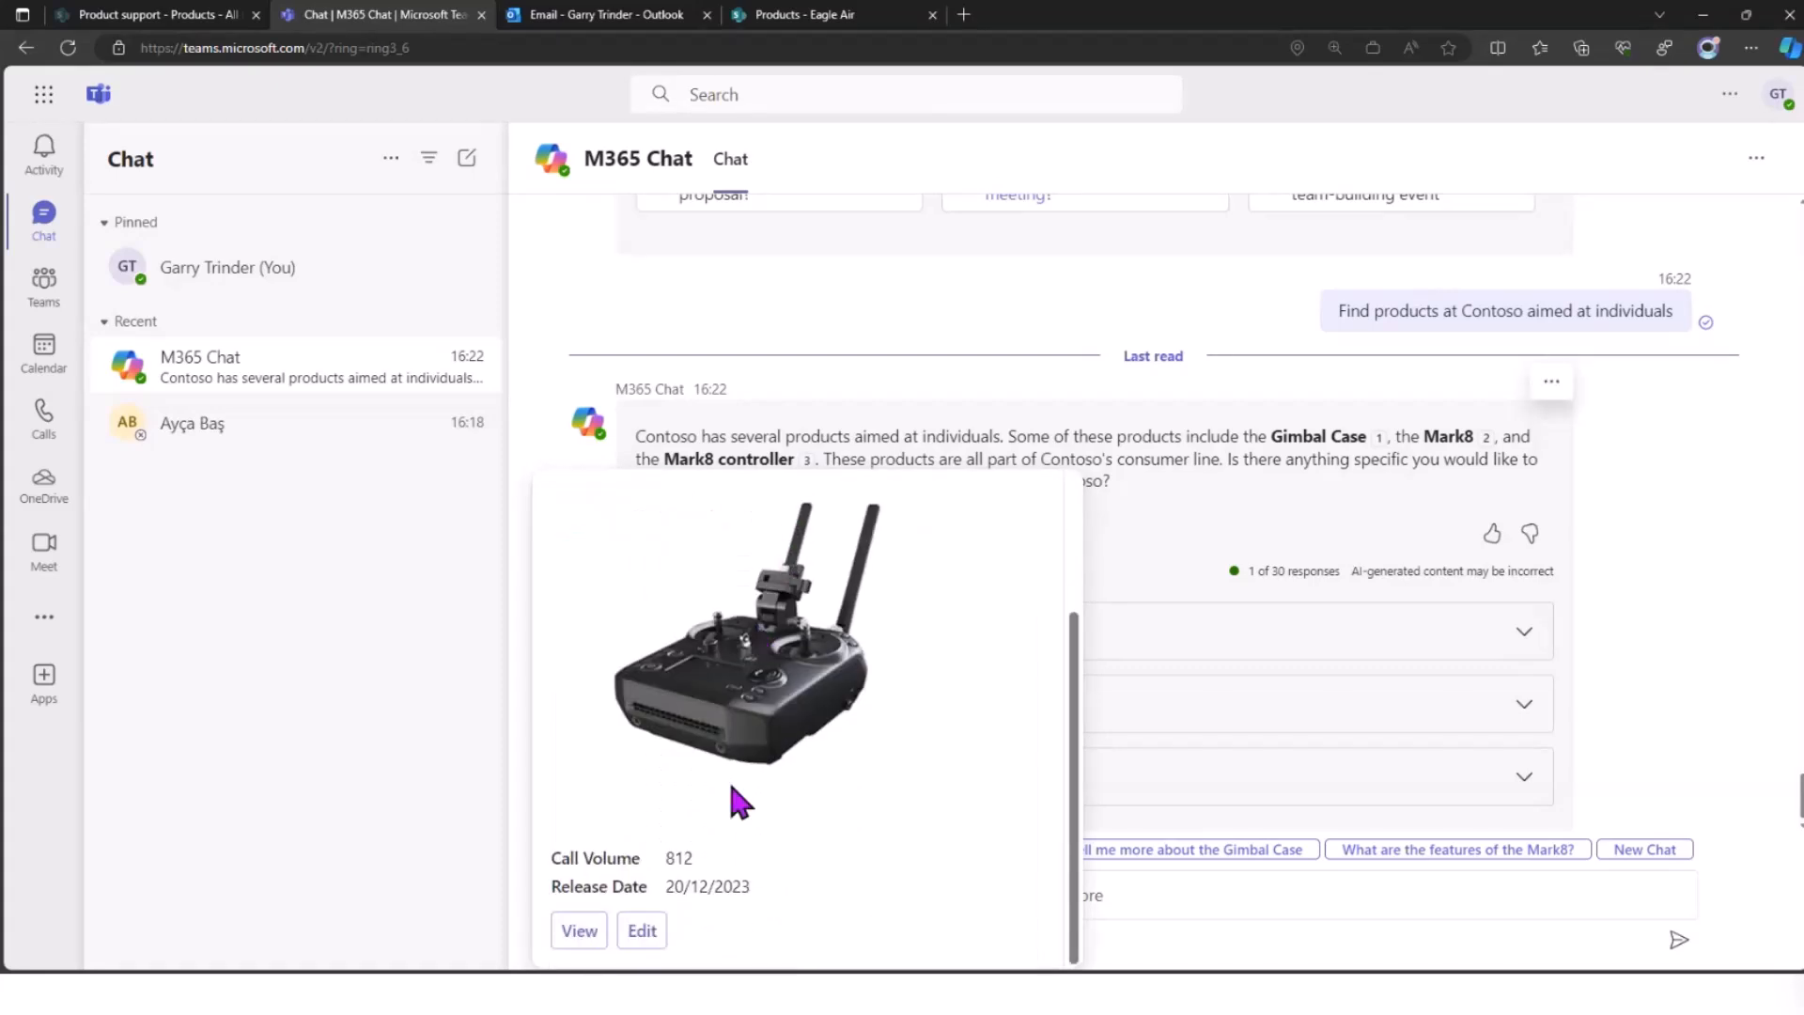
{"action": "mouse_move", "coordinate": [771, 673]}
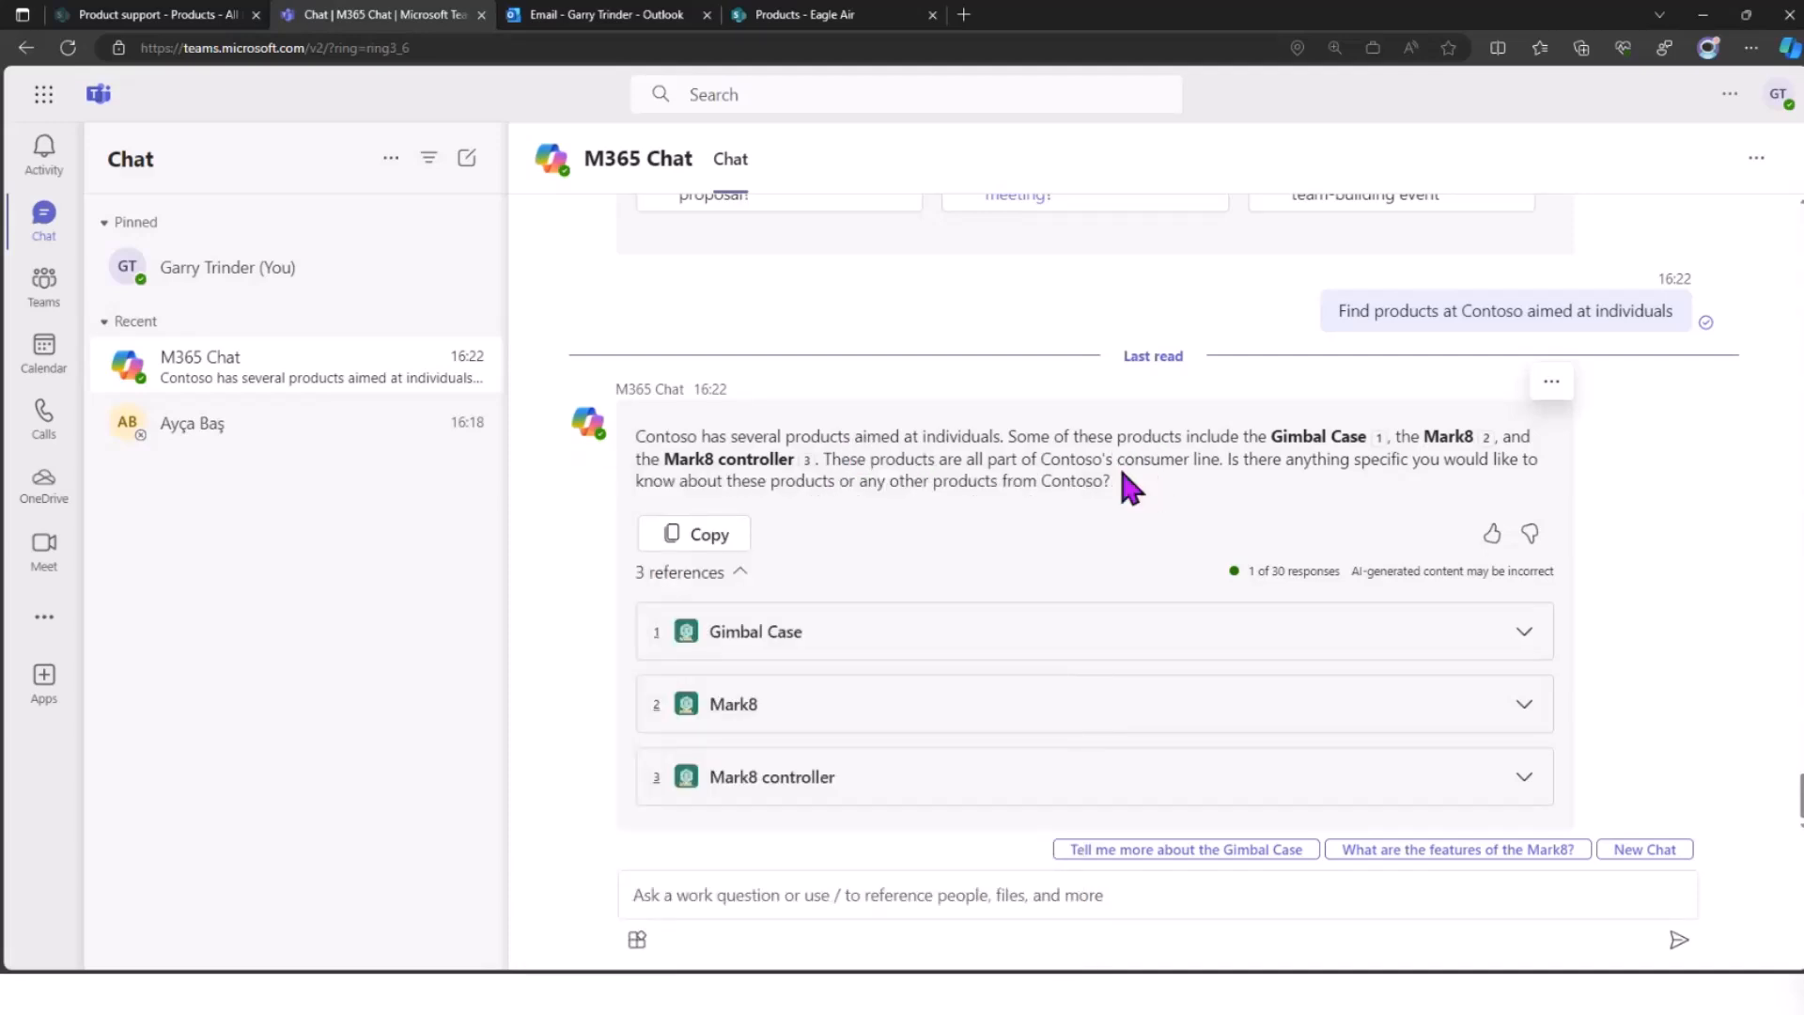
{"action": "mouse_move", "coordinate": [1138, 493]}
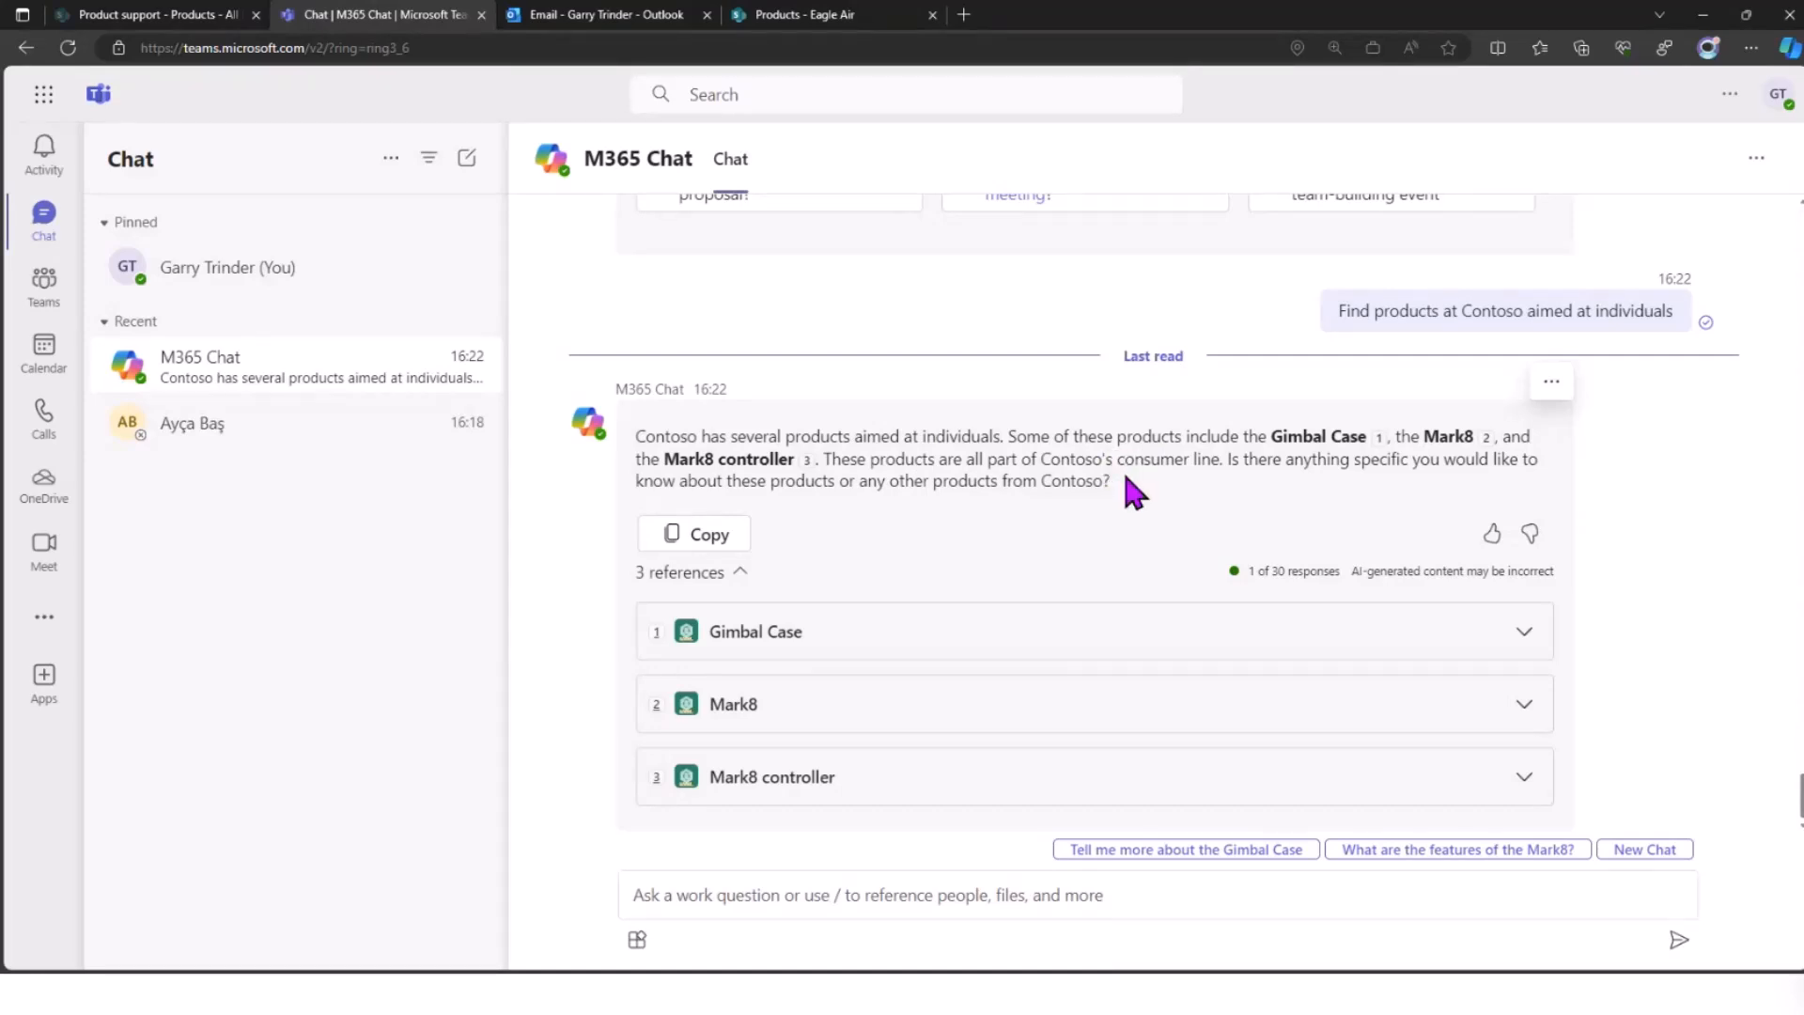
{"action": "mouse_move", "coordinate": [1150, 494]}
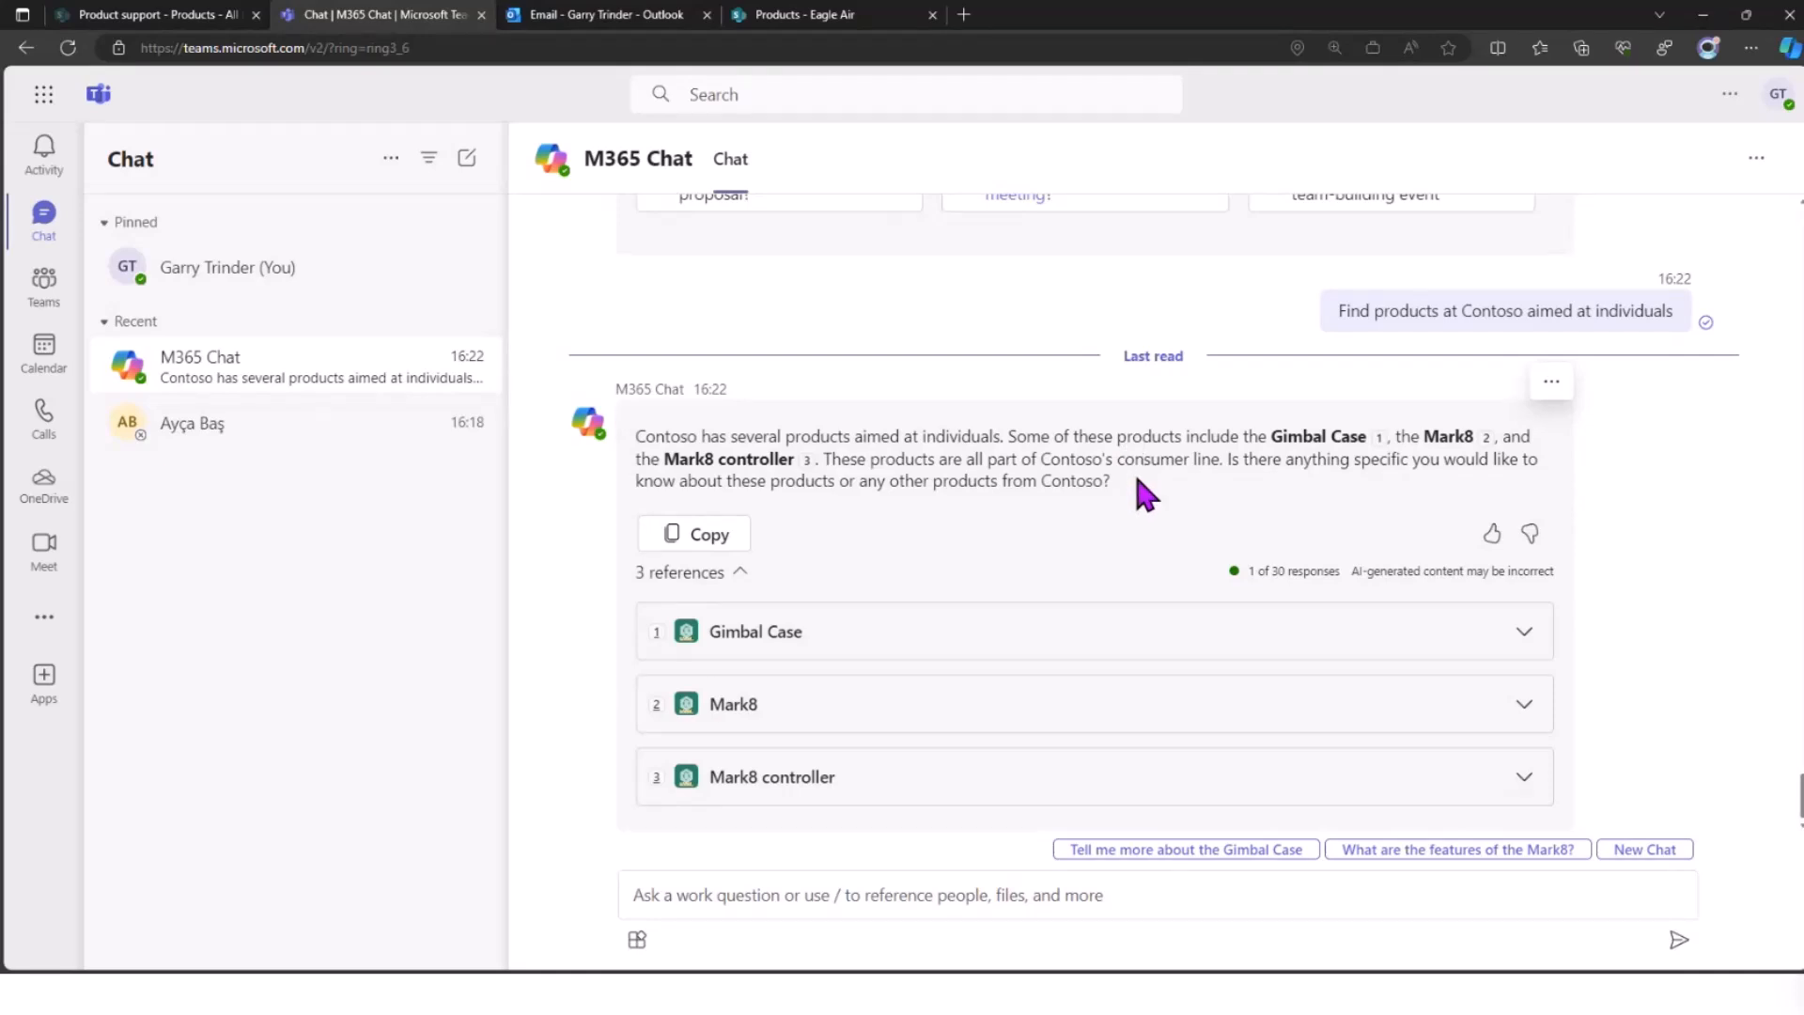
{"action": "mouse_move", "coordinate": [874, 472]}
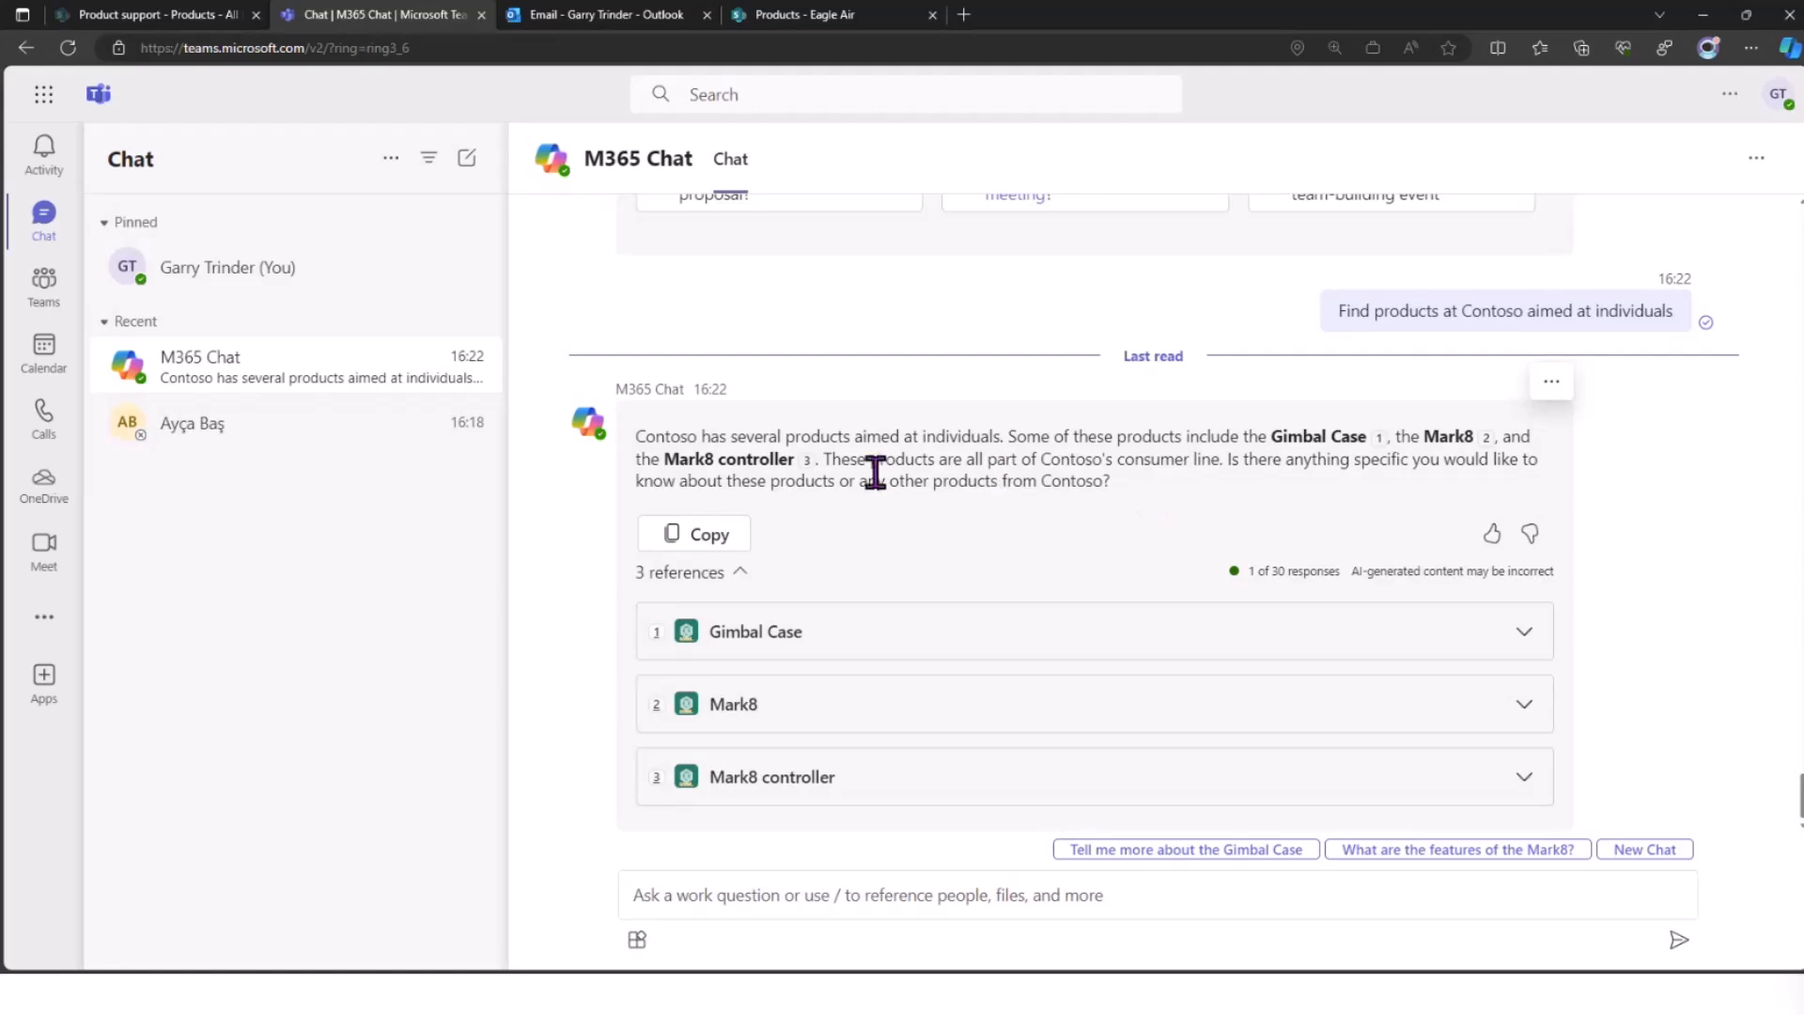
{"action": "mouse_move", "coordinate": [1057, 474]}
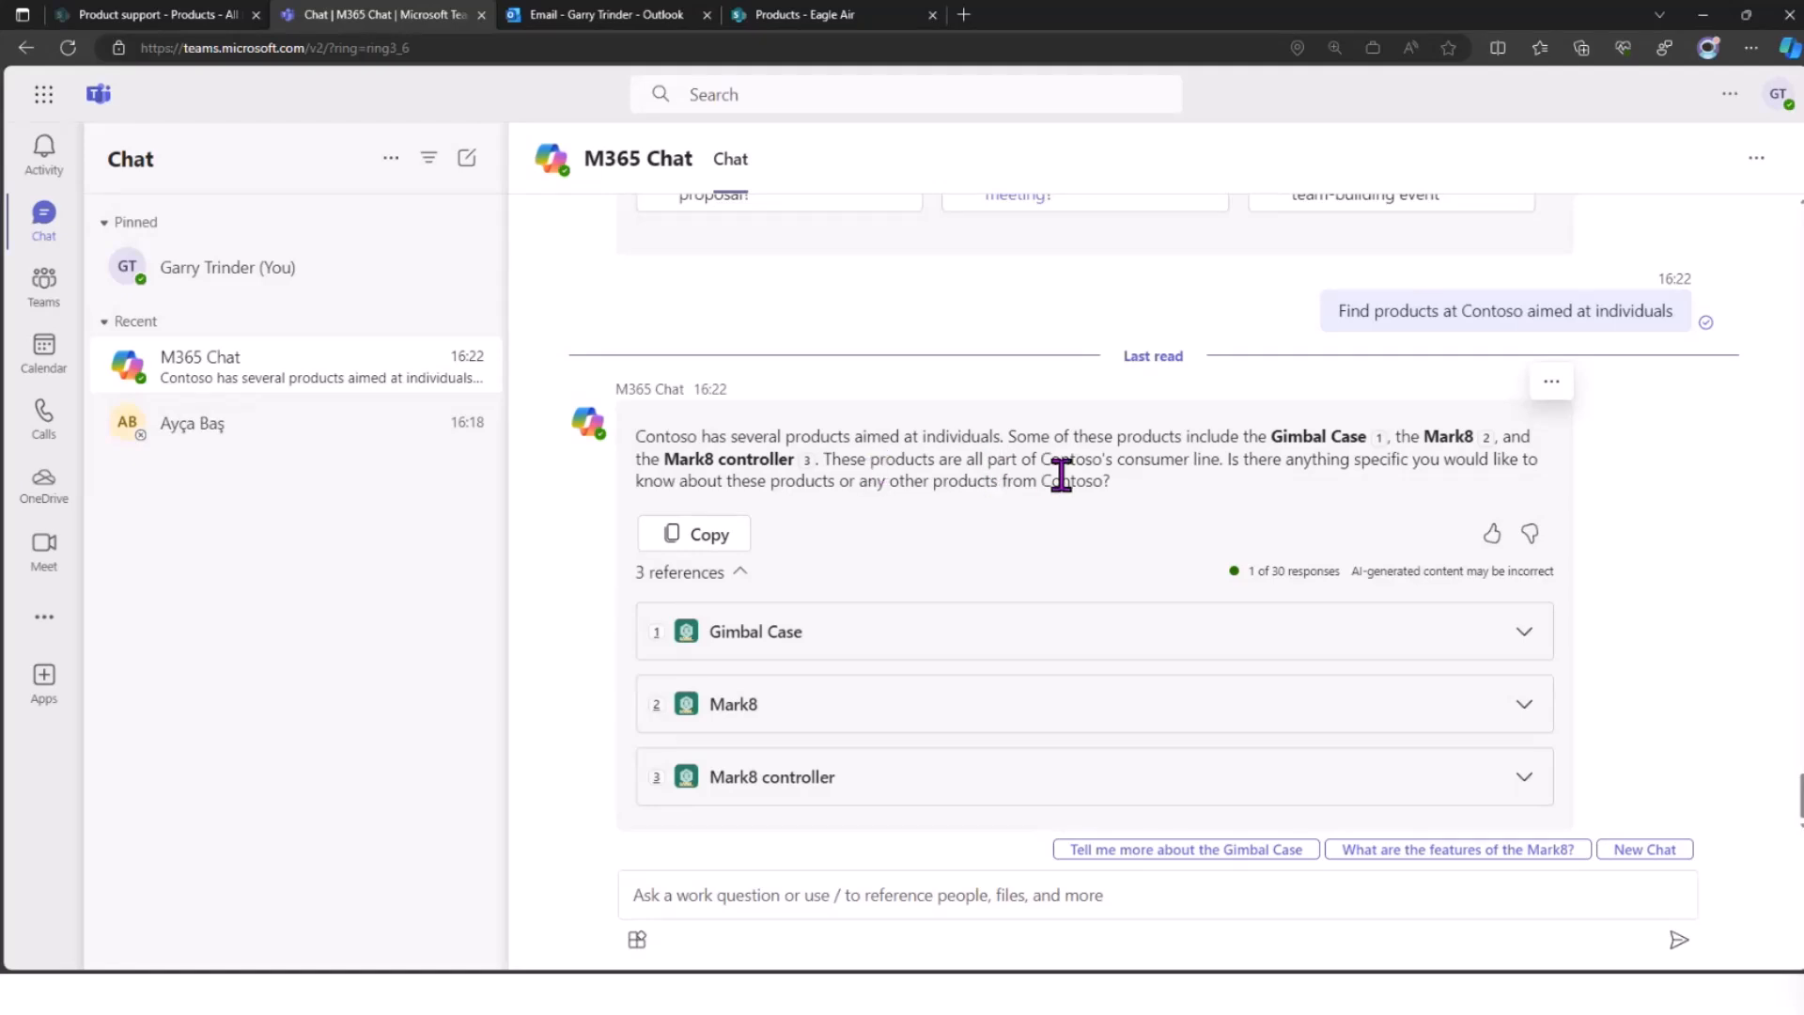
{"action": "mouse_move", "coordinate": [1125, 494]}
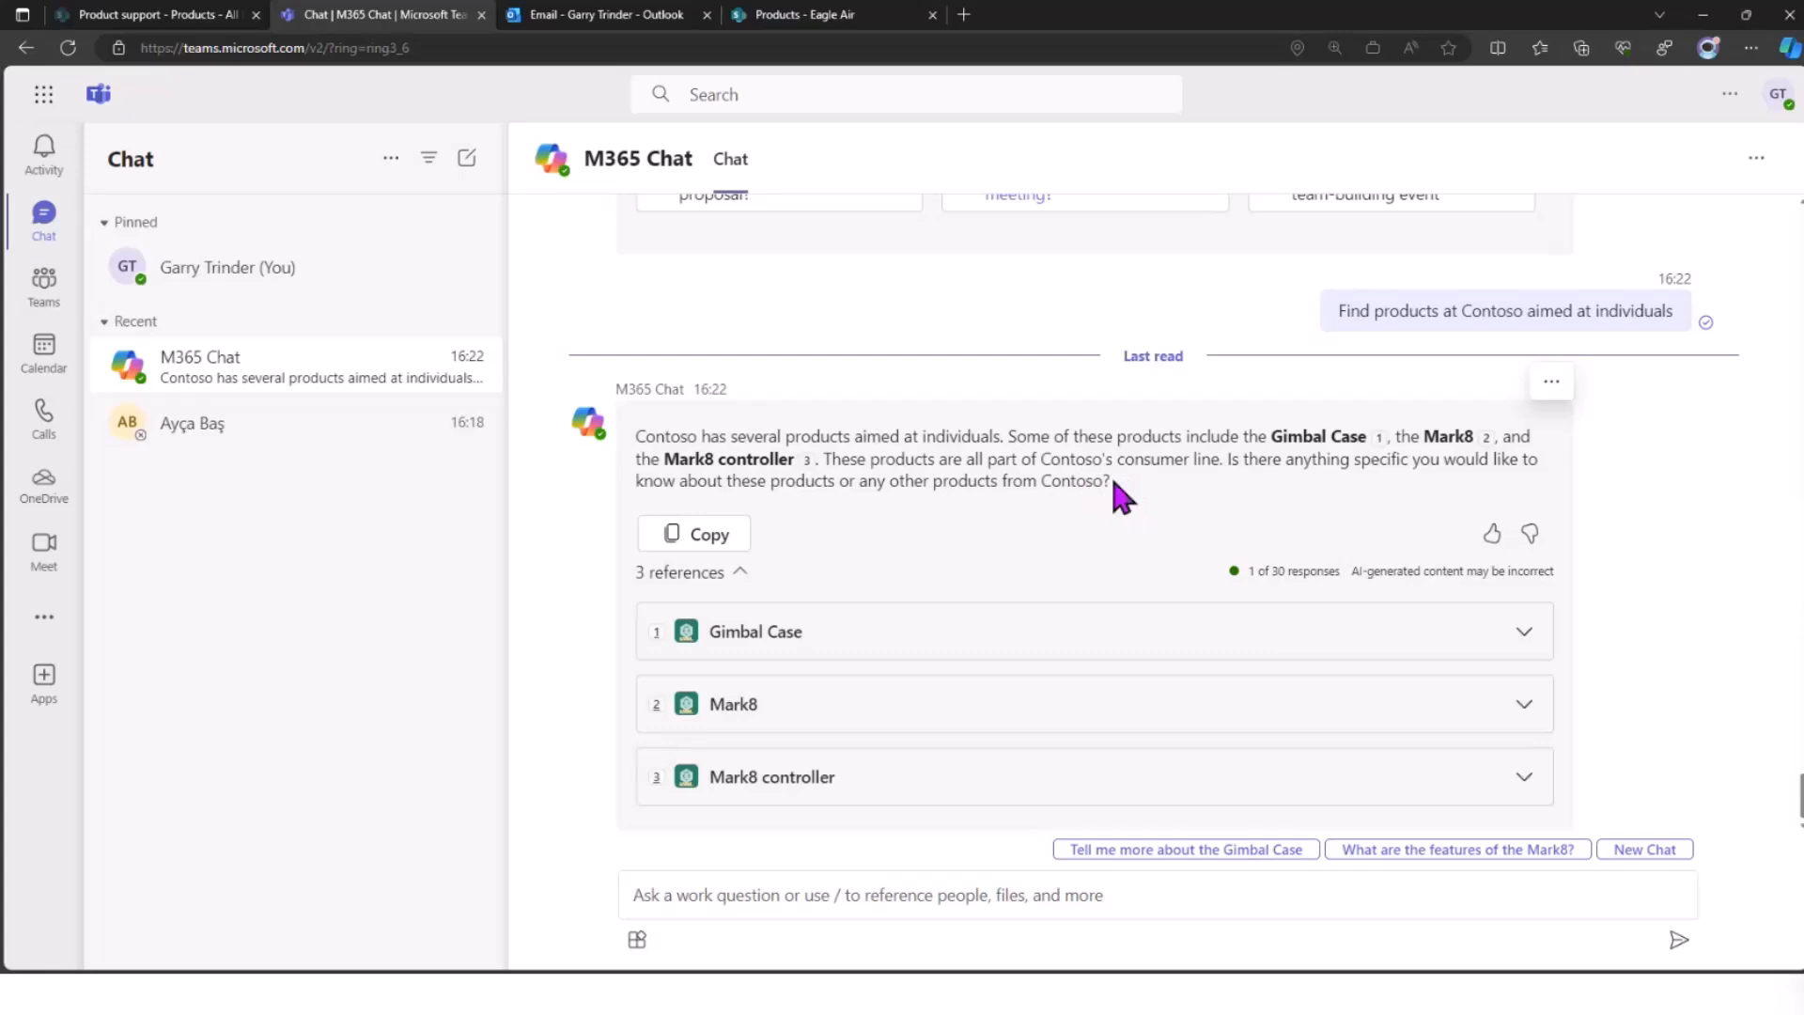
{"action": "mouse_move", "coordinate": [1018, 434]}
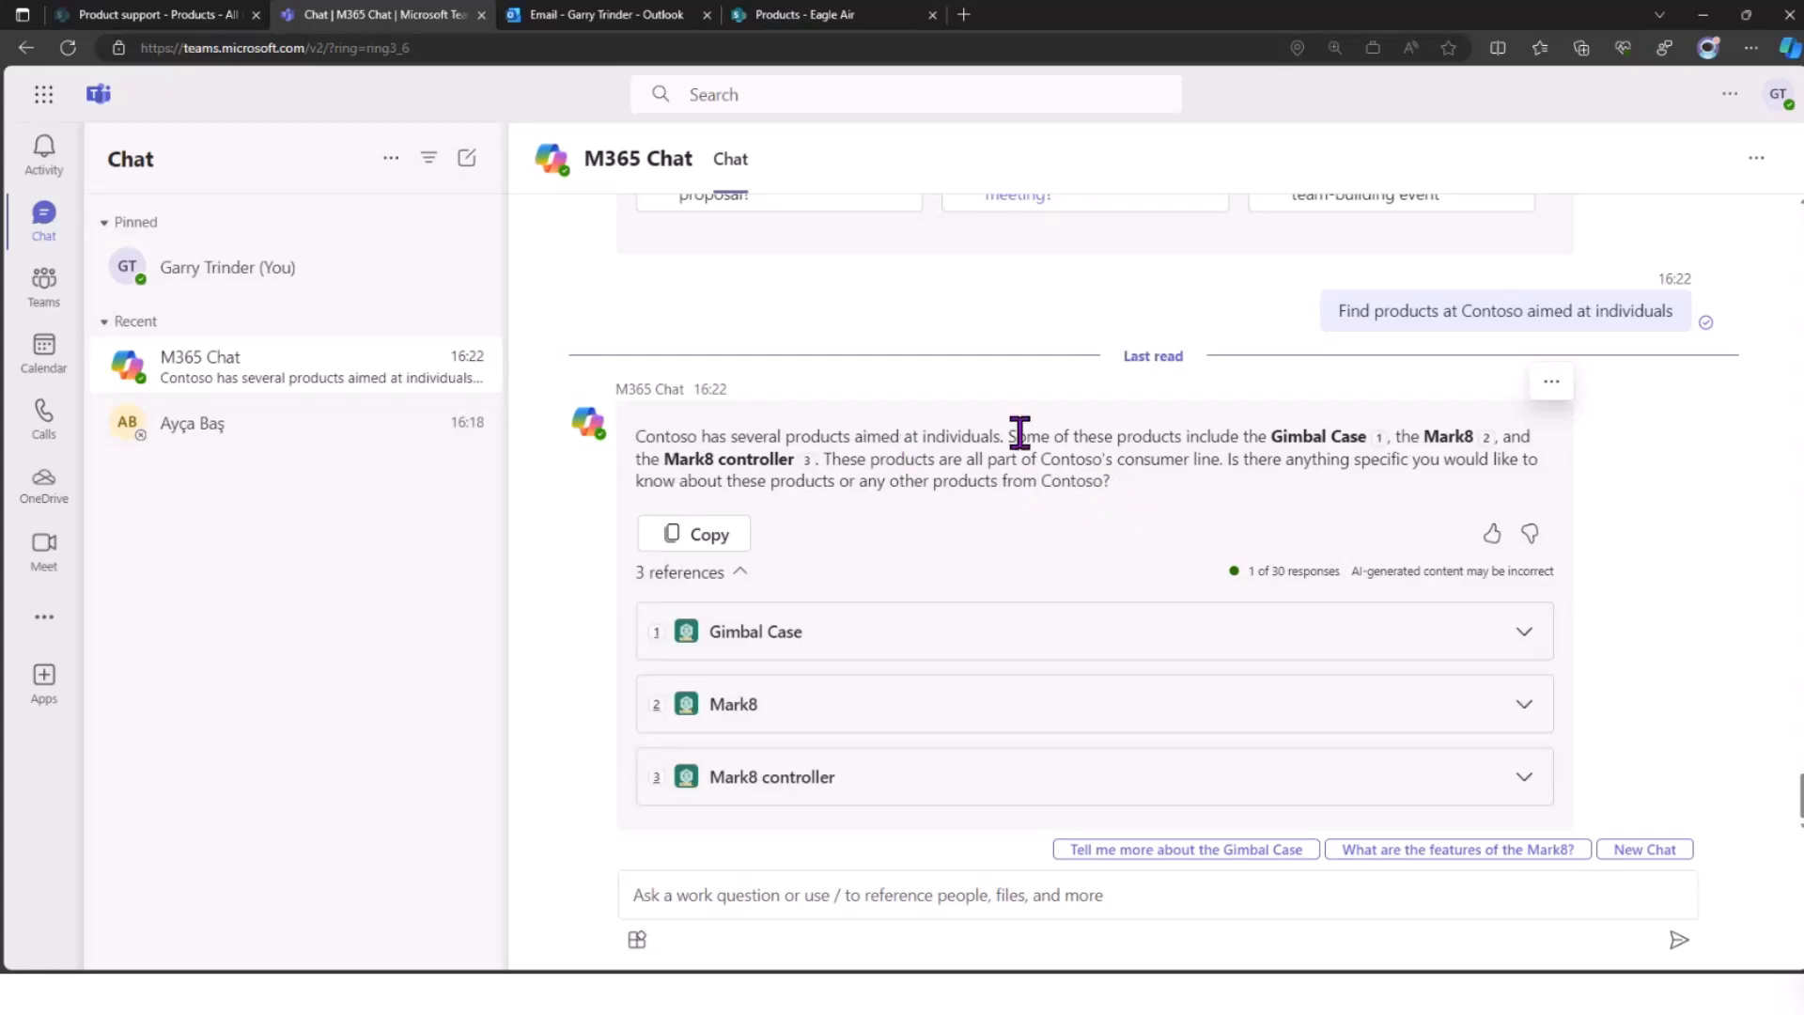
{"action": "mouse_move", "coordinate": [1684, 67]}
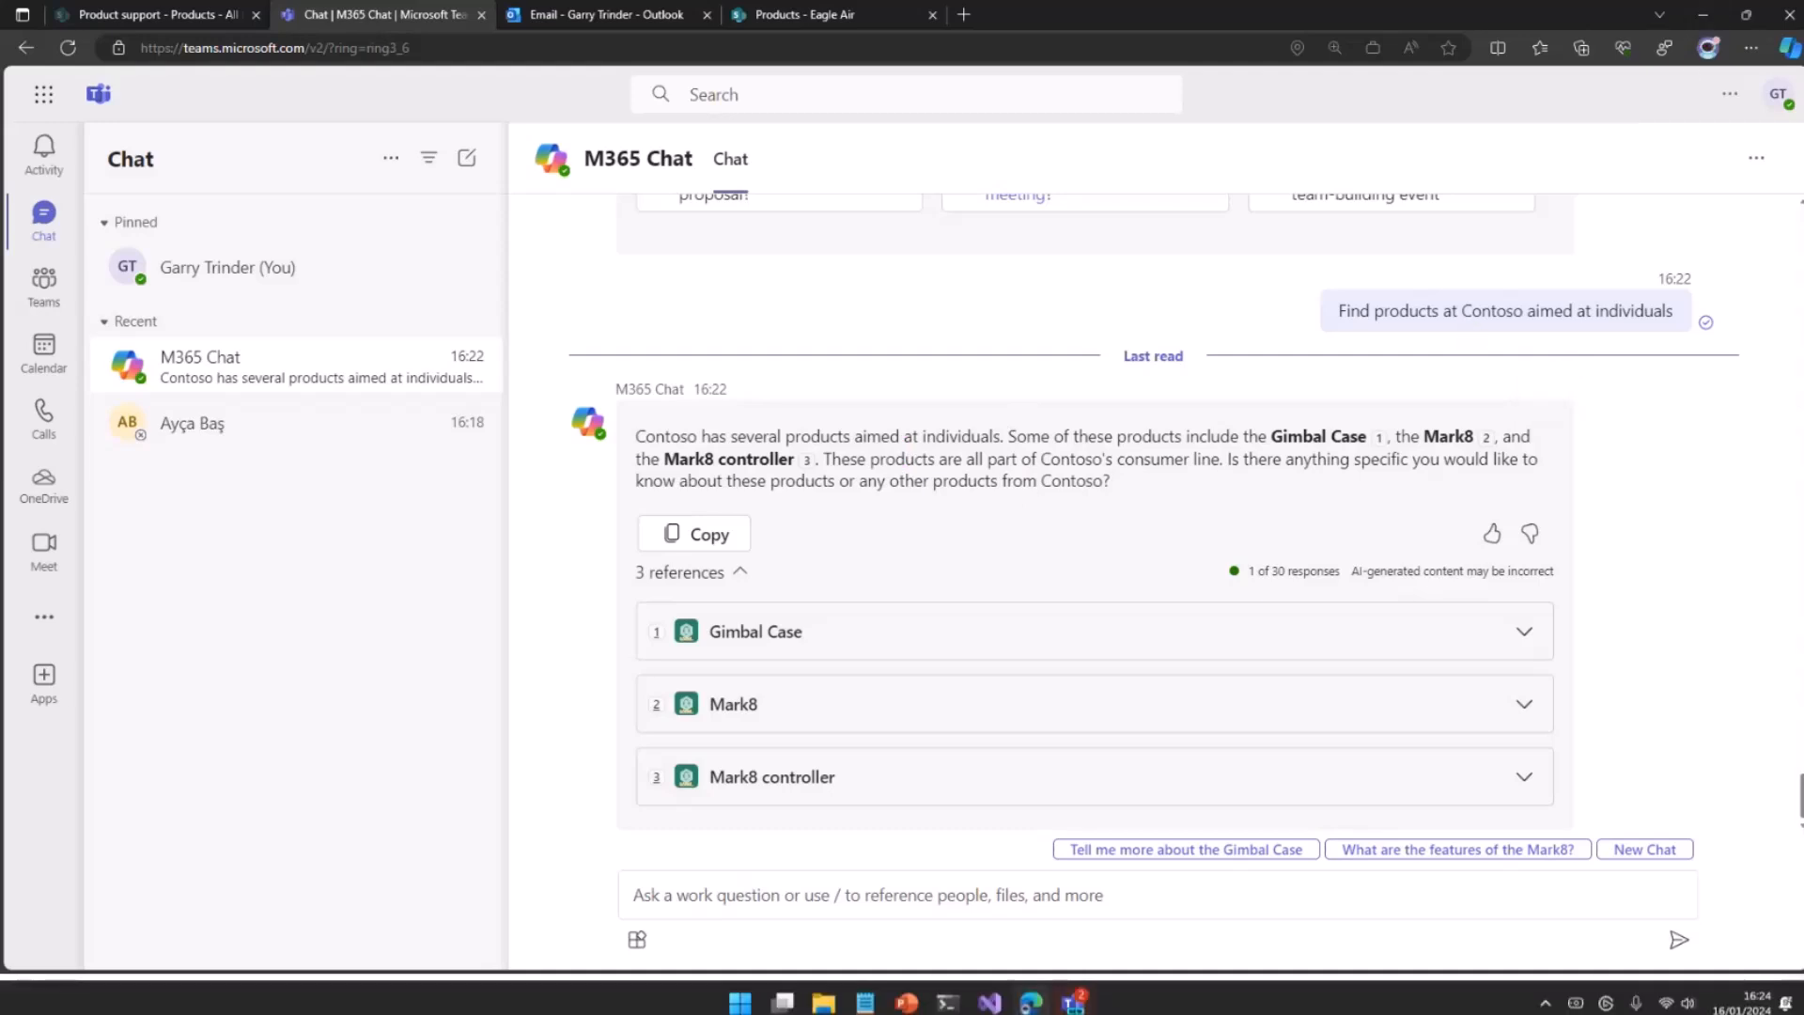
{"action": "mouse_move", "coordinate": [908, 996]}
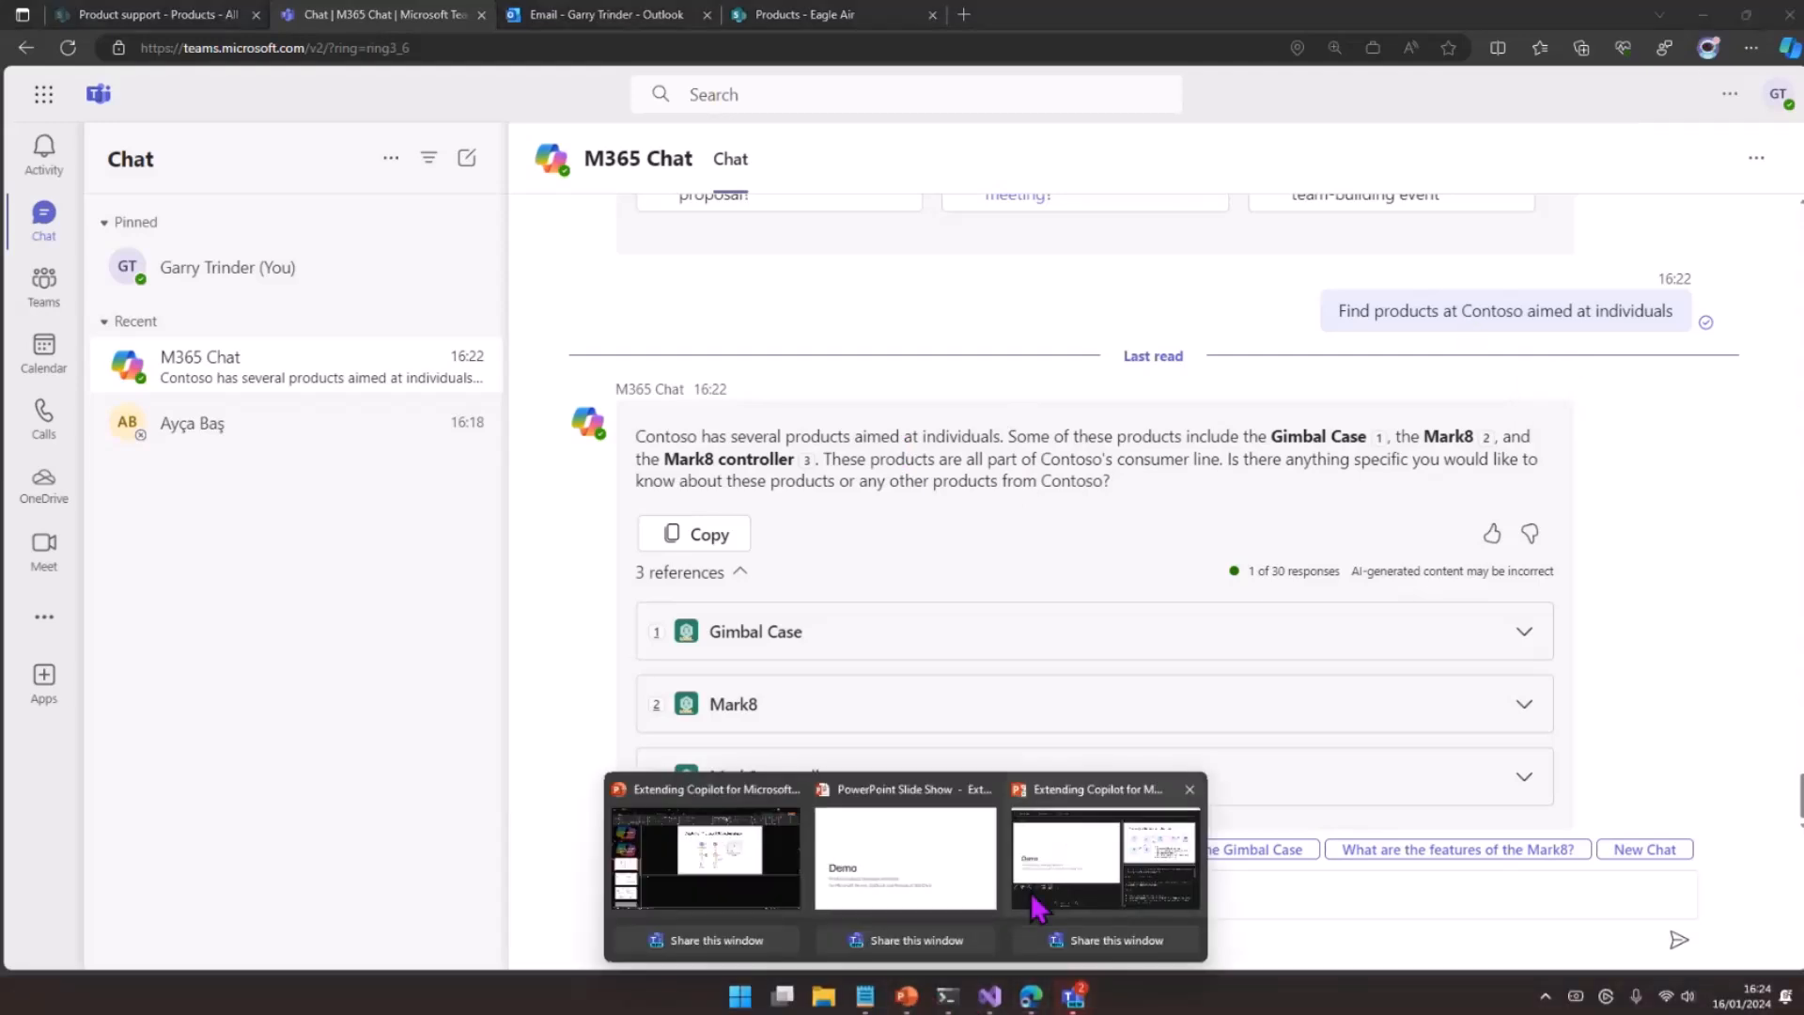
- Switch back to the Extending Copilot presentation window from the taskbar
{"action": "left_click", "coordinate": [1103, 856]}
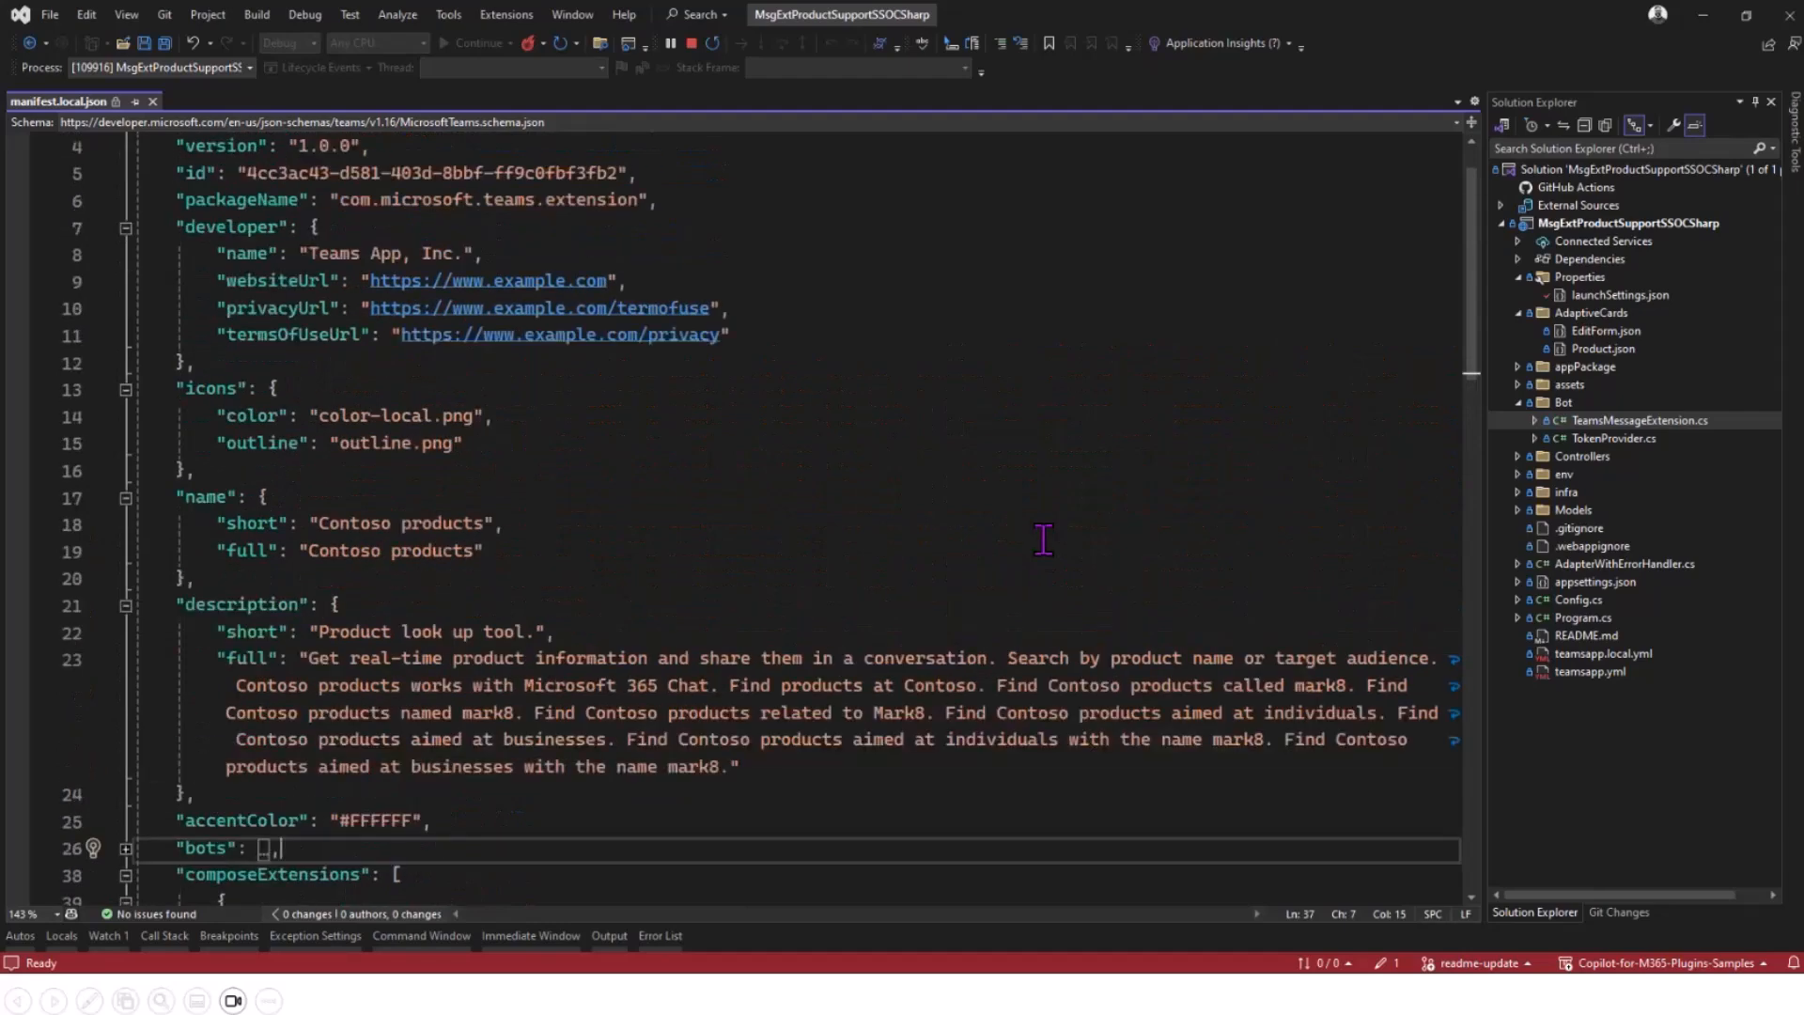
{"action": "mouse_move", "coordinate": [1063, 509]}
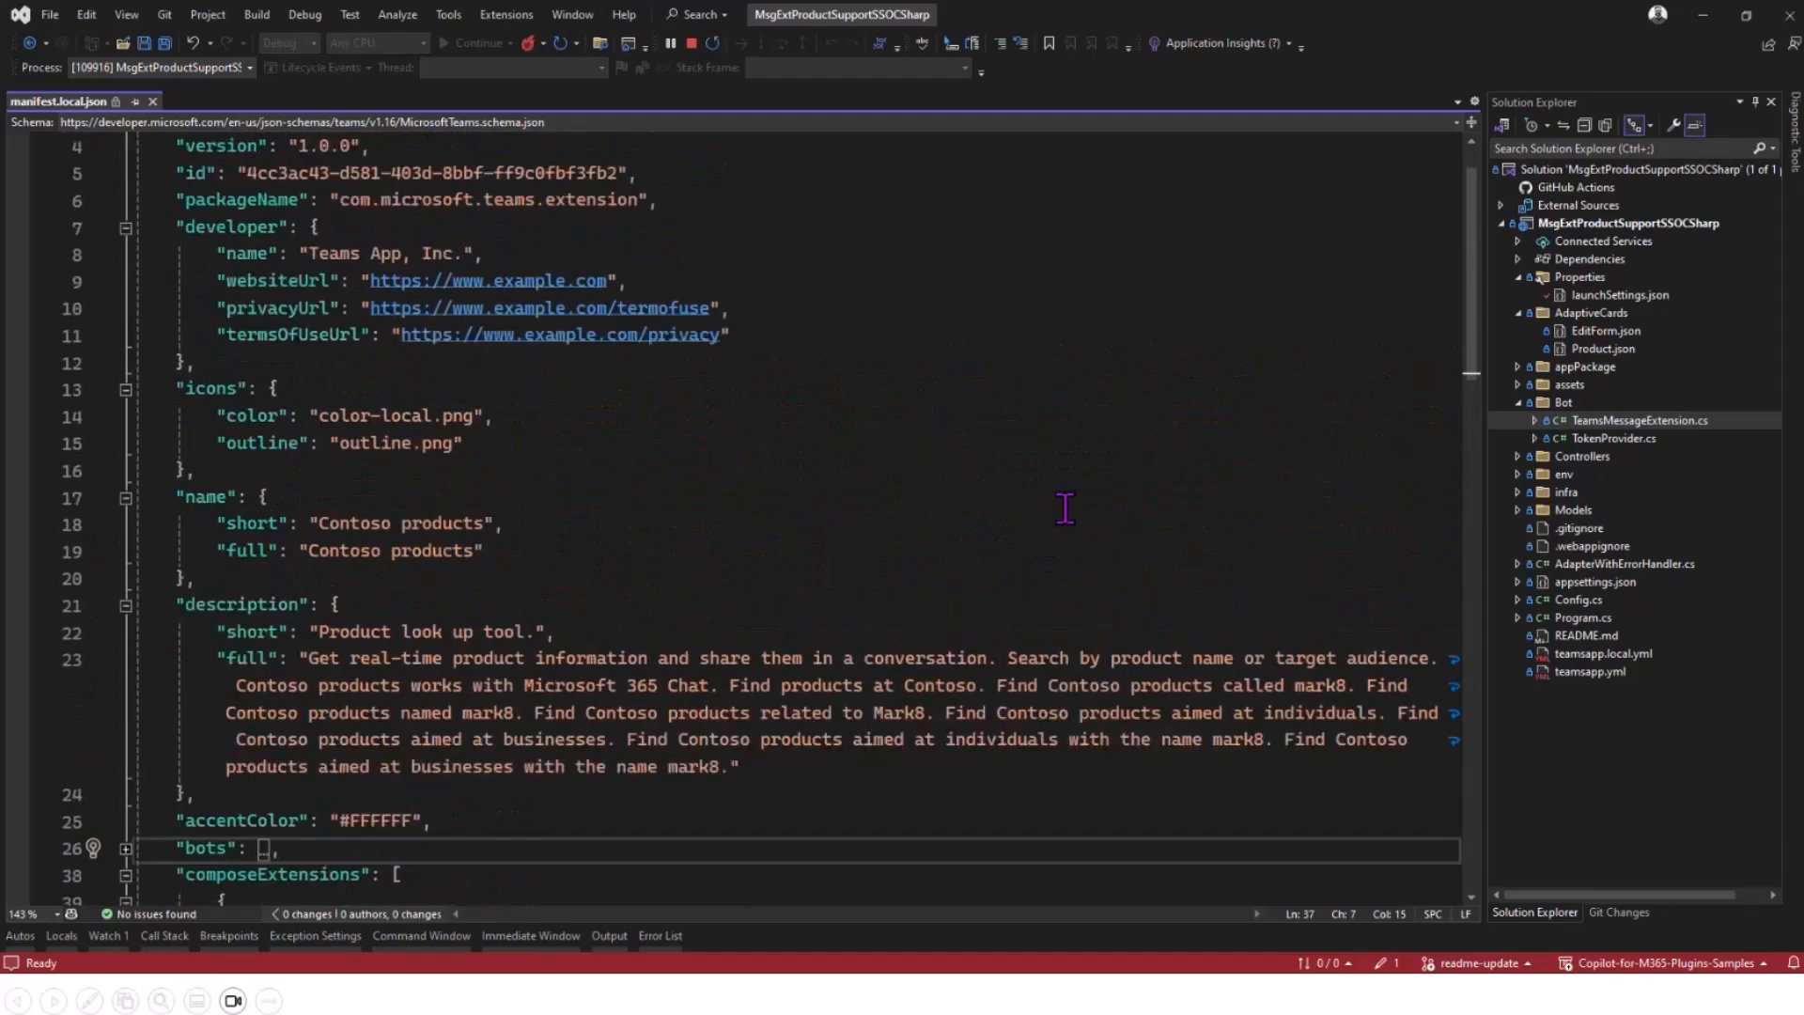
{"action": "mouse_move", "coordinate": [1093, 496]}
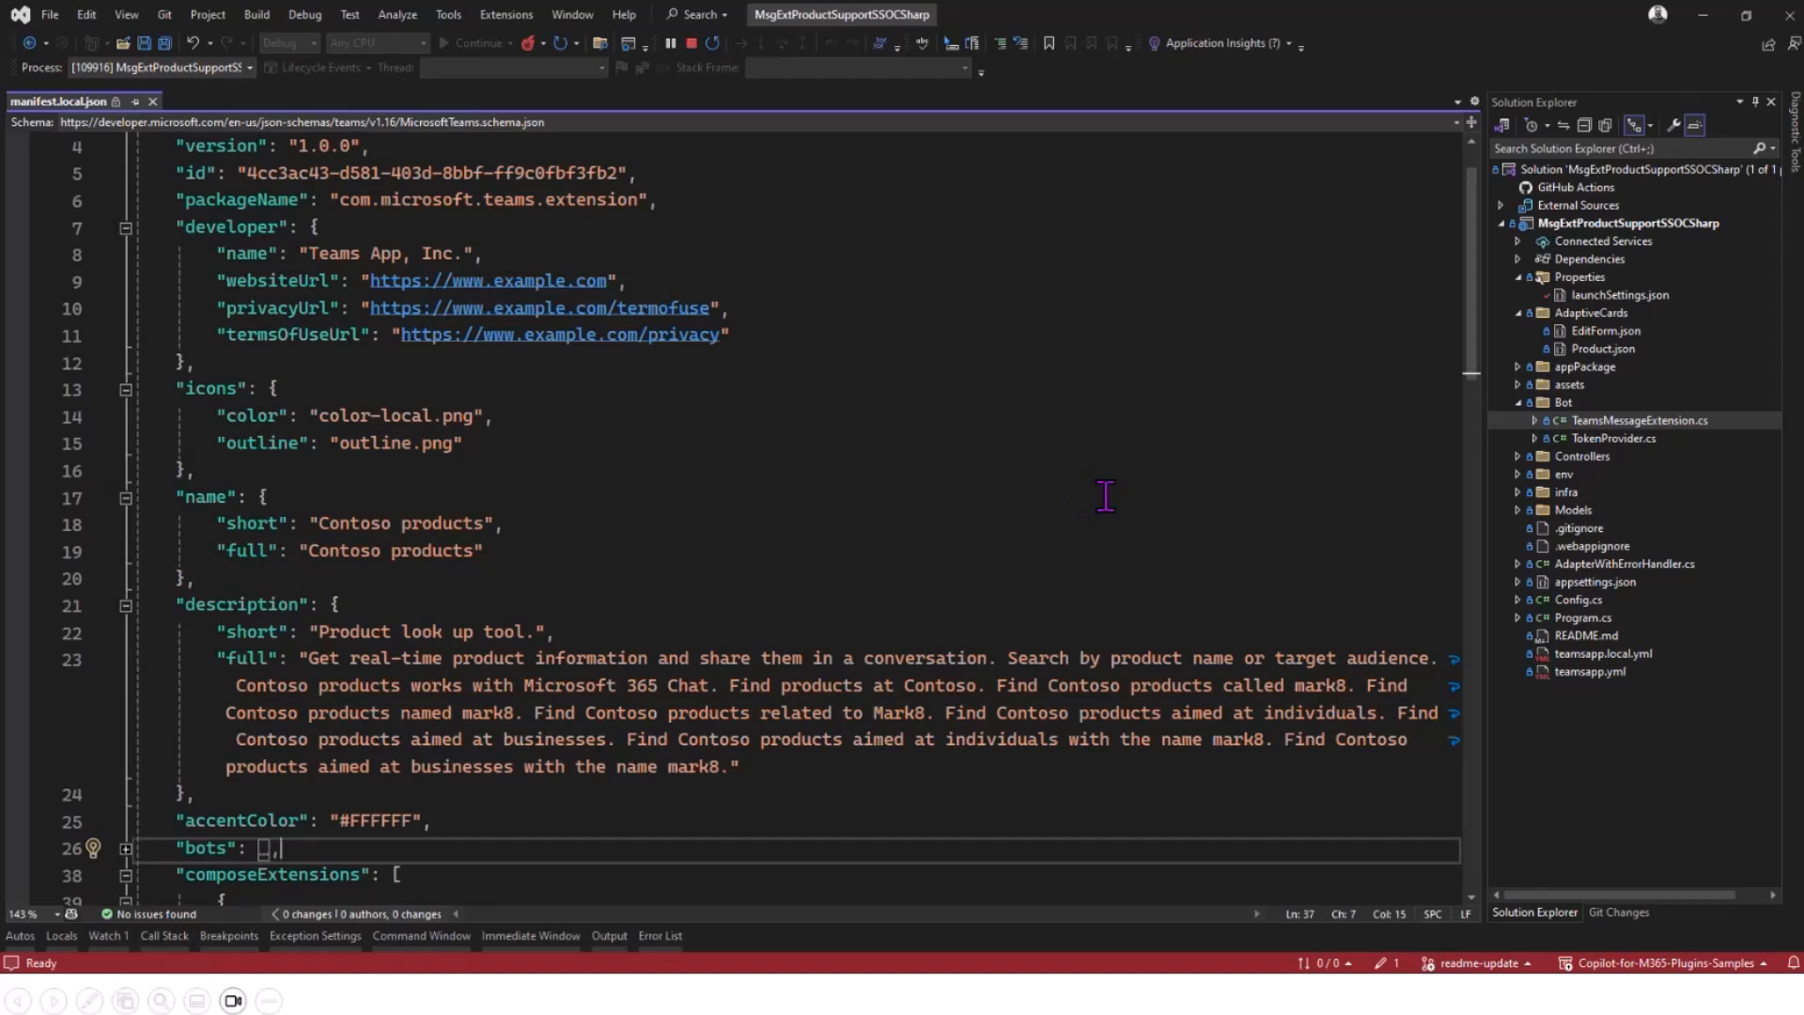
{"action": "scroll", "scroll_direction": "down", "scroll_amount": 3}
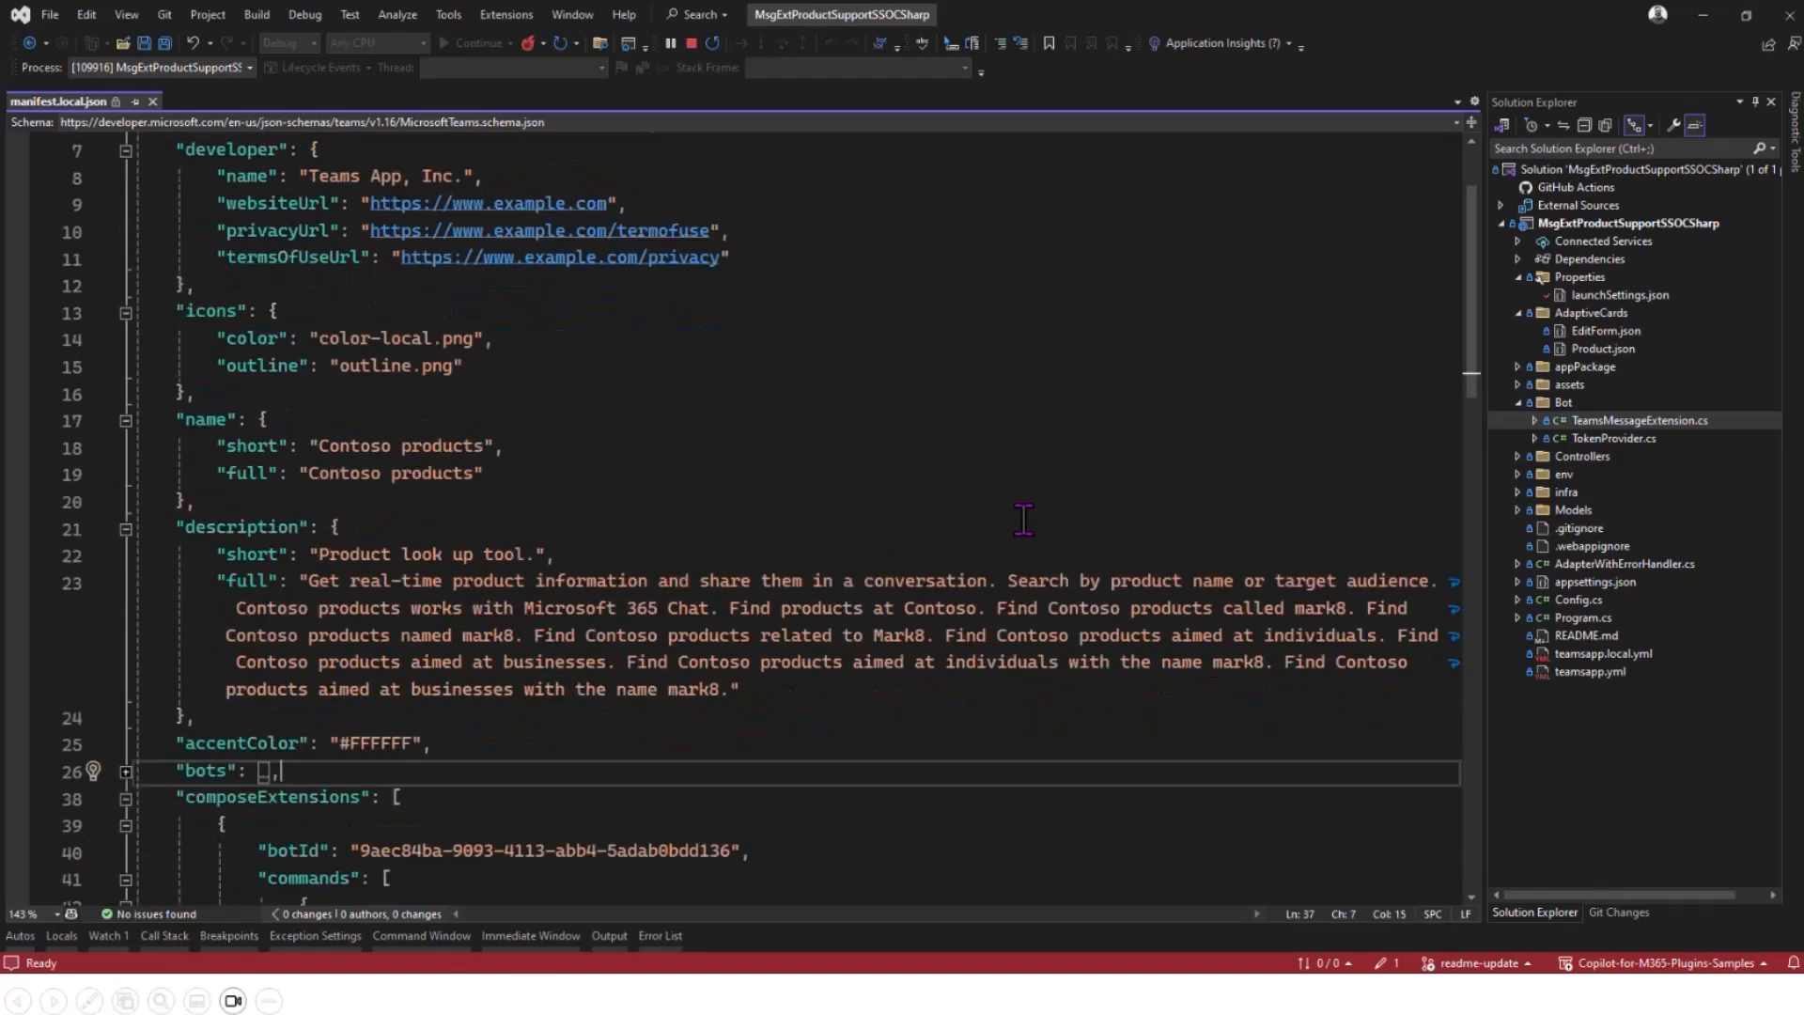
{"action": "scroll", "scroll_direction": "down", "scroll_amount": 3}
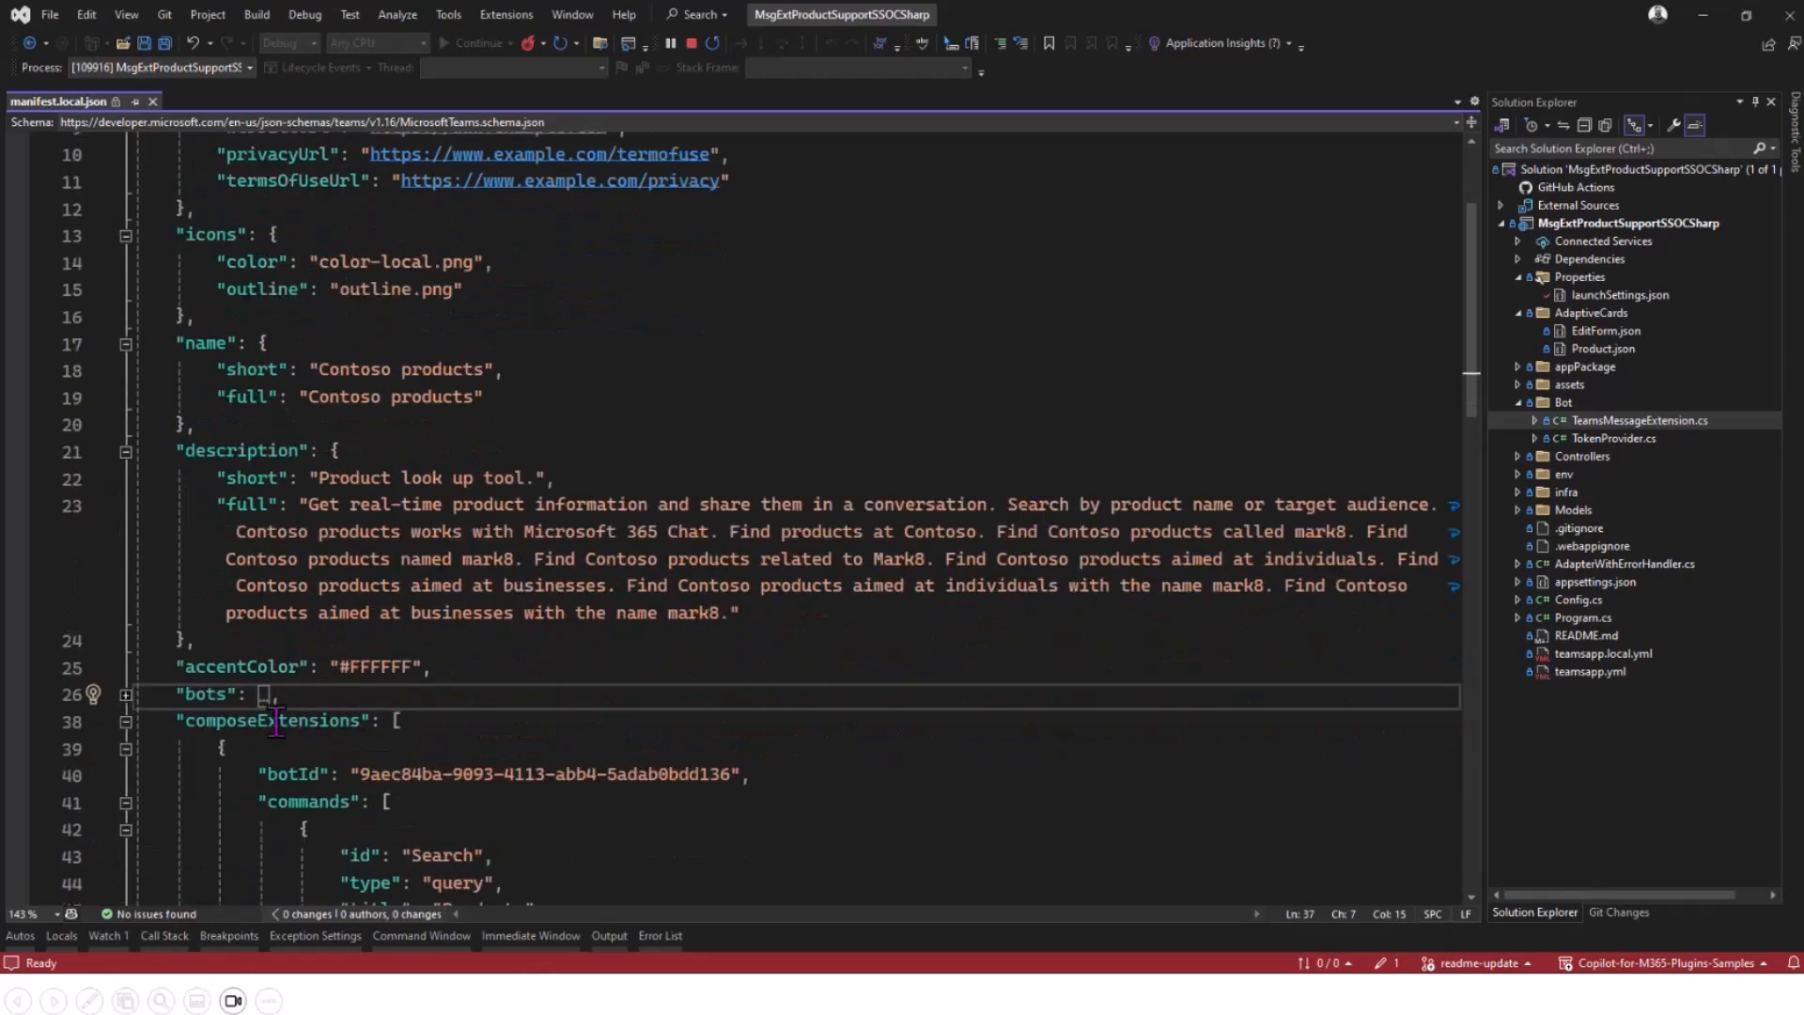
{"action": "left_click", "coordinate": [408, 721]}
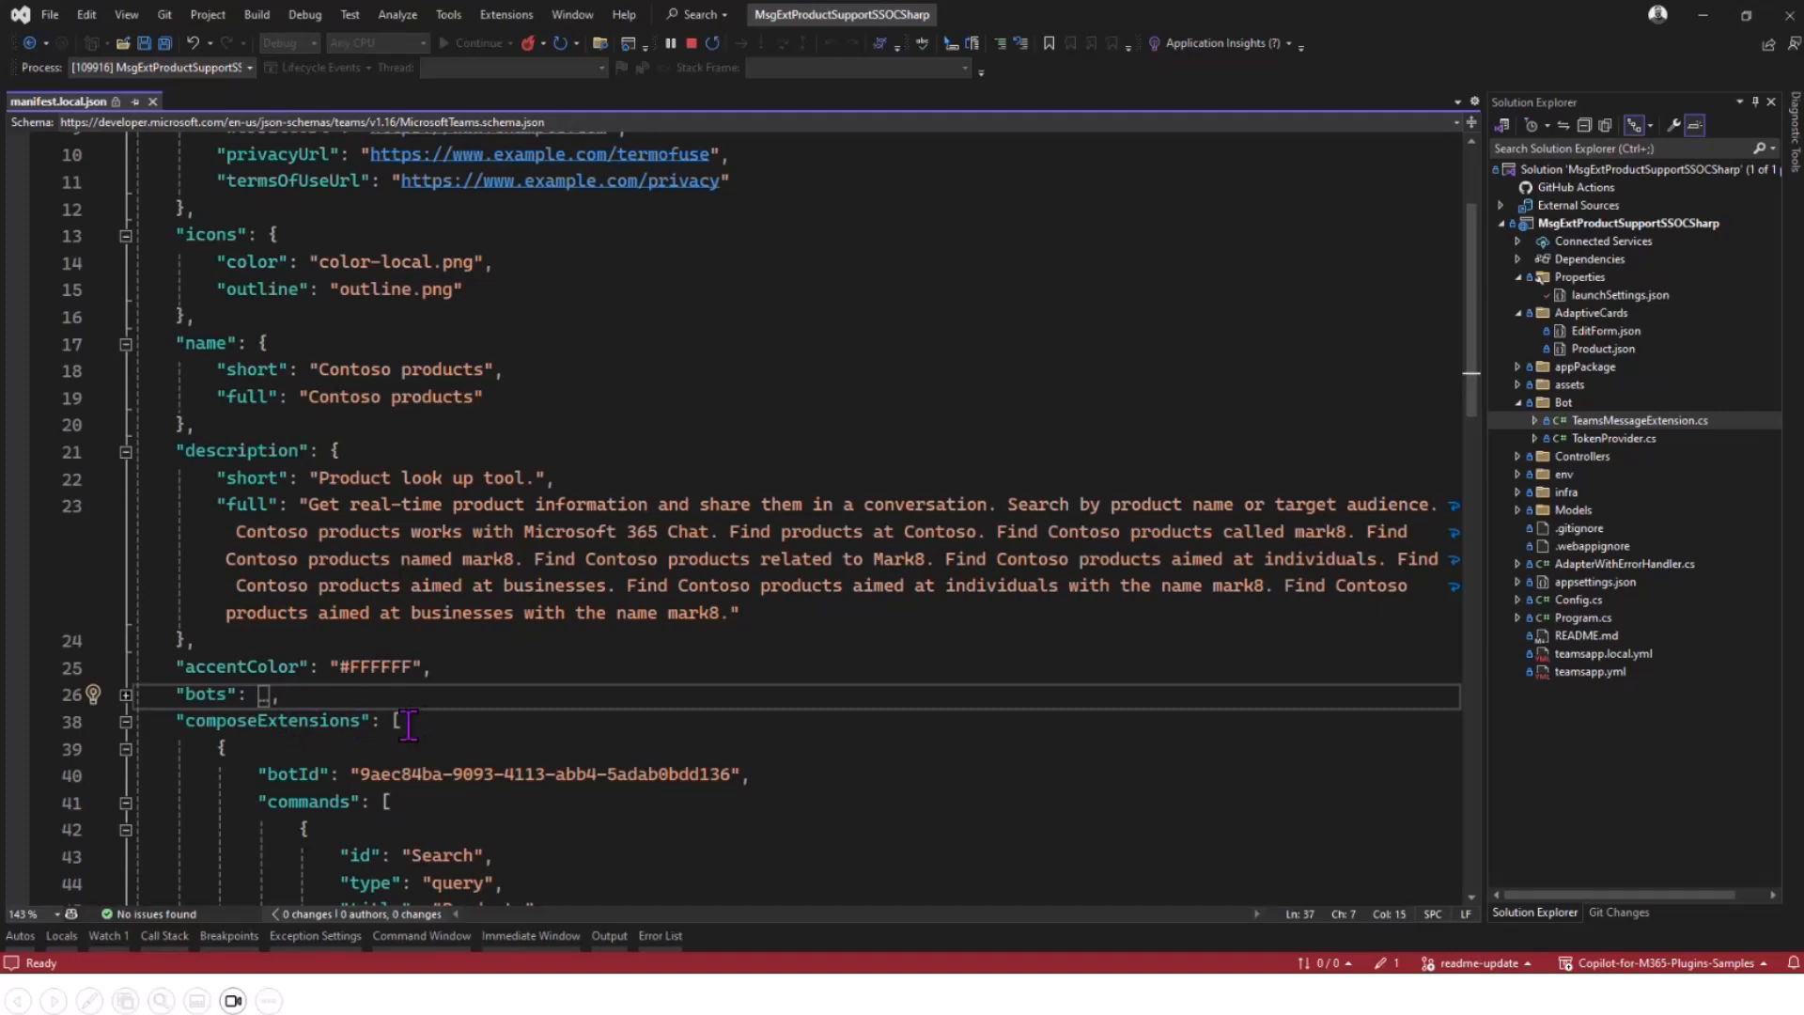
{"action": "scroll", "scroll_direction": "up", "scroll_amount": 3}
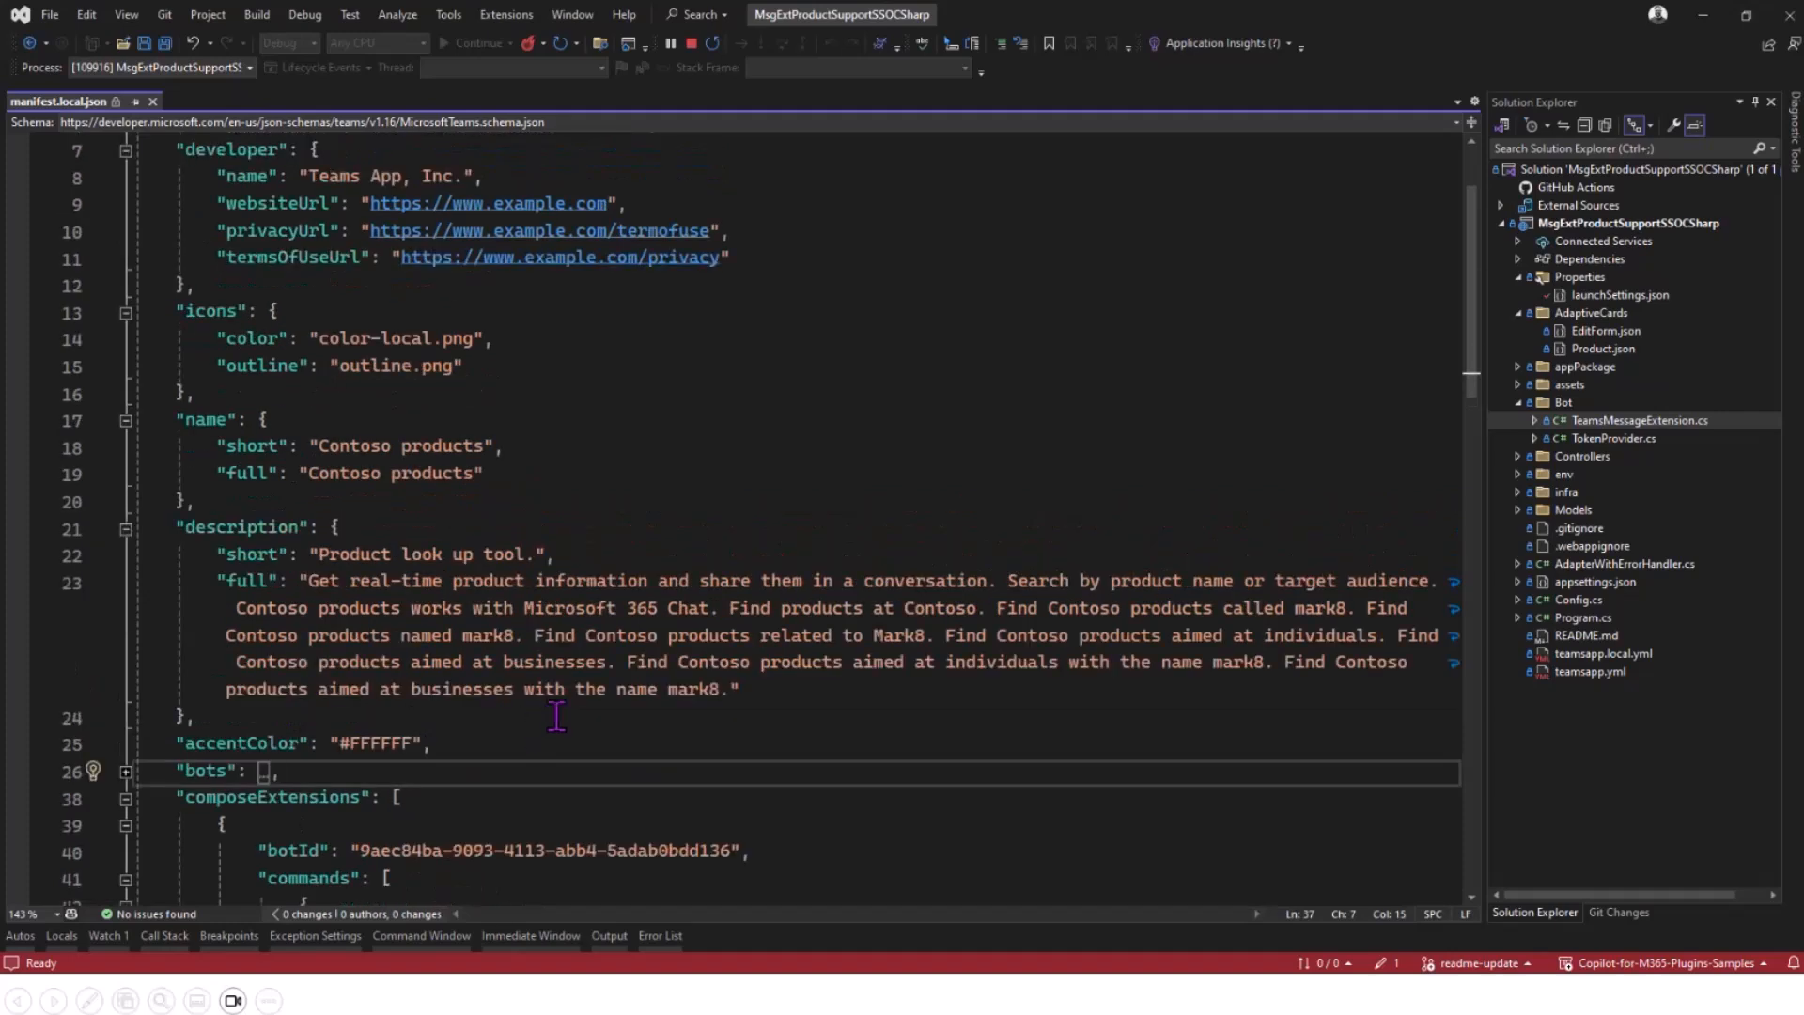
{"action": "mouse_move", "coordinate": [538, 718]}
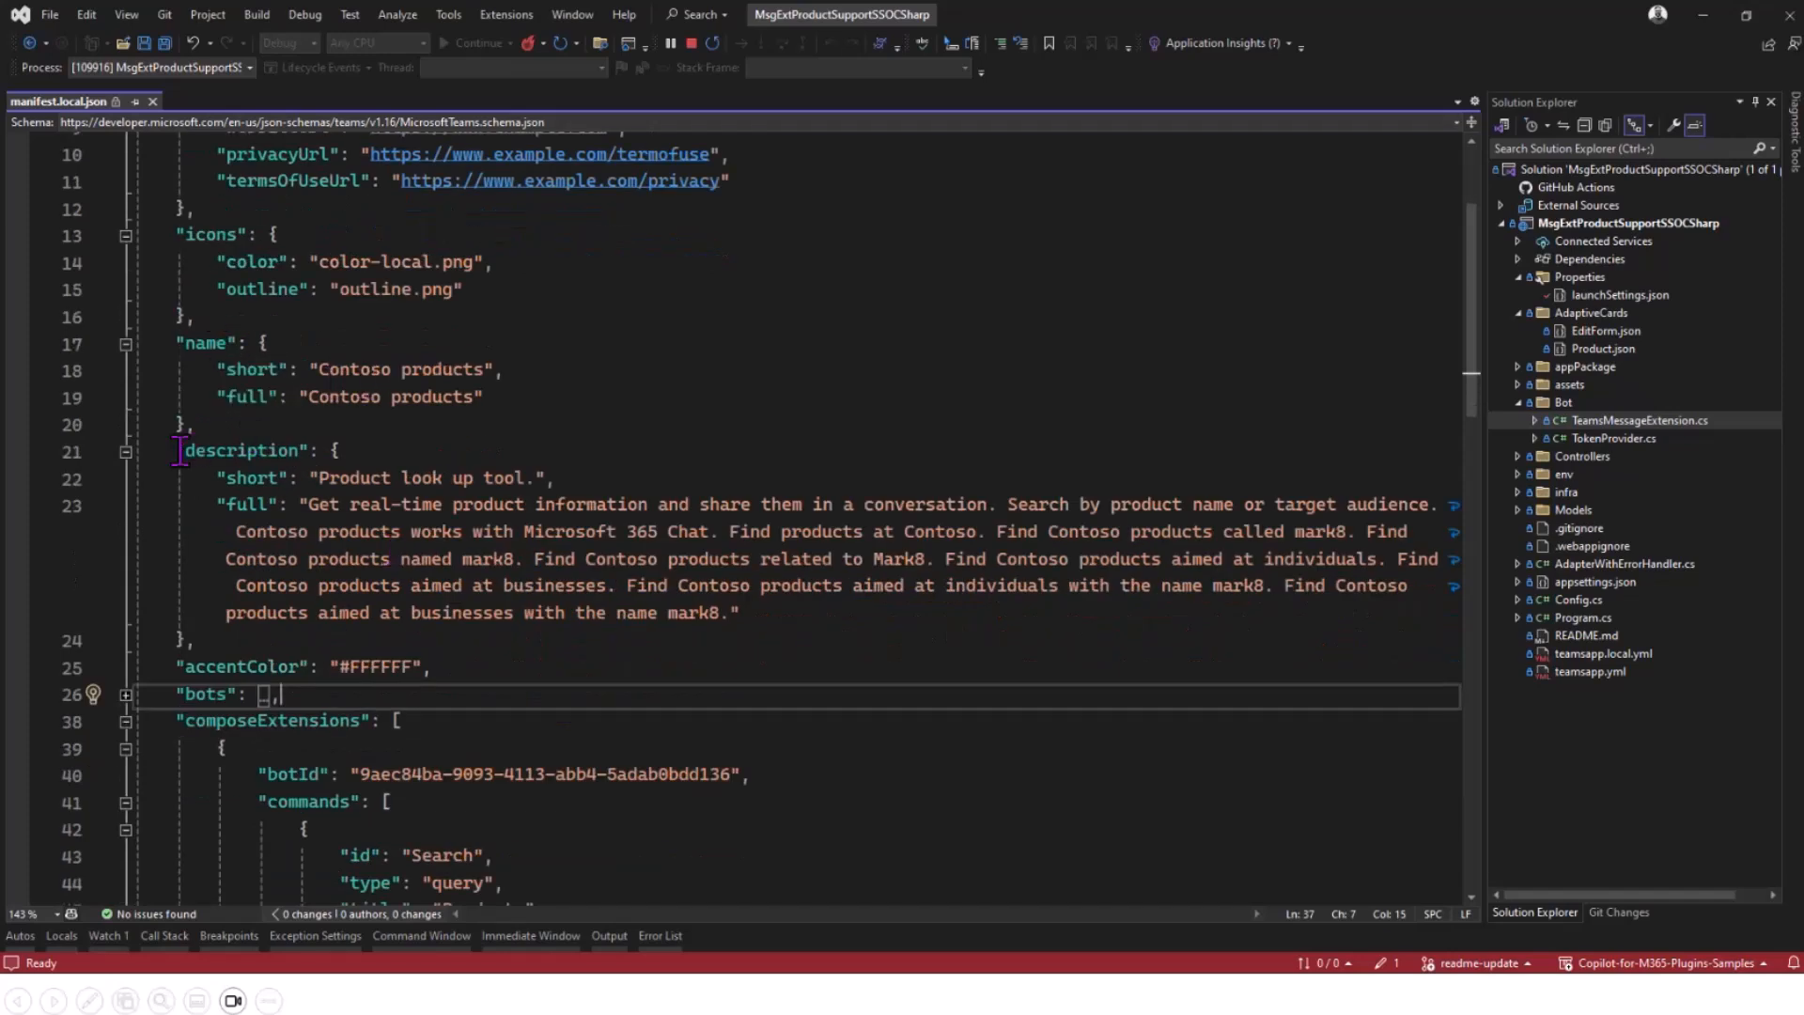
{"action": "mouse_move", "coordinate": [455, 478]}
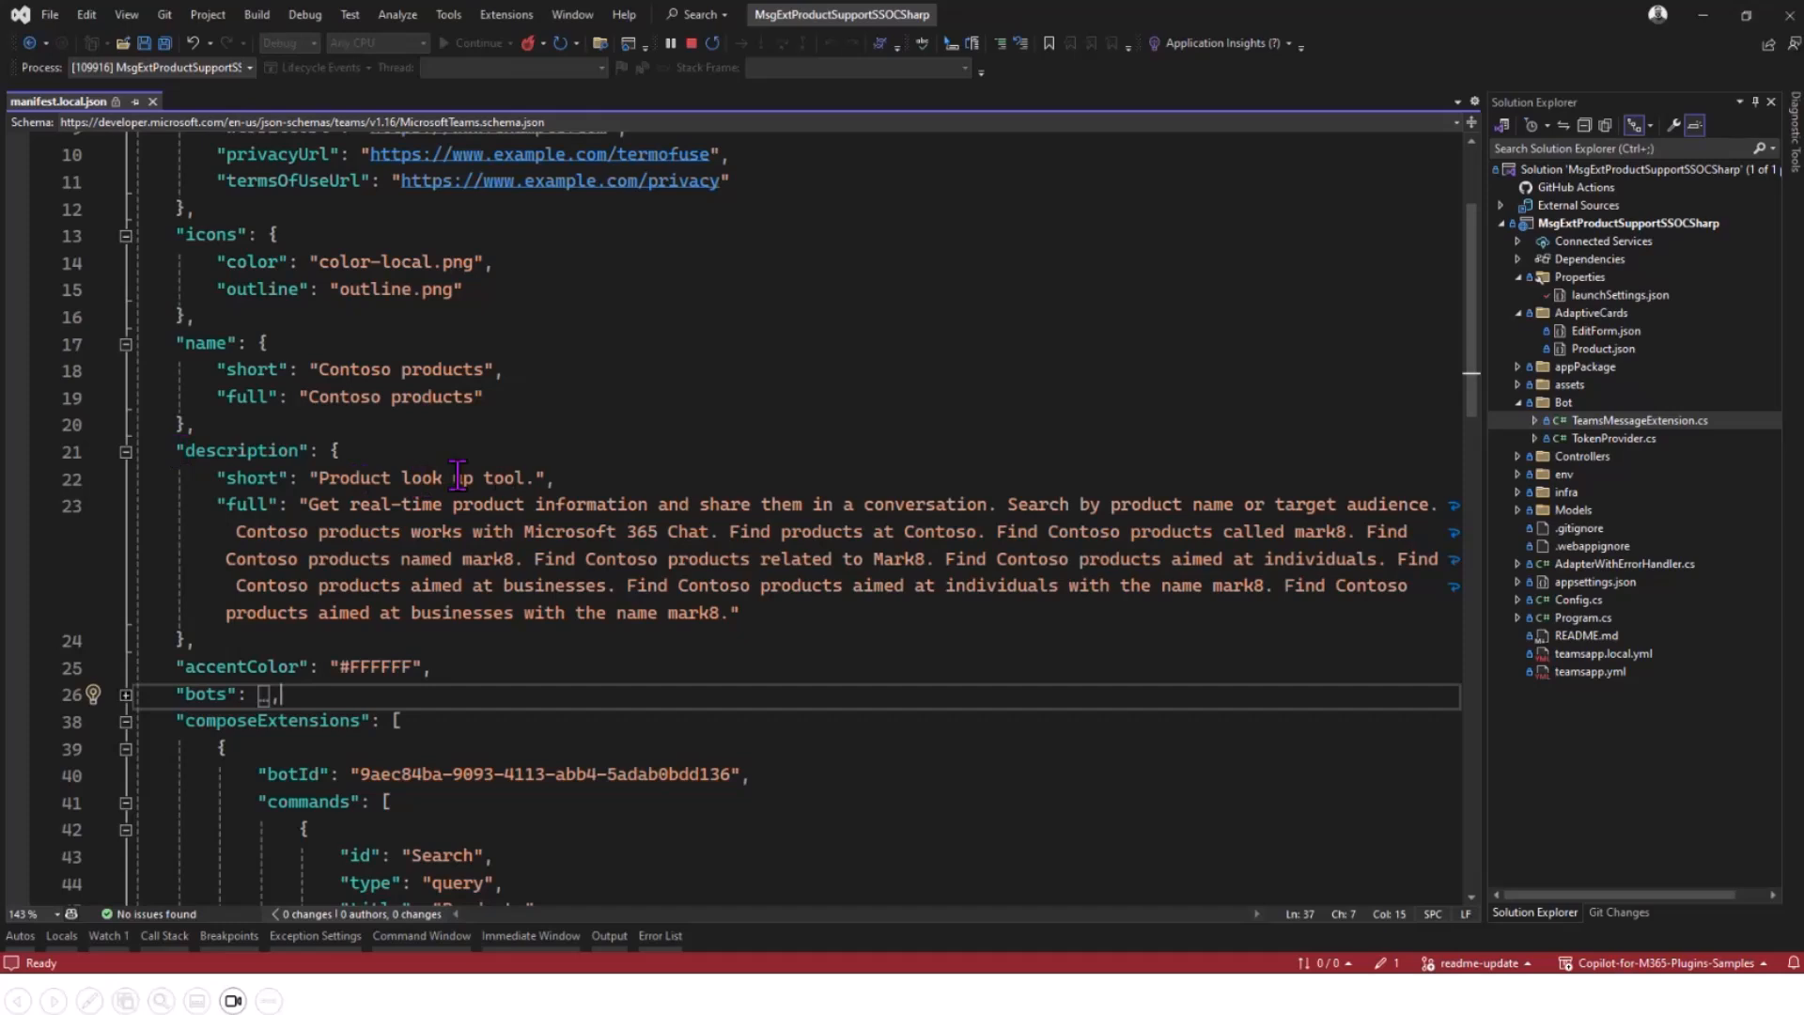
{"action": "mouse_move", "coordinate": [248, 503]}
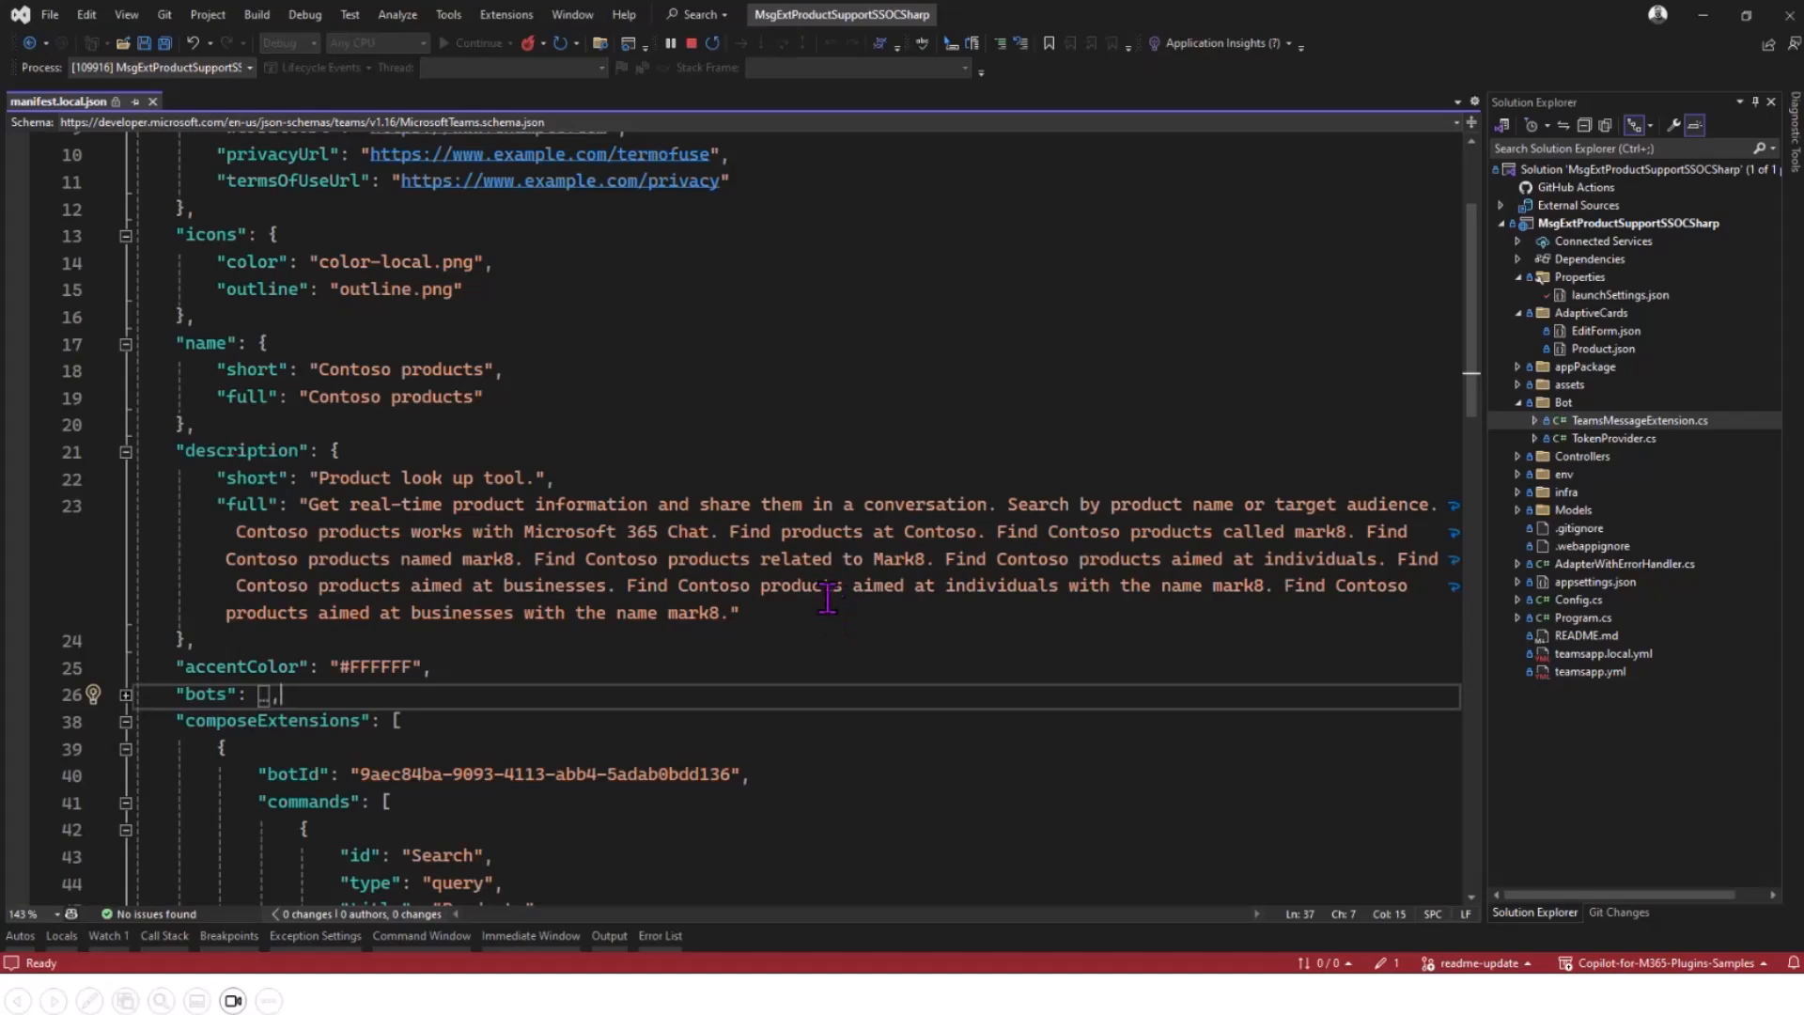
{"action": "scroll", "scroll_direction": "down", "scroll_amount": 3}
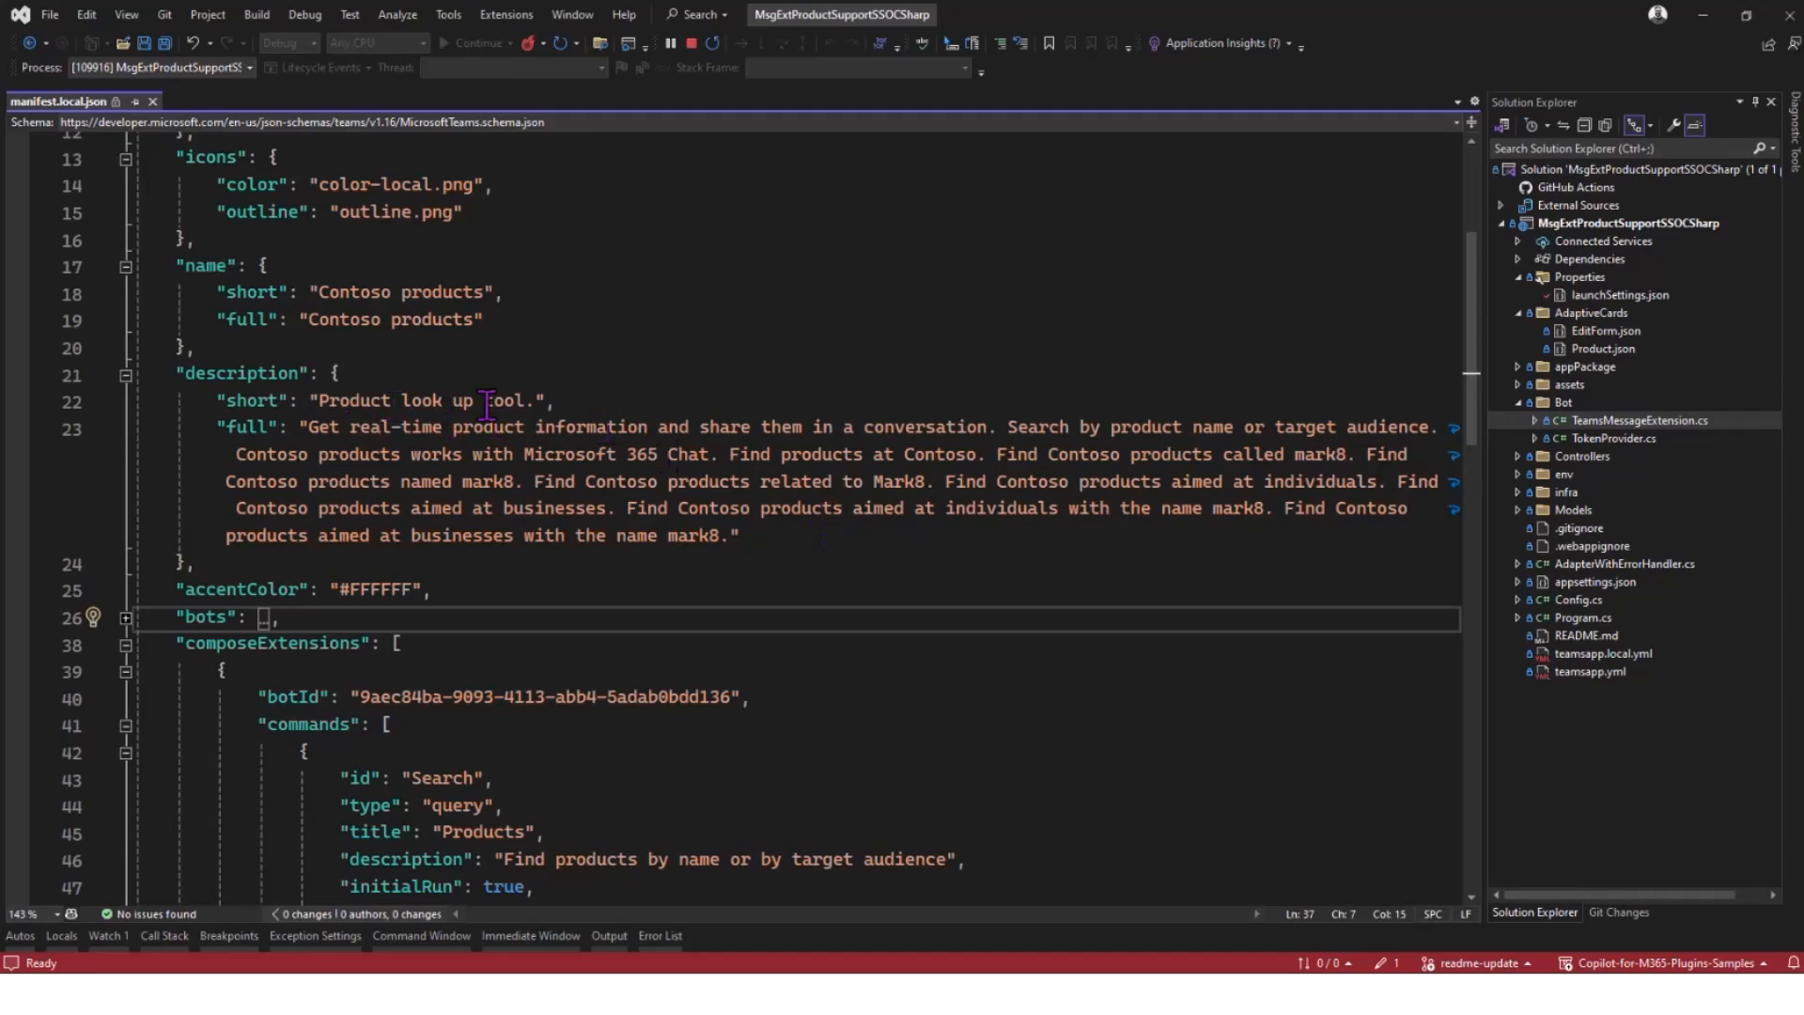
{"action": "mouse_move", "coordinate": [742, 447]}
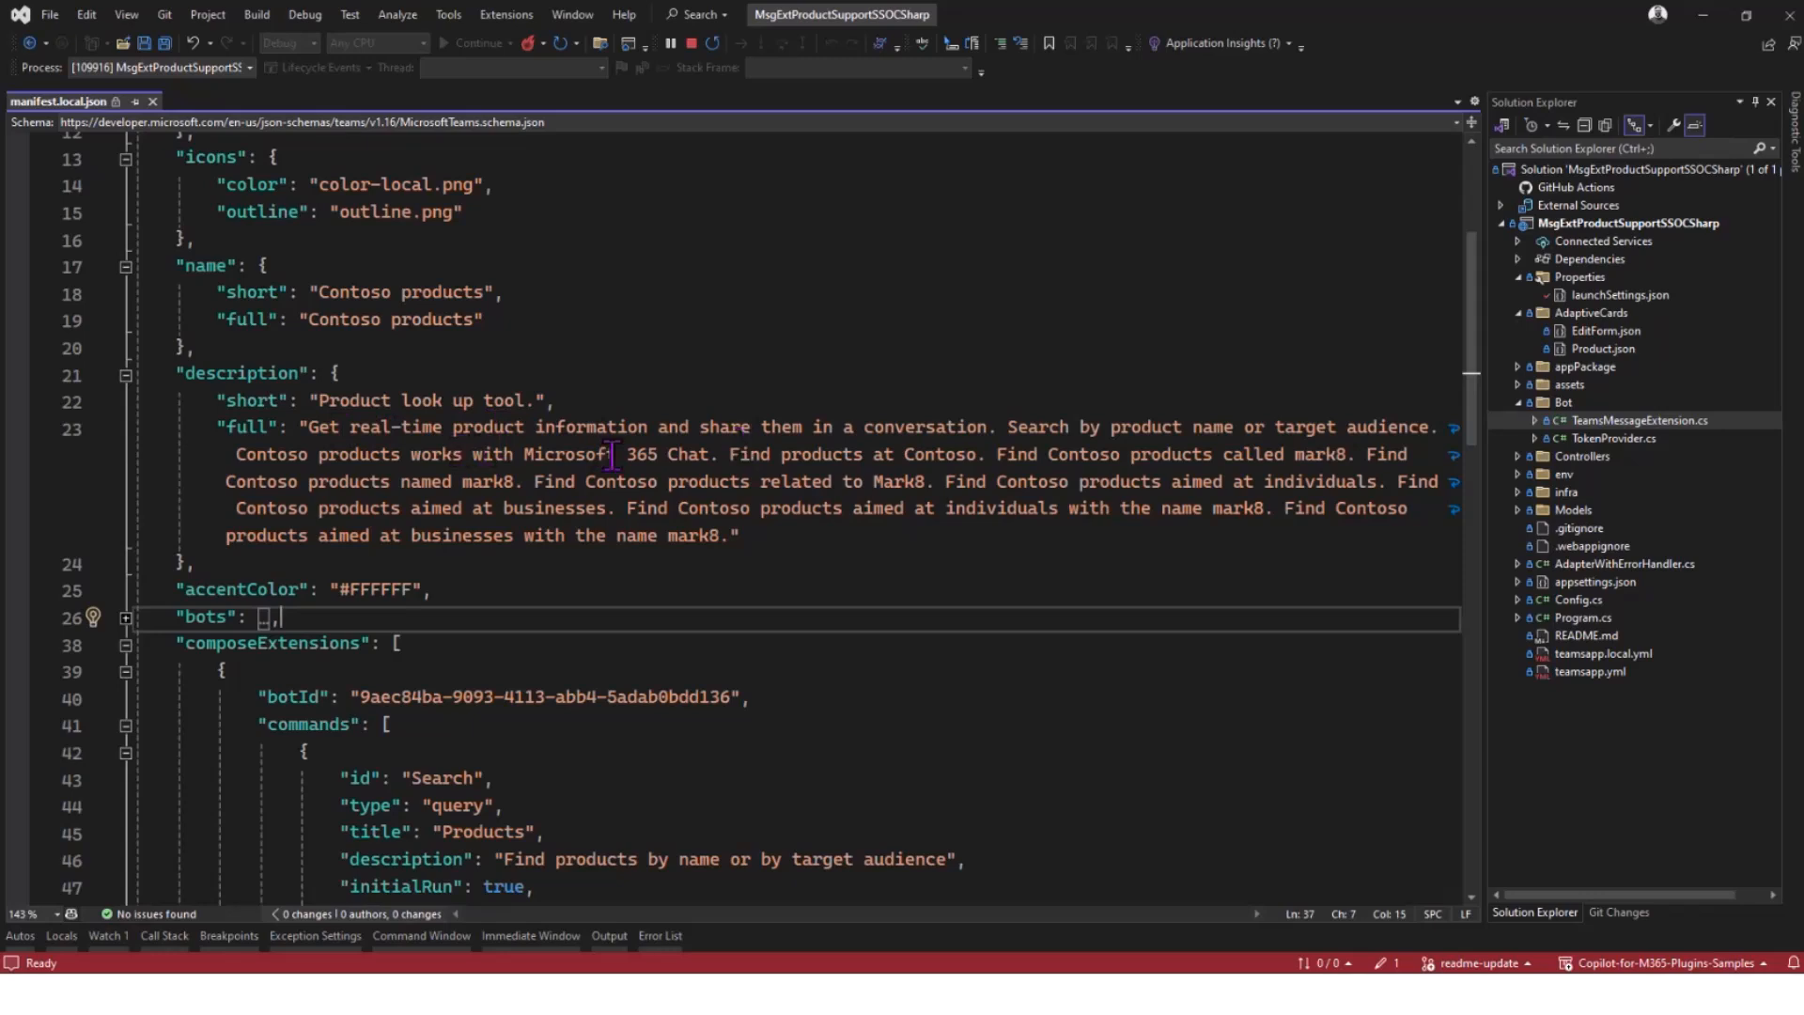
{"action": "mouse_move", "coordinate": [787, 508]}
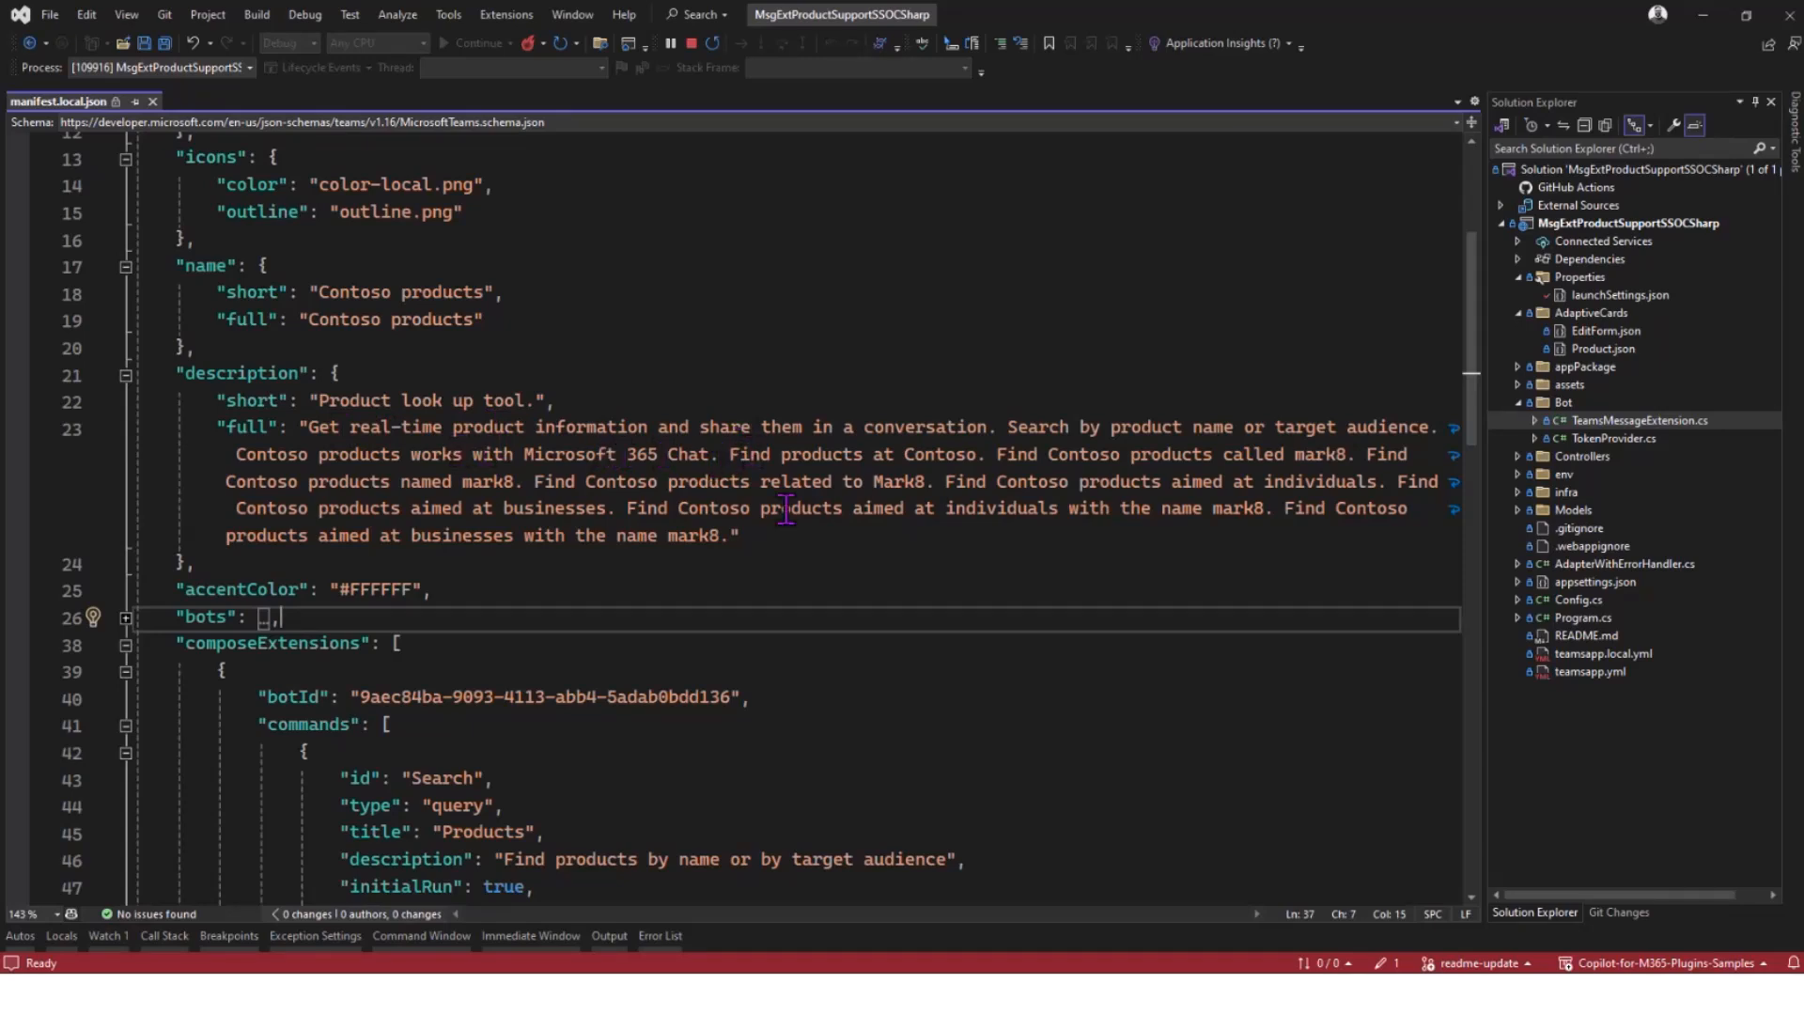
{"action": "mouse_move", "coordinate": [854, 536]}
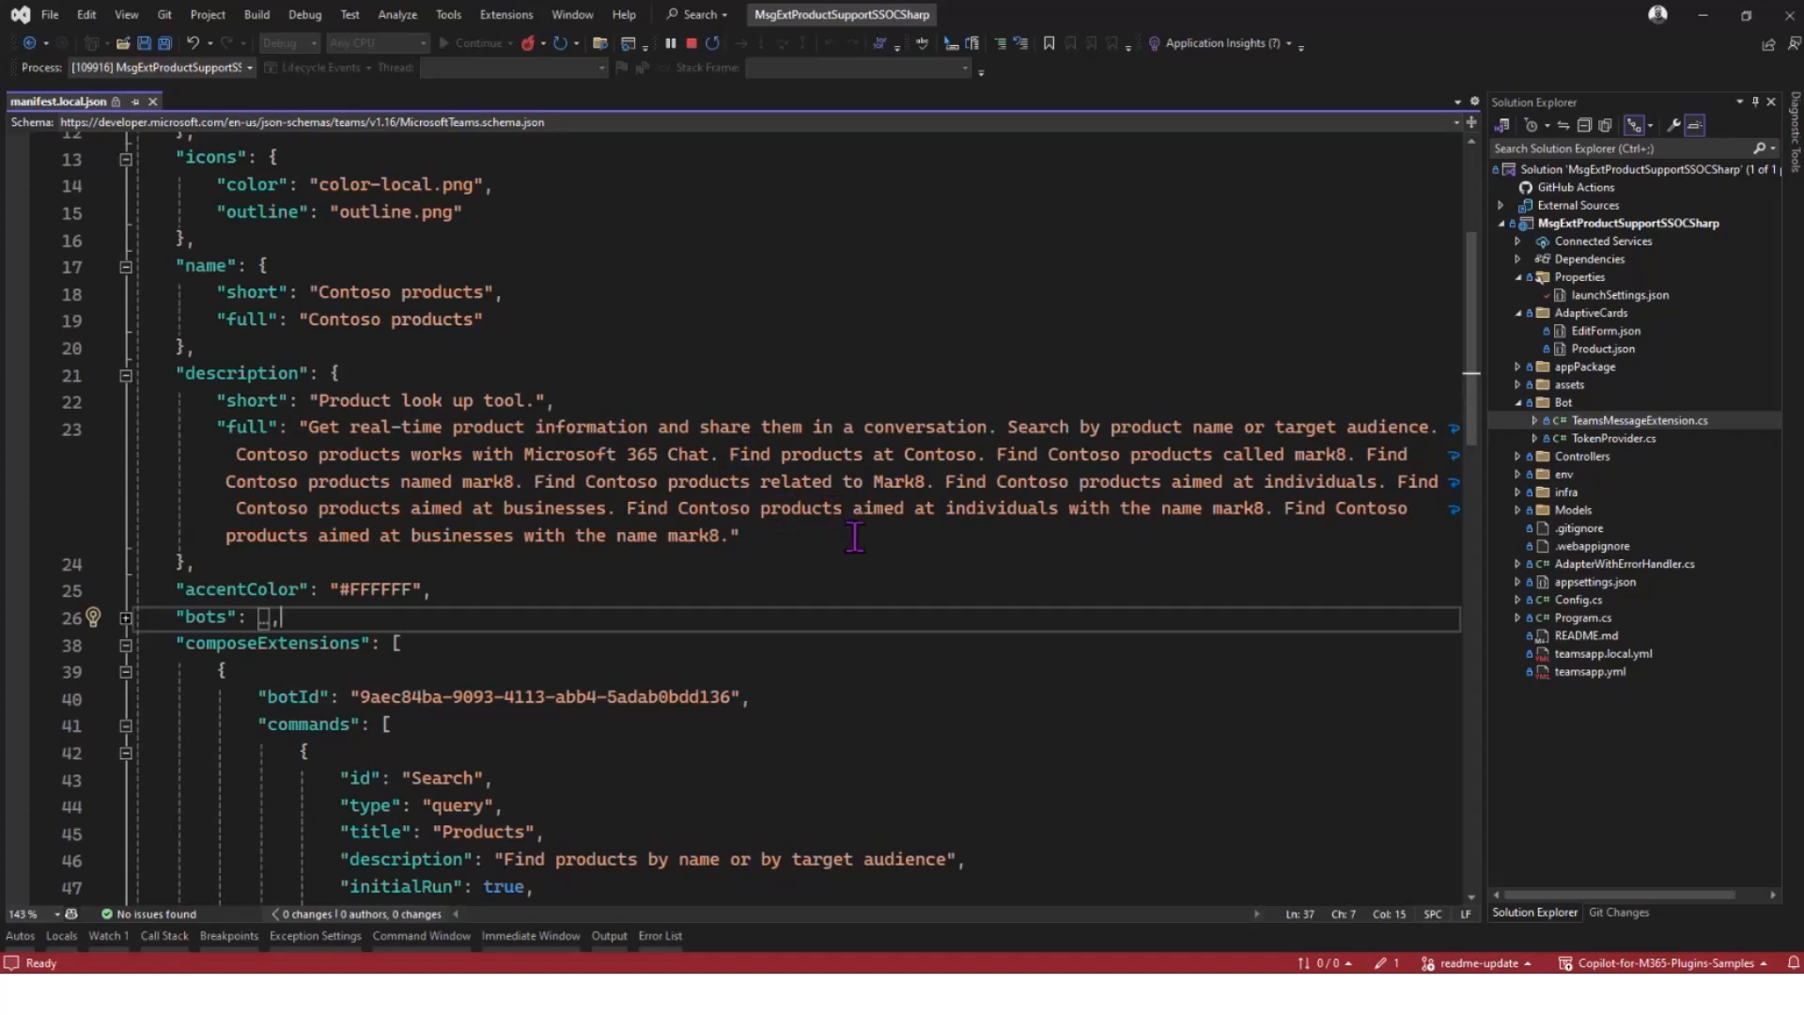
{"action": "mouse_move", "coordinate": [840, 531]}
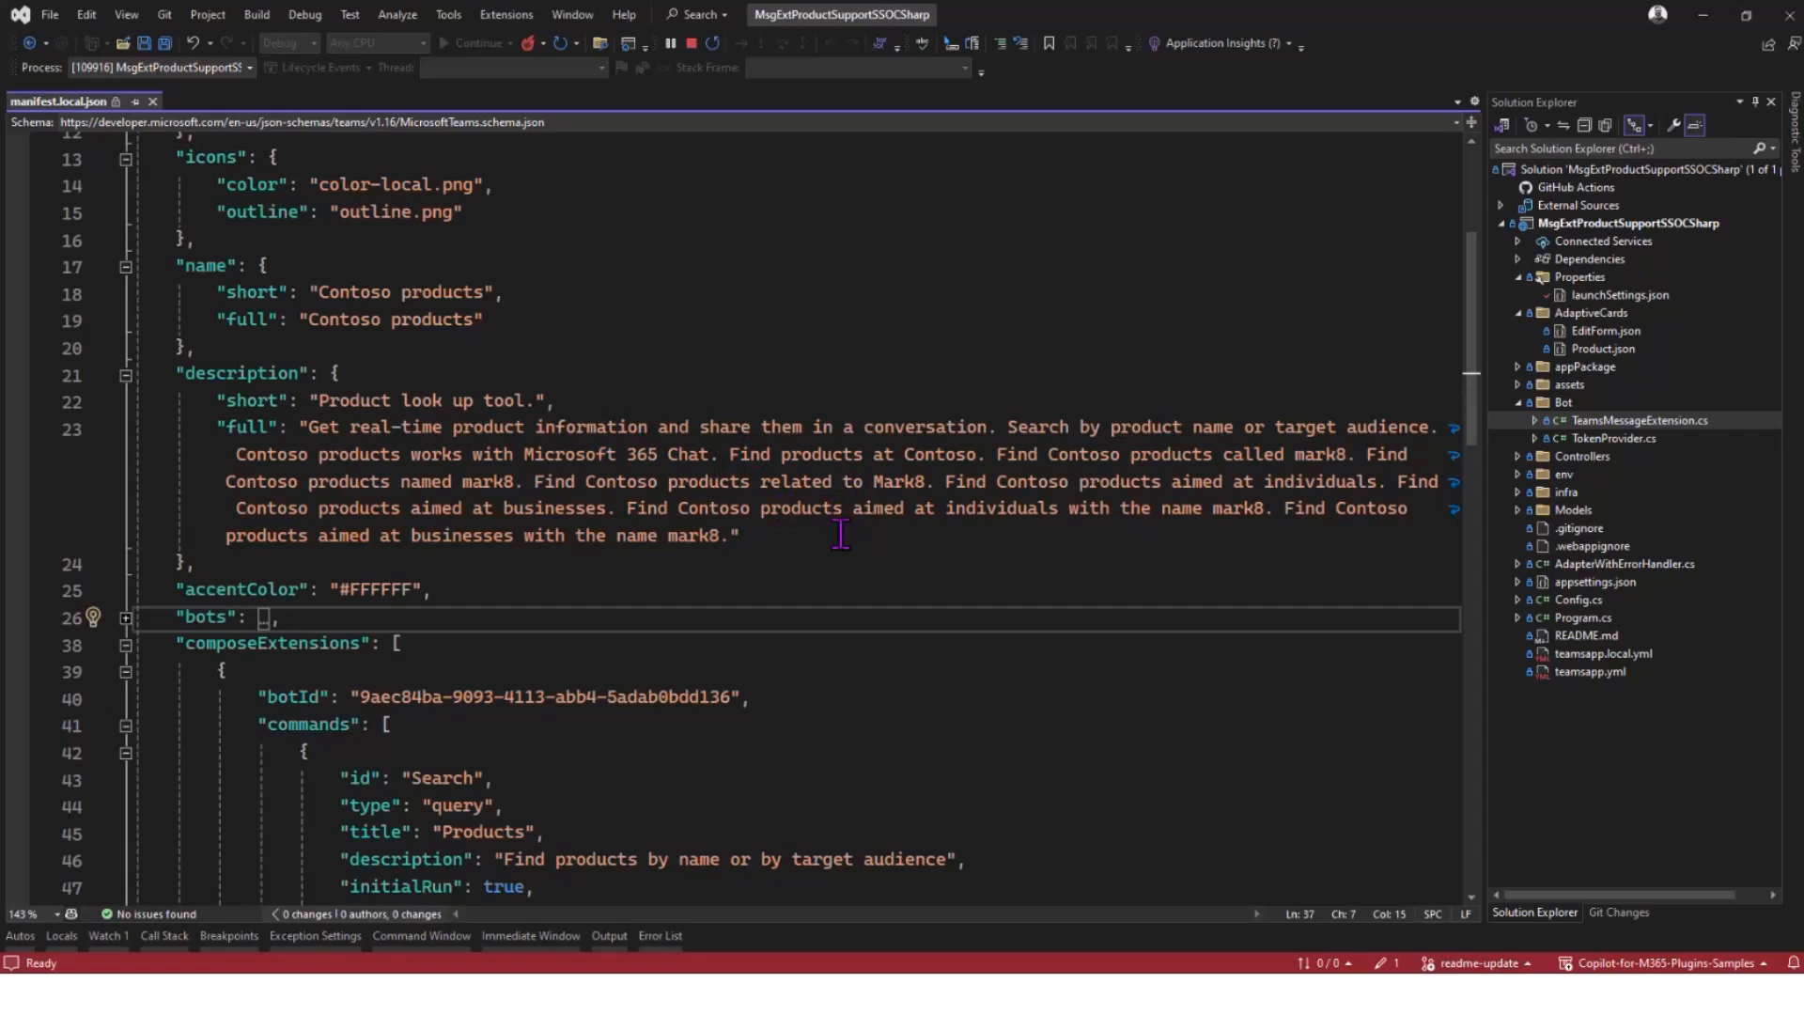
{"action": "scroll", "scroll_direction": "down", "scroll_amount": 3}
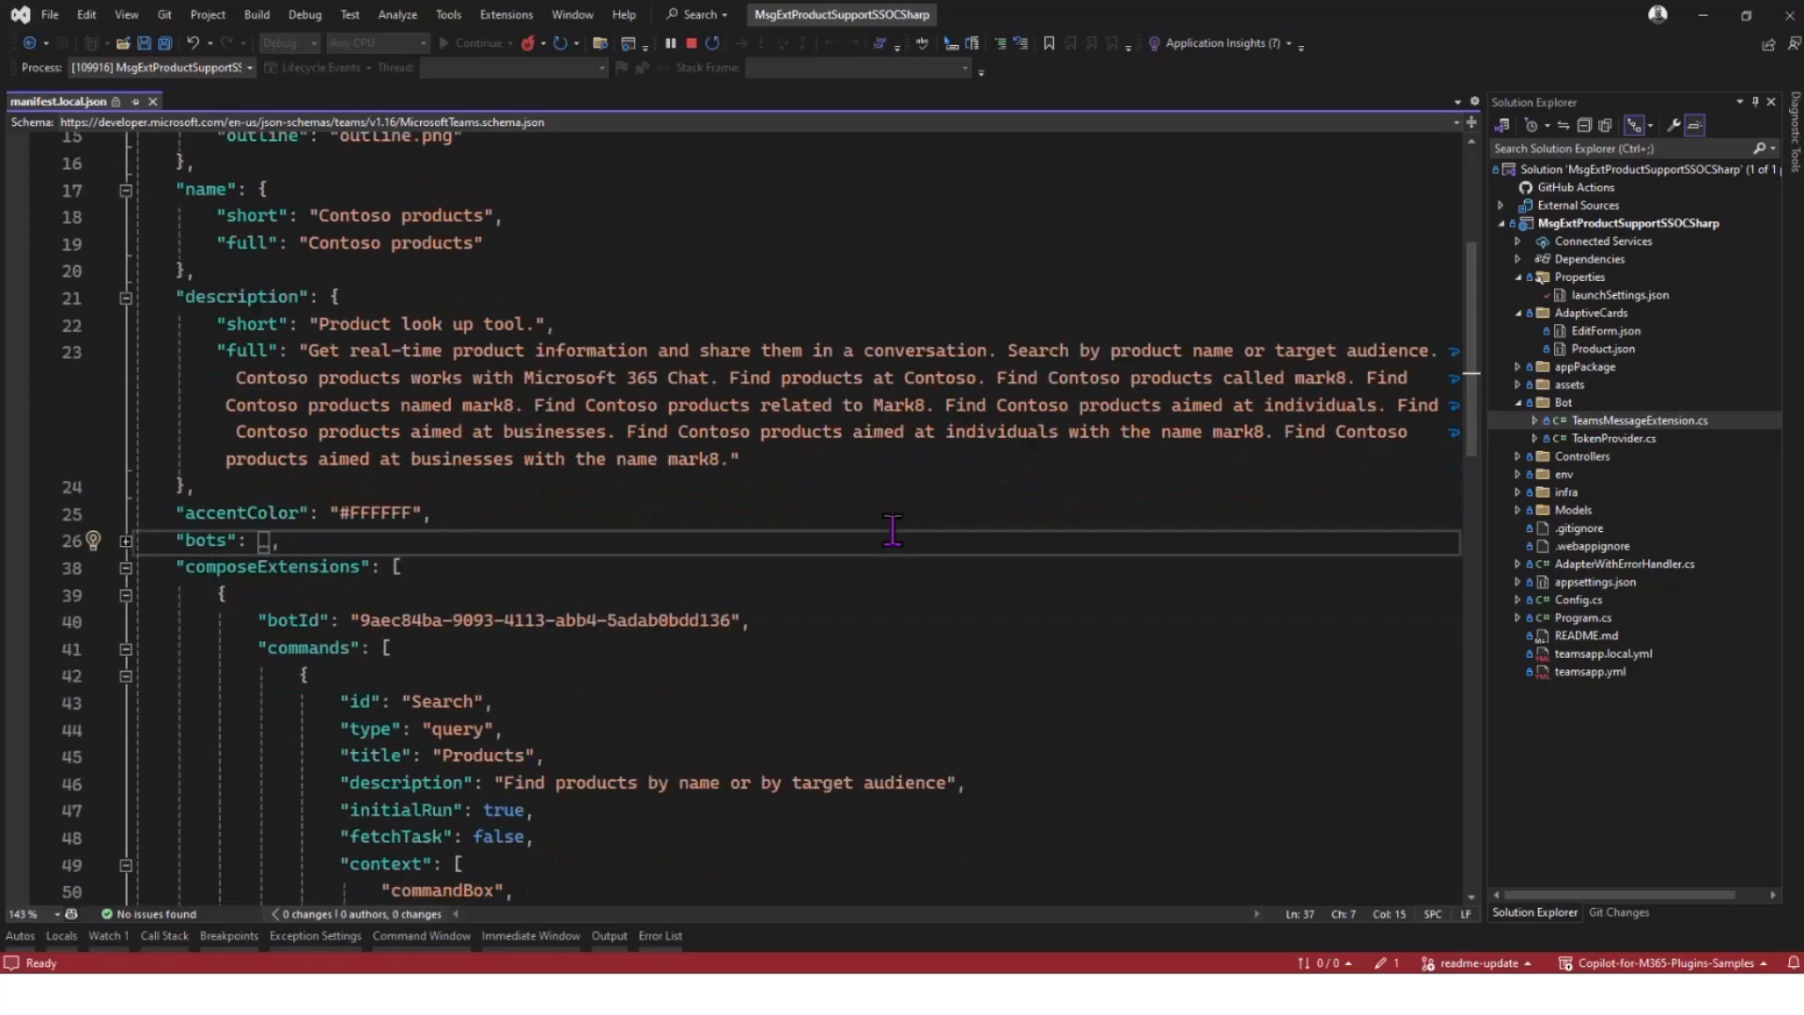
{"action": "scroll", "scroll_direction": "down", "scroll_amount": 3}
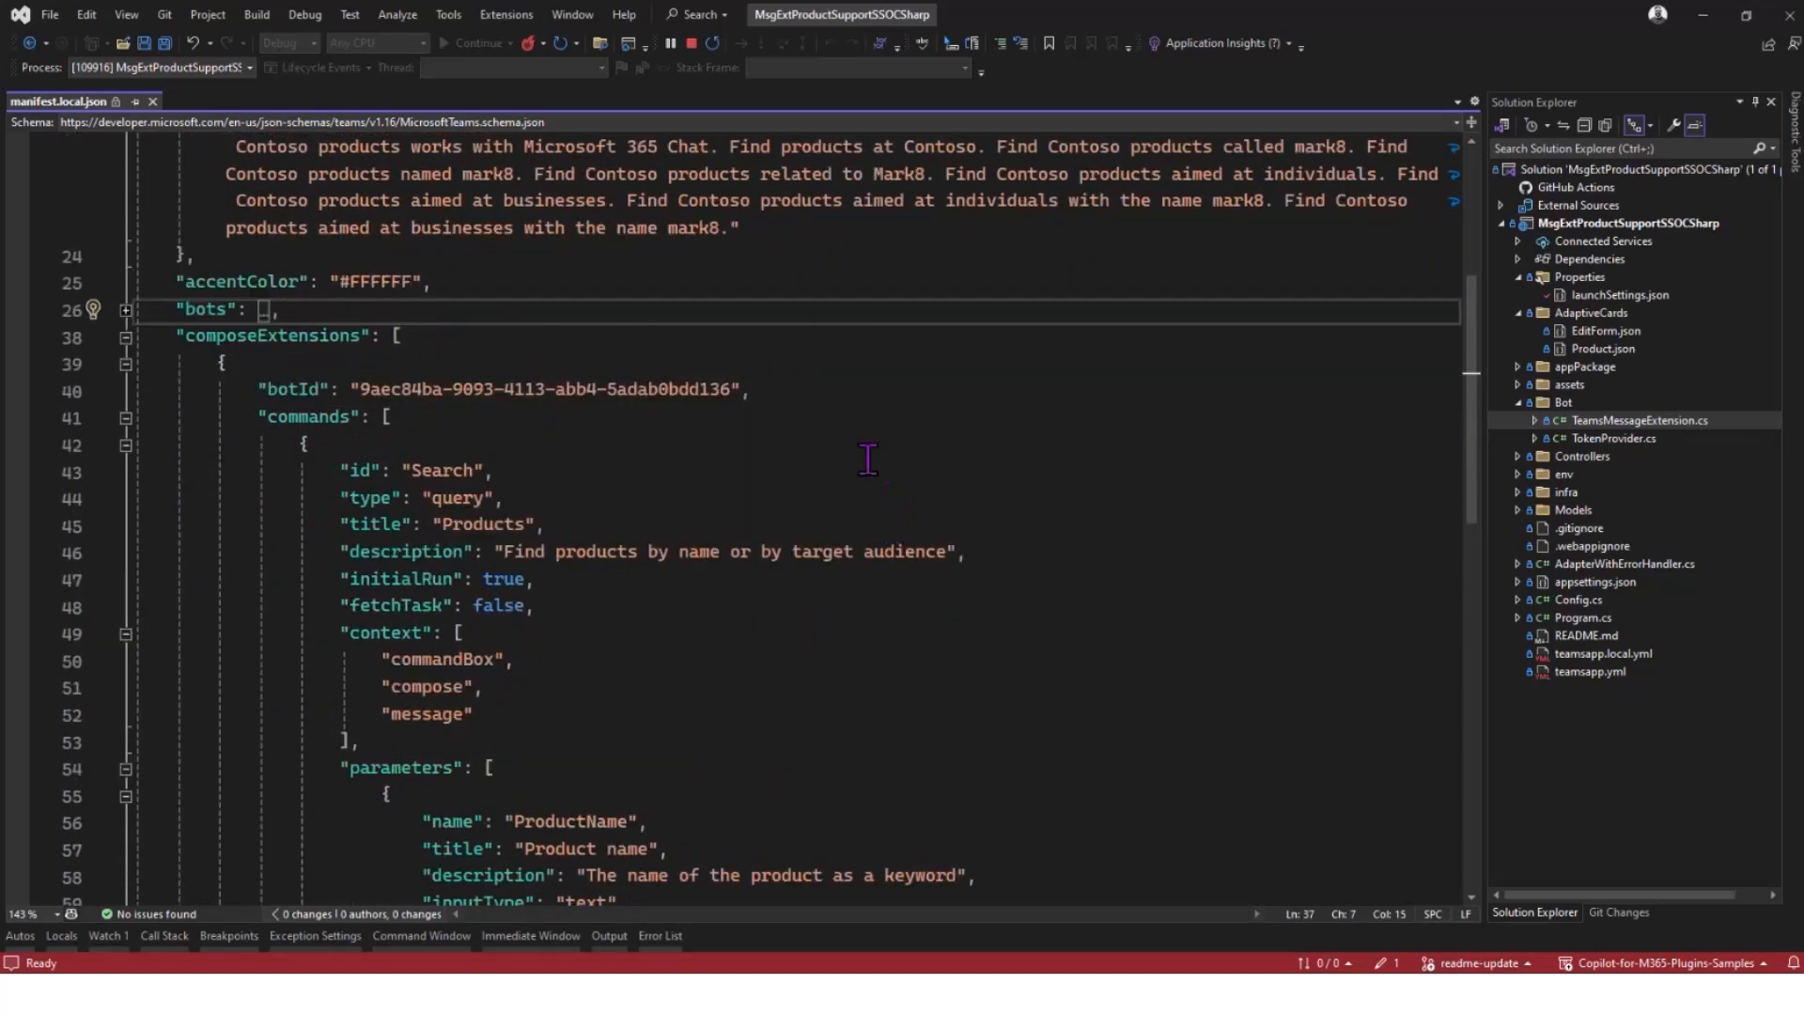
{"action": "scroll", "scroll_direction": "down", "scroll_amount": 3}
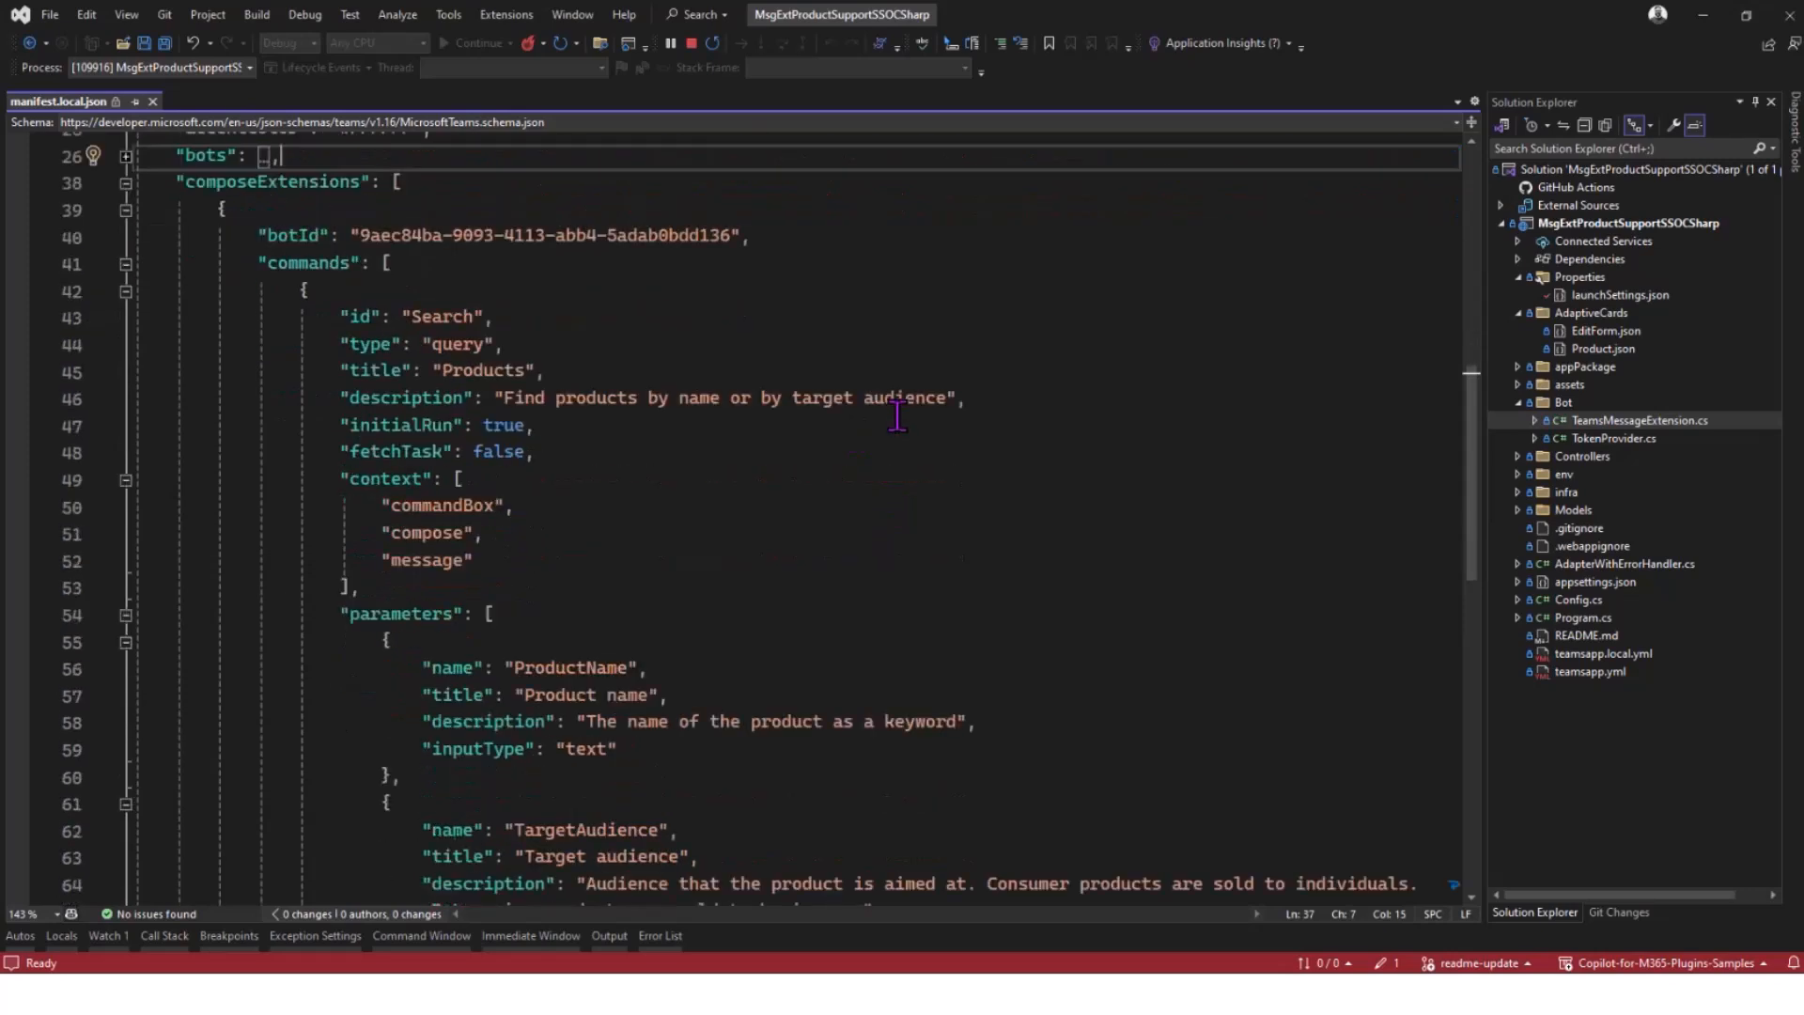
{"action": "mouse_move", "coordinate": [870, 411]}
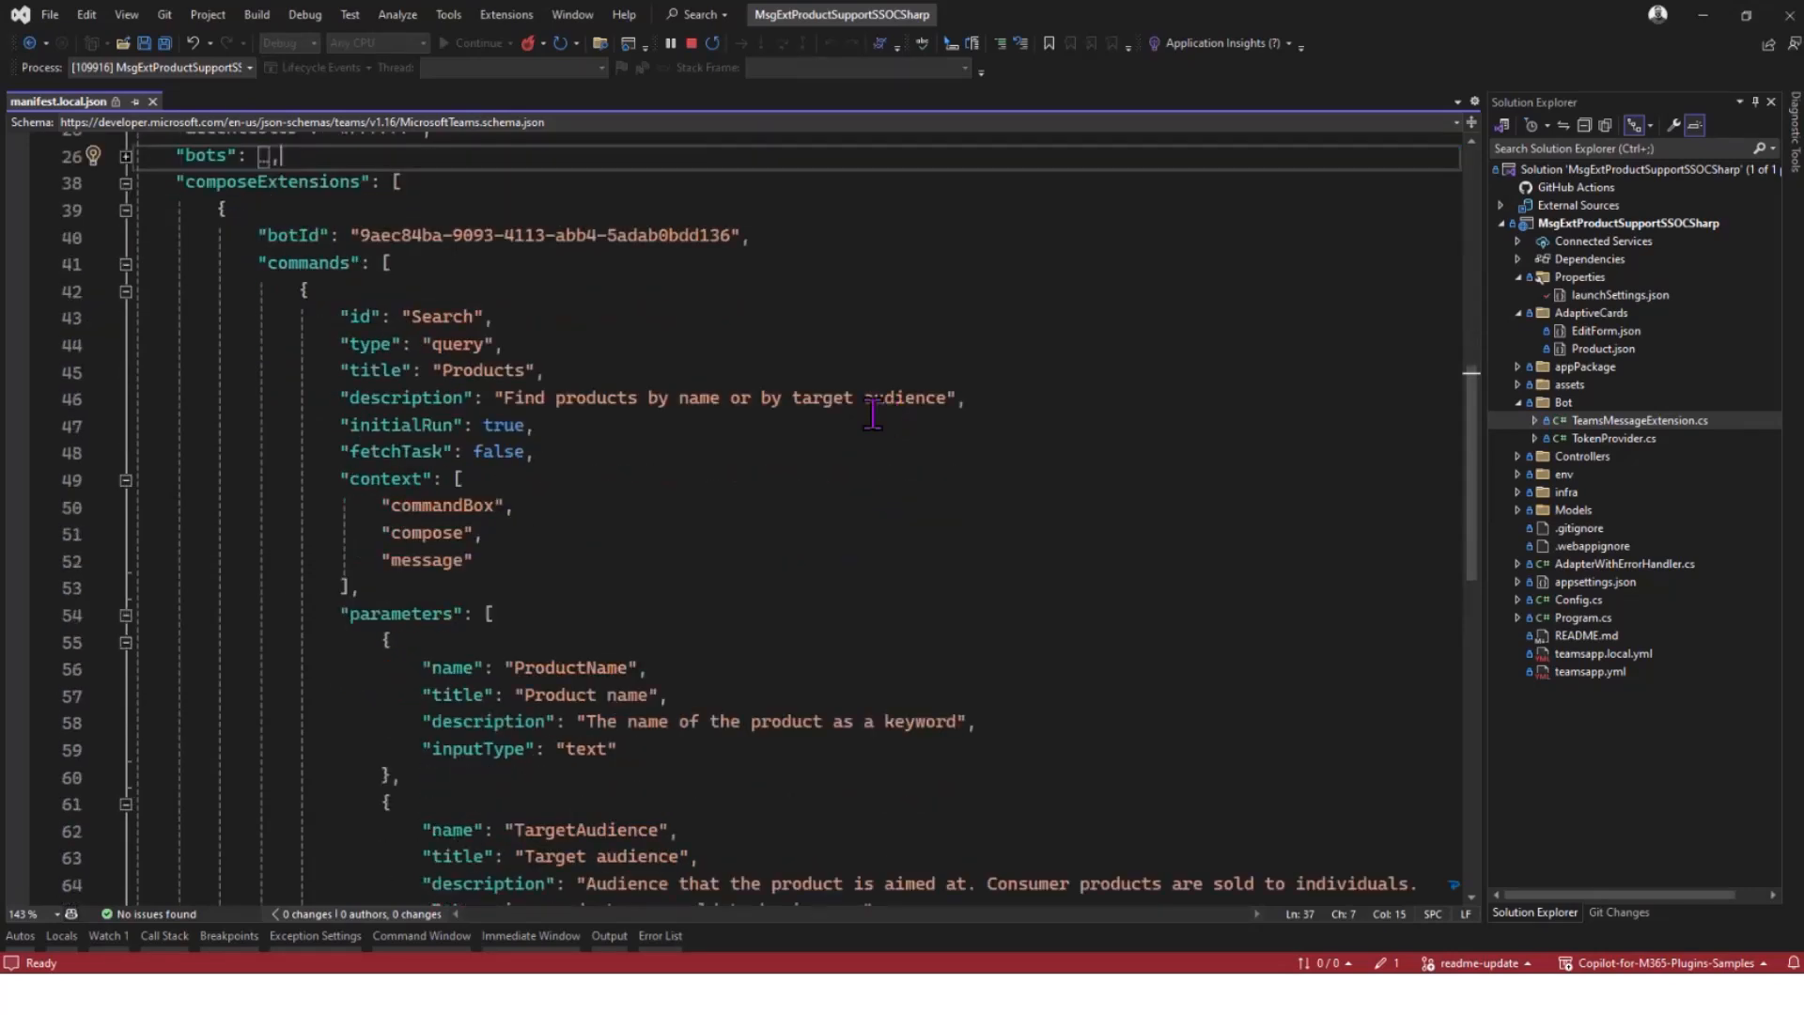
{"action": "mouse_move", "coordinate": [866, 417]}
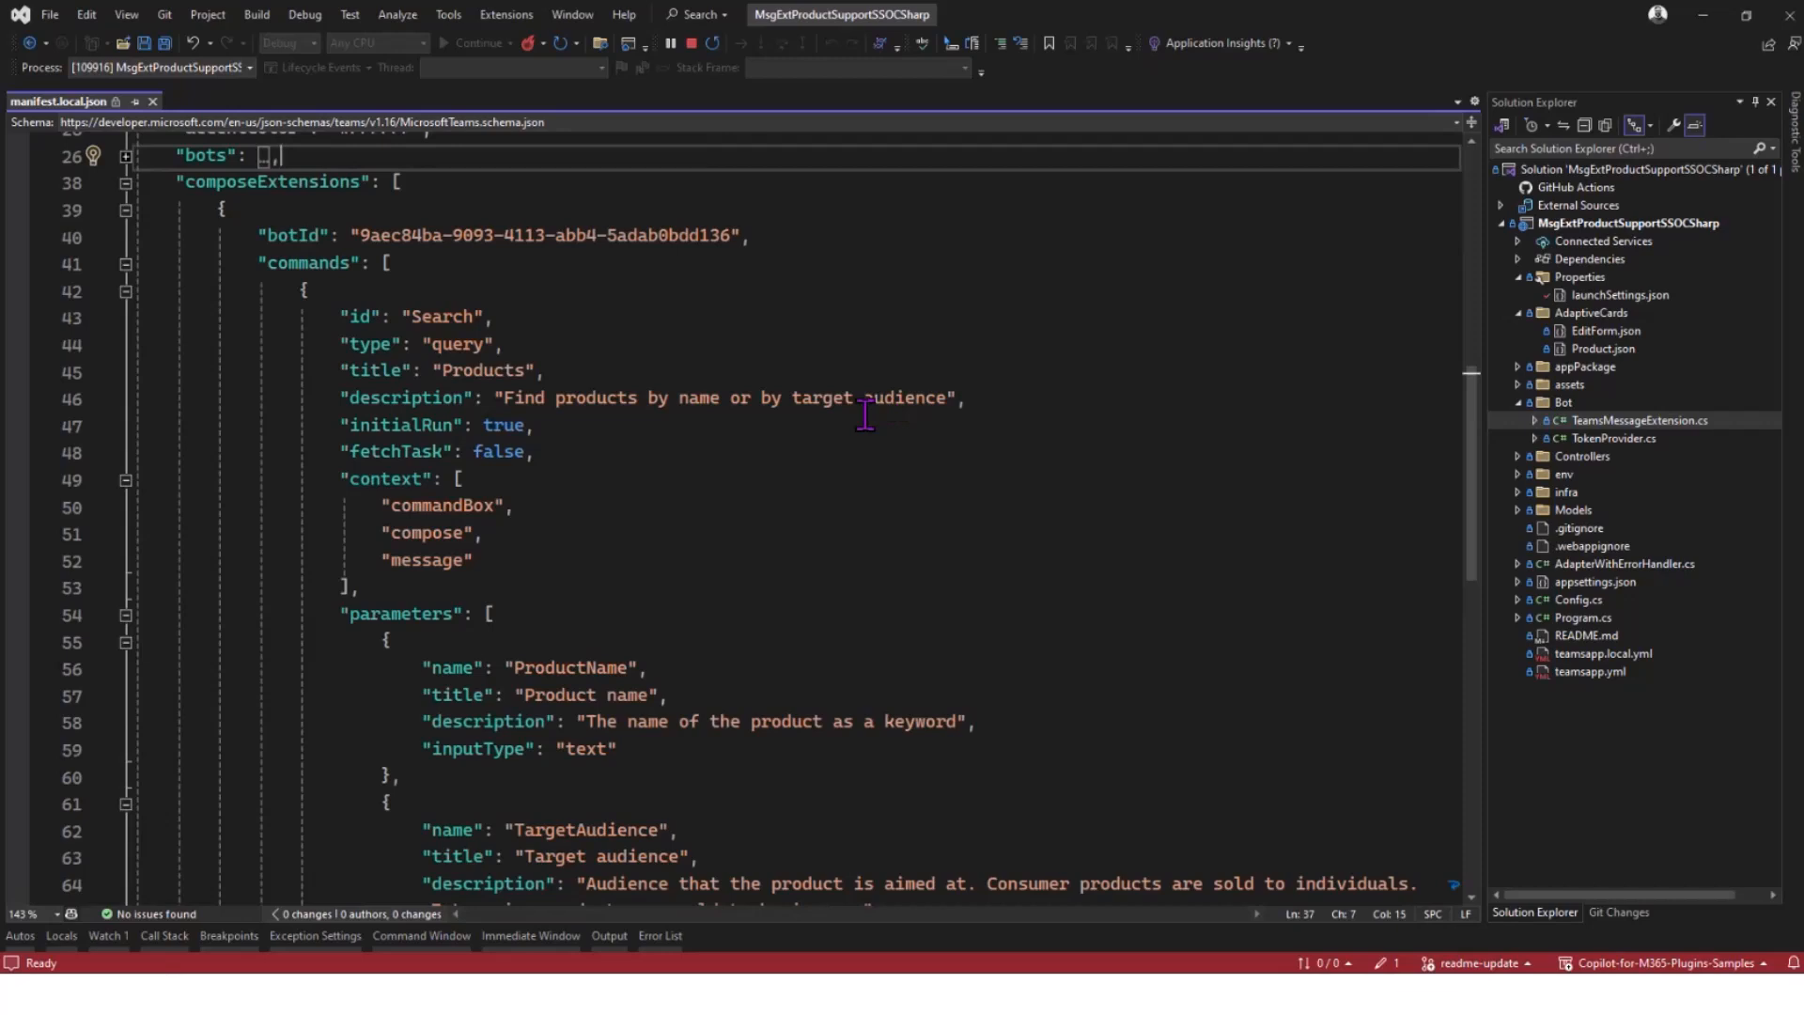
{"action": "mouse_move", "coordinate": [321, 268]}
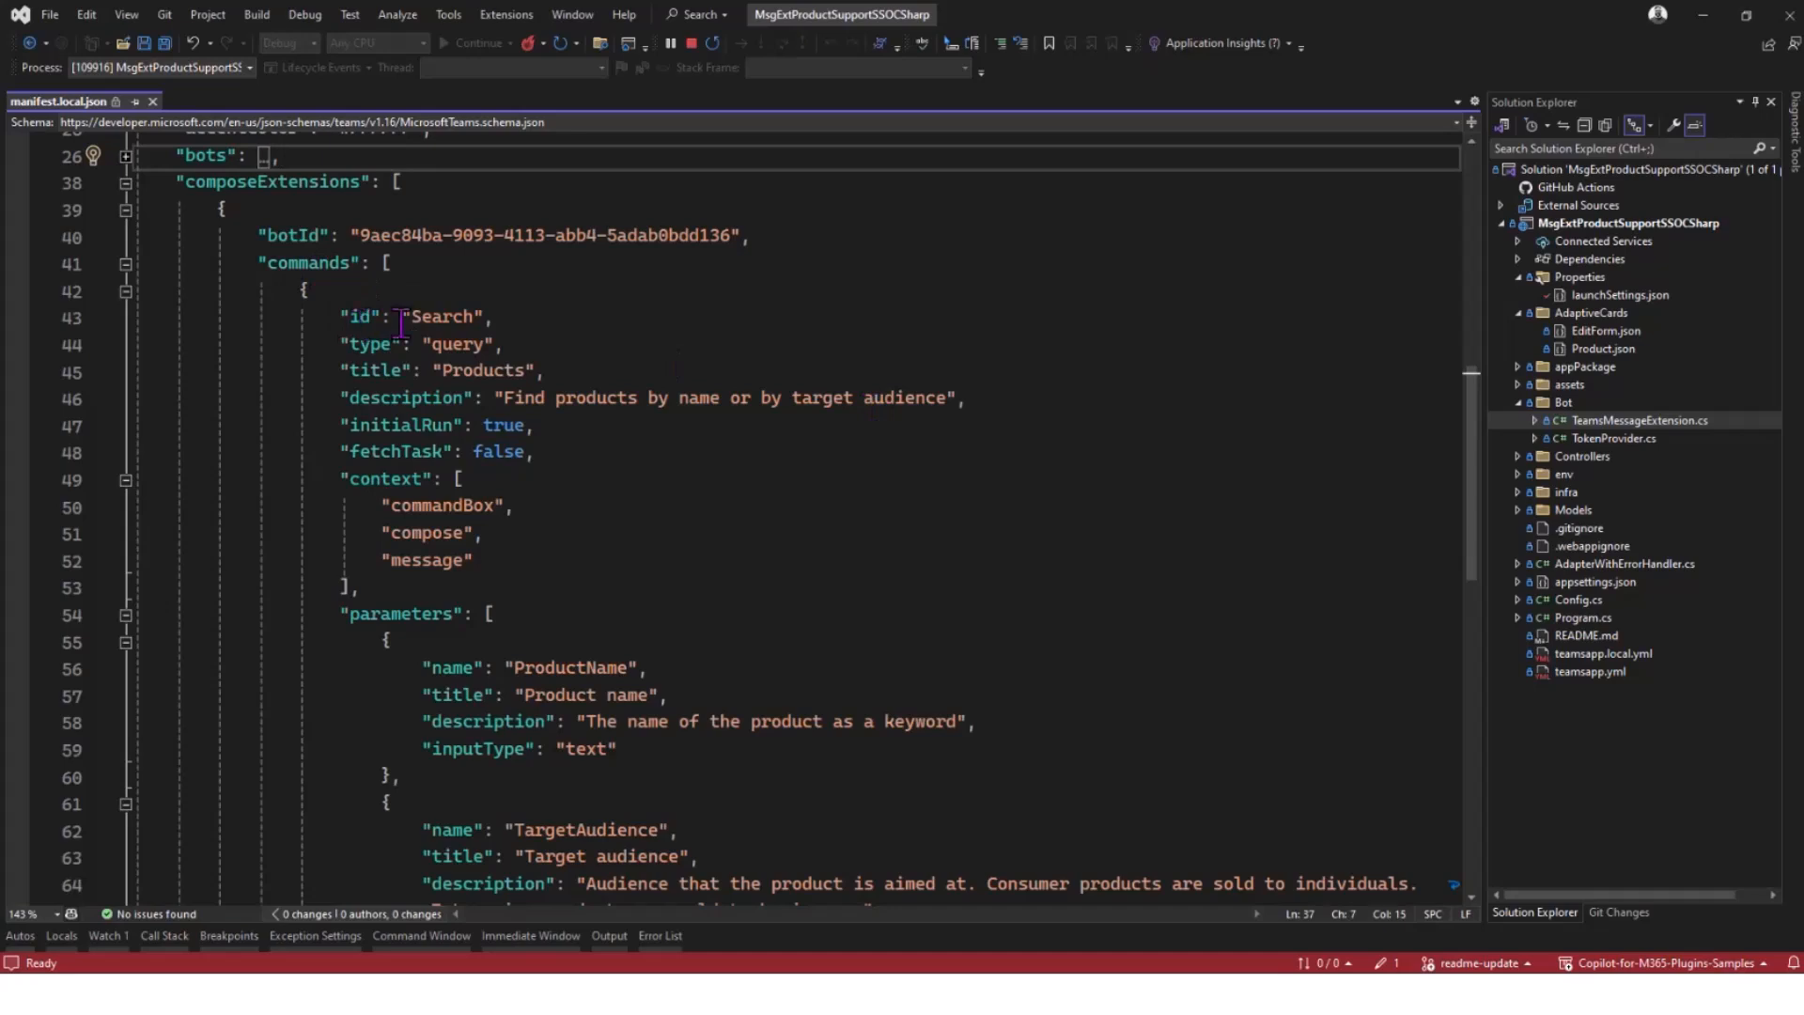
{"action": "mouse_move", "coordinate": [616, 370]}
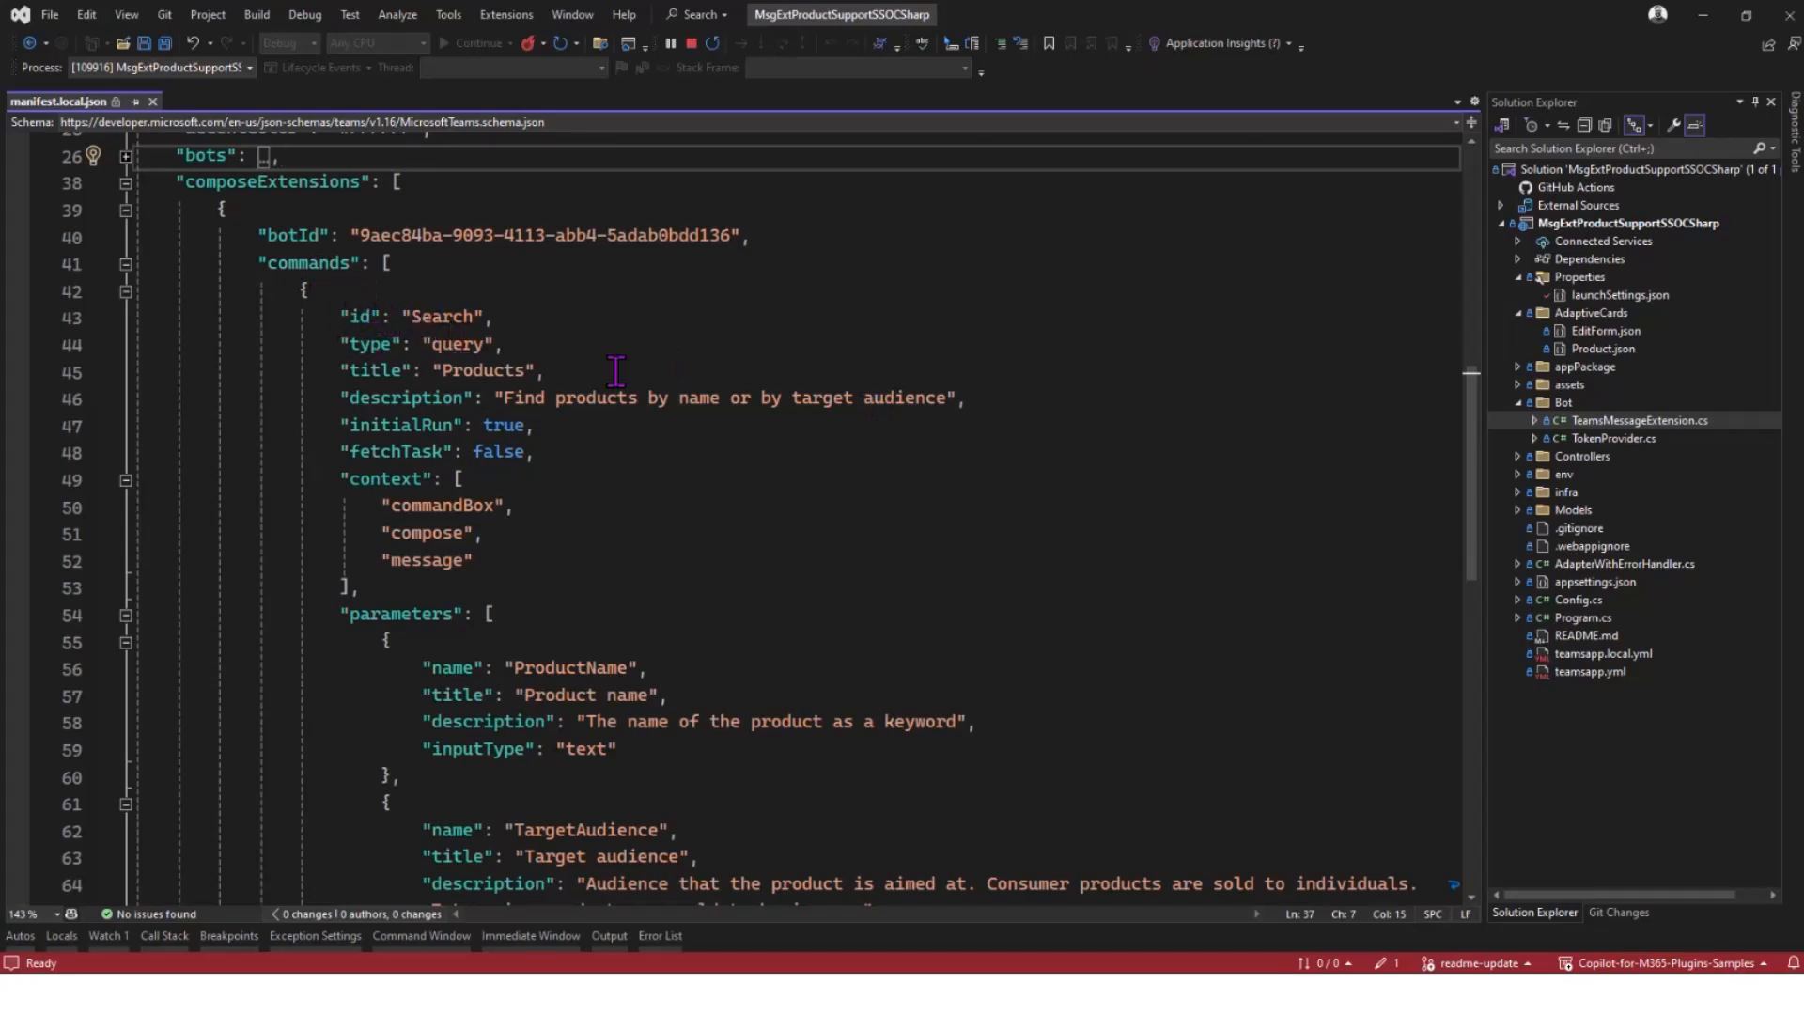
{"action": "mouse_move", "coordinate": [685, 484]}
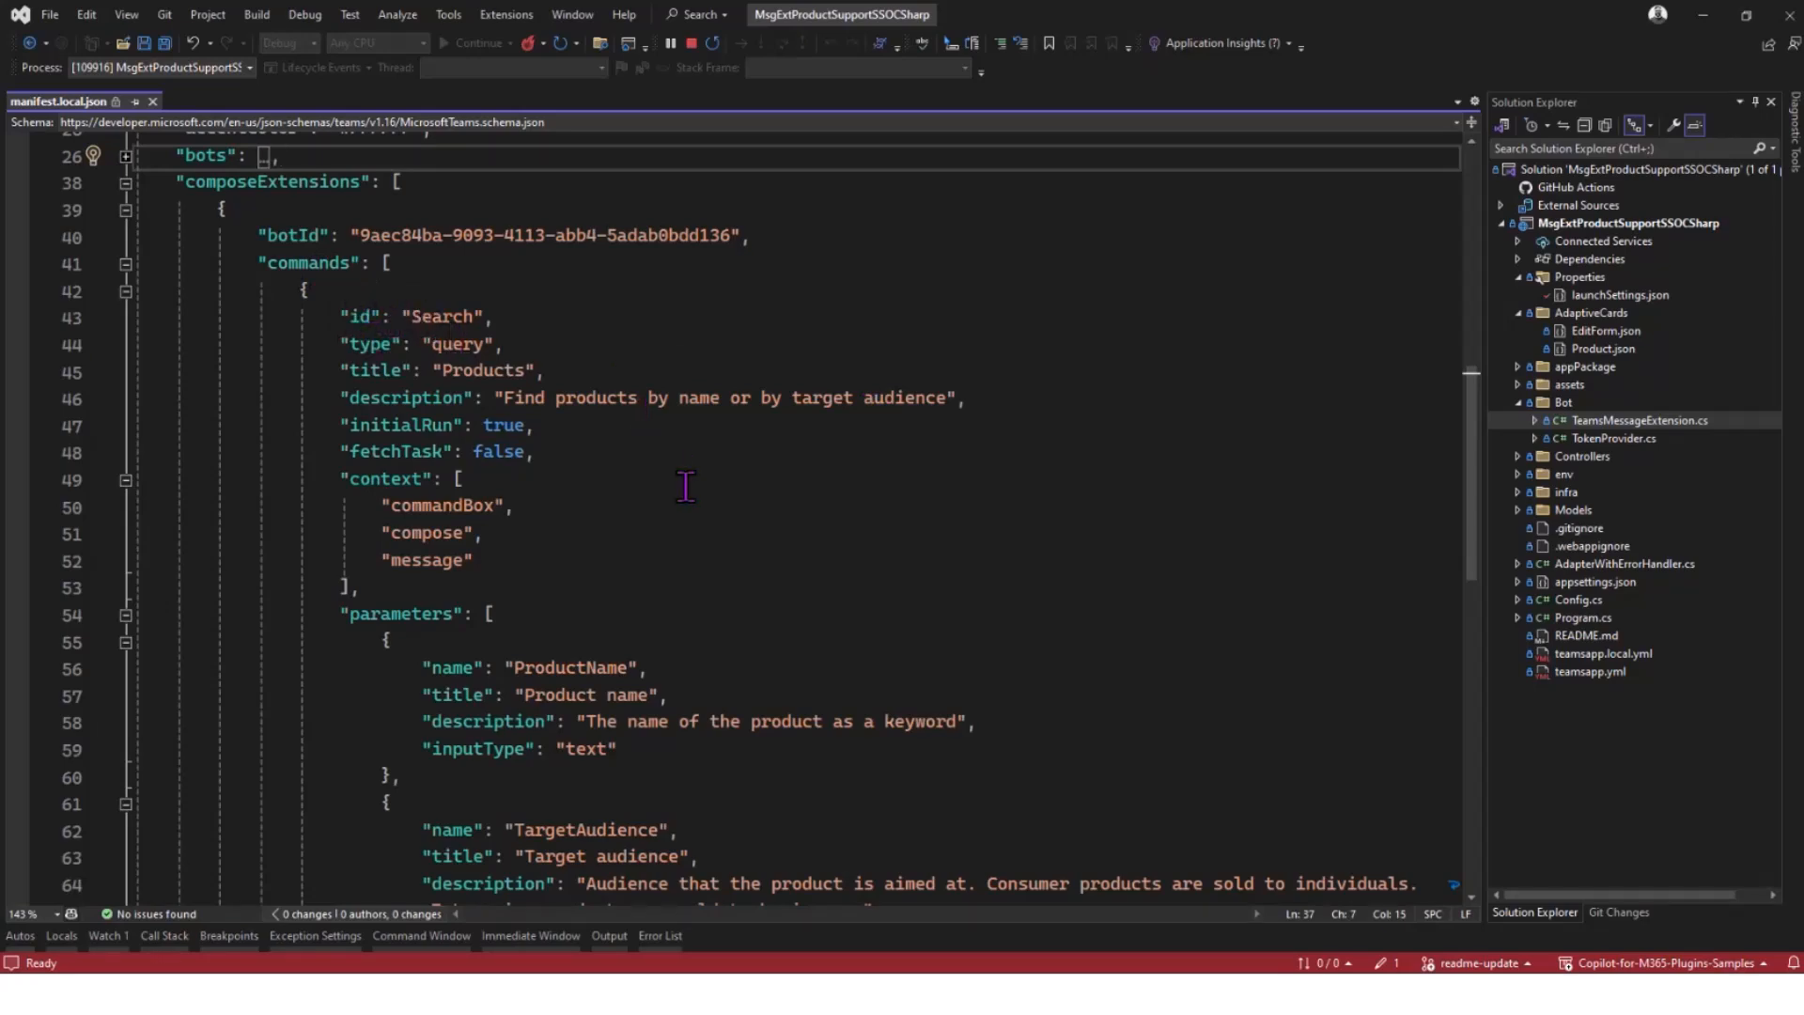
{"action": "mouse_move", "coordinate": [763, 526]}
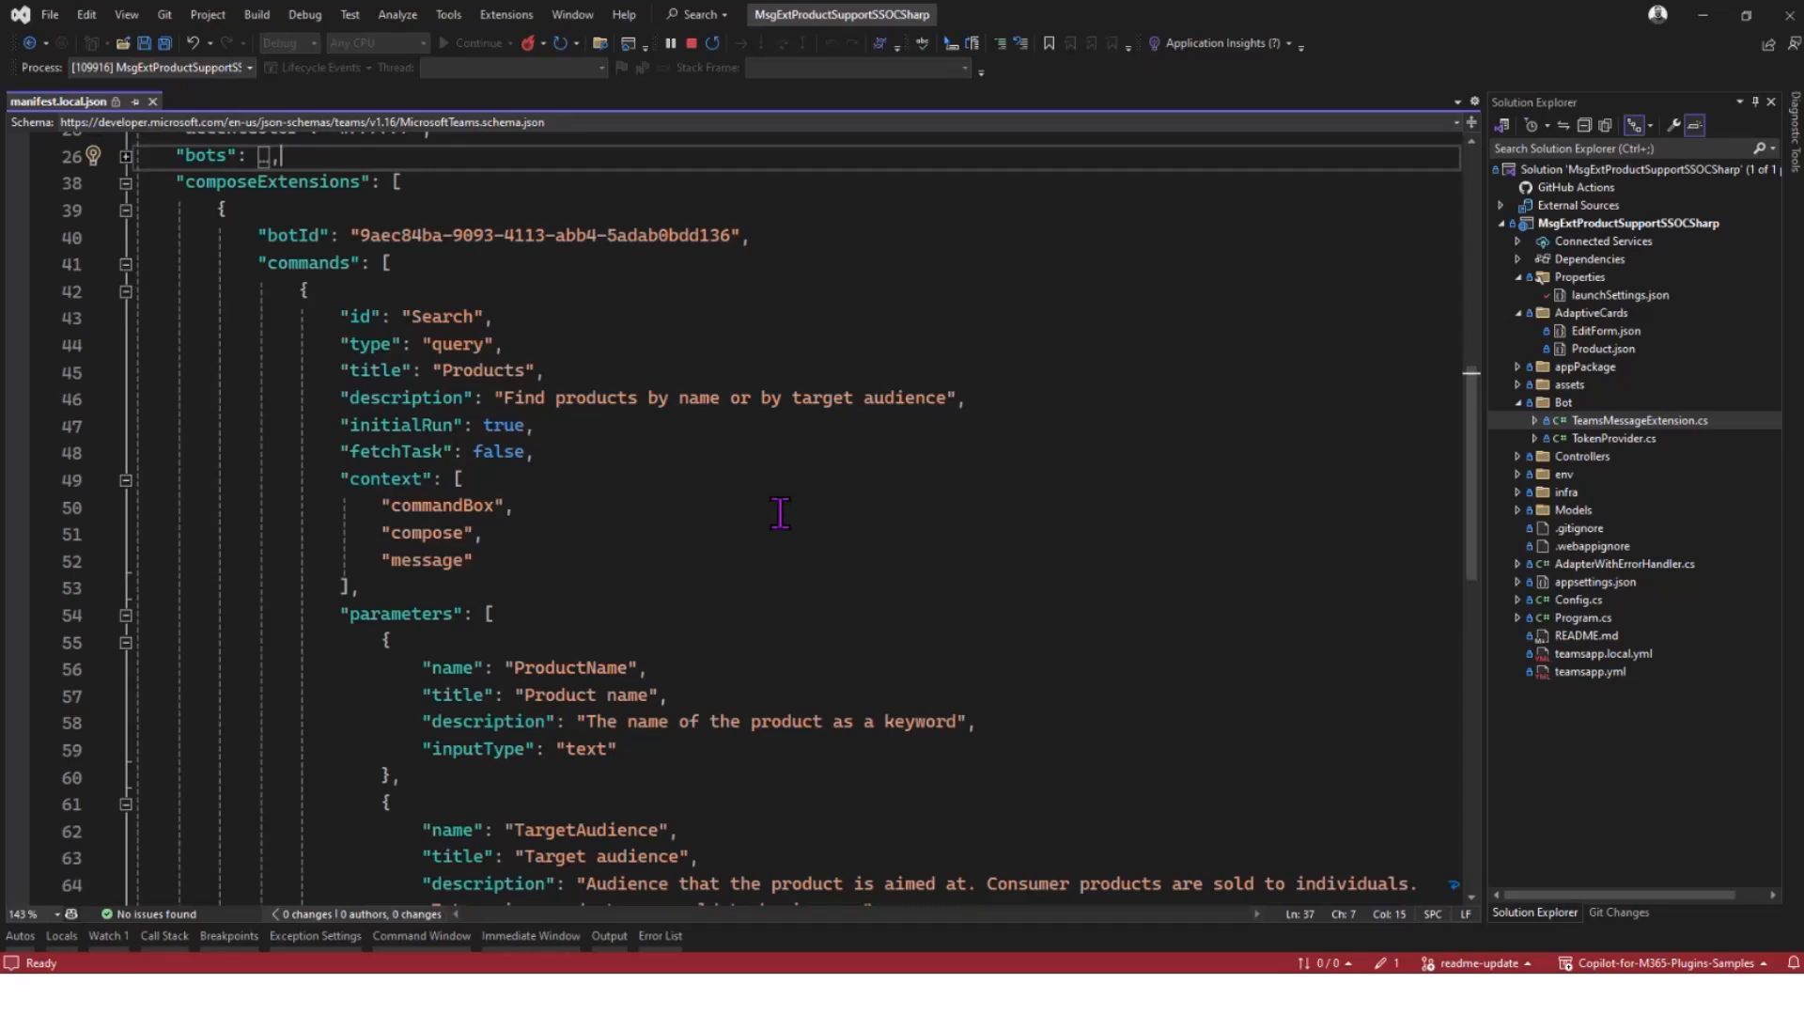
{"action": "mouse_move", "coordinate": [801, 498]}
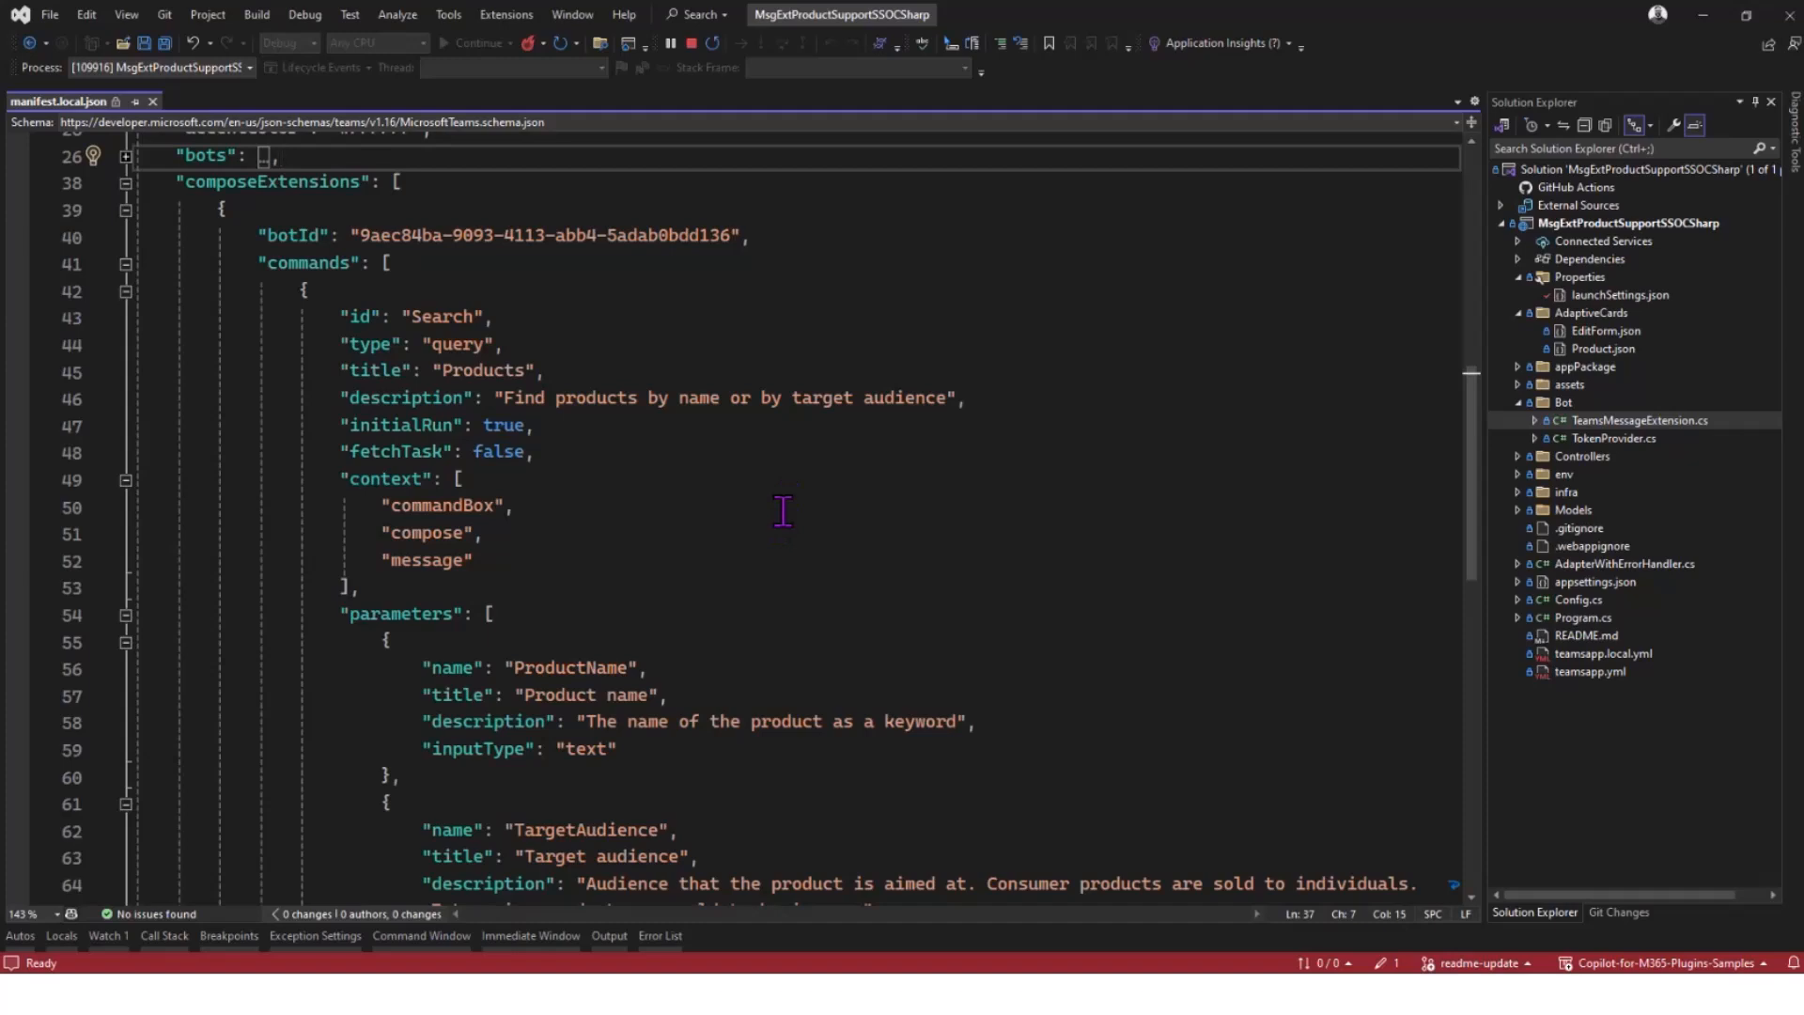
{"action": "scroll", "scroll_direction": "down", "scroll_amount": 3}
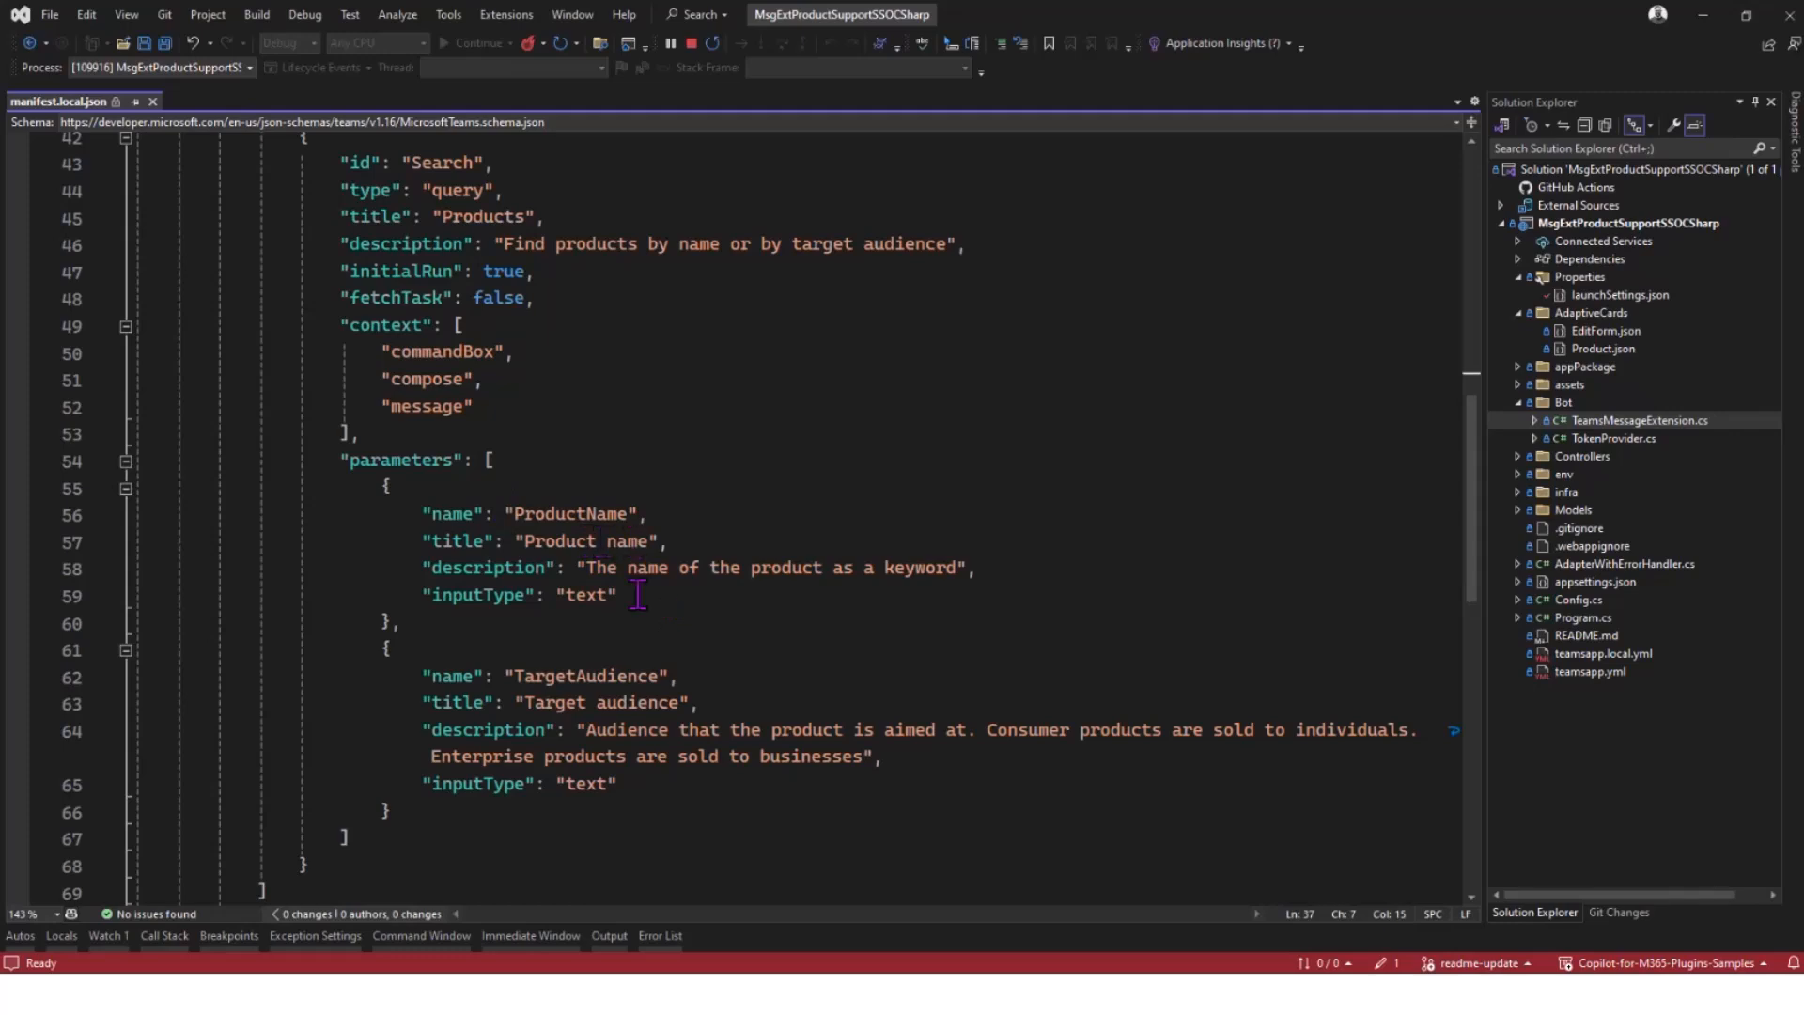
{"action": "mouse_move", "coordinate": [671, 579]}
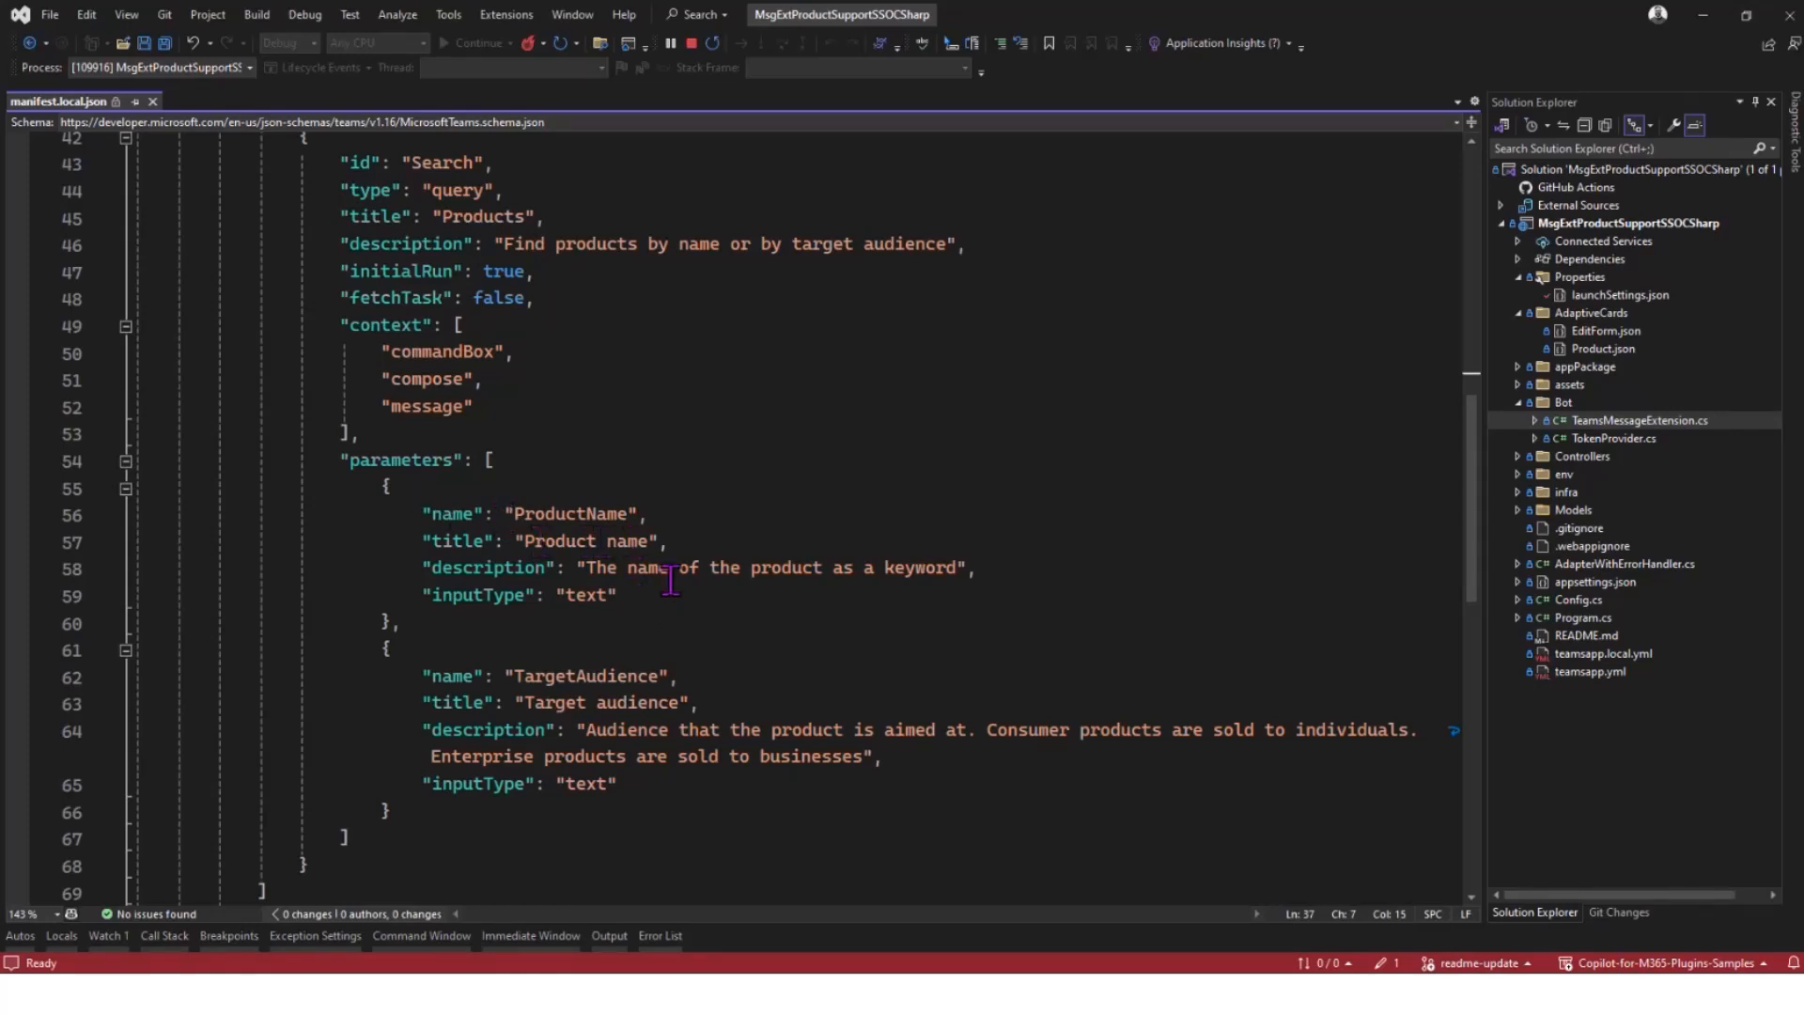
{"action": "mouse_move", "coordinate": [693, 577]}
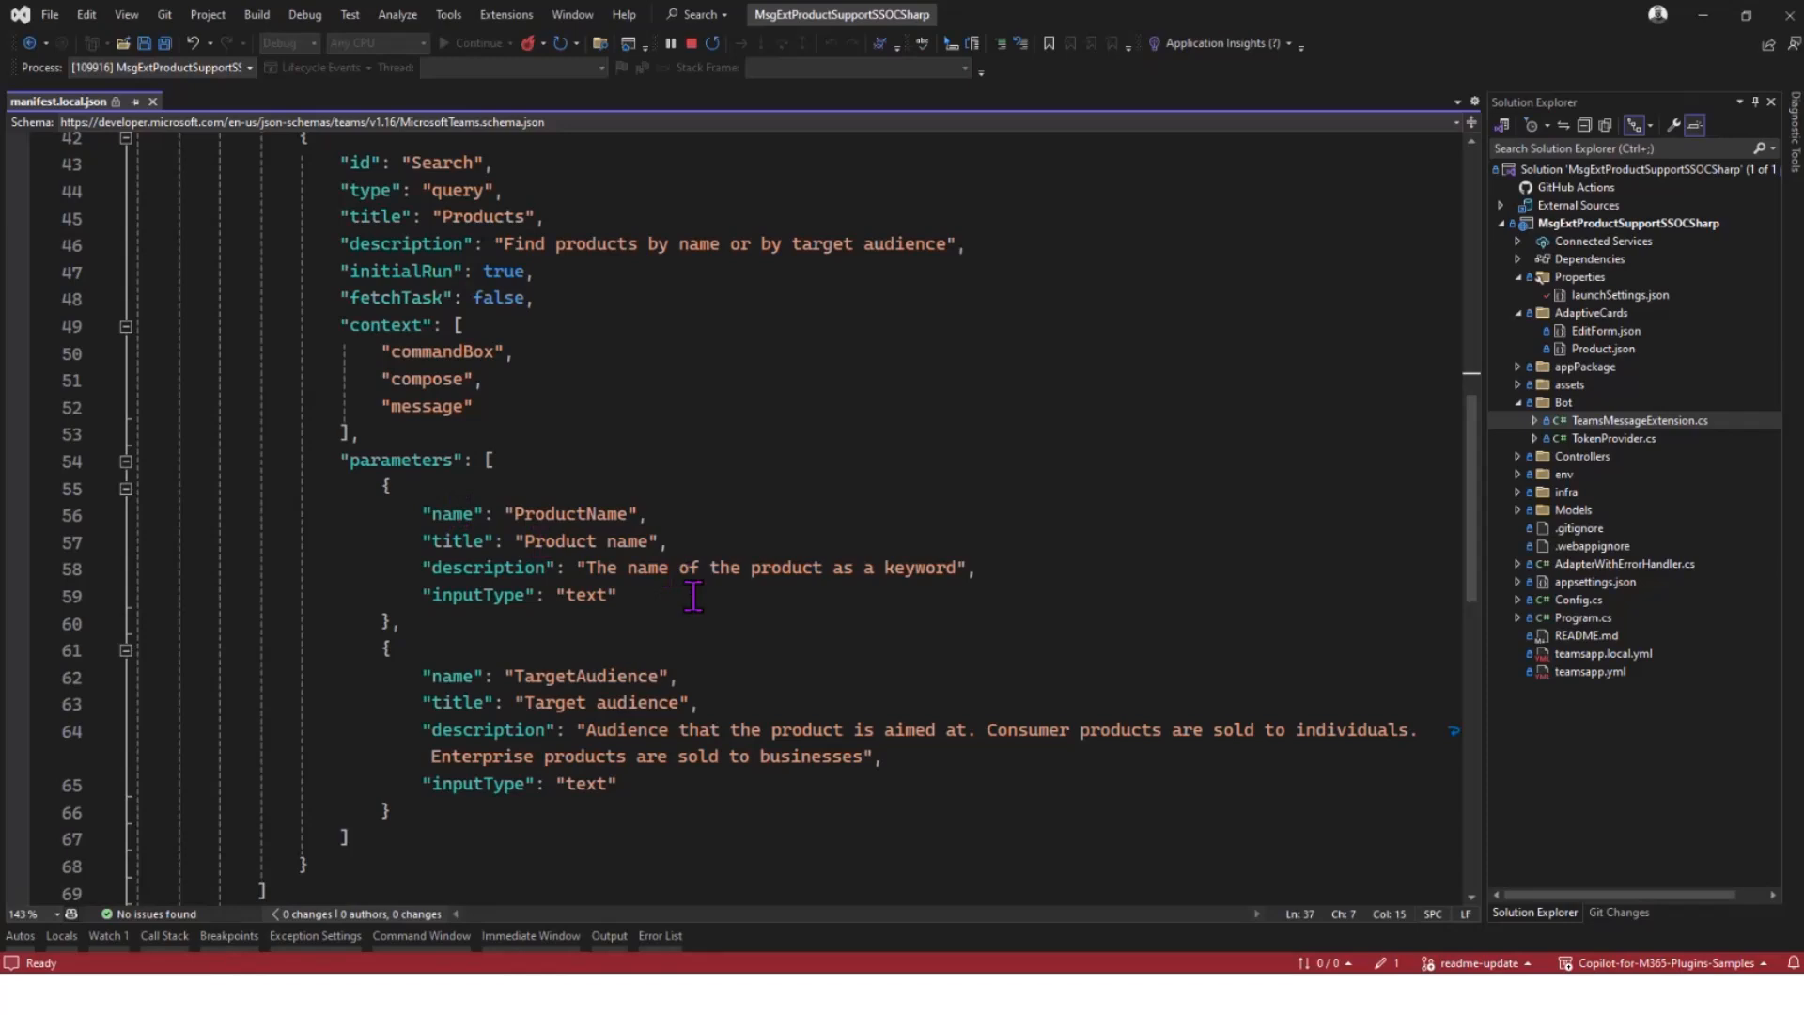
{"action": "mouse_move", "coordinate": [447, 513]}
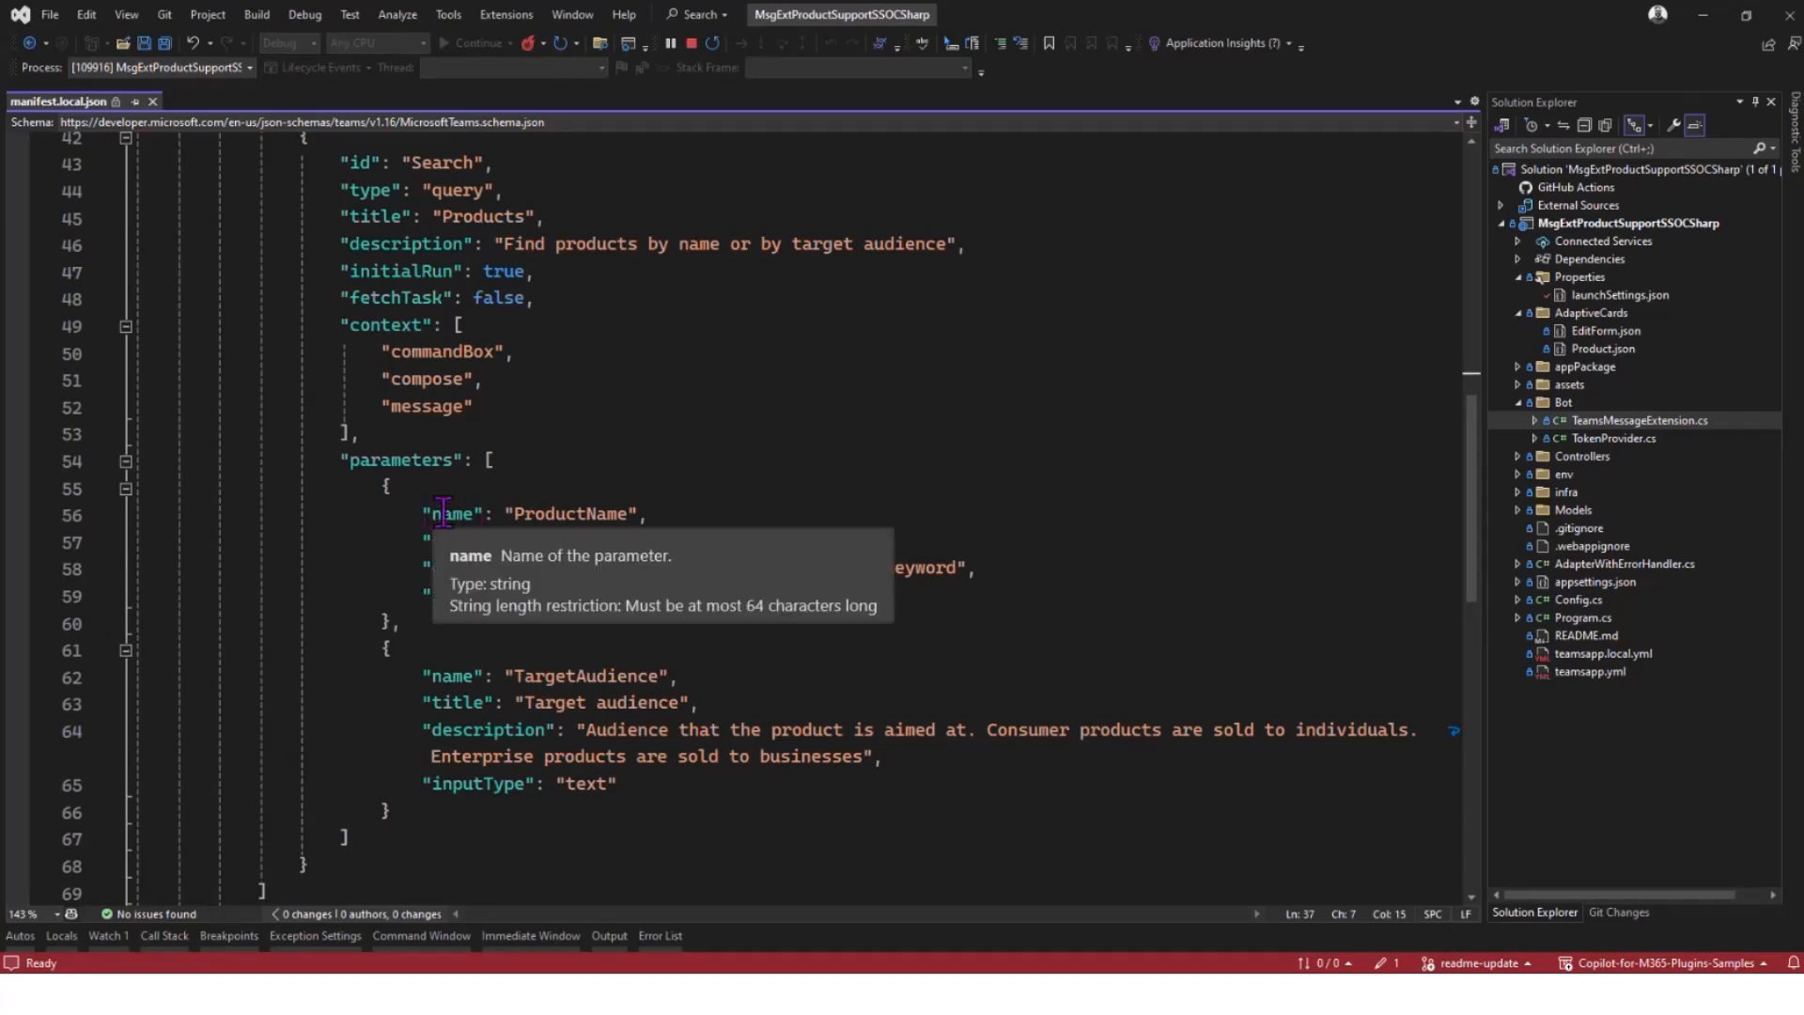
{"action": "mouse_move", "coordinate": [584, 463]}
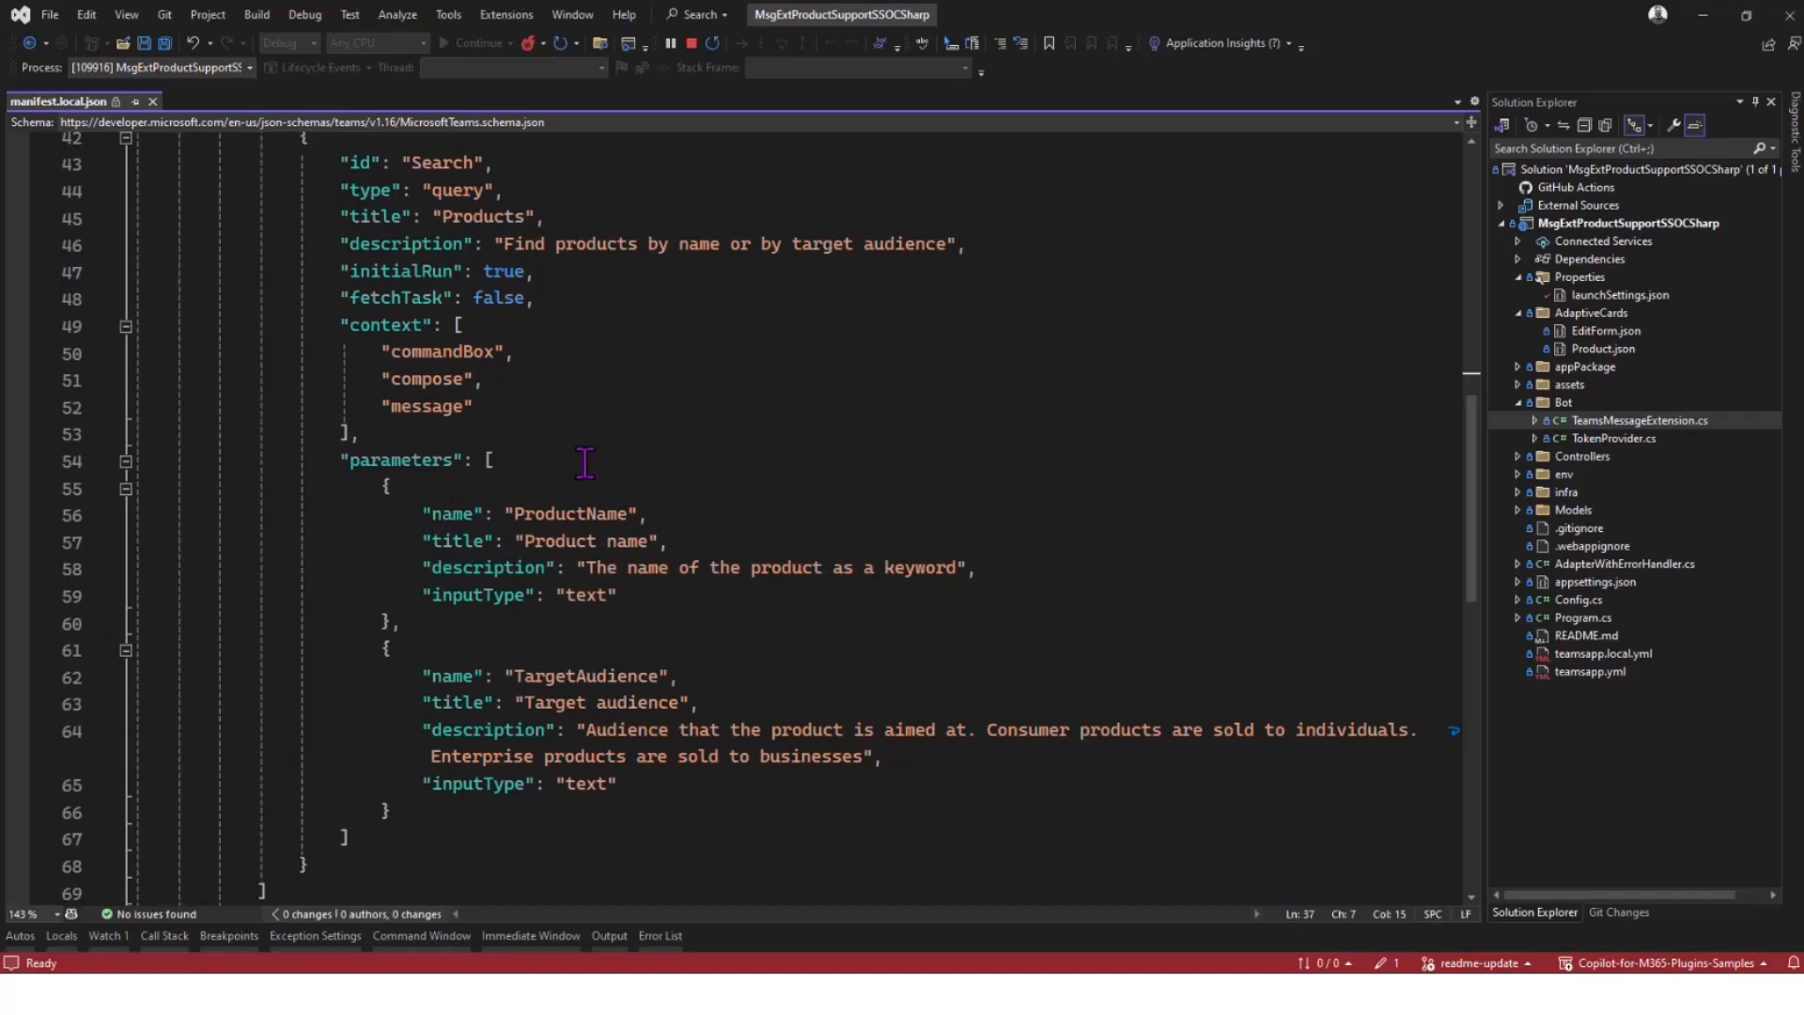
{"action": "mouse_move", "coordinate": [649, 597]}
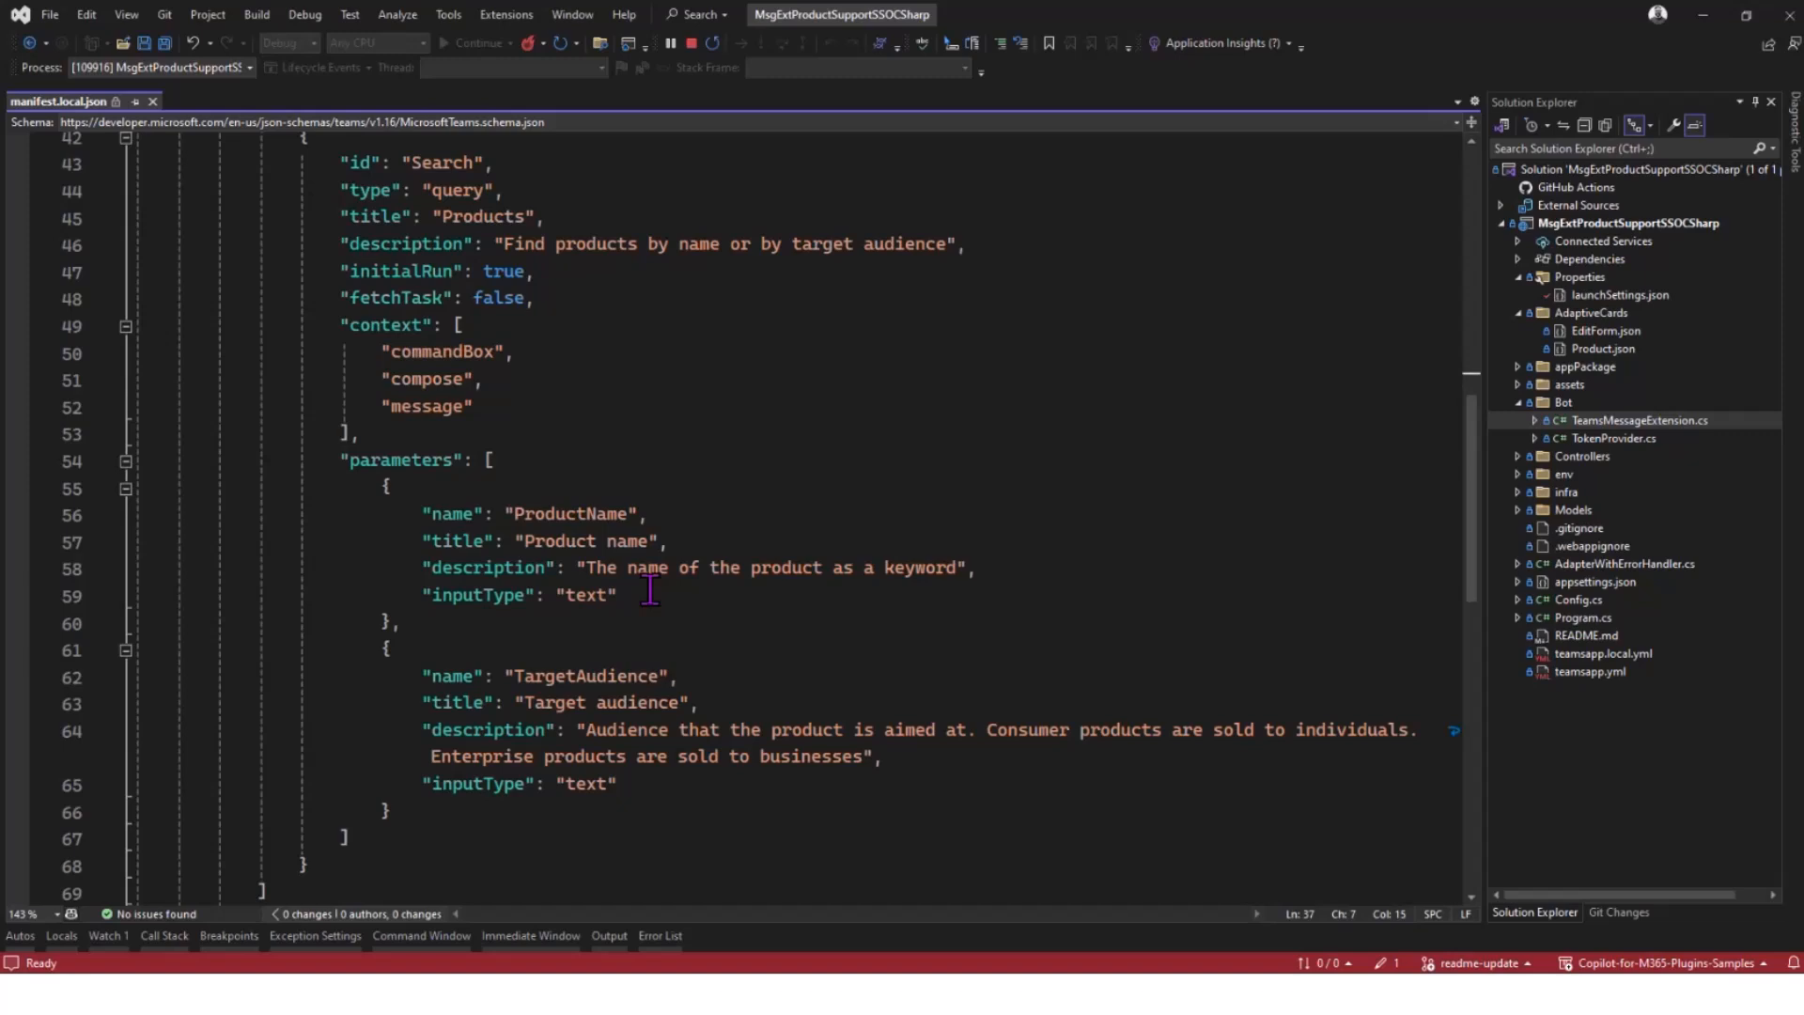
{"action": "scroll", "scroll_direction": "down", "scroll_amount": 3}
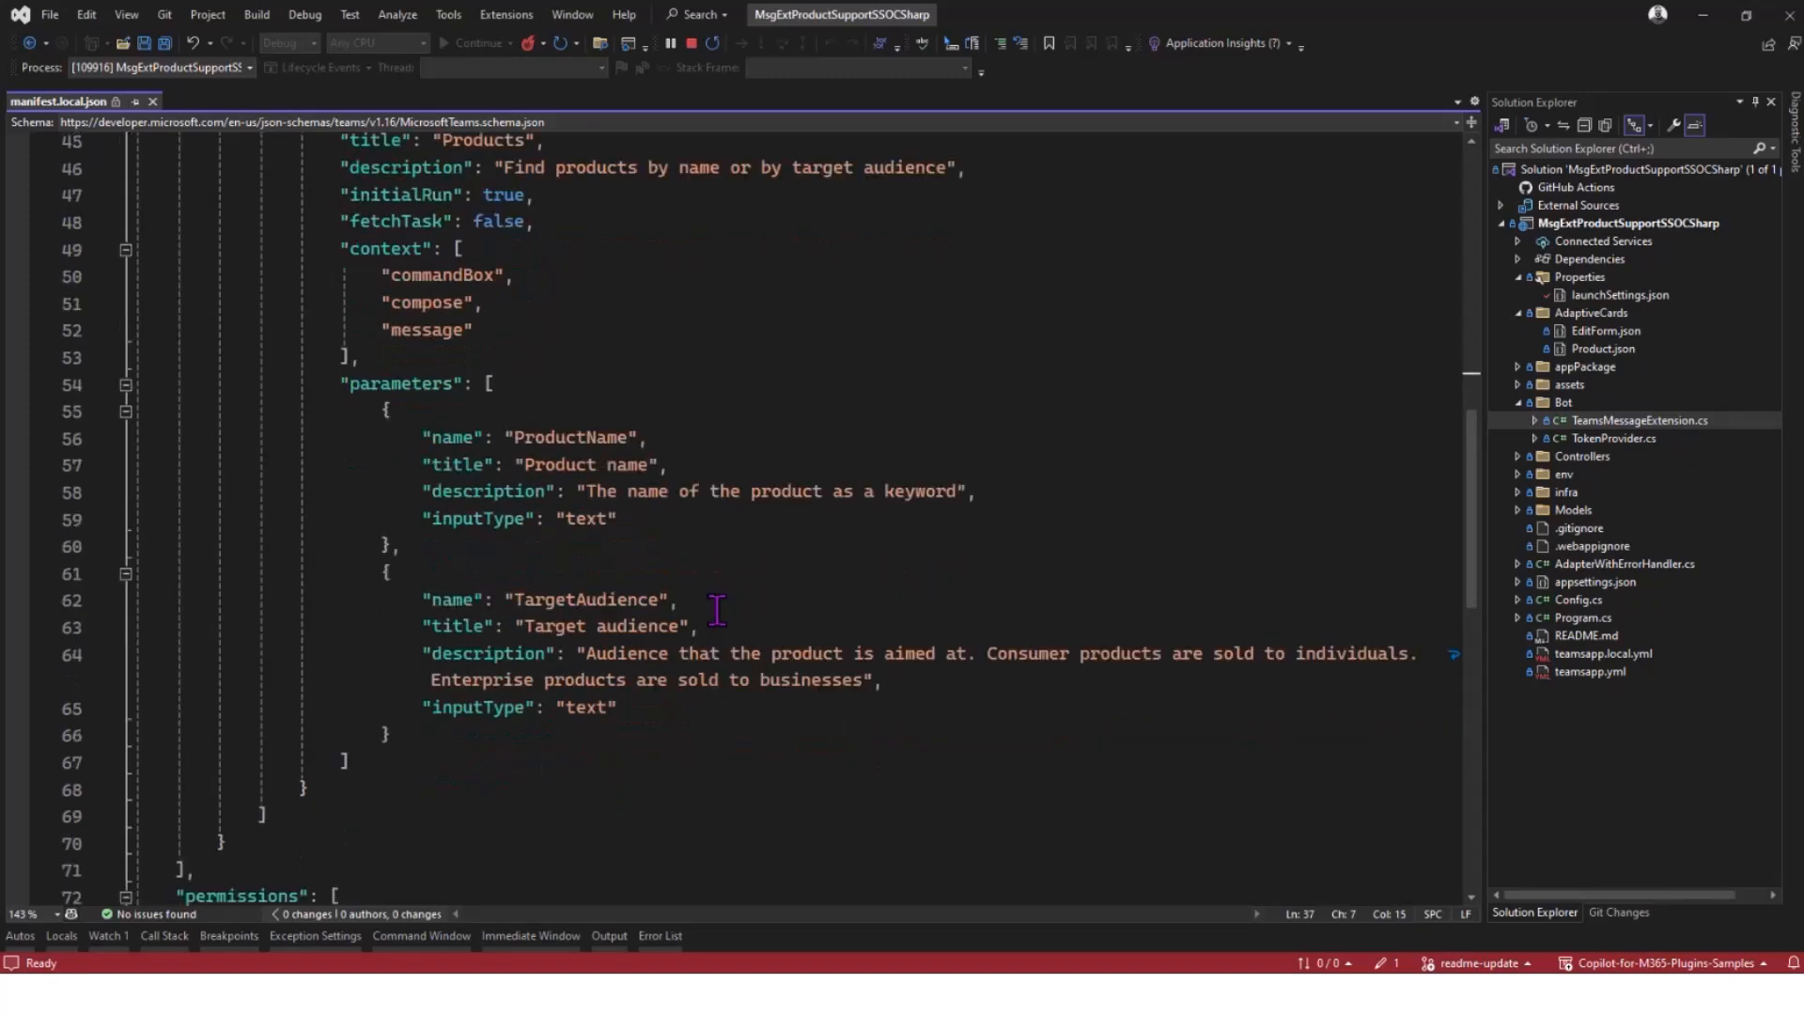
{"action": "mouse_move", "coordinate": [748, 615]}
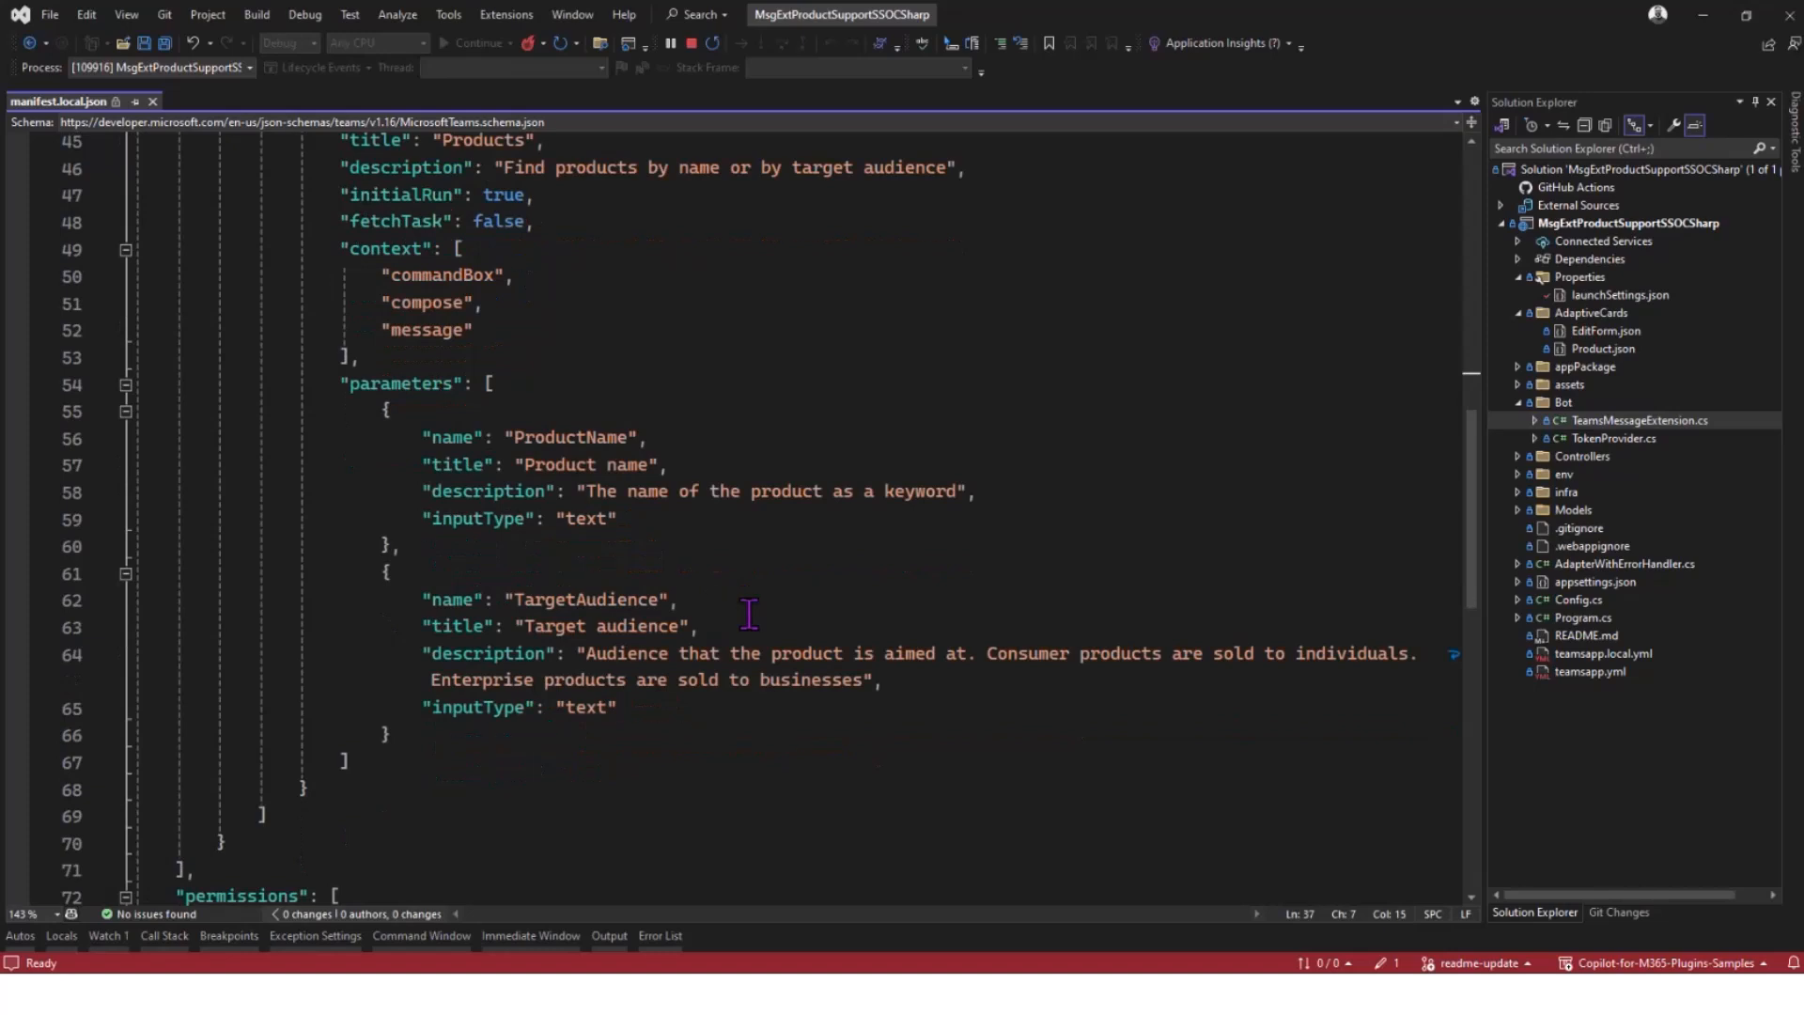
{"action": "mouse_move", "coordinate": [776, 596]}
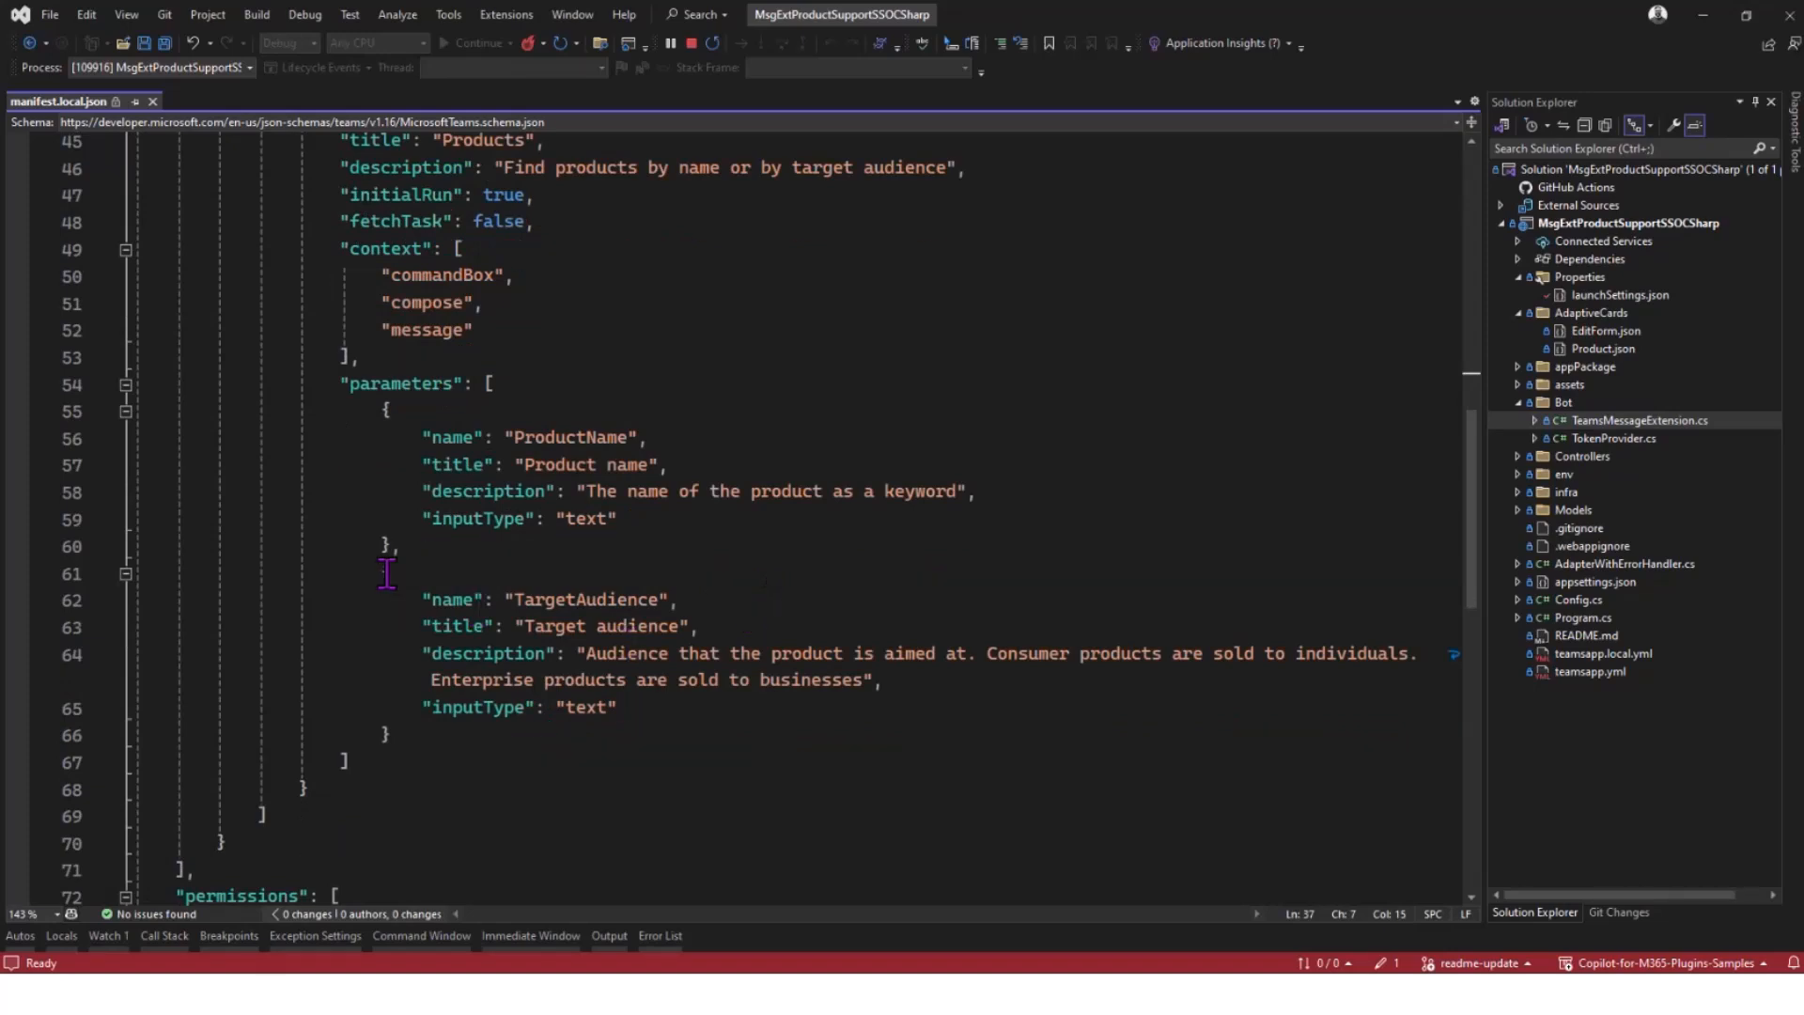
{"action": "left_click", "coordinate": [387, 735]}
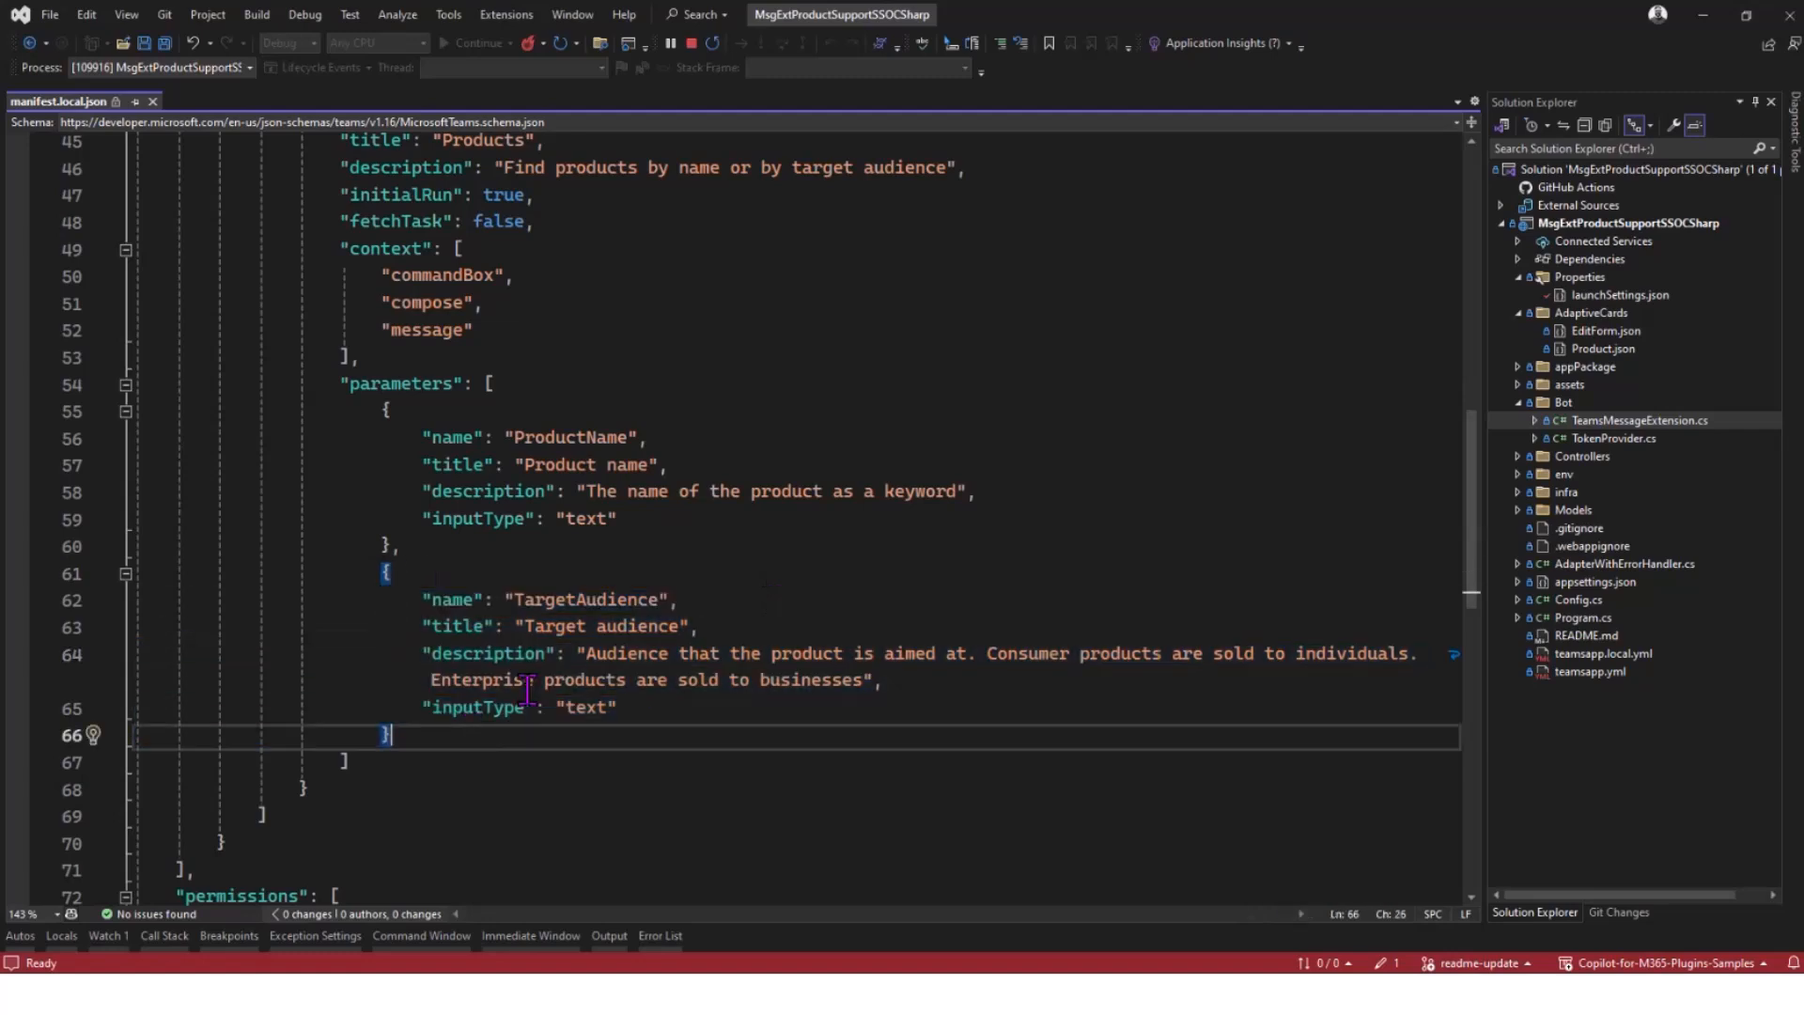
{"action": "mouse_move", "coordinate": [642, 667]}
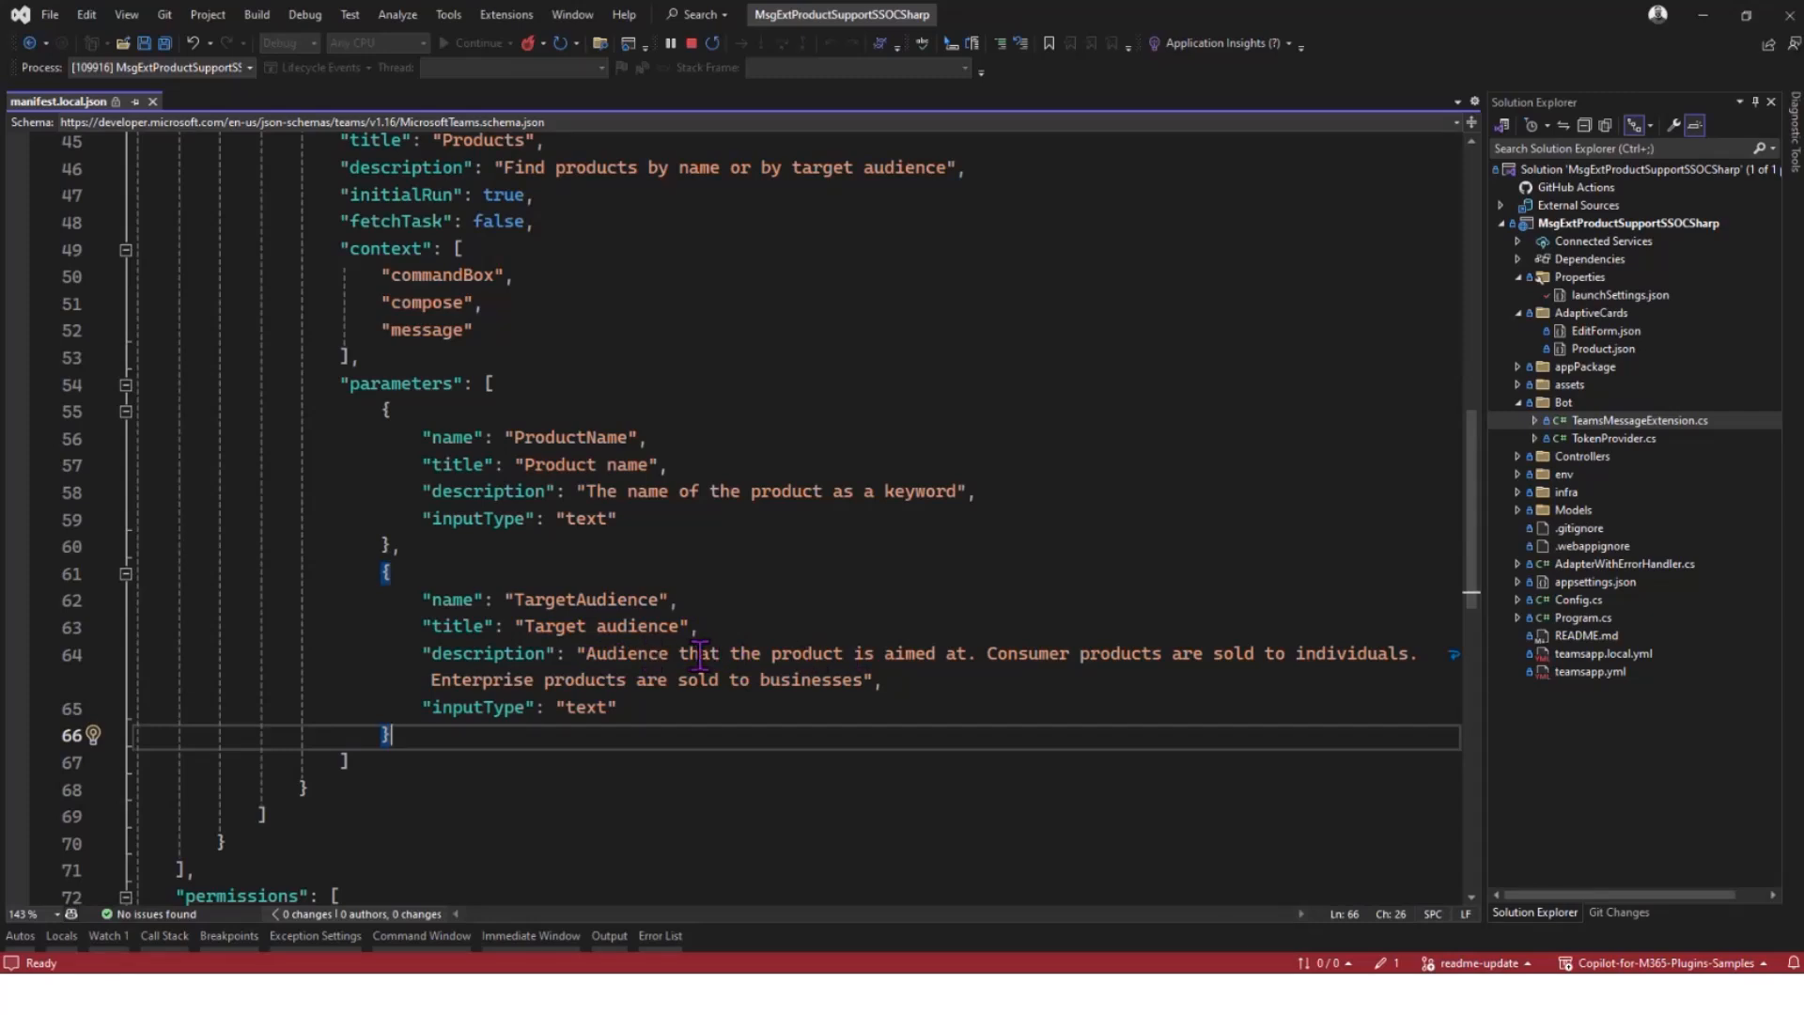
{"action": "mouse_move", "coordinate": [659, 653]}
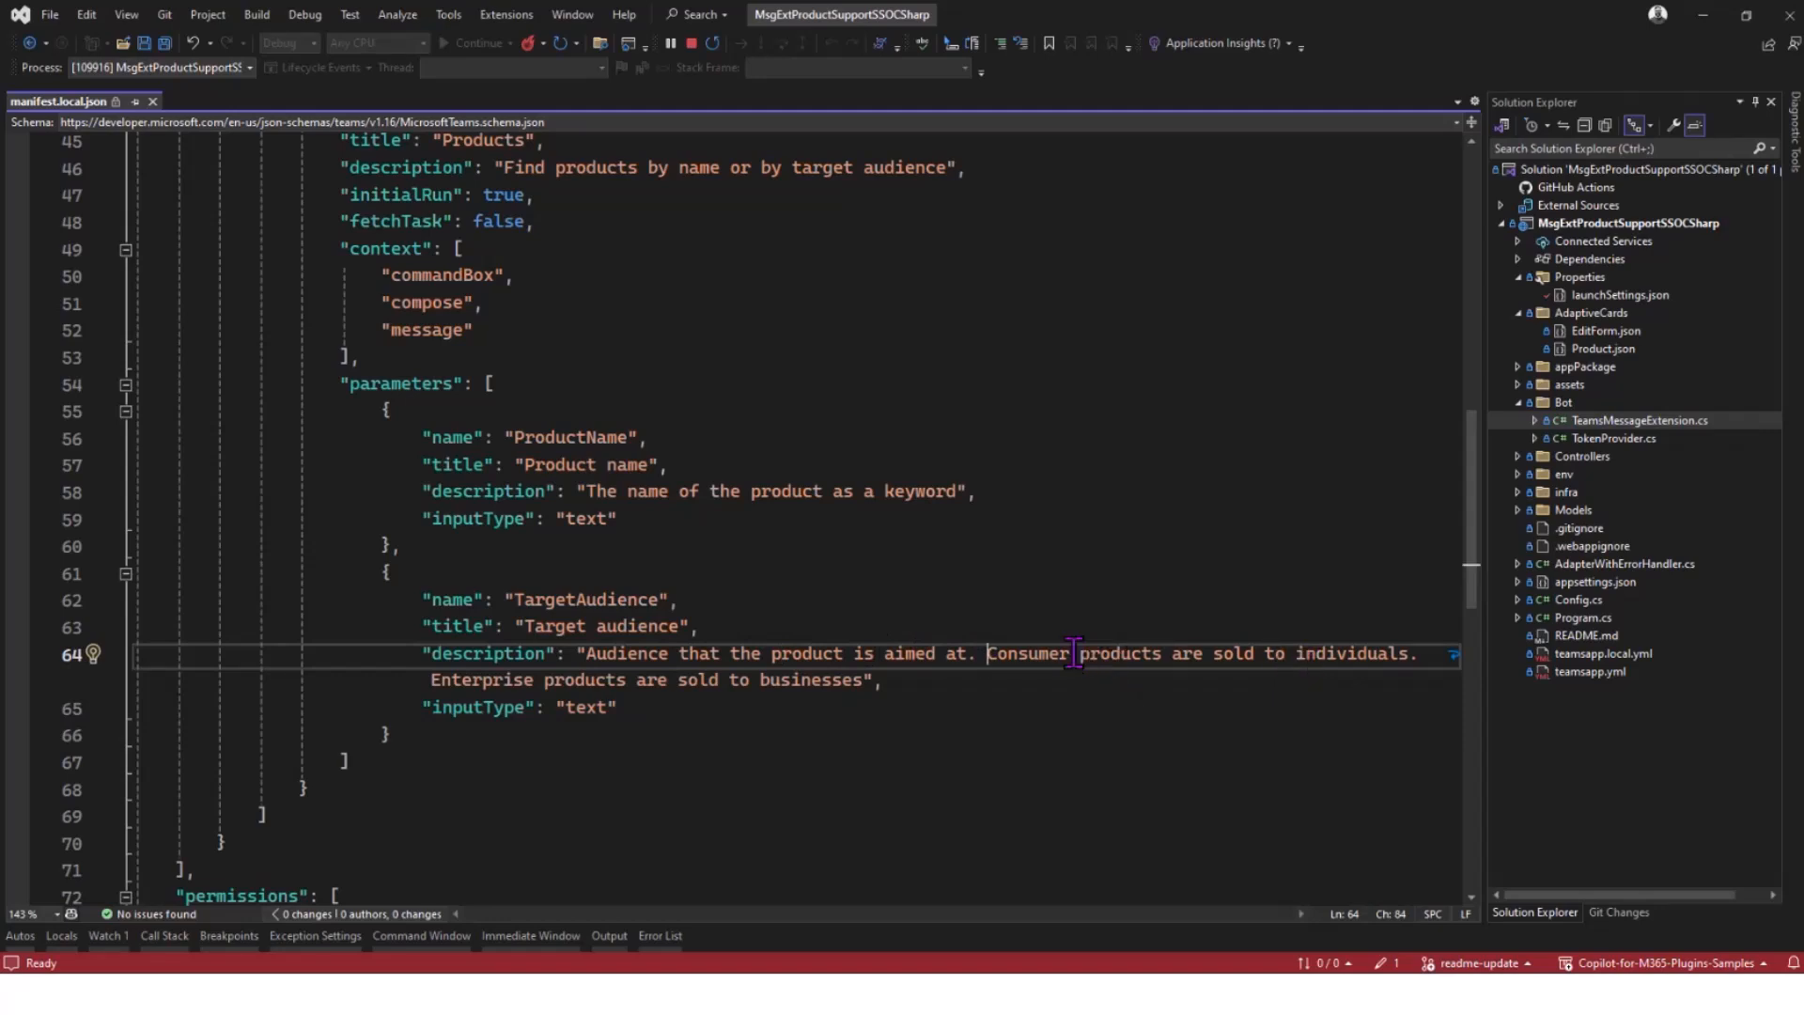
{"action": "left_click", "coordinate": [863, 678]}
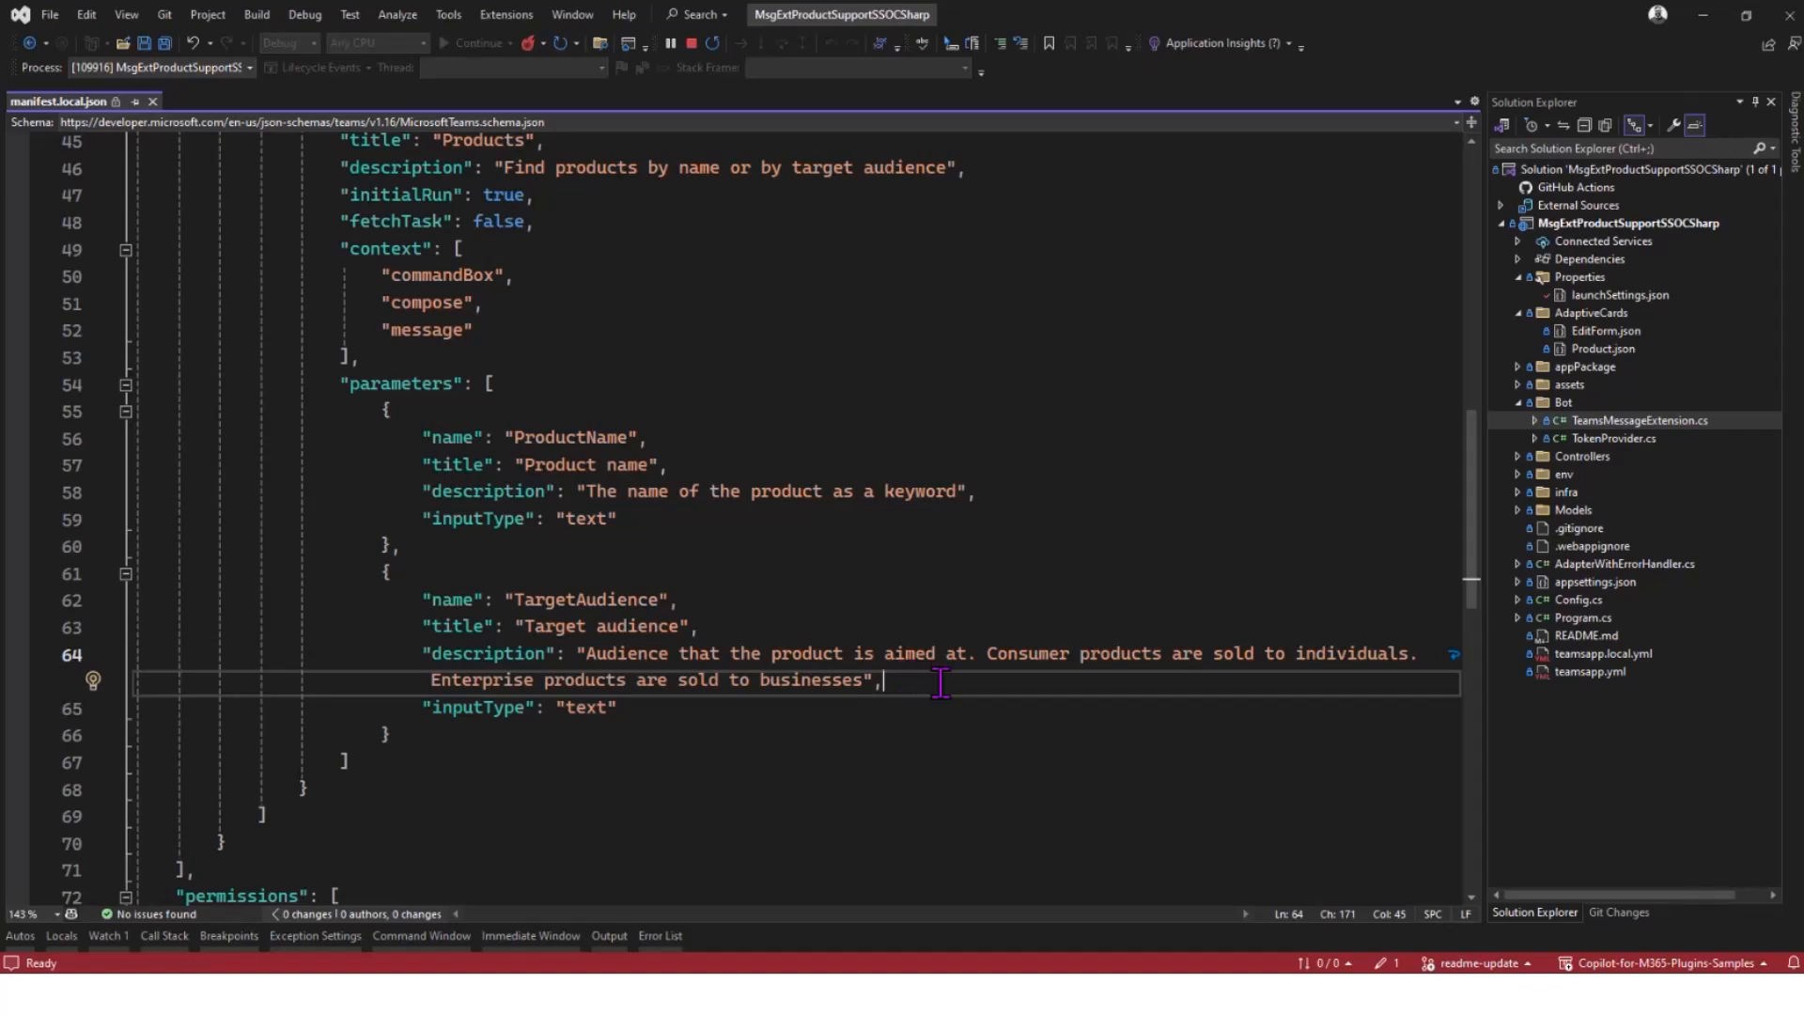
{"action": "double_click", "coordinate": [832, 678]}
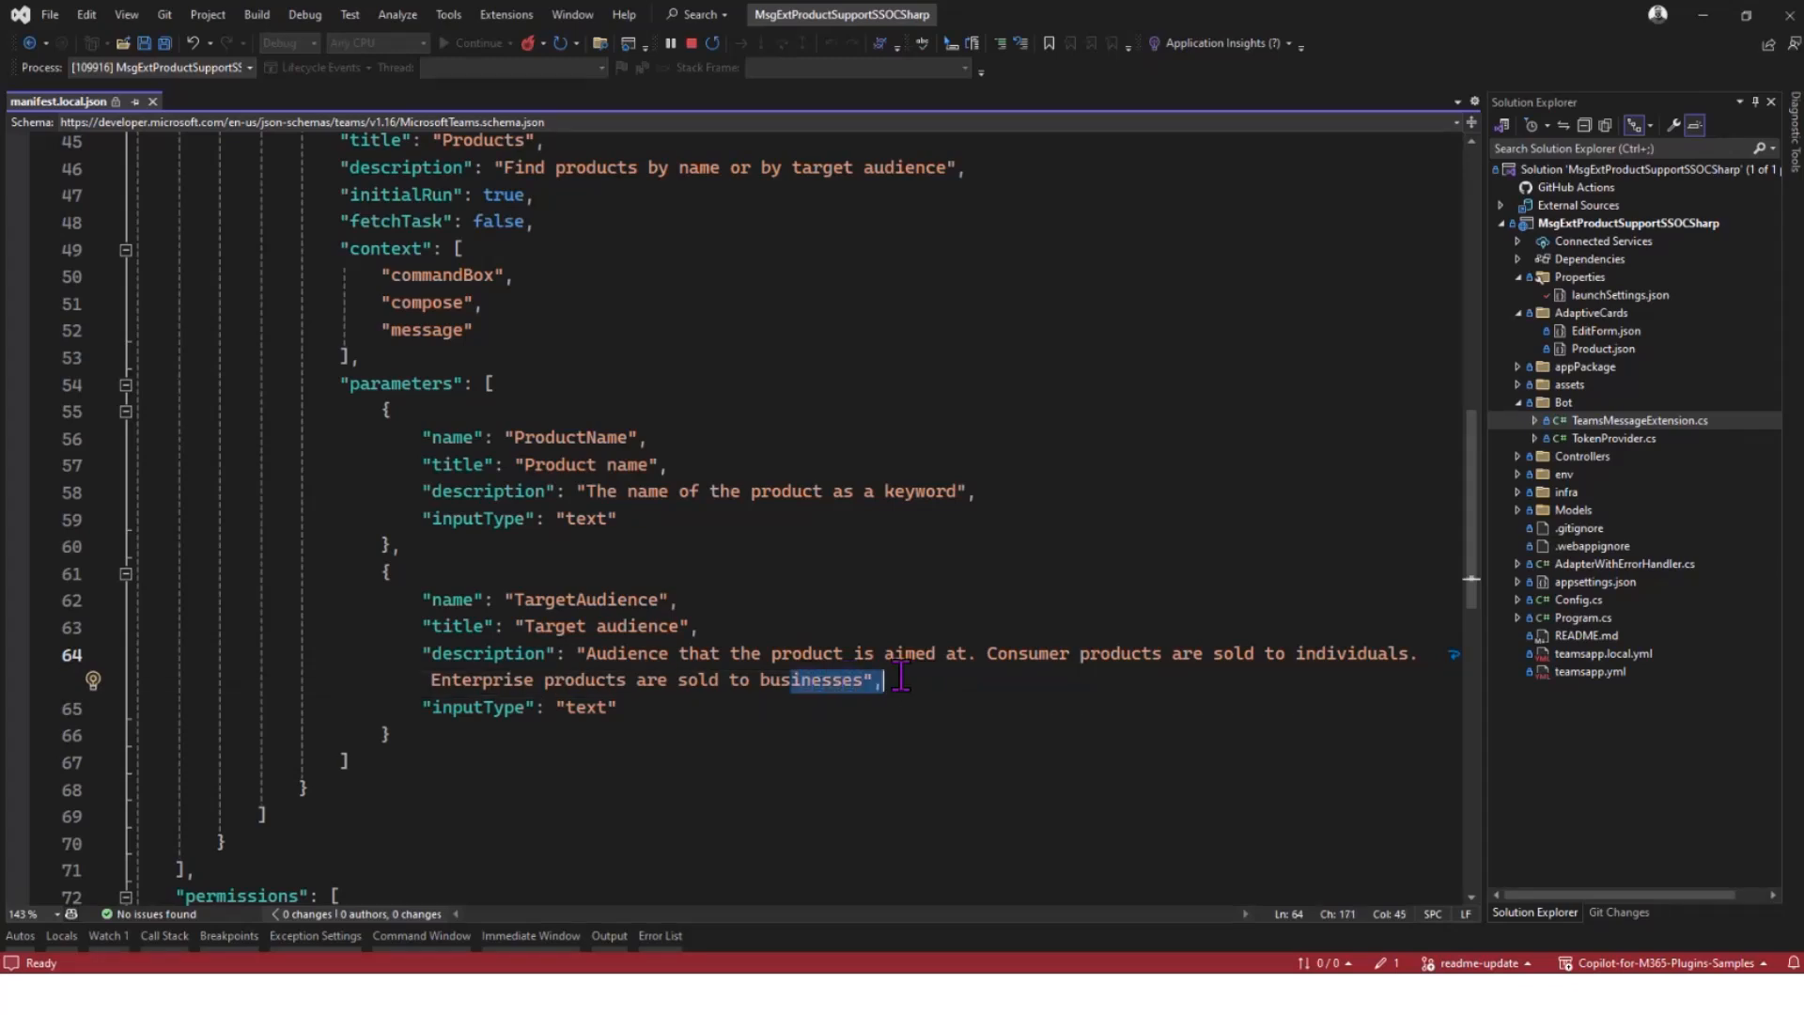
{"action": "scroll", "scroll_direction": "up", "scroll_amount": 3}
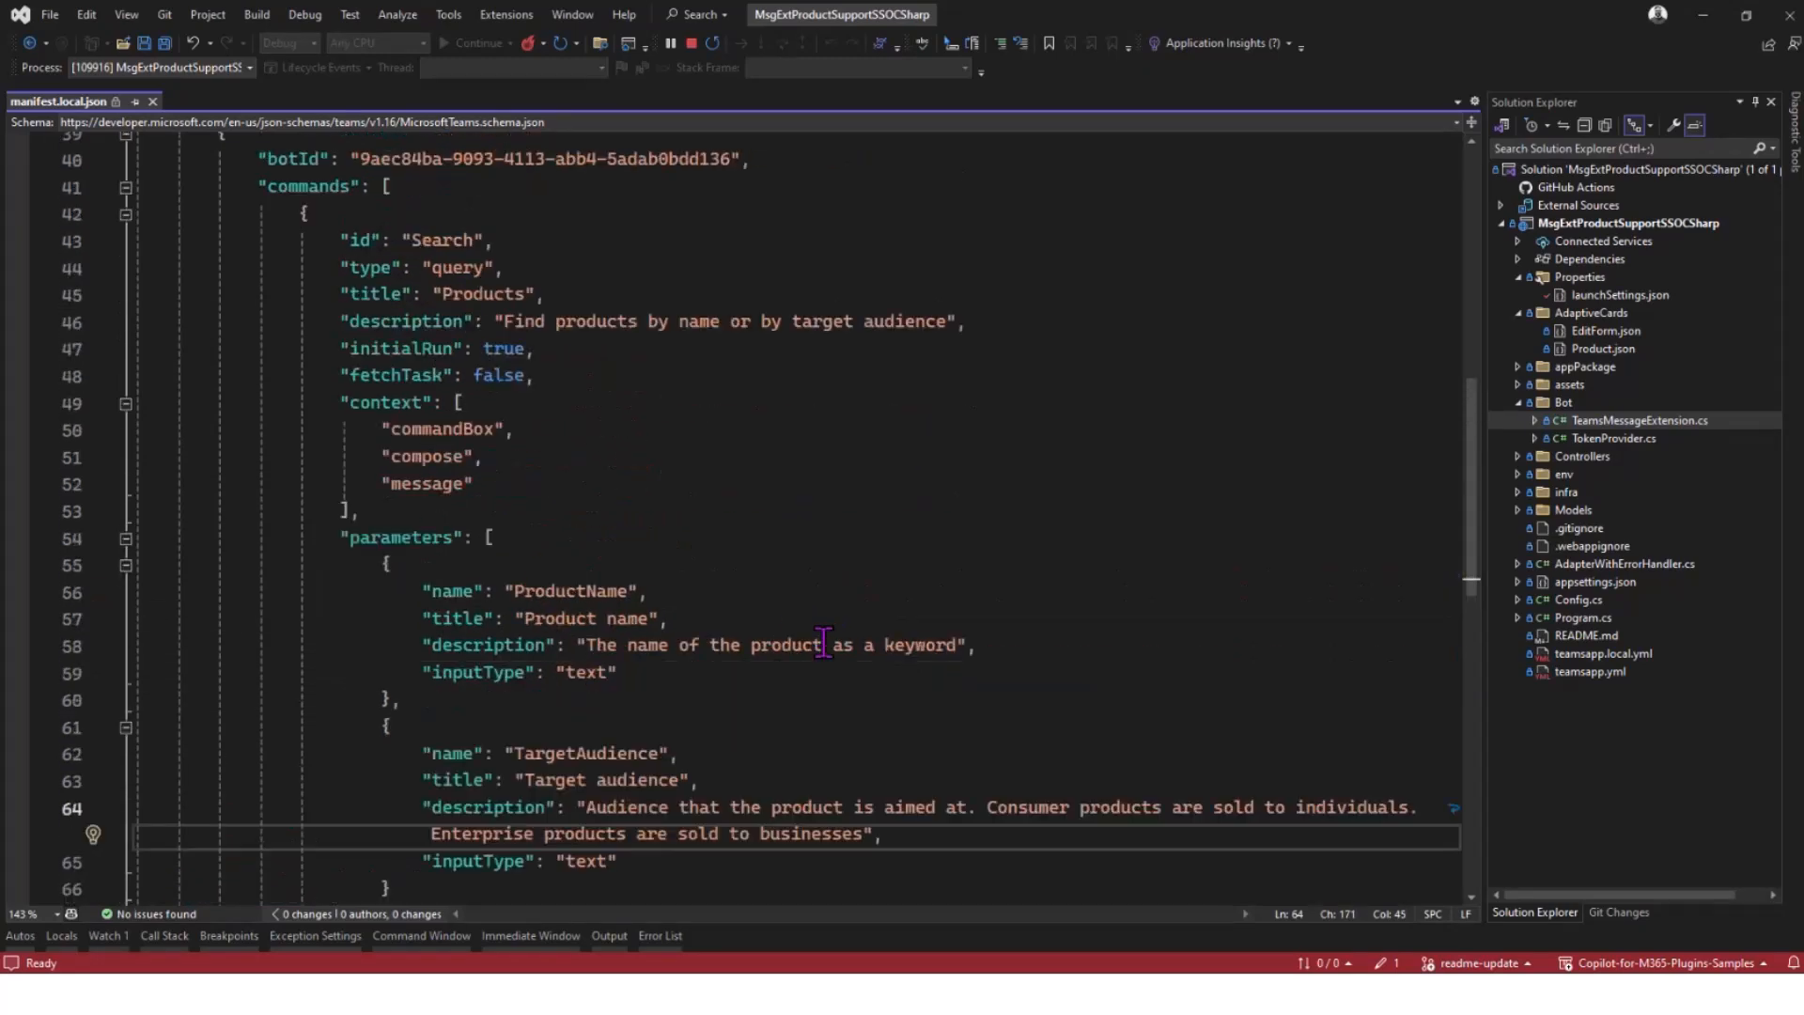
{"action": "scroll", "scroll_direction": "up", "scroll_amount": 3}
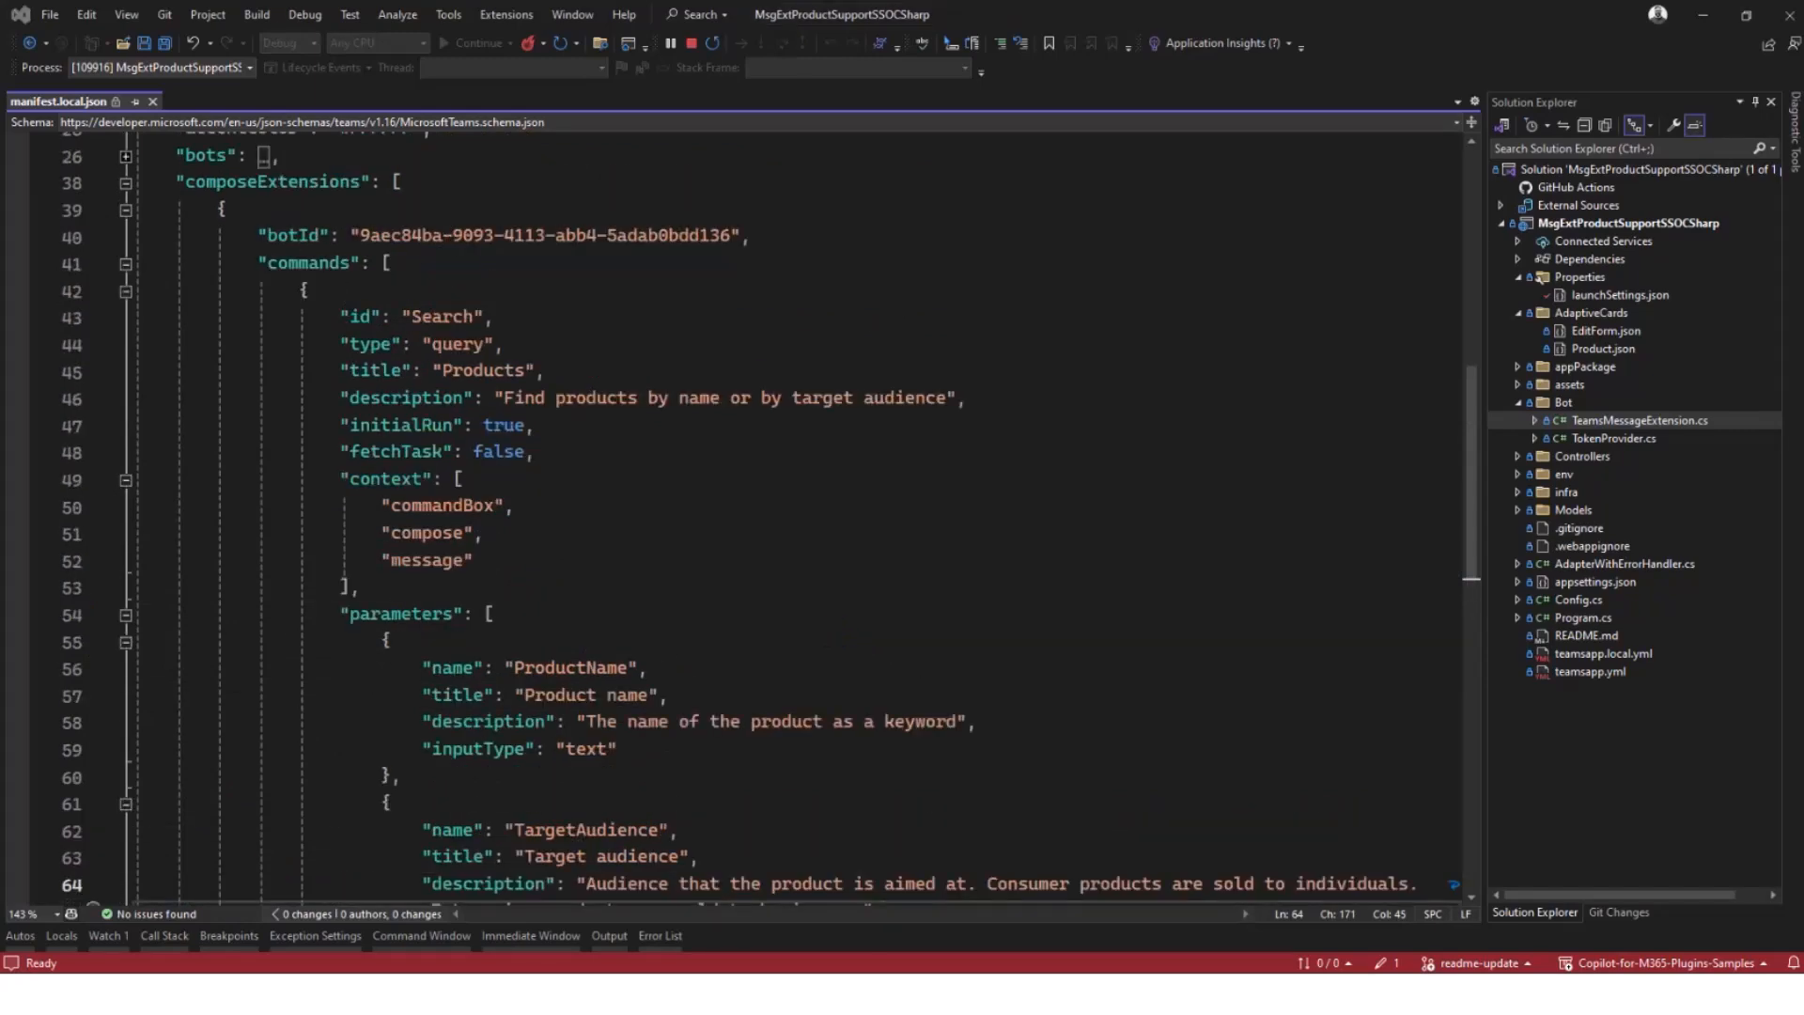